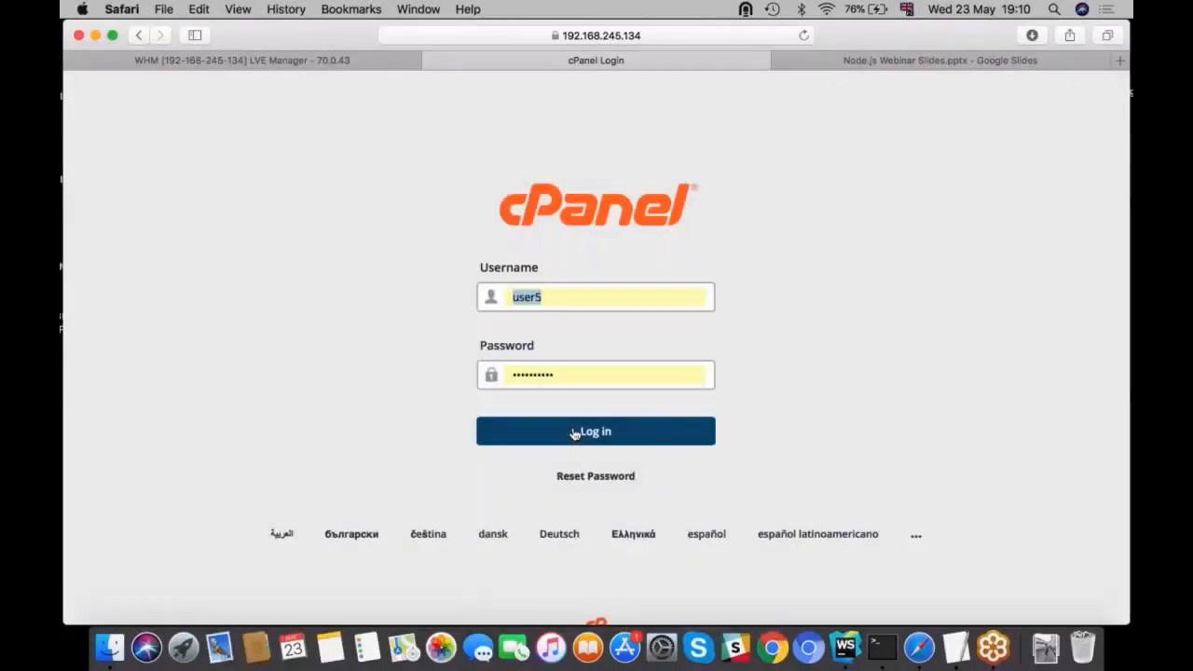
- Log into cPanel and check the Node.js versions offered for a new app (8.10.0, 9.9.0)
click(594, 430)
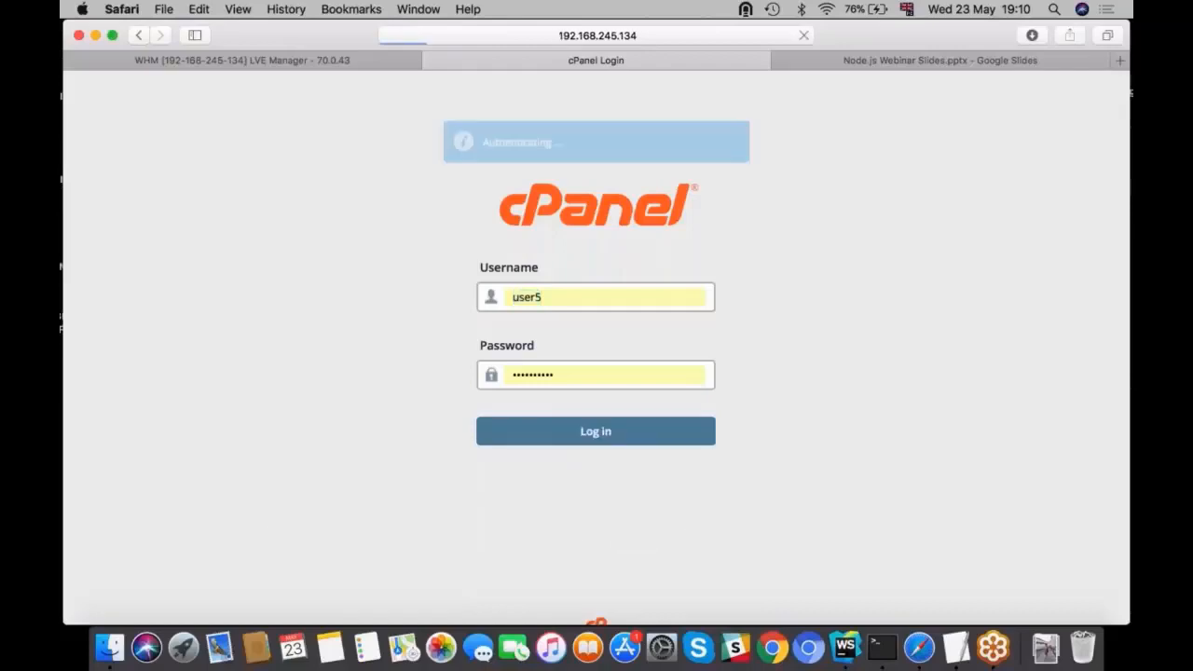
click(595, 430)
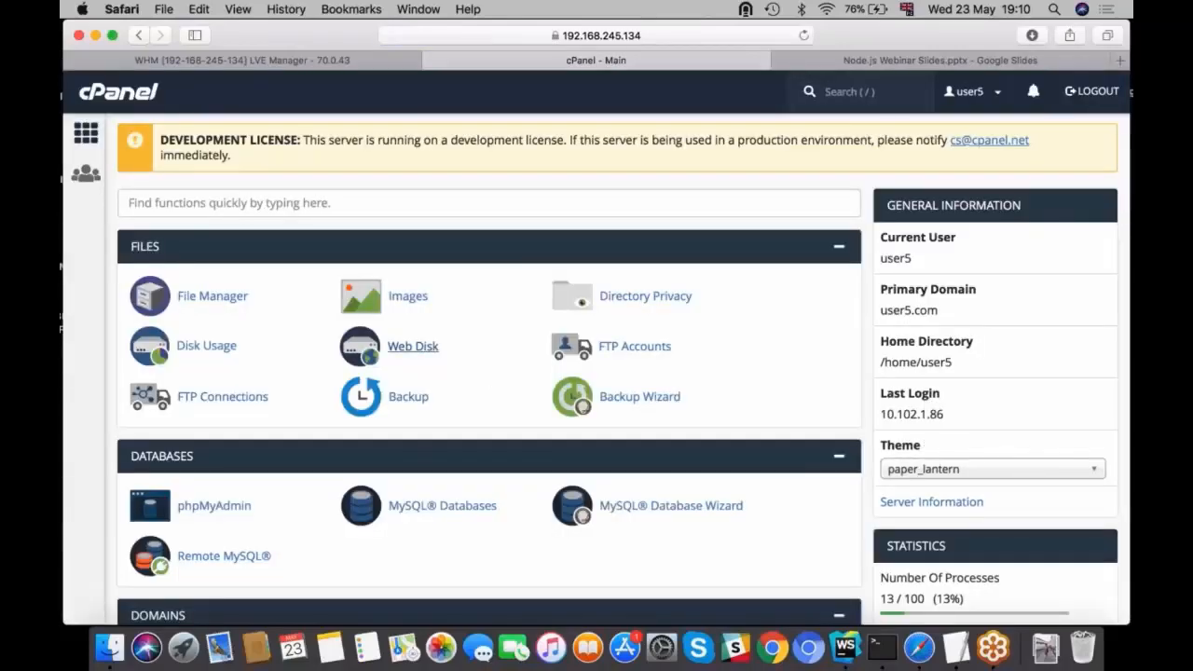
scroll(down, 3)
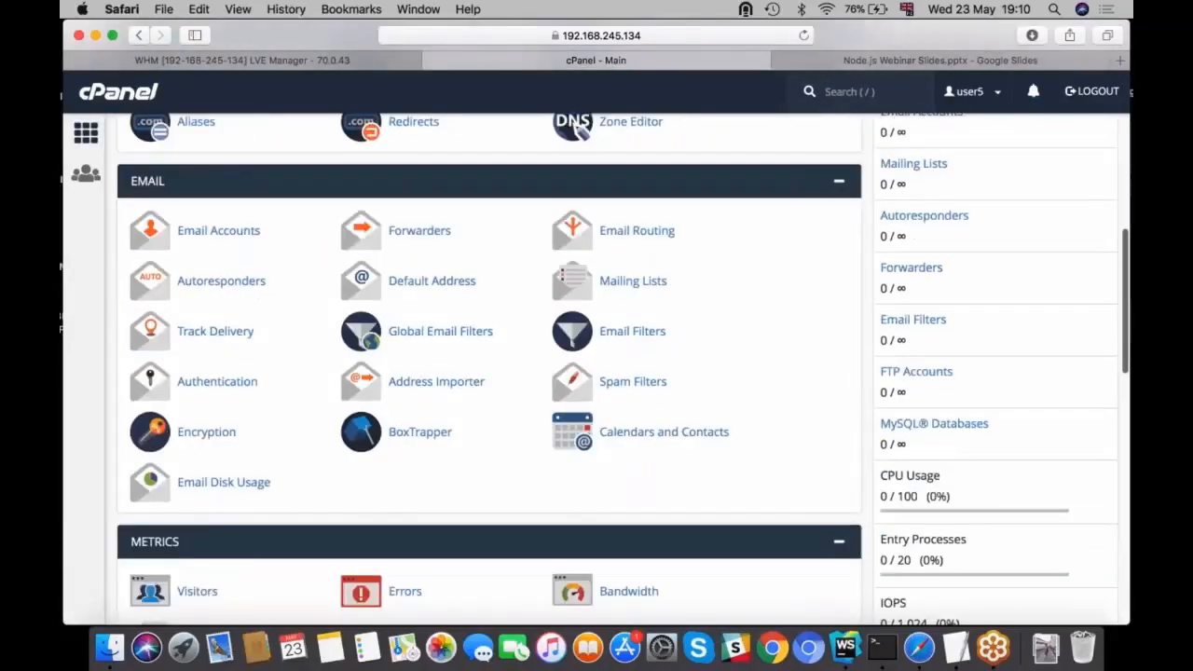
click(437, 212)
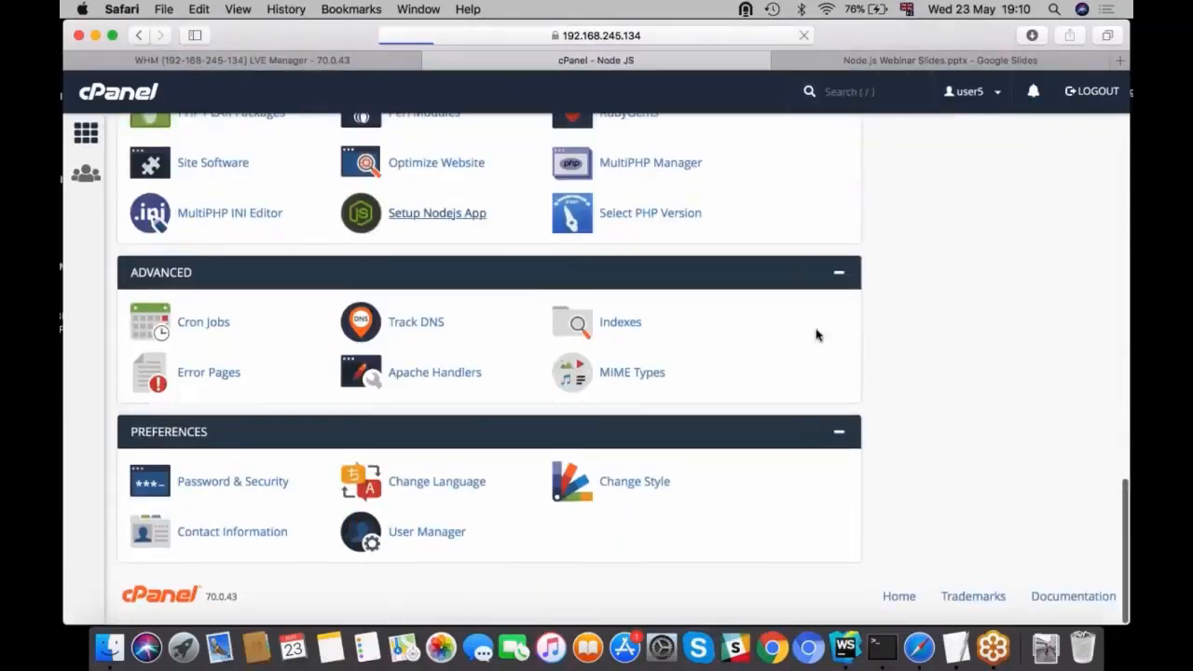
click(436, 212)
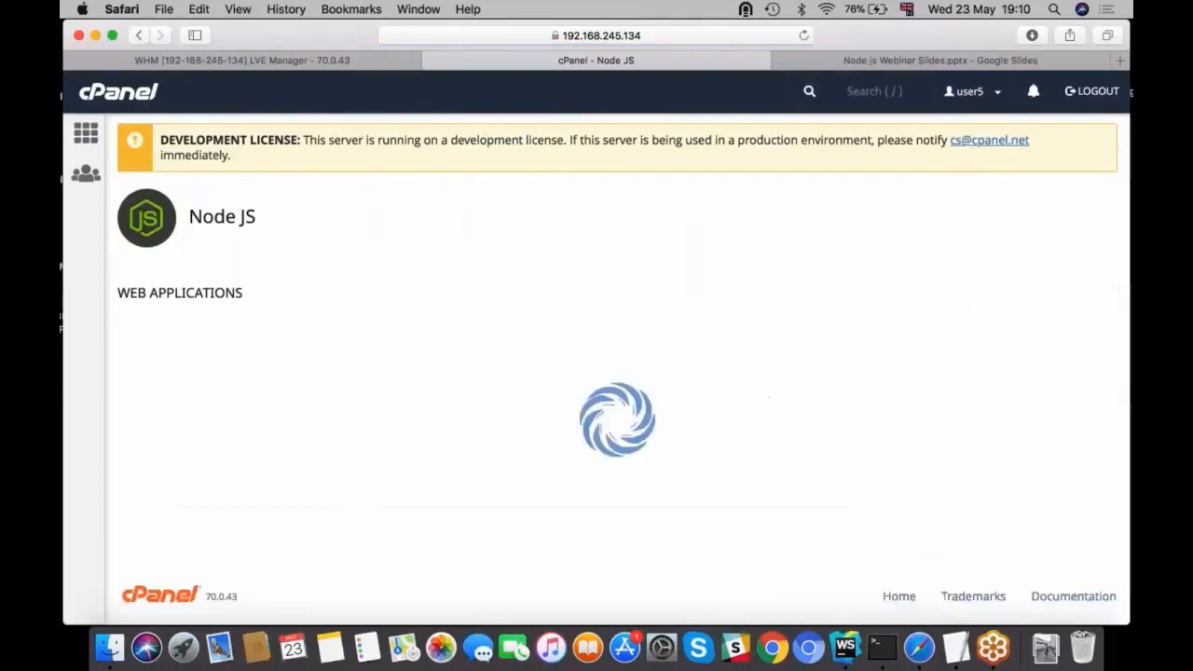
click(443, 378)
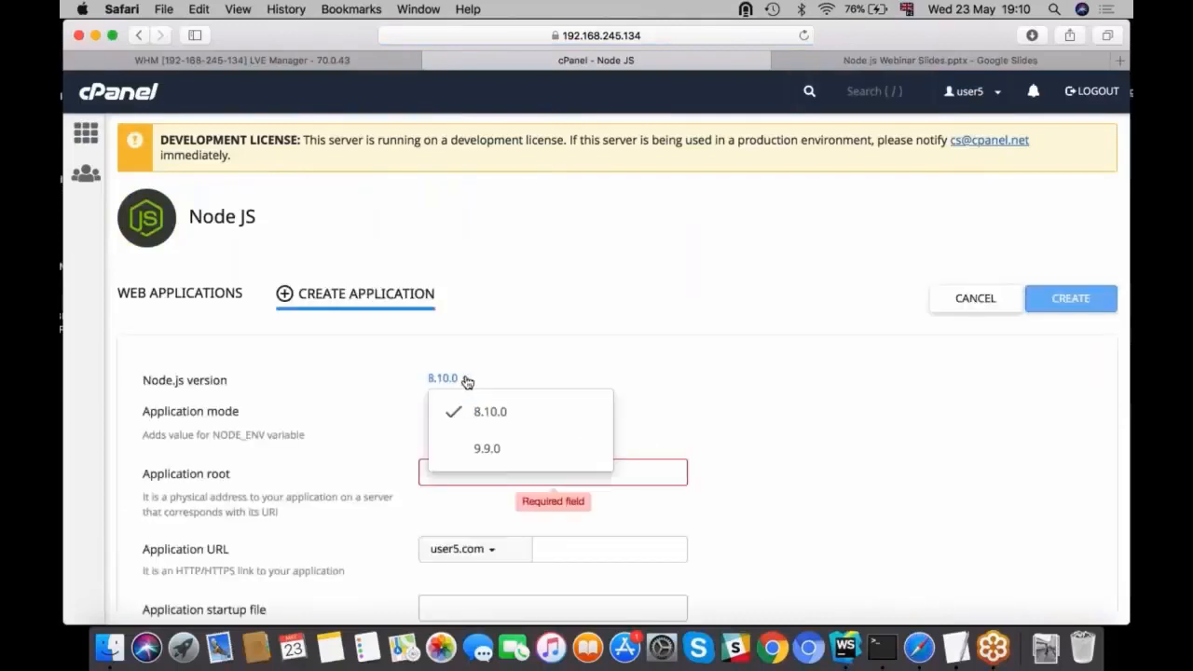
mouse_move(1050, 375)
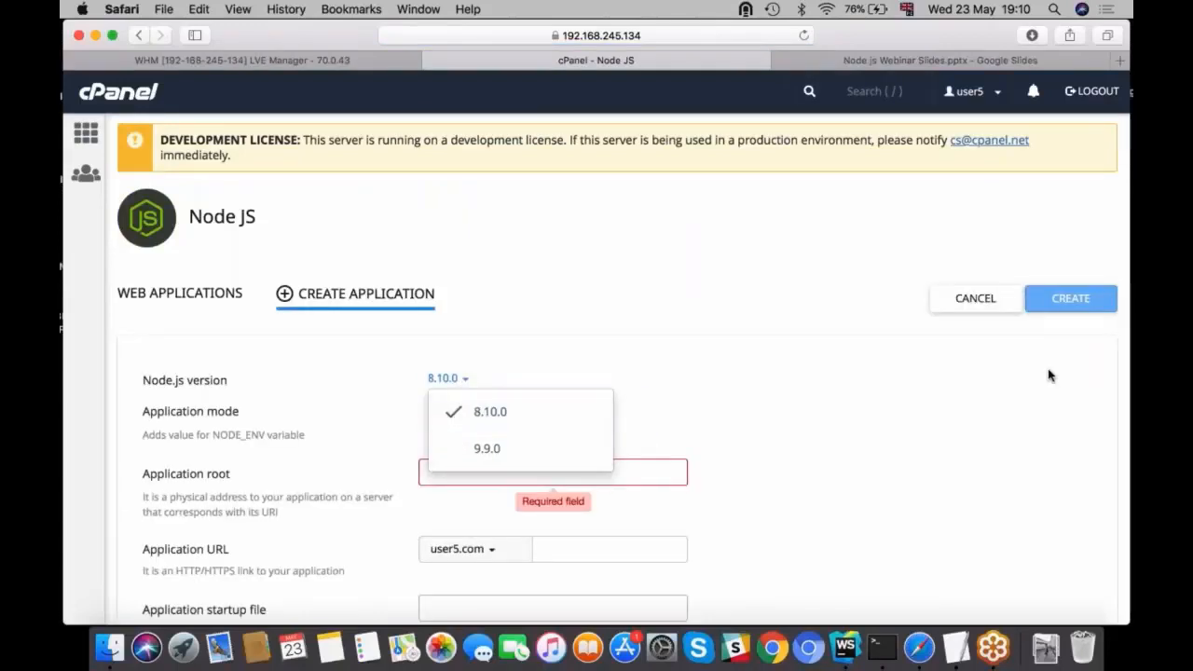
click(242, 60)
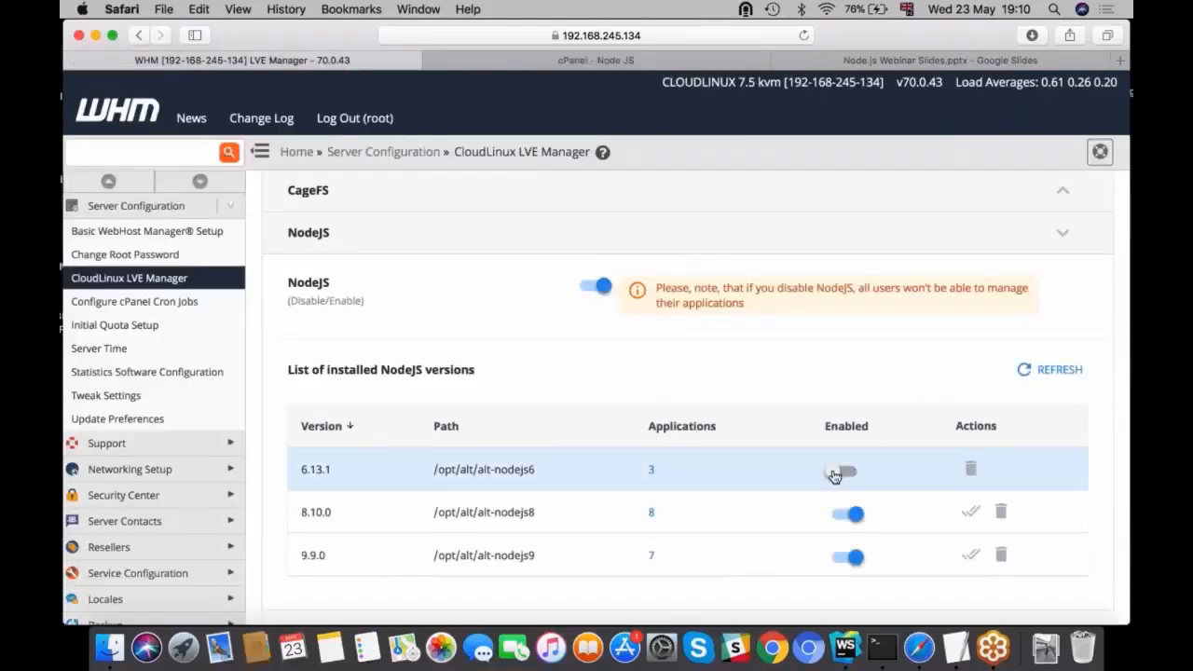
- Enable NodeJS 6.13.1 in WHM's CloudLinux LVE Manager and confirm with Agree
click(839, 470)
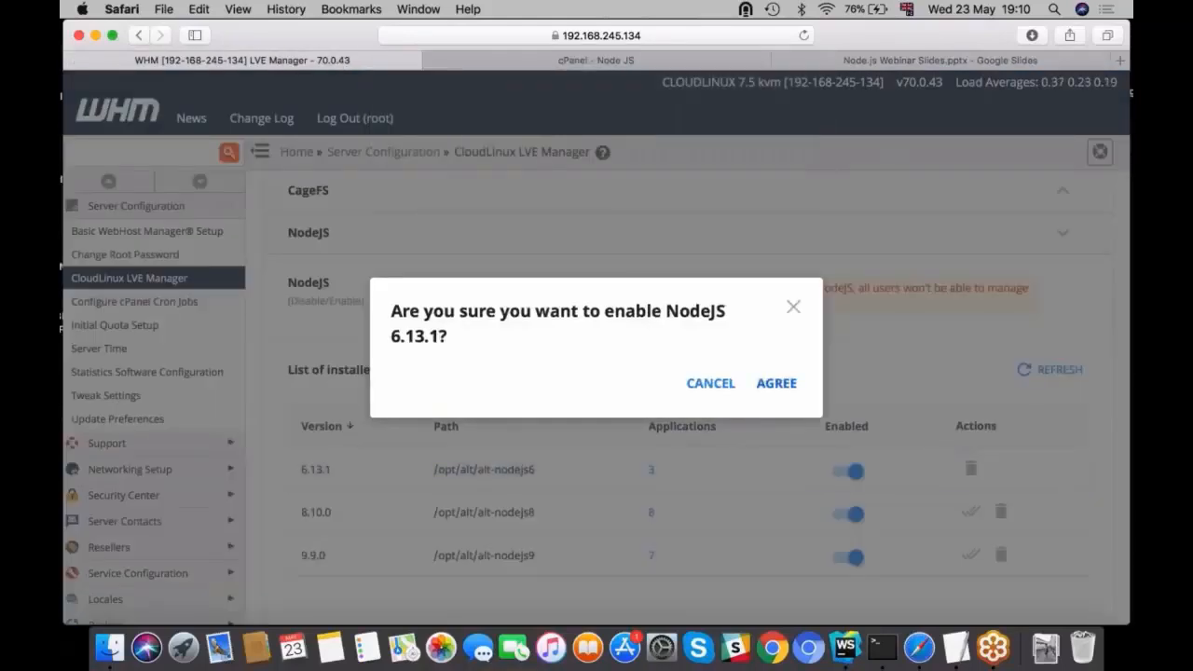
click(776, 383)
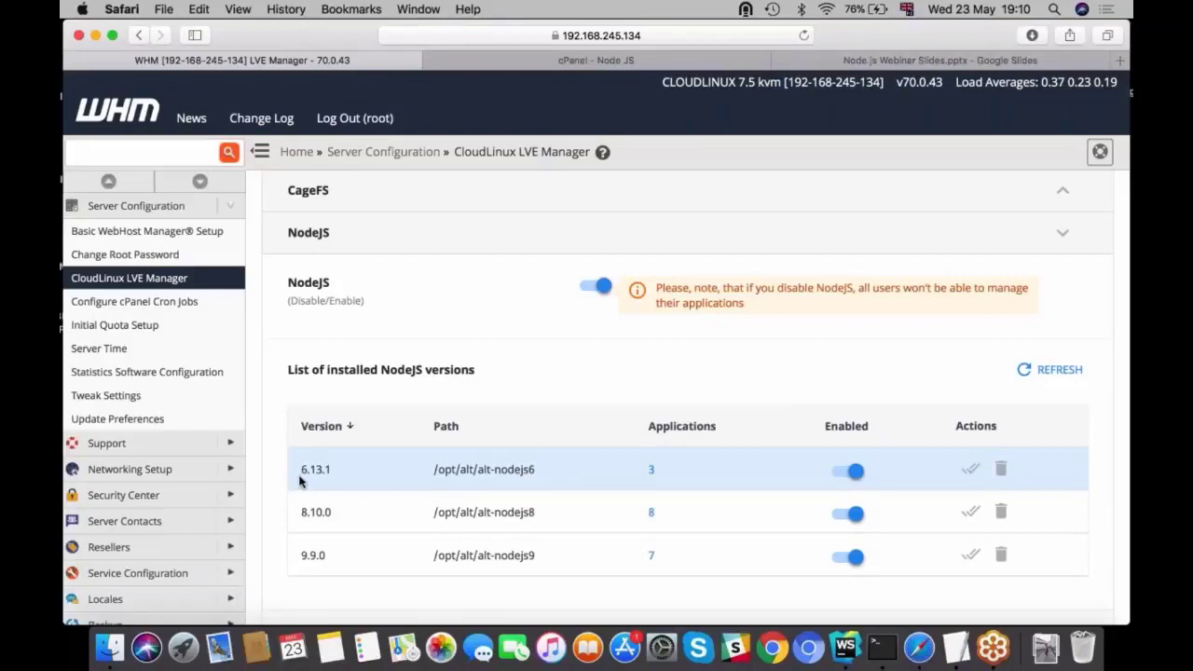
mouse_move(712, 465)
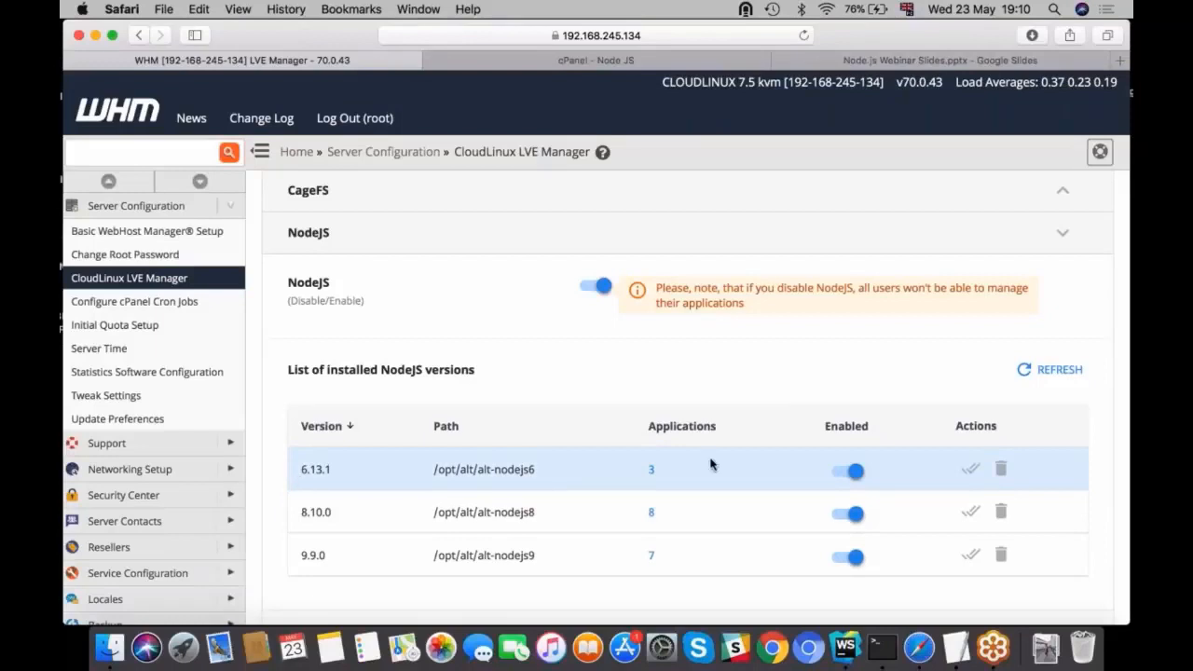
mouse_move(1001, 469)
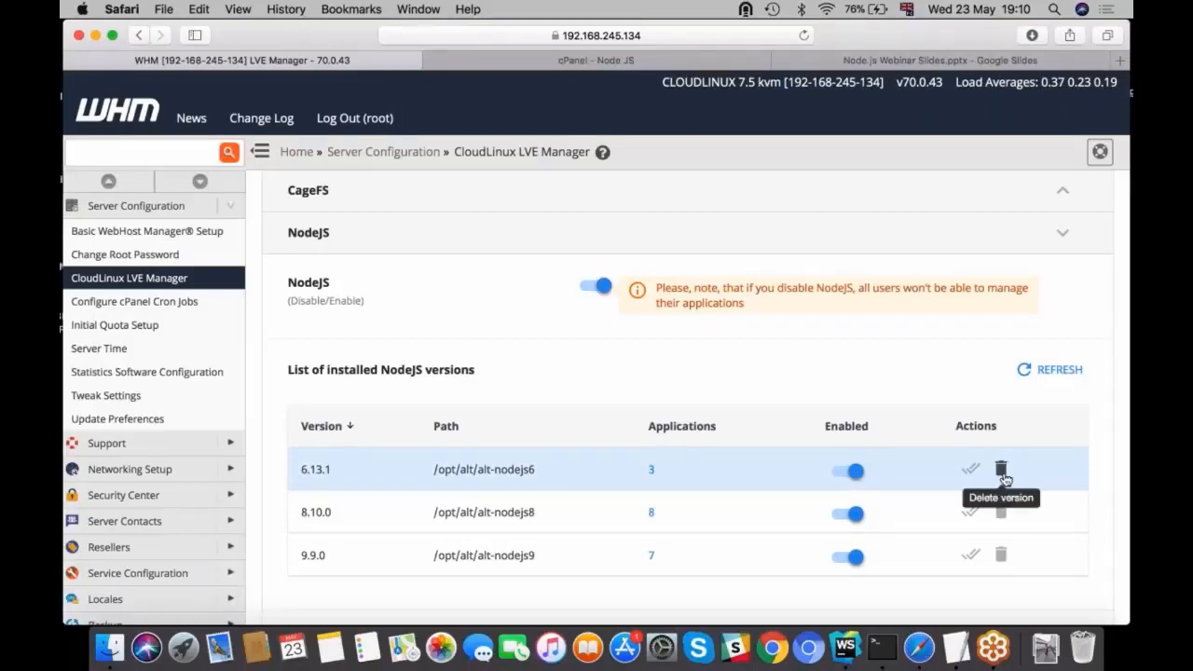
mouse_move(492, 351)
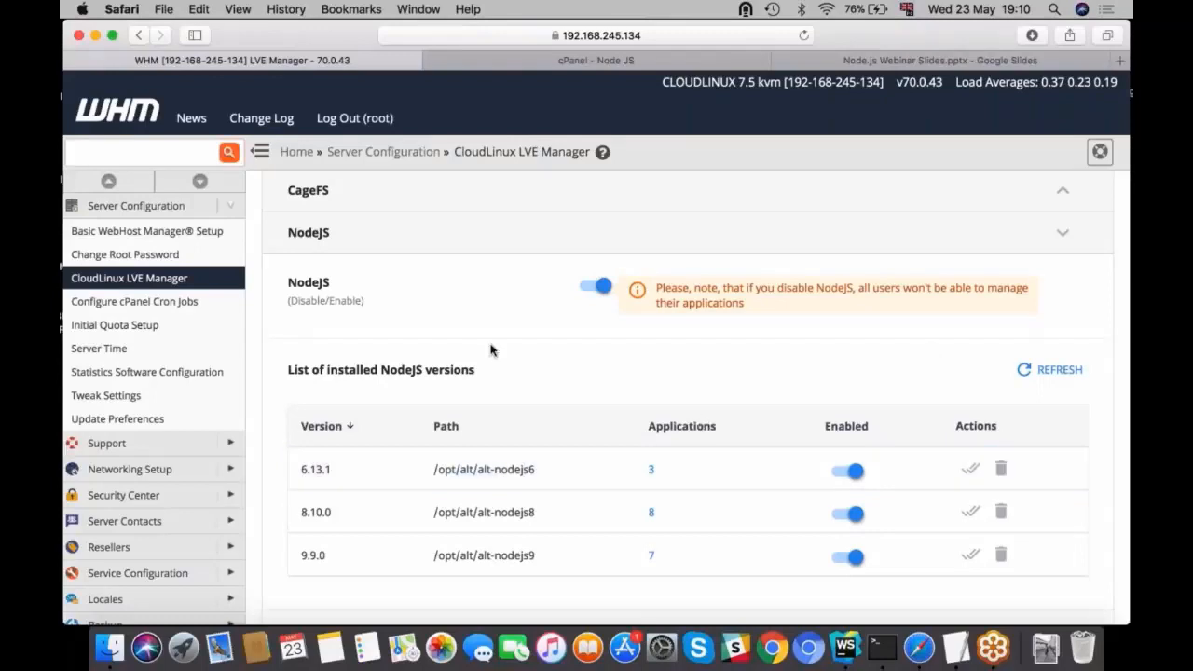
mouse_move(745, 399)
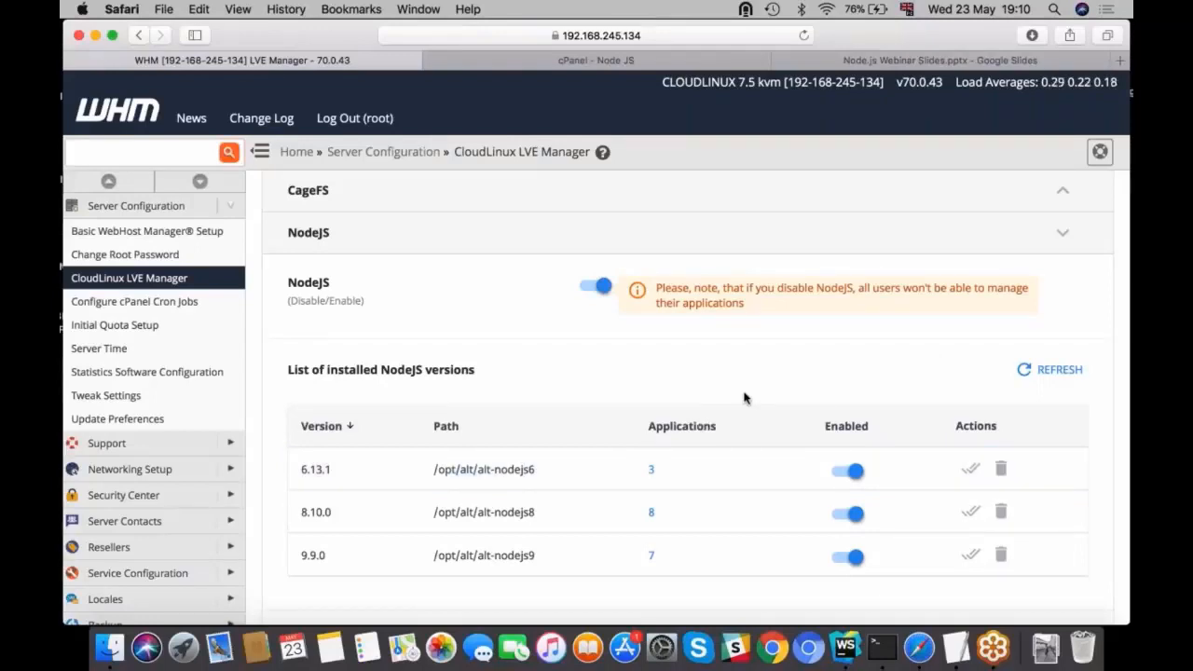
mouse_move(704, 372)
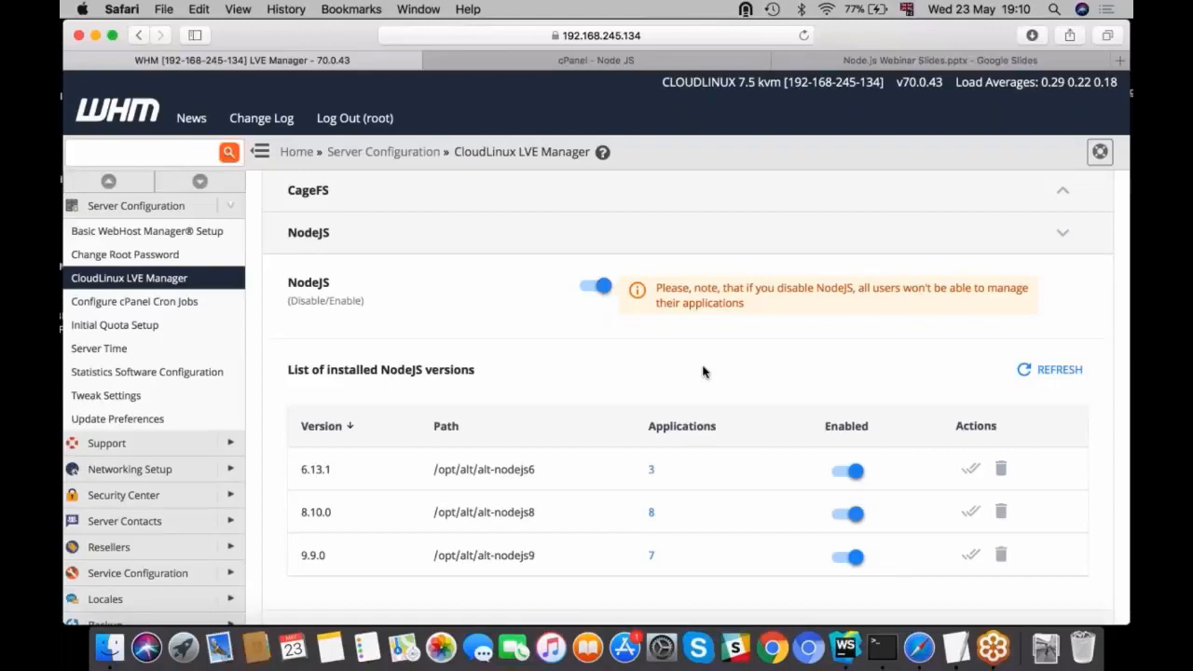
mouse_move(611, 391)
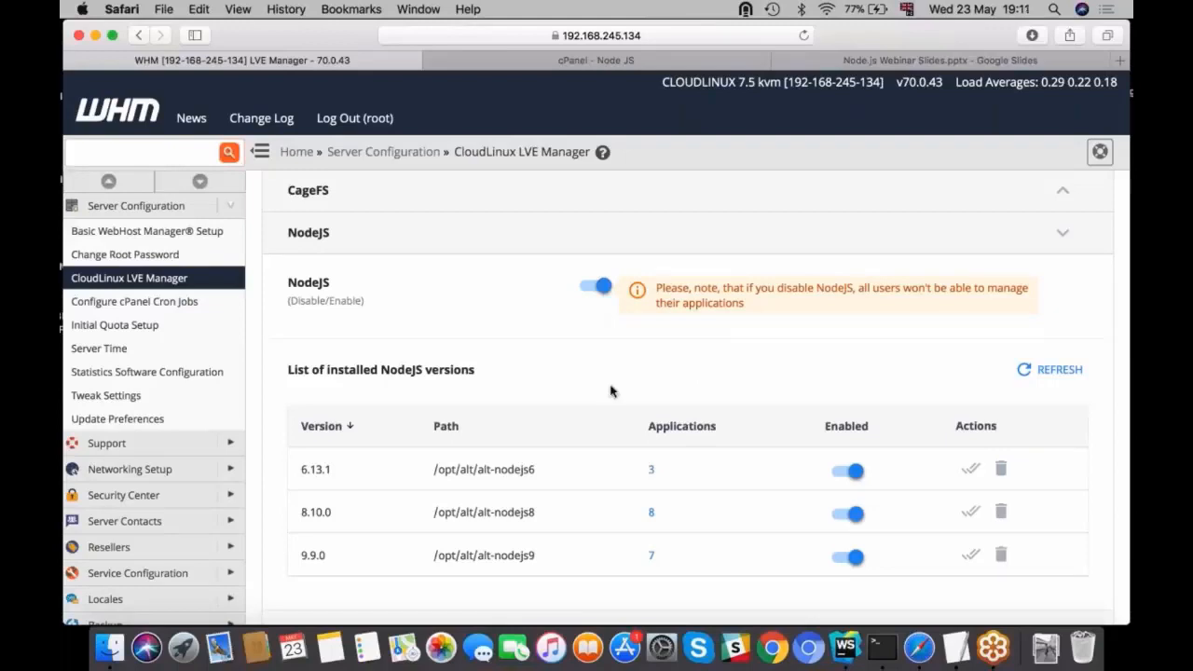
mouse_move(536, 260)
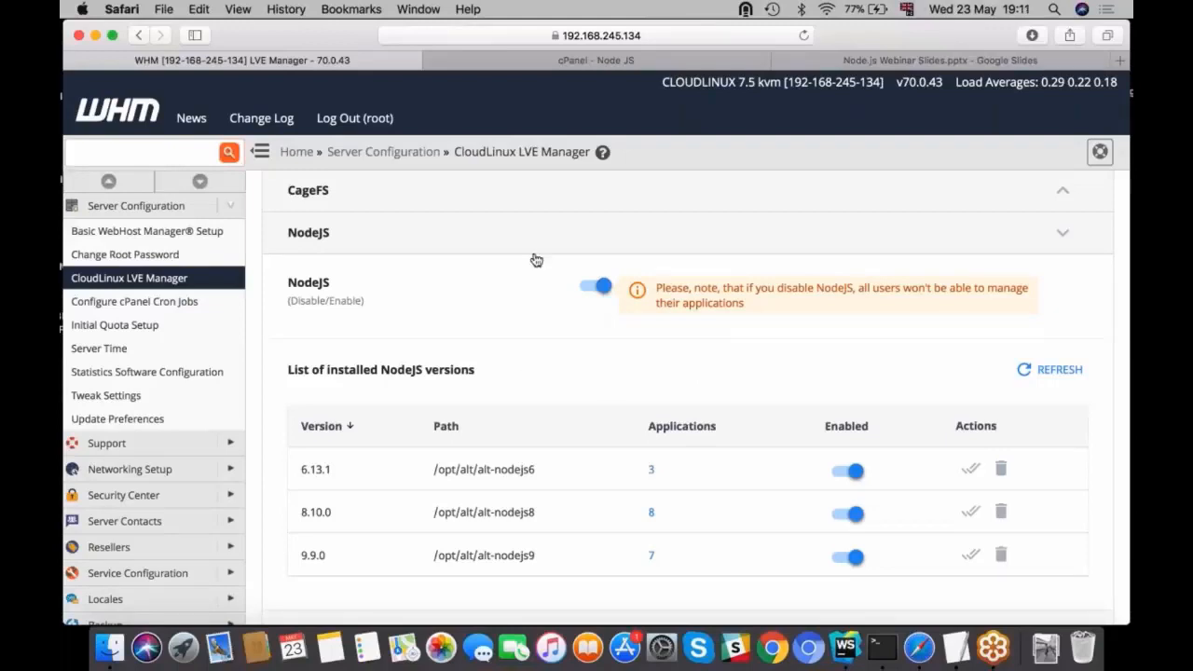
click(596, 60)
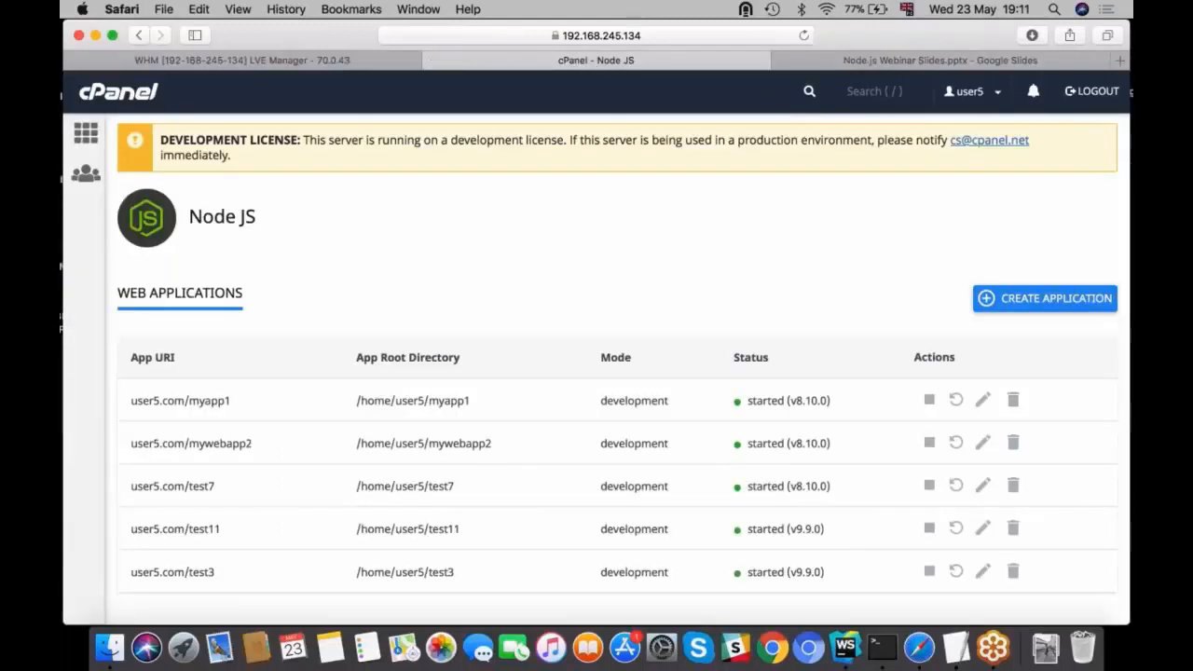
mouse_move(523, 256)
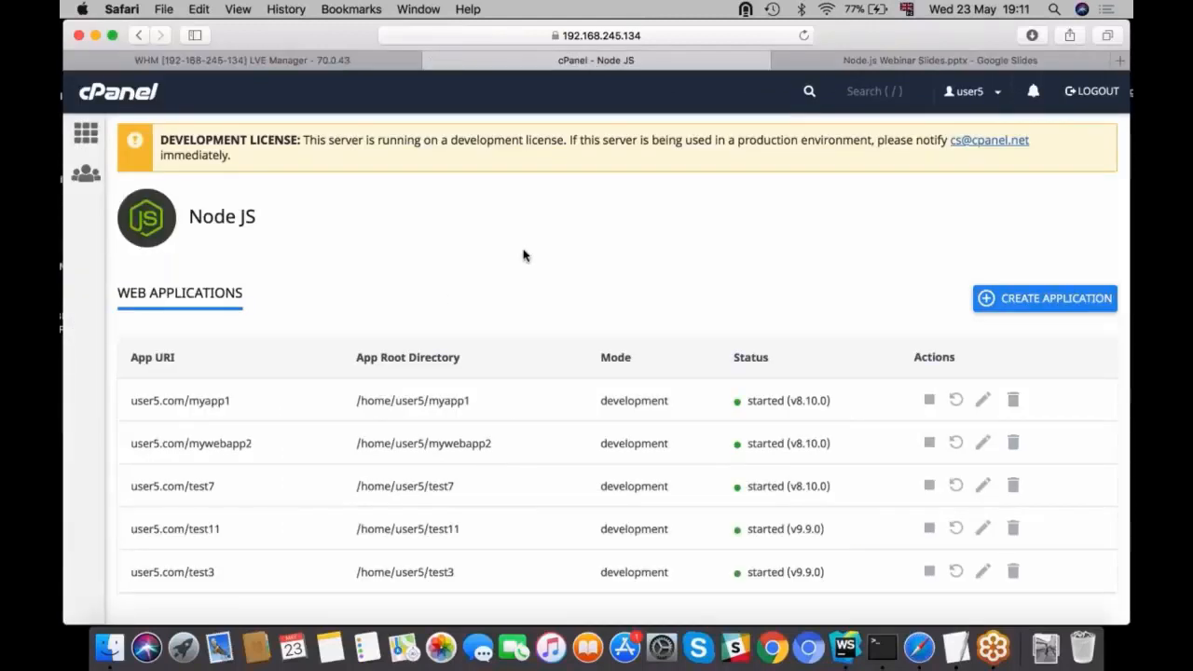
mouse_move(142, 400)
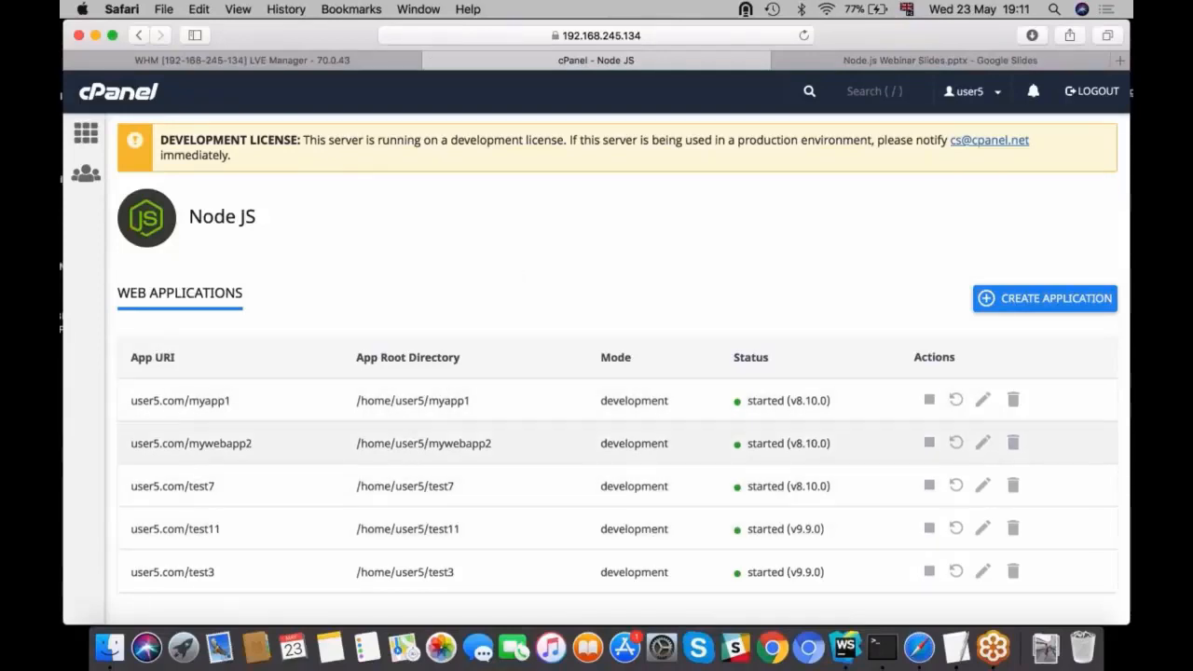
mouse_move(152, 377)
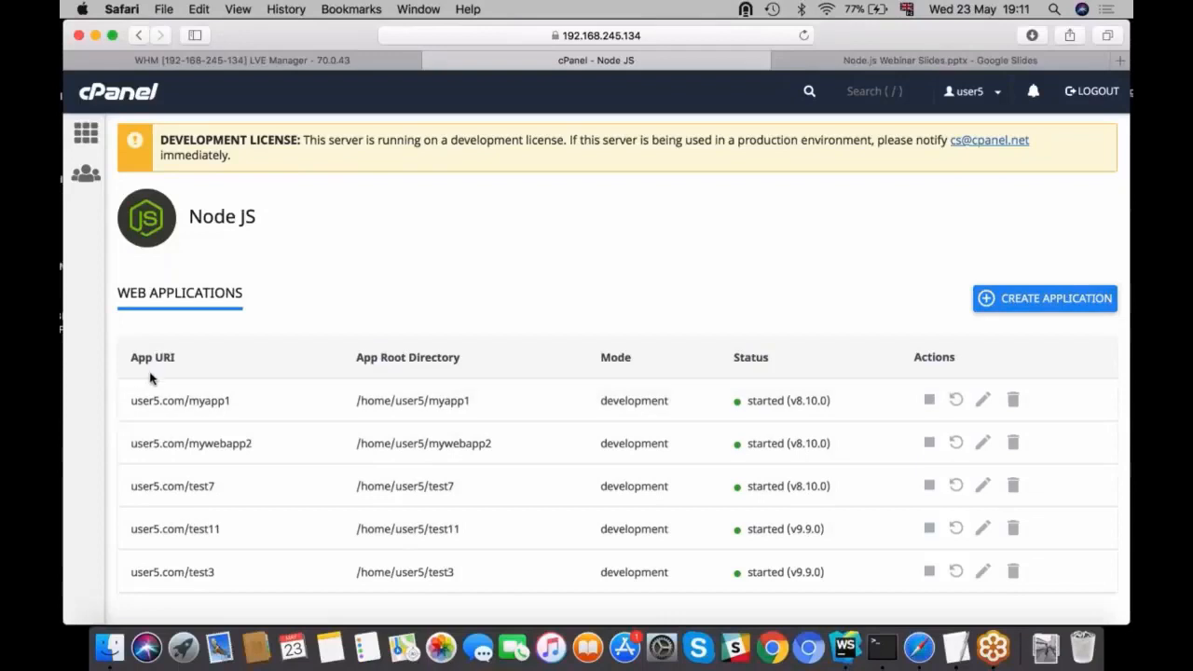
mouse_move(143, 366)
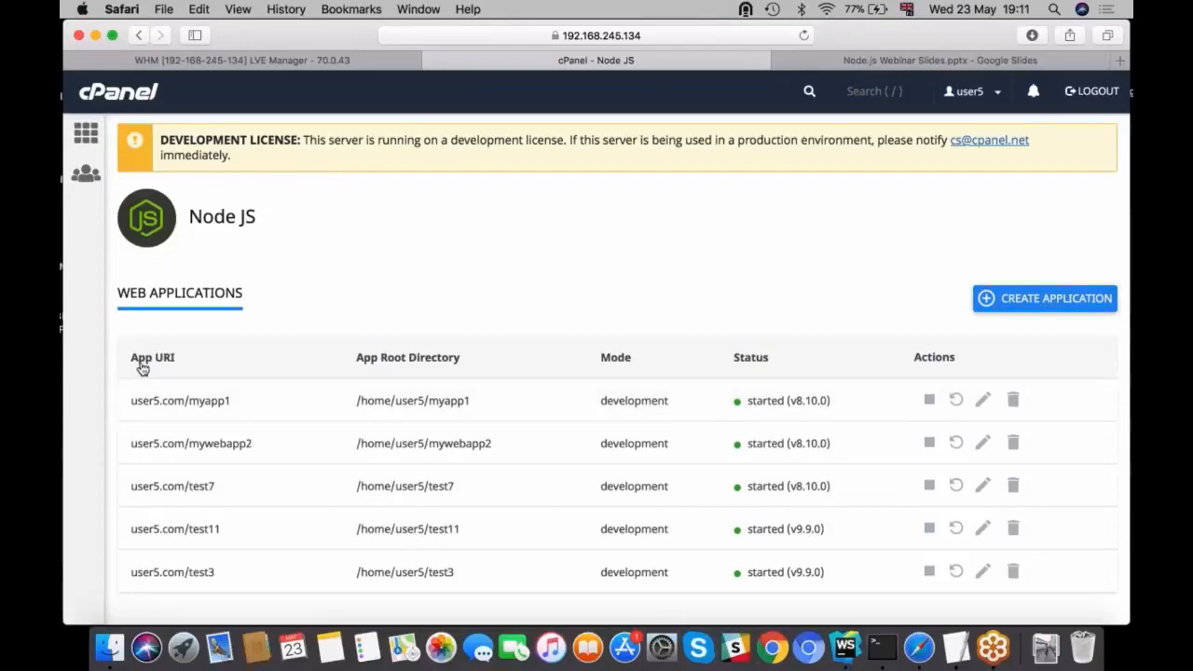
mouse_move(402, 374)
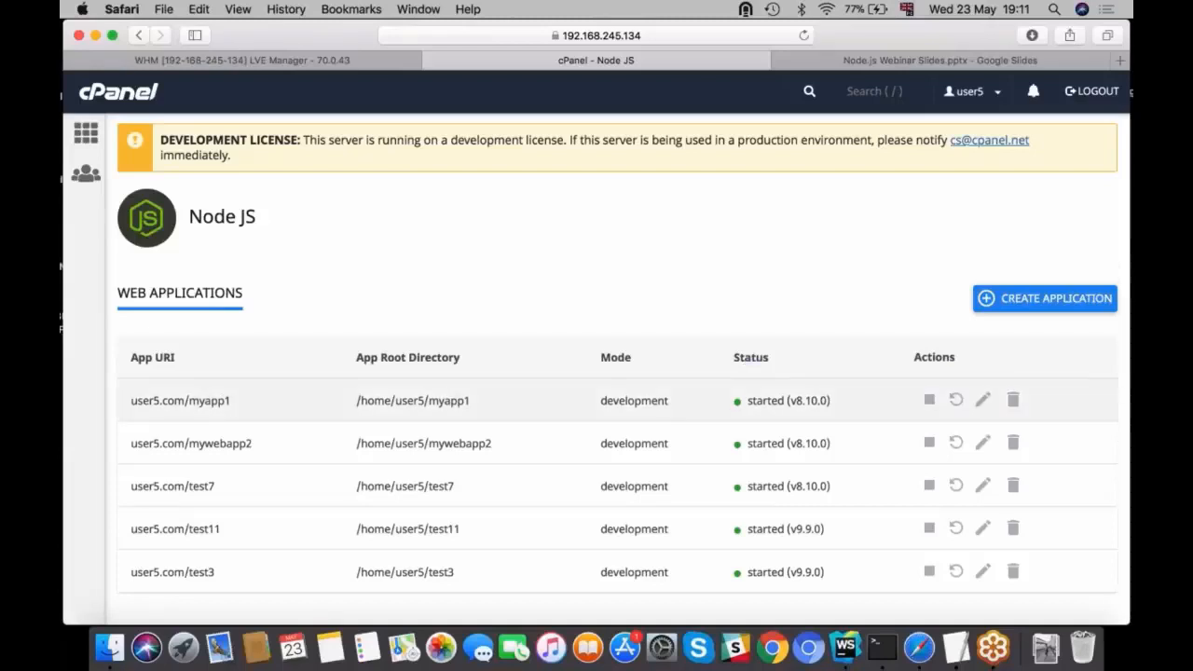
mouse_move(928, 400)
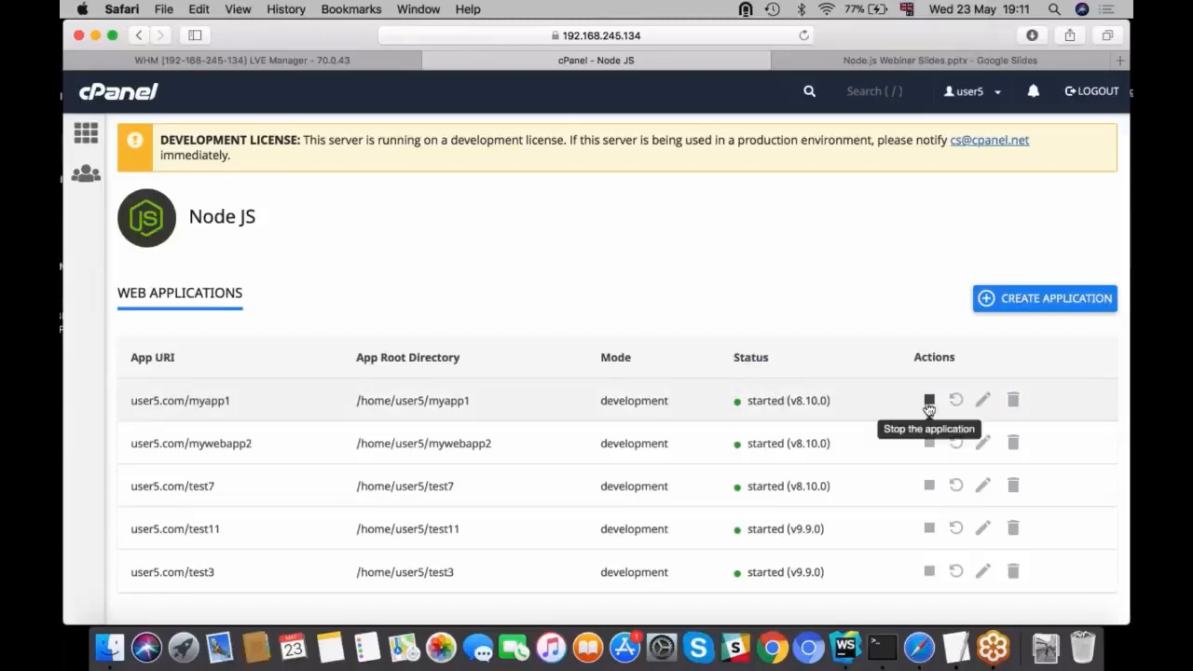
- Stop the user5.com/myapp1 application and start it again
click(927, 400)
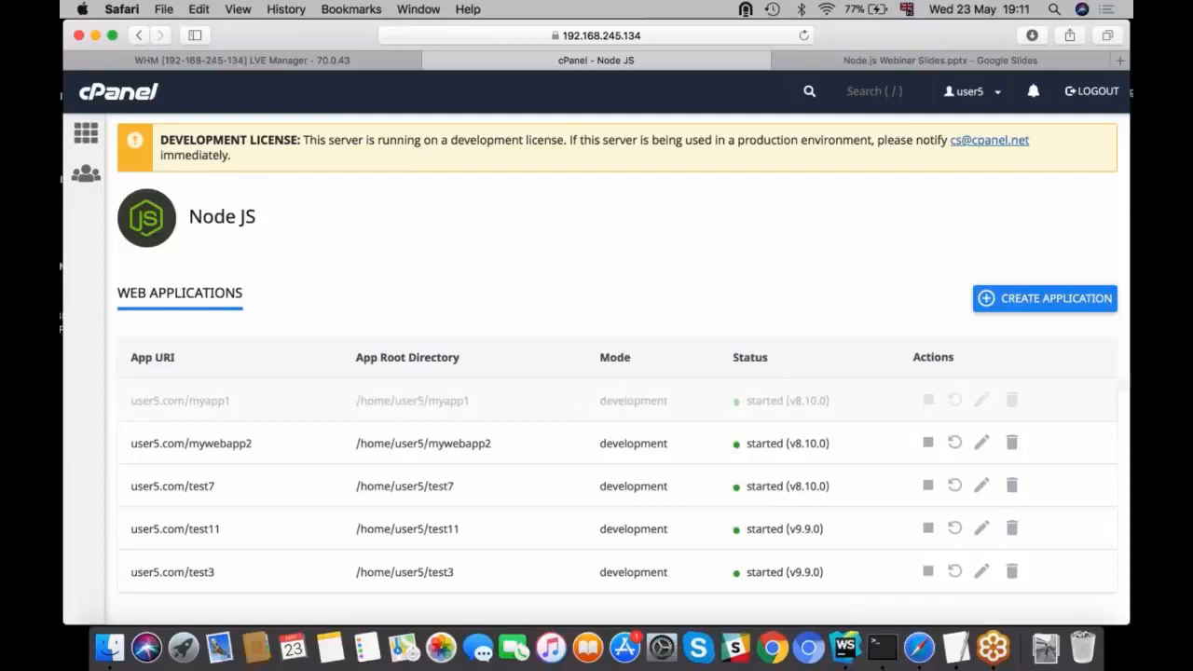
click(927, 399)
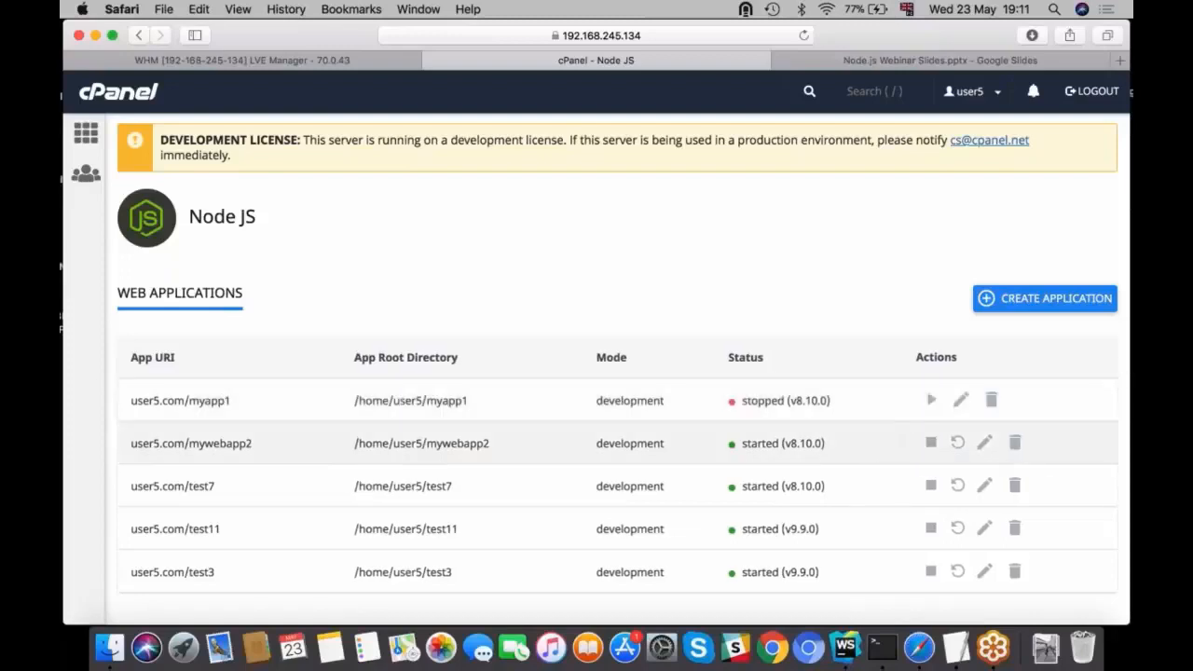
mouse_move(930, 443)
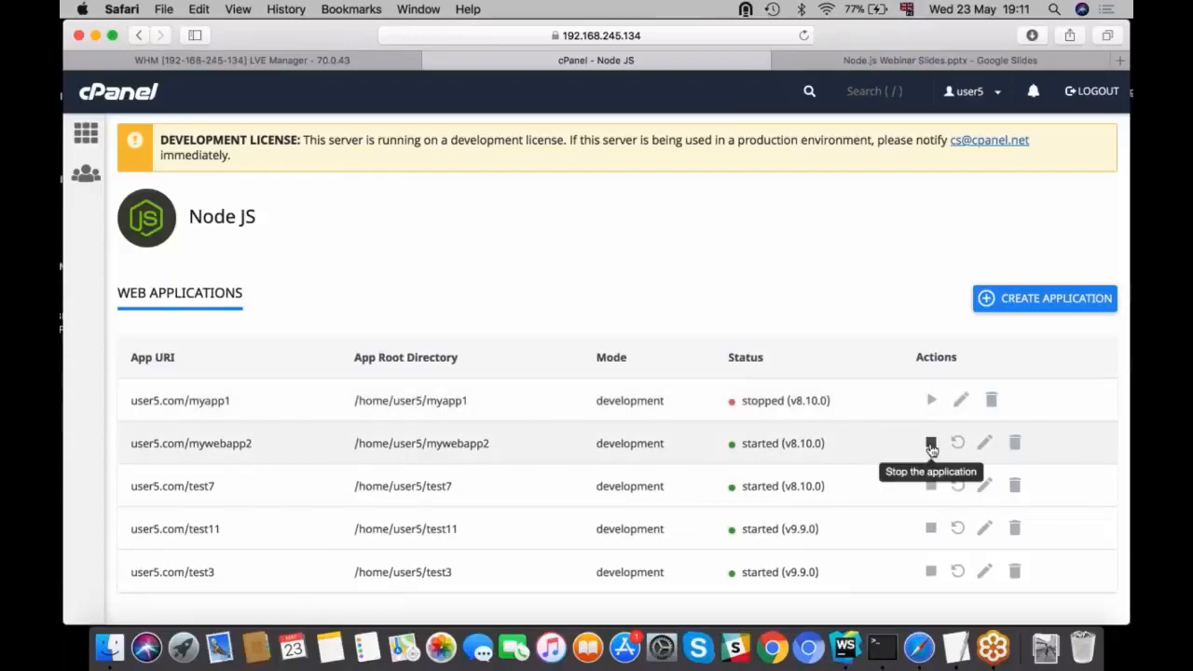
mouse_move(931, 400)
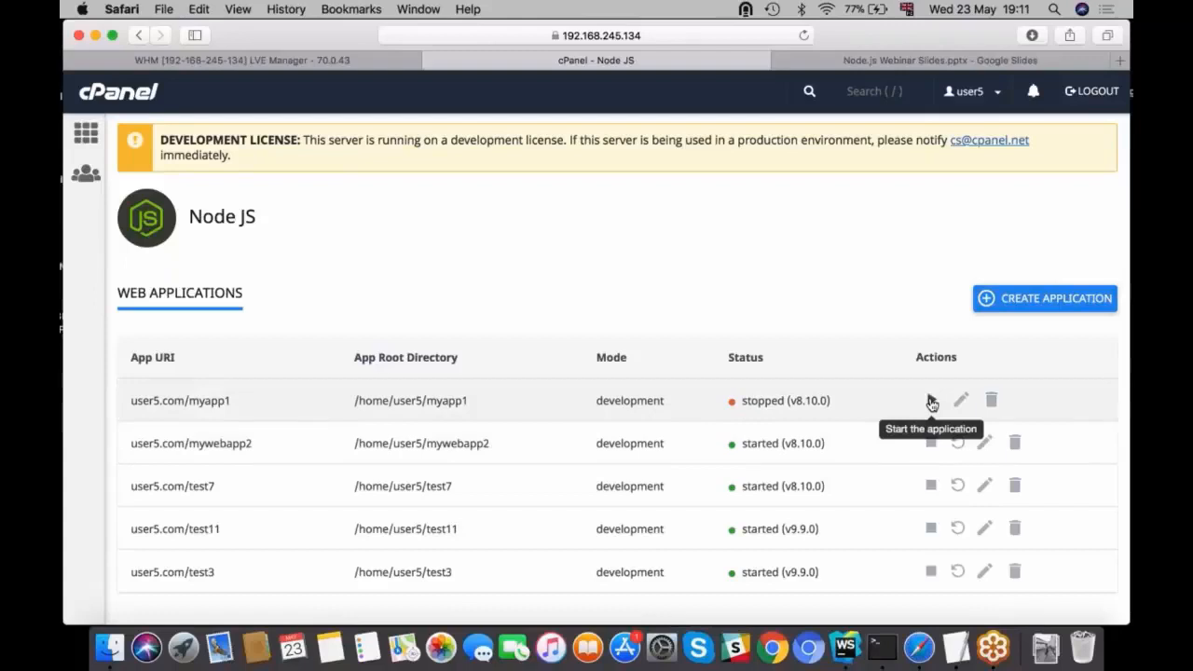
mouse_move(958, 442)
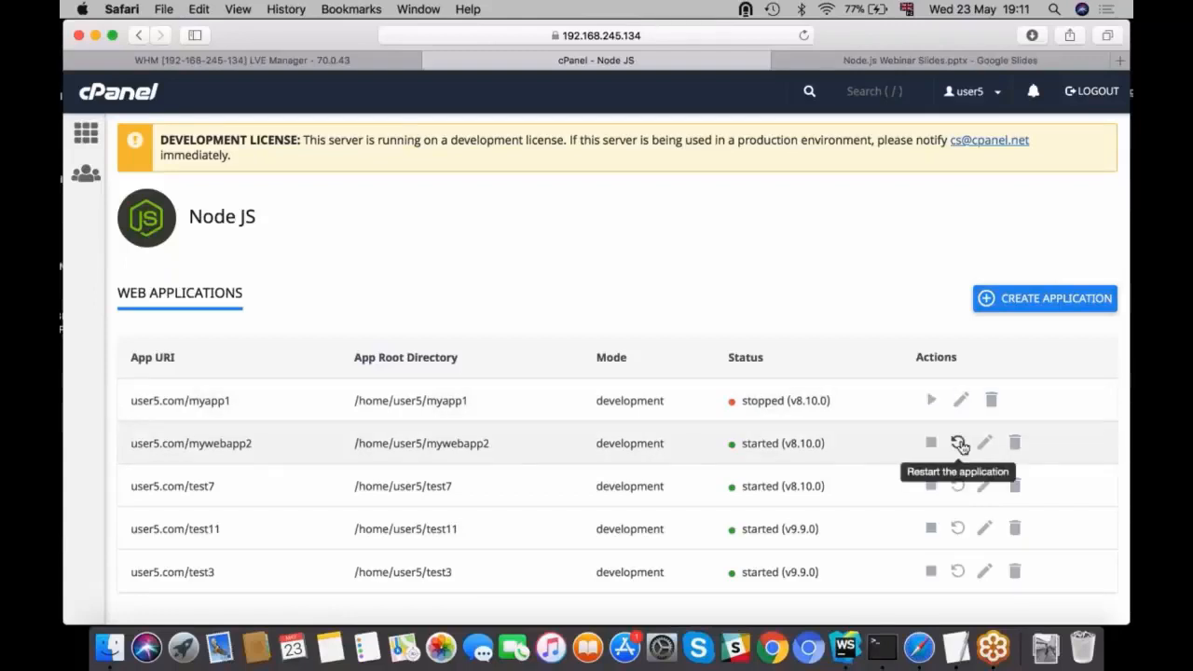
mouse_move(1014, 443)
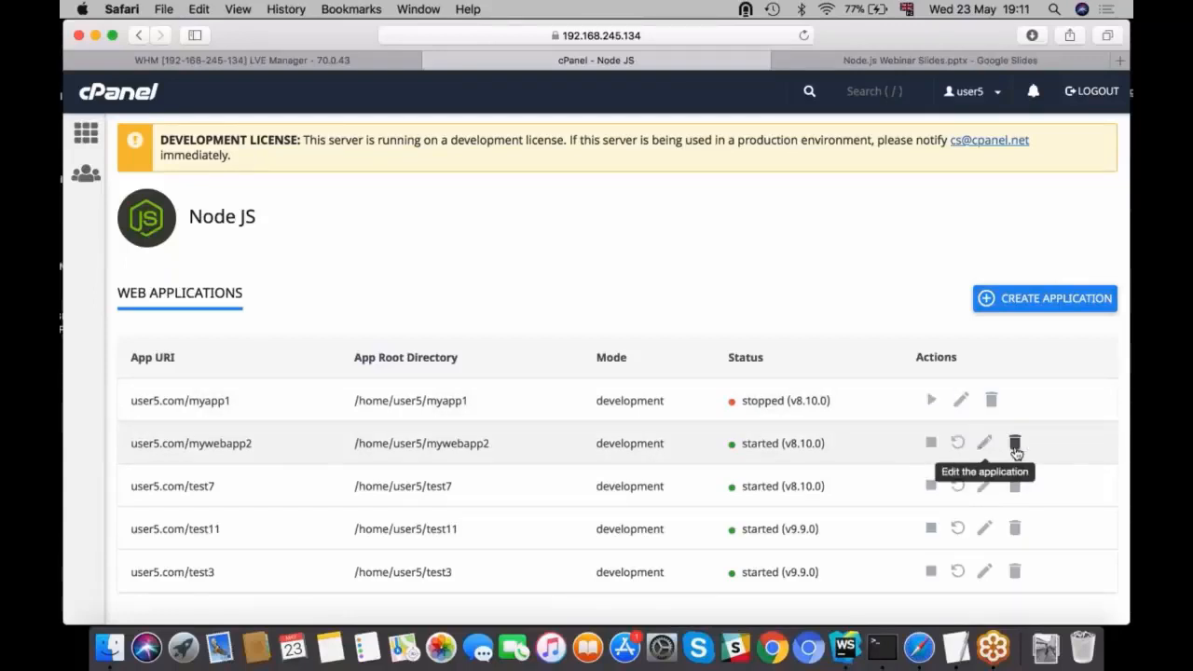
mouse_move(733, 411)
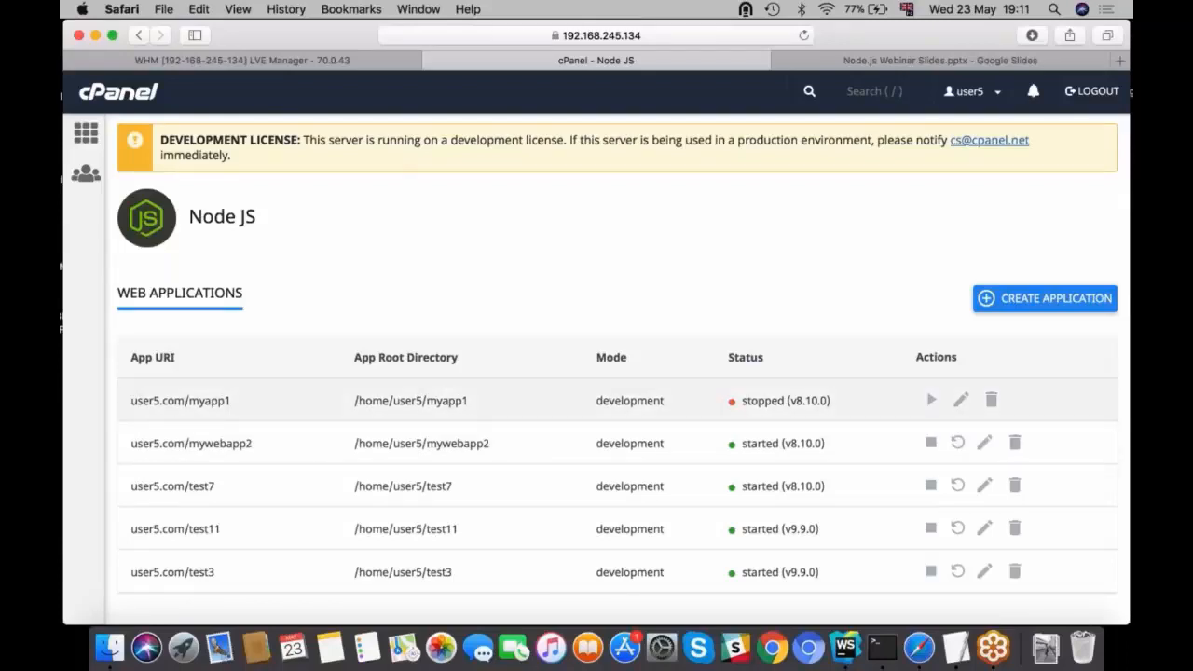
mouse_move(991, 401)
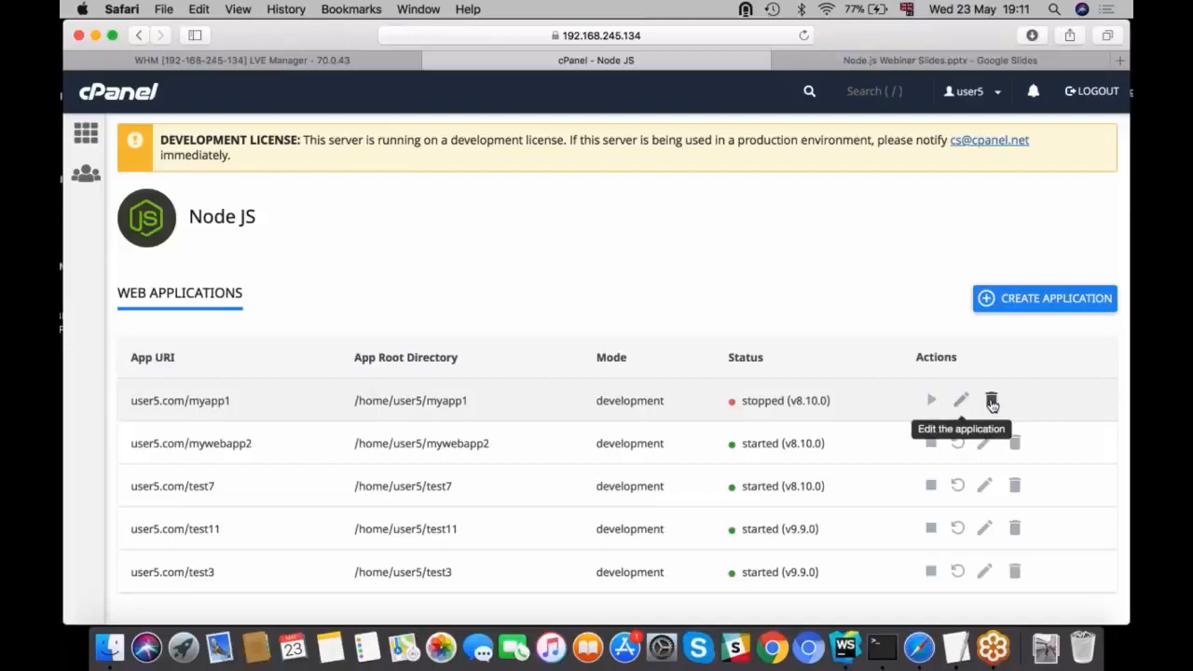
mouse_move(991, 401)
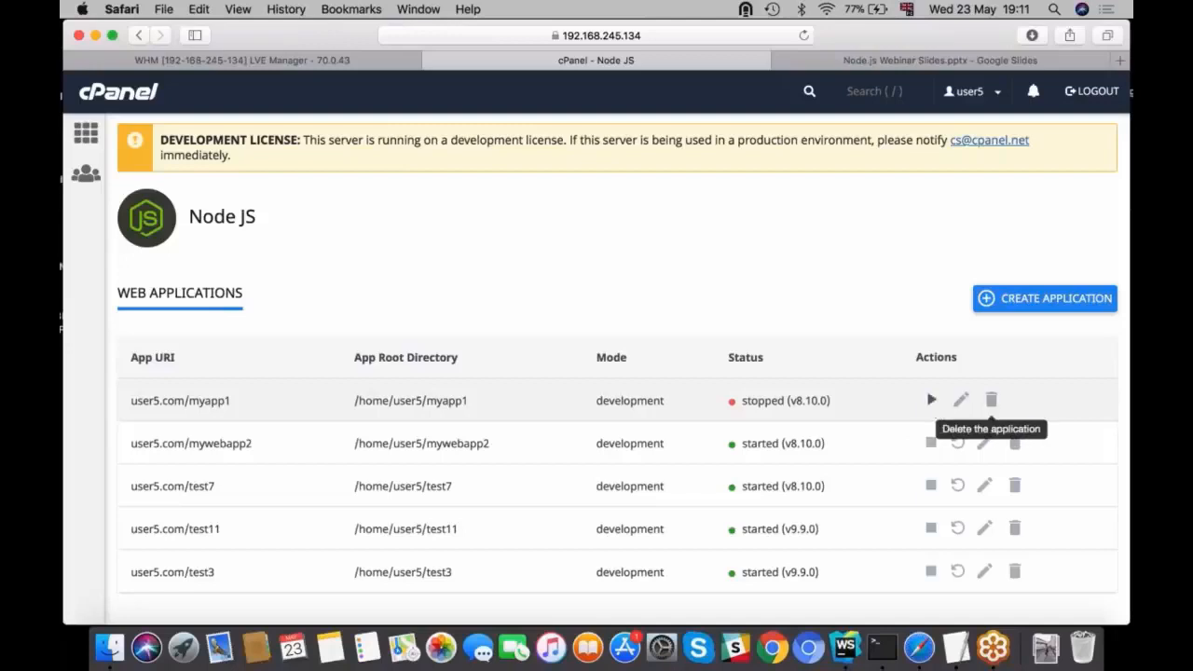
click(930, 400)
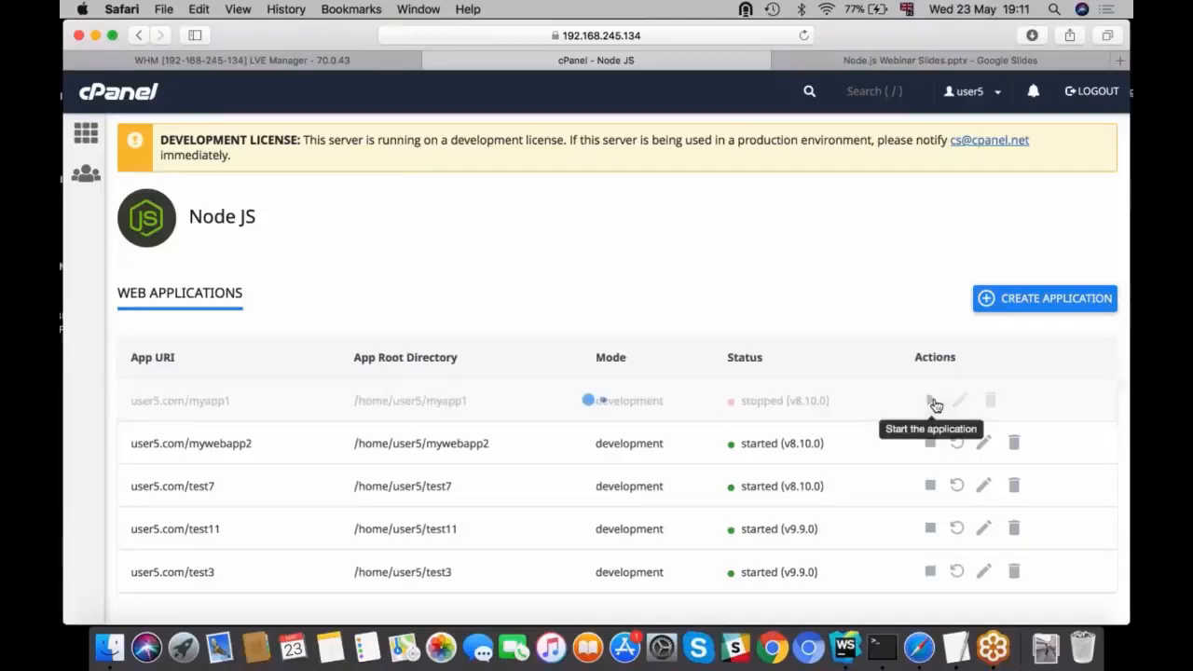
click(929, 400)
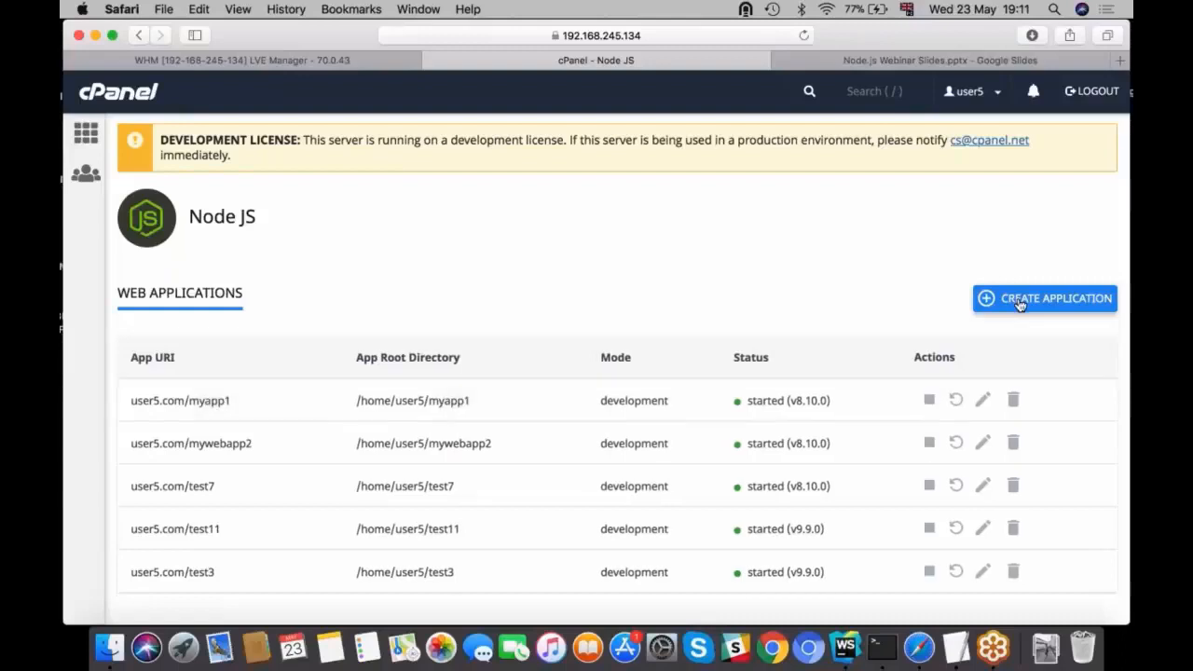
click(1044, 298)
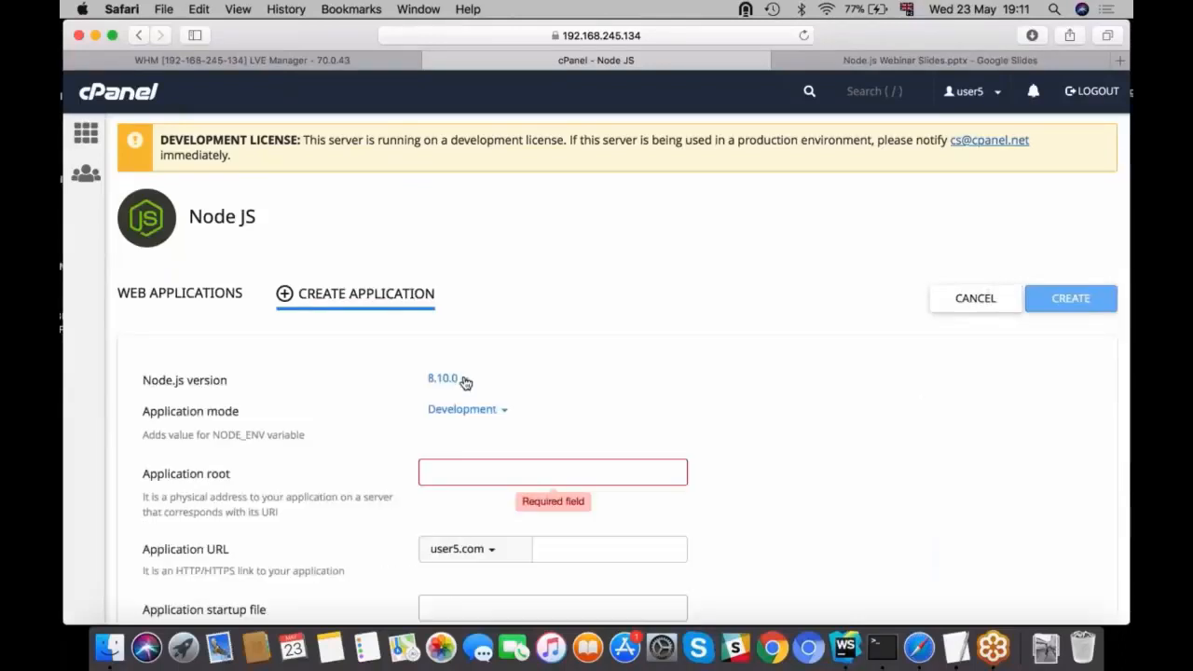
click(444, 377)
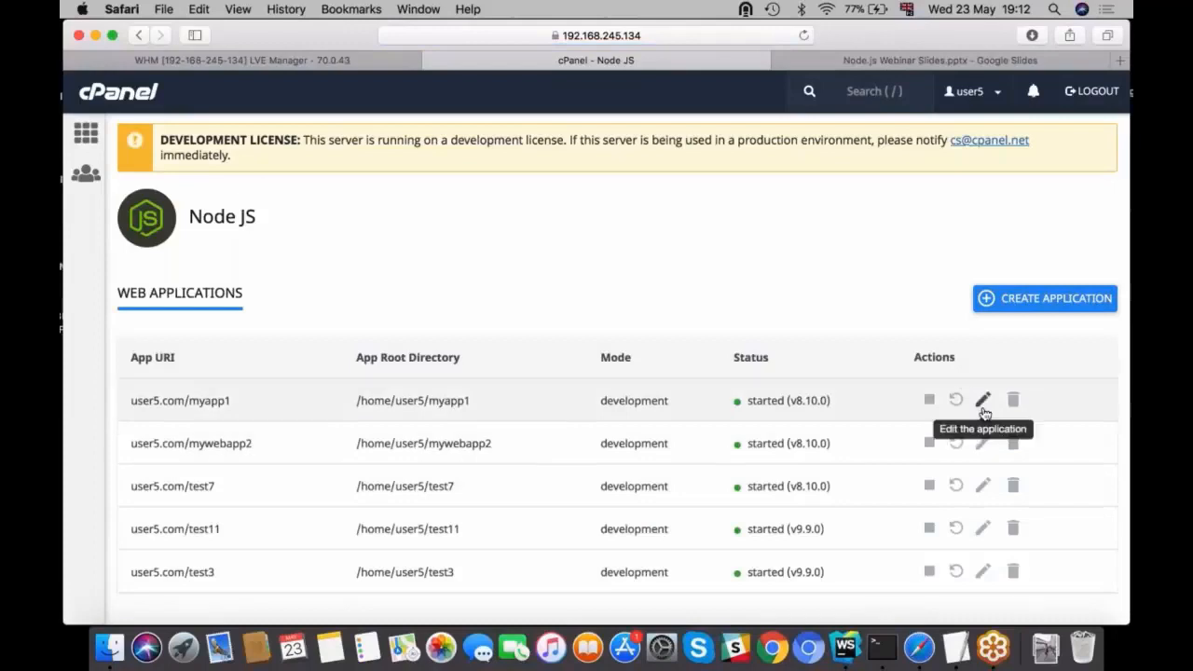
click(983, 400)
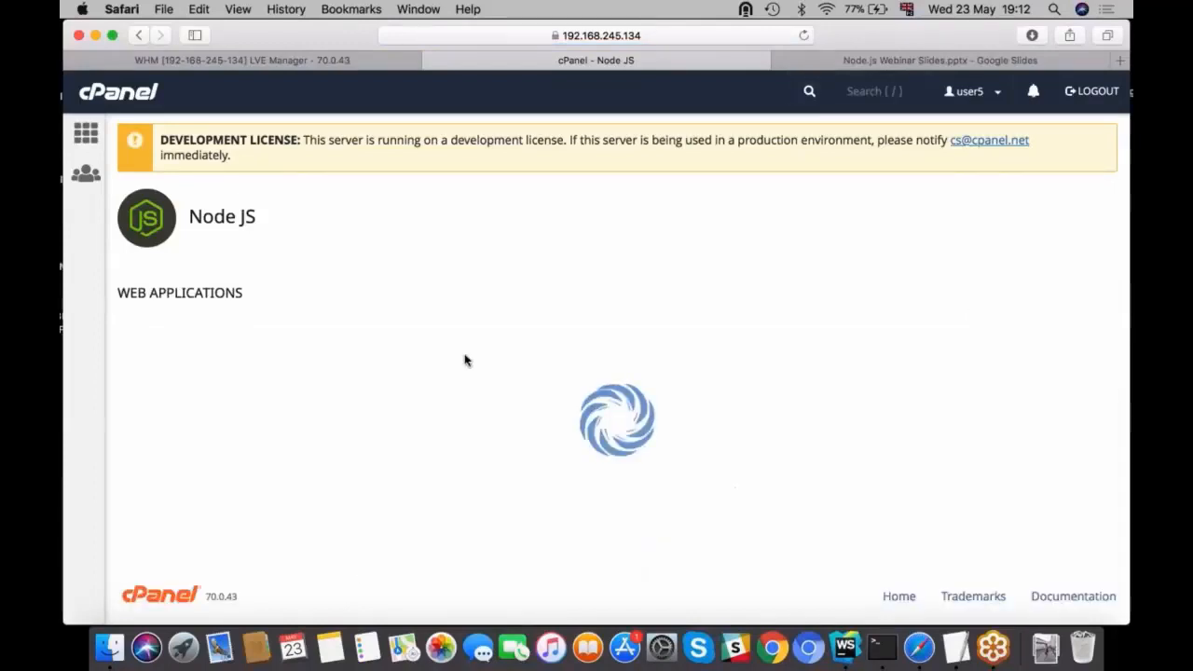
click(366, 293)
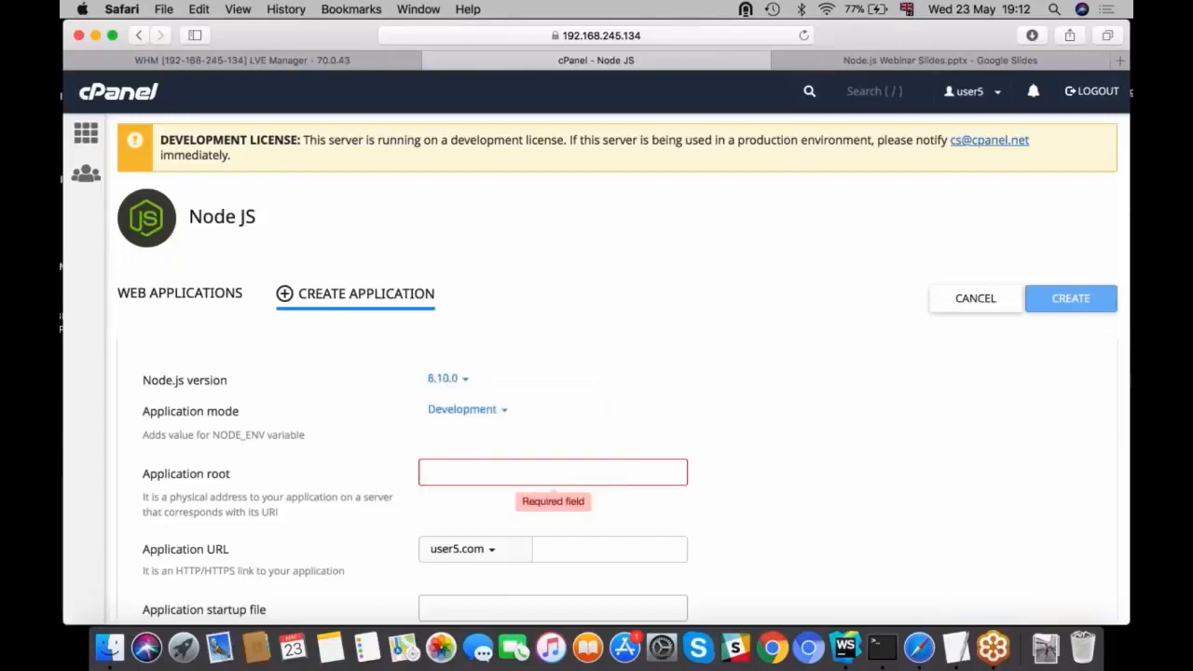
mouse_move(621, 371)
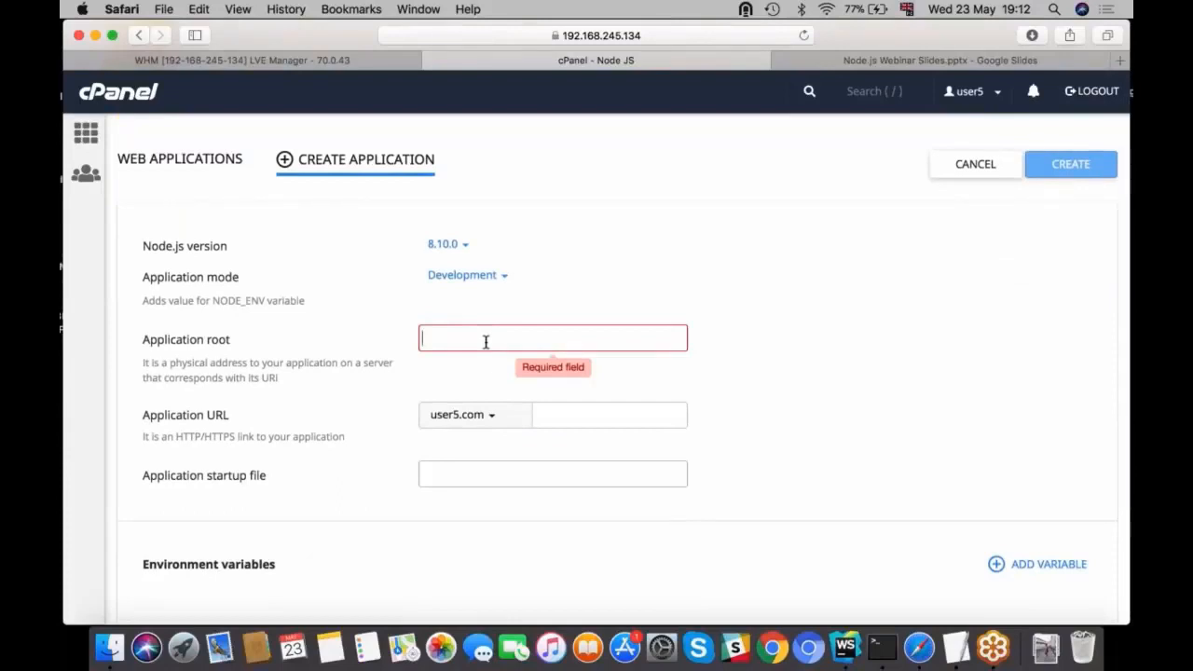
- Enter 'test77' in both the Application root and Application URL fields
text(tes)
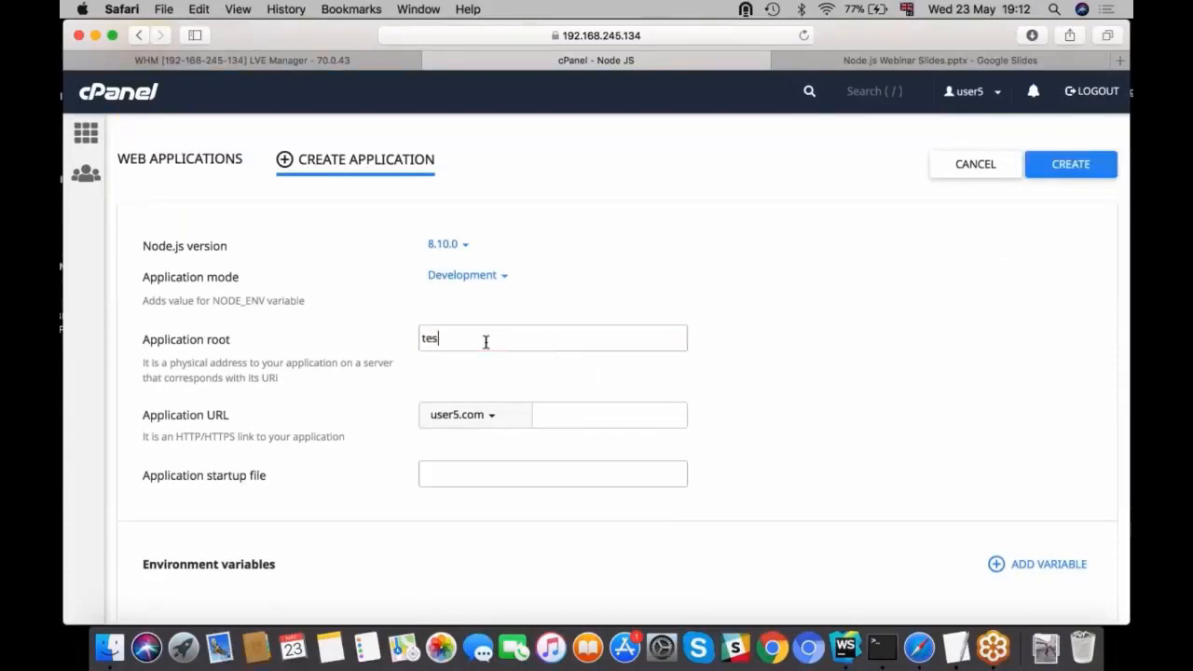
text(t77)
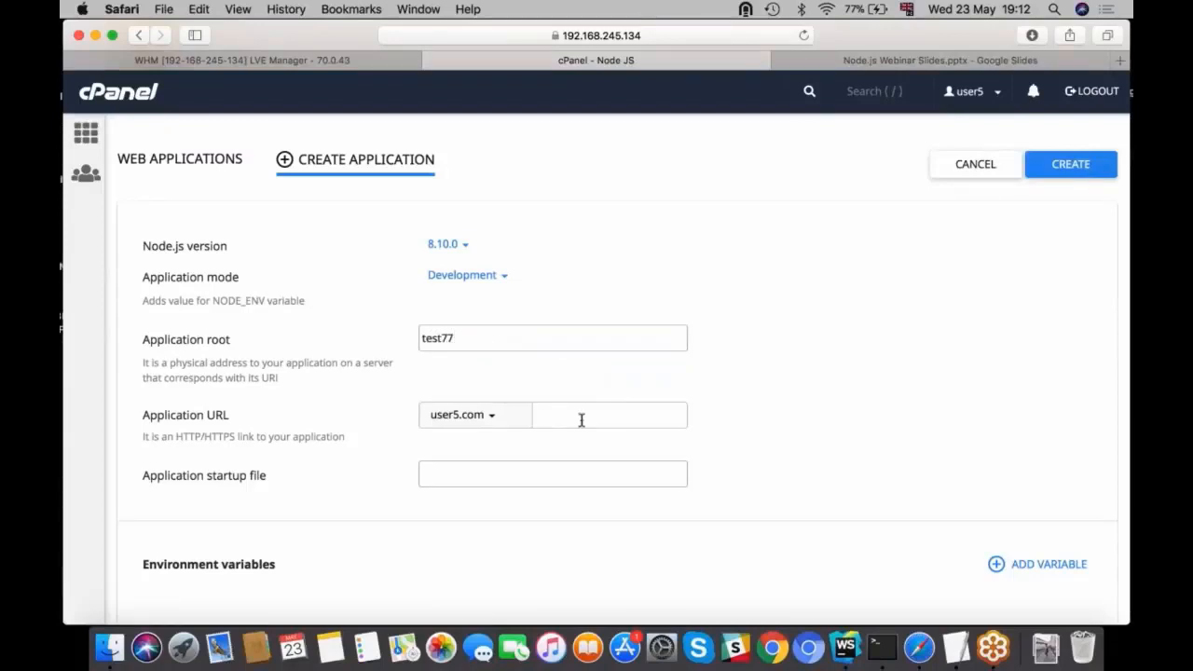
text(test)
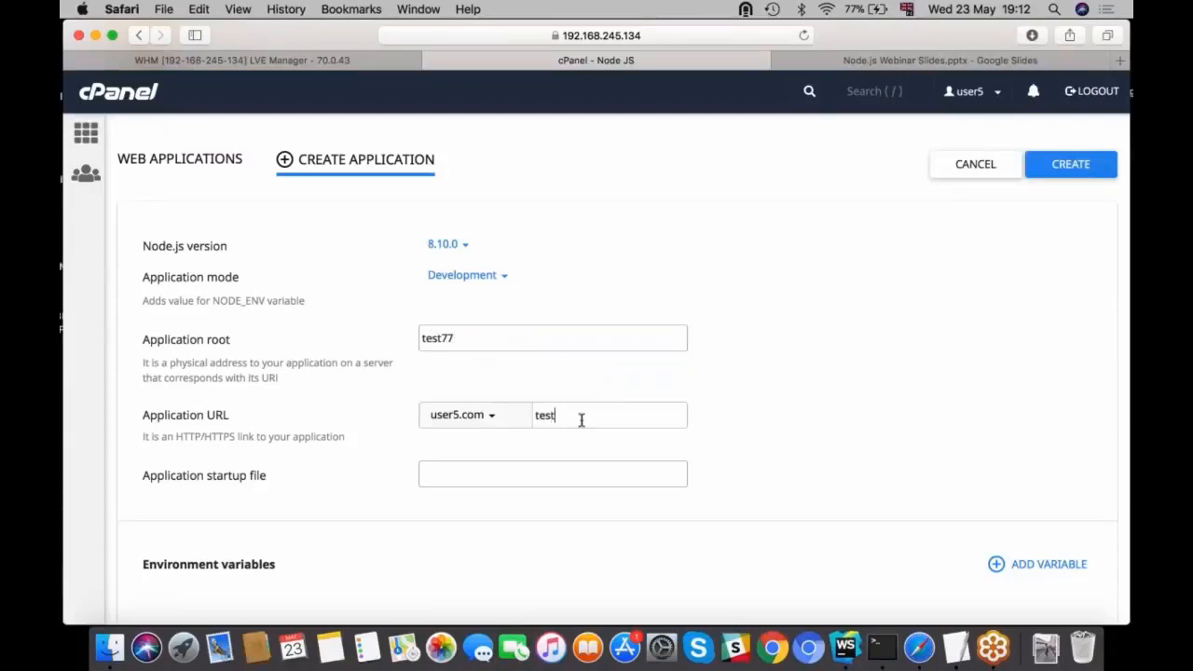
text(77)
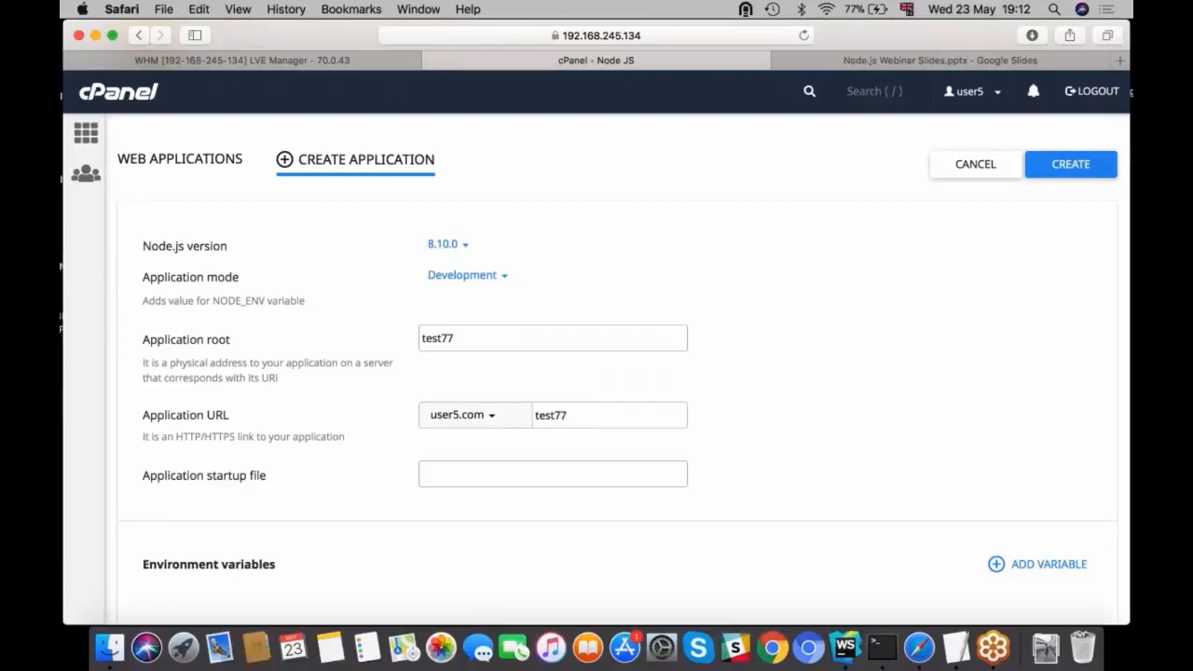
mouse_move(1069, 164)
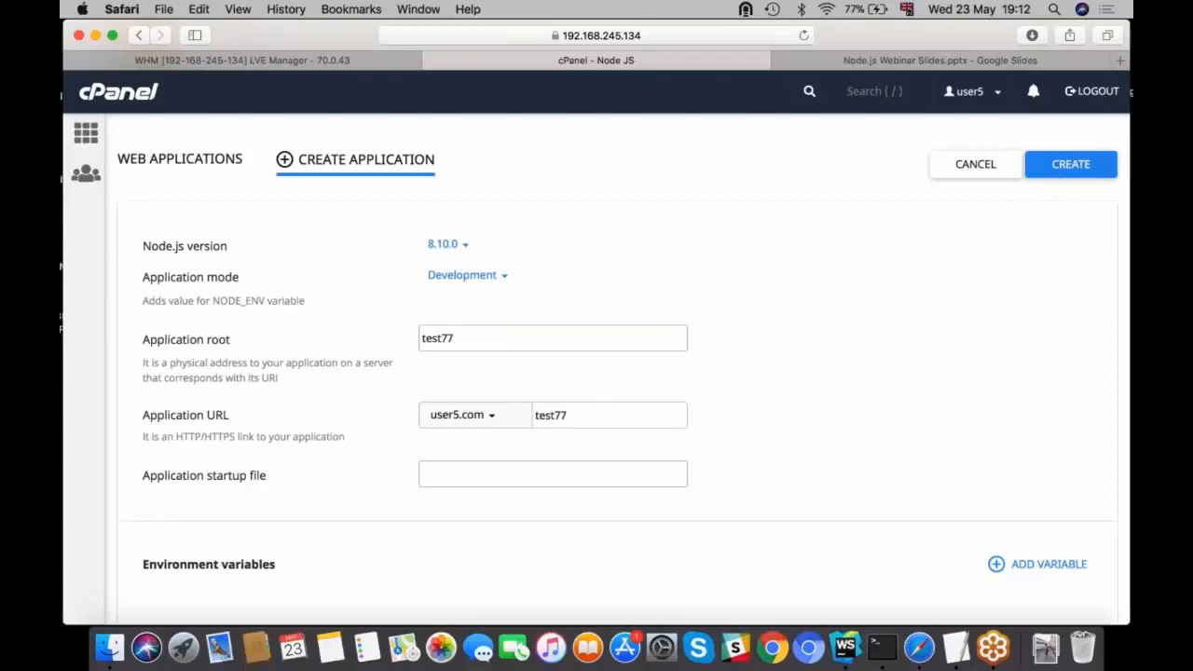
mouse_move(431, 460)
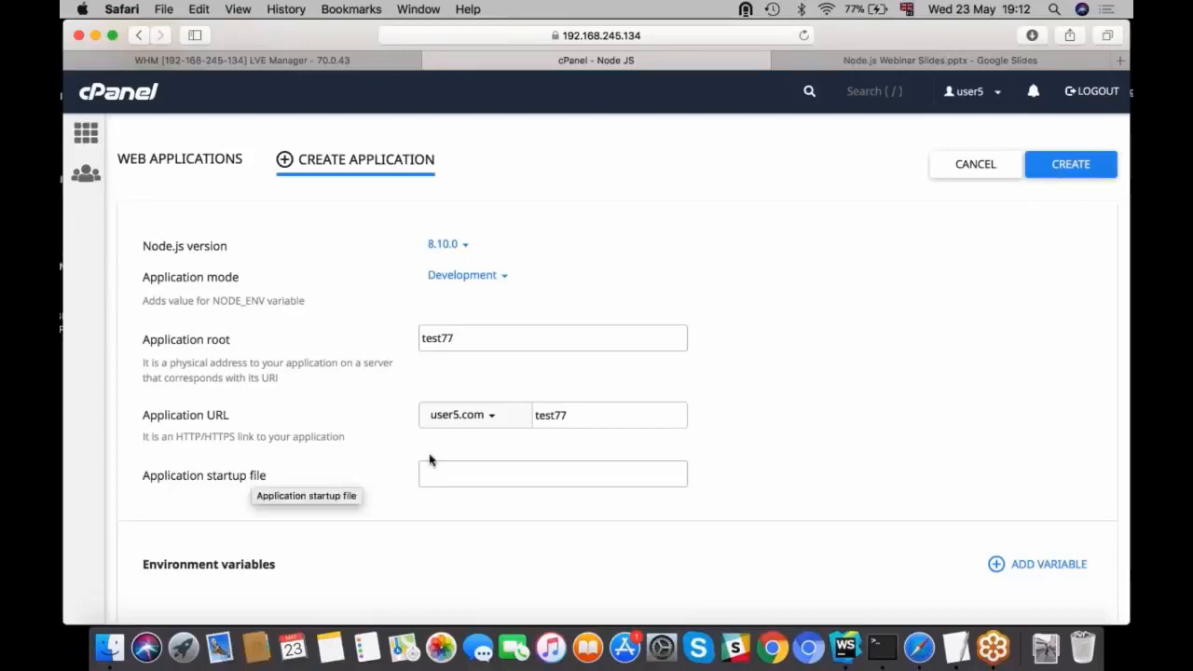
mouse_move(1070, 164)
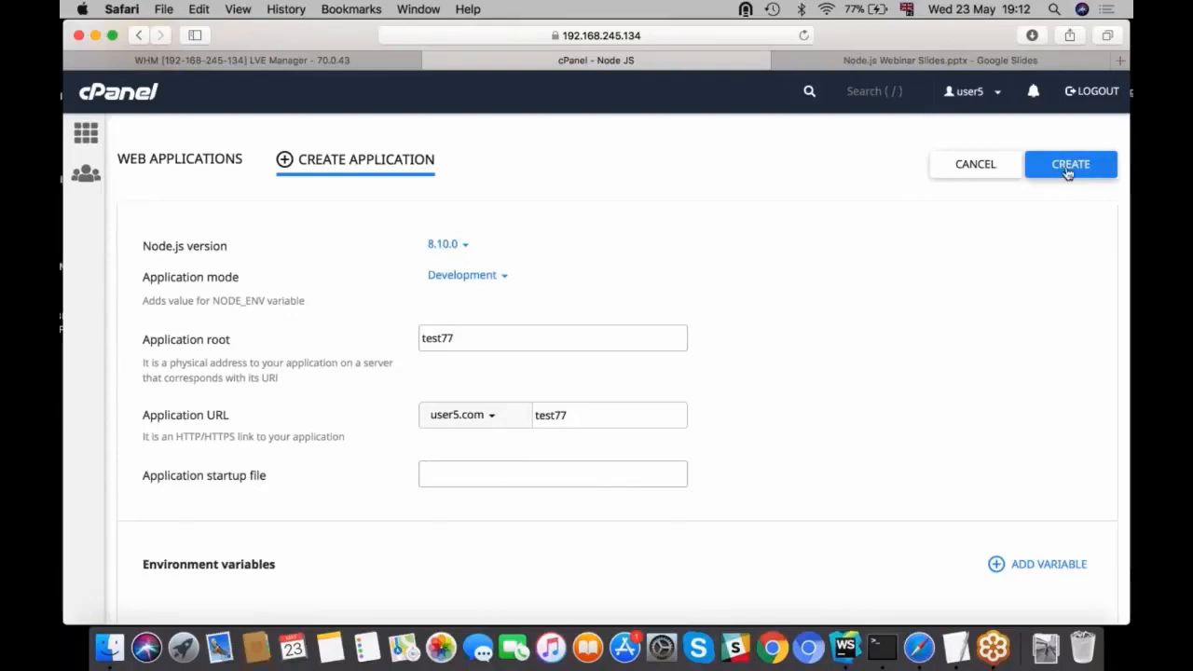
- Create the test77 app and review its settings: startup app.js, Node.js 8.10.0, development mode
click(1070, 164)
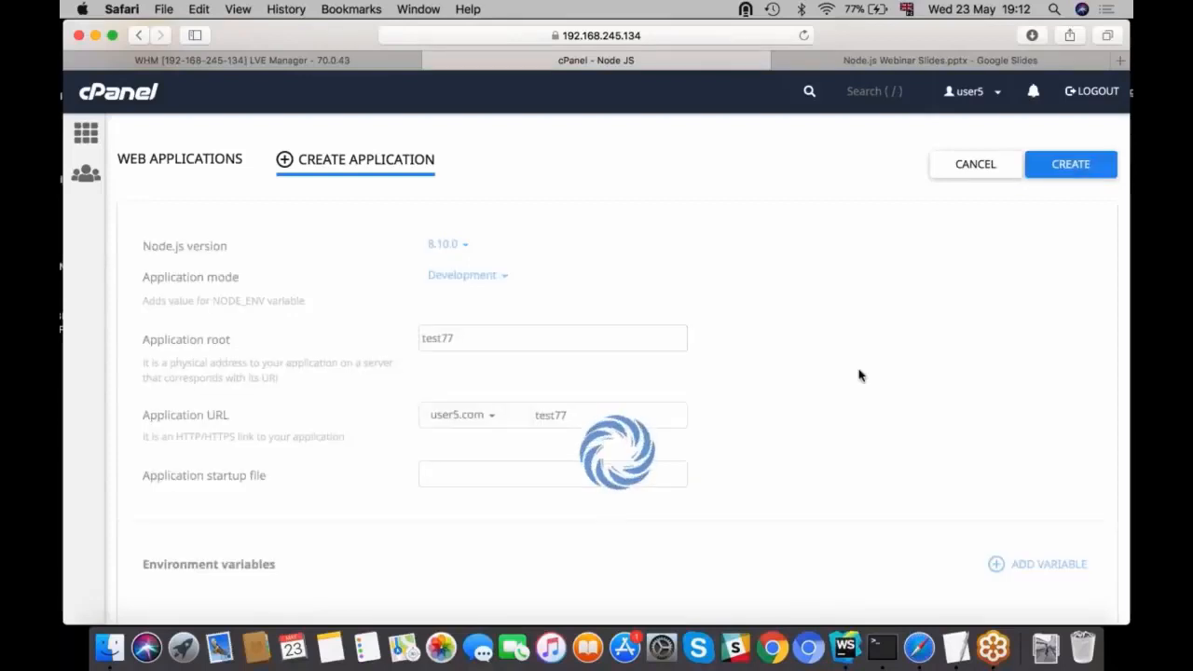
click(1069, 163)
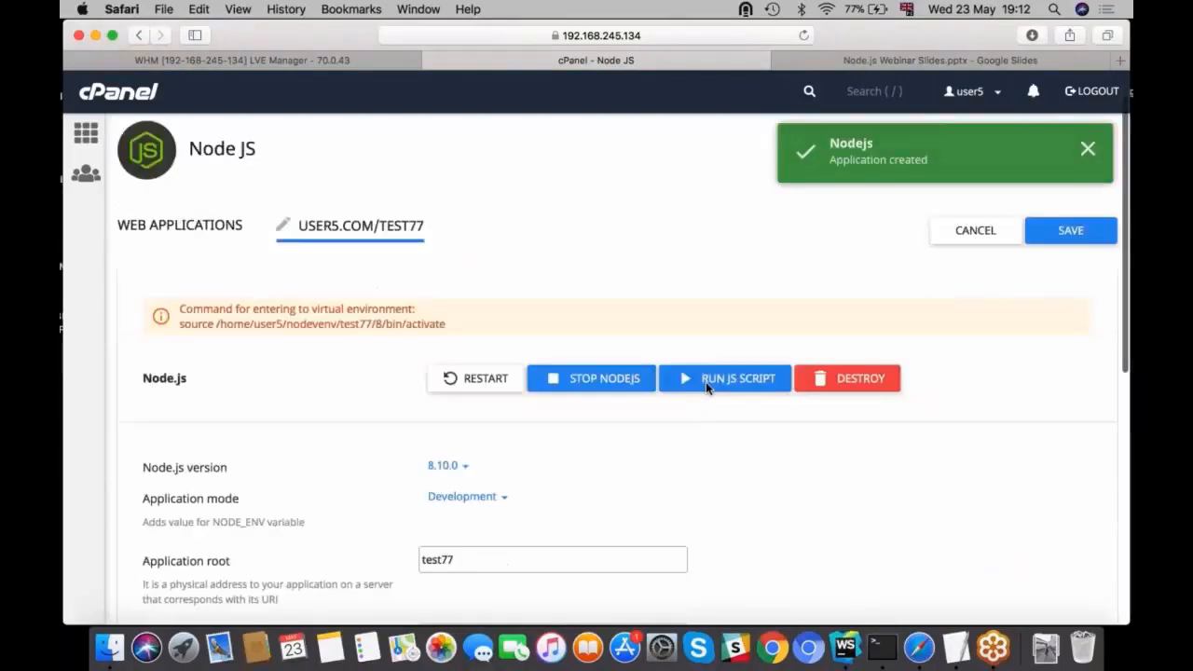
scroll(down, 3)
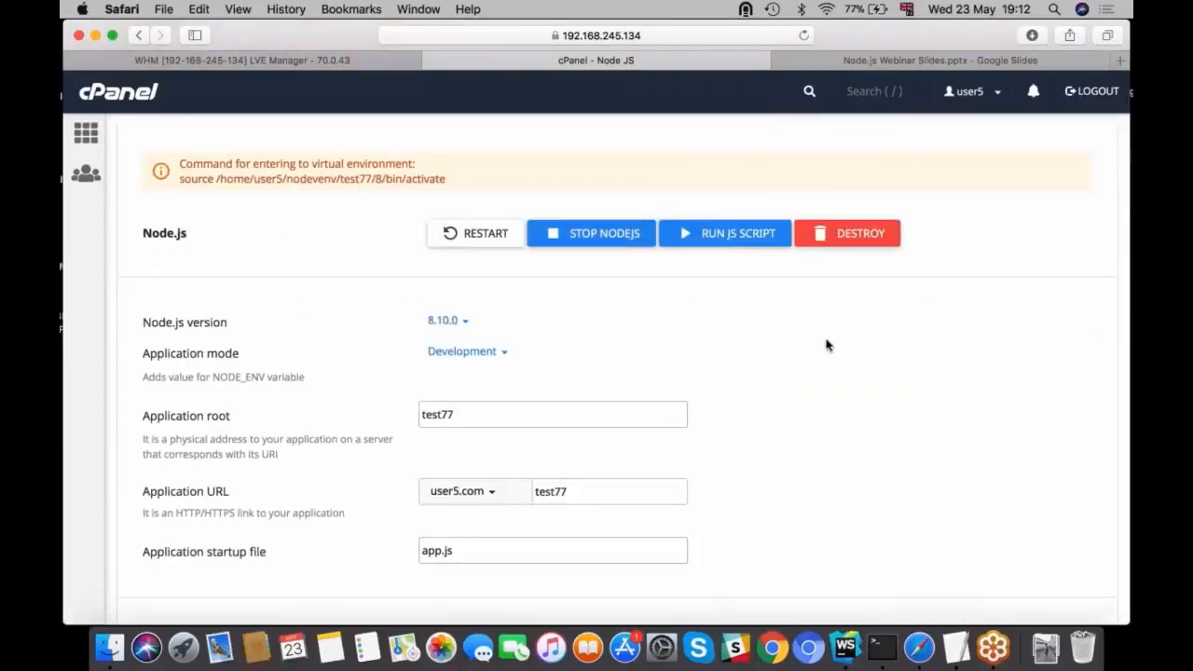
scroll(down, 3)
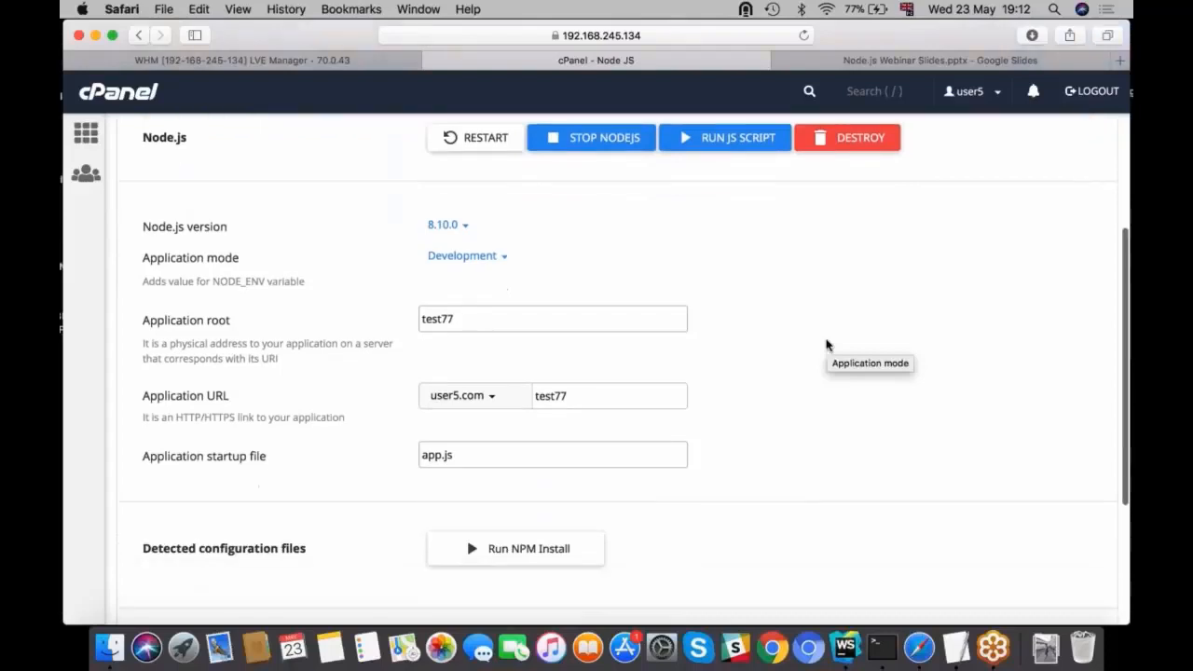
mouse_move(626, 256)
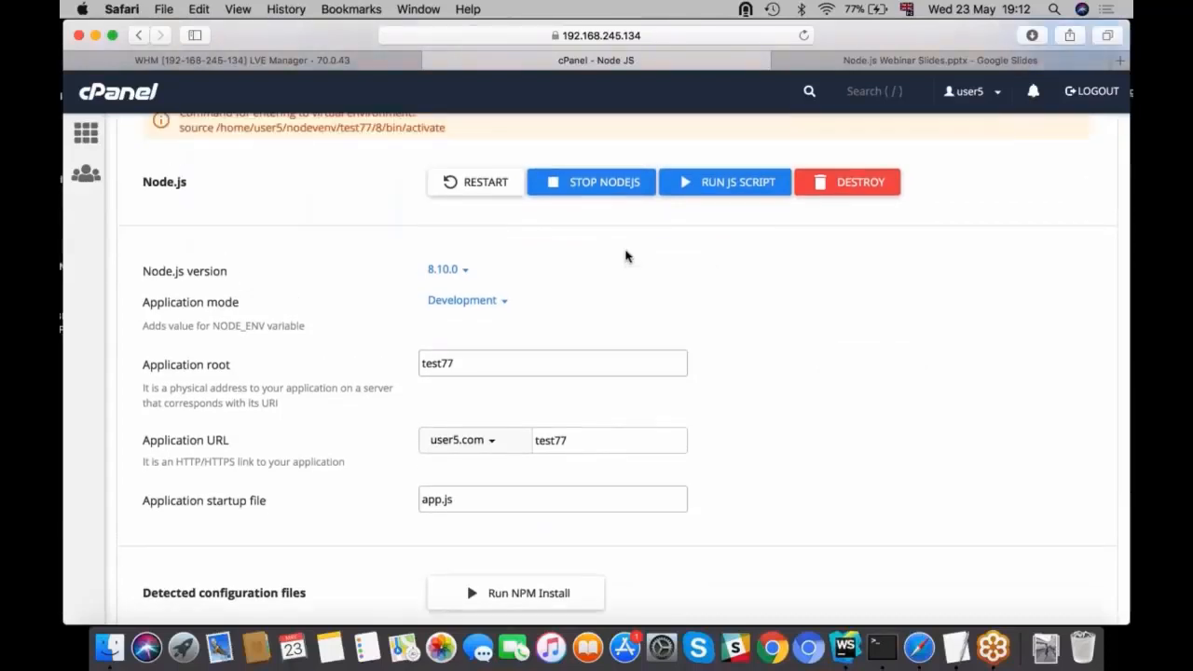
mouse_move(771, 322)
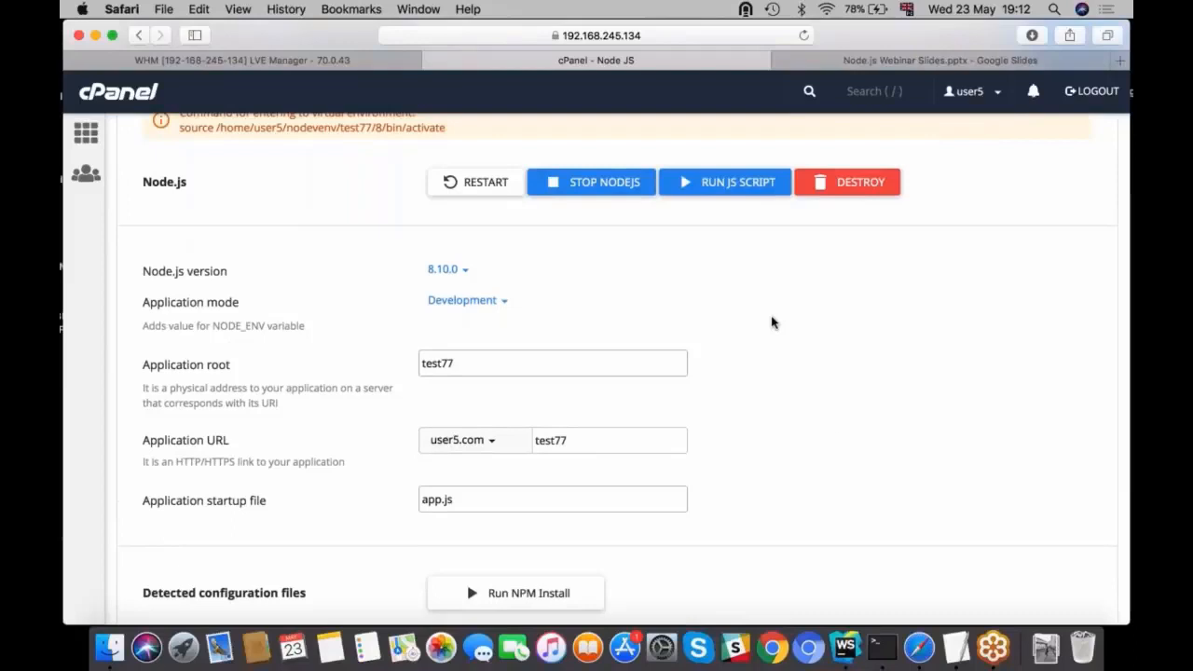
mouse_move(838, 548)
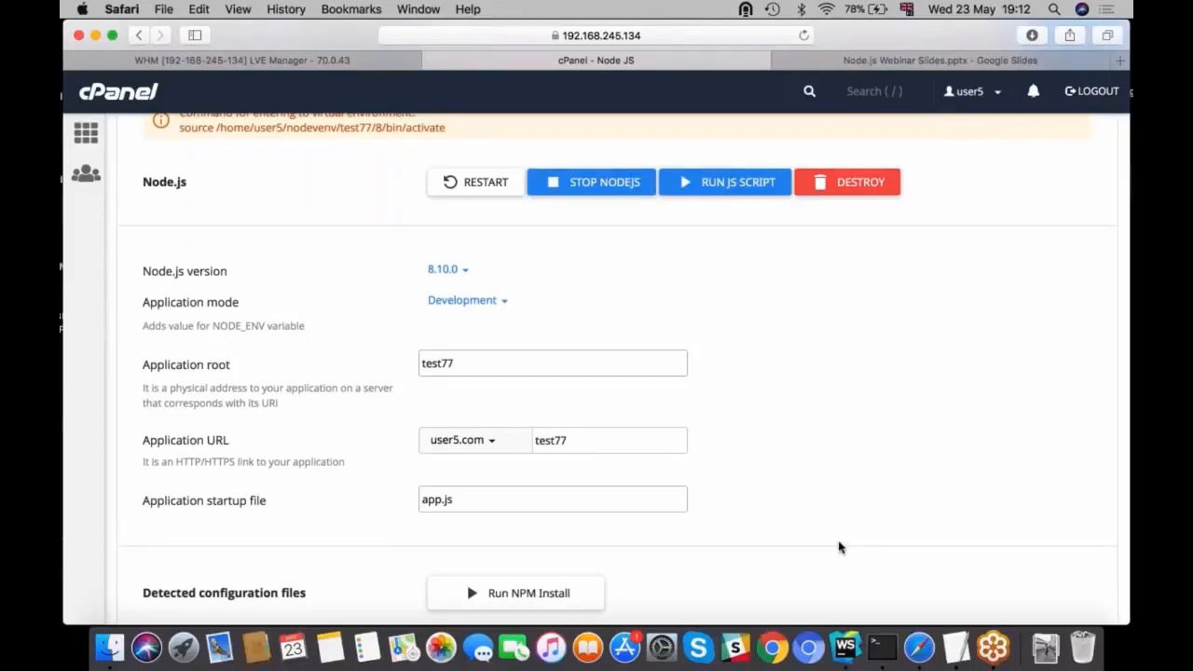
scroll(up, 3)
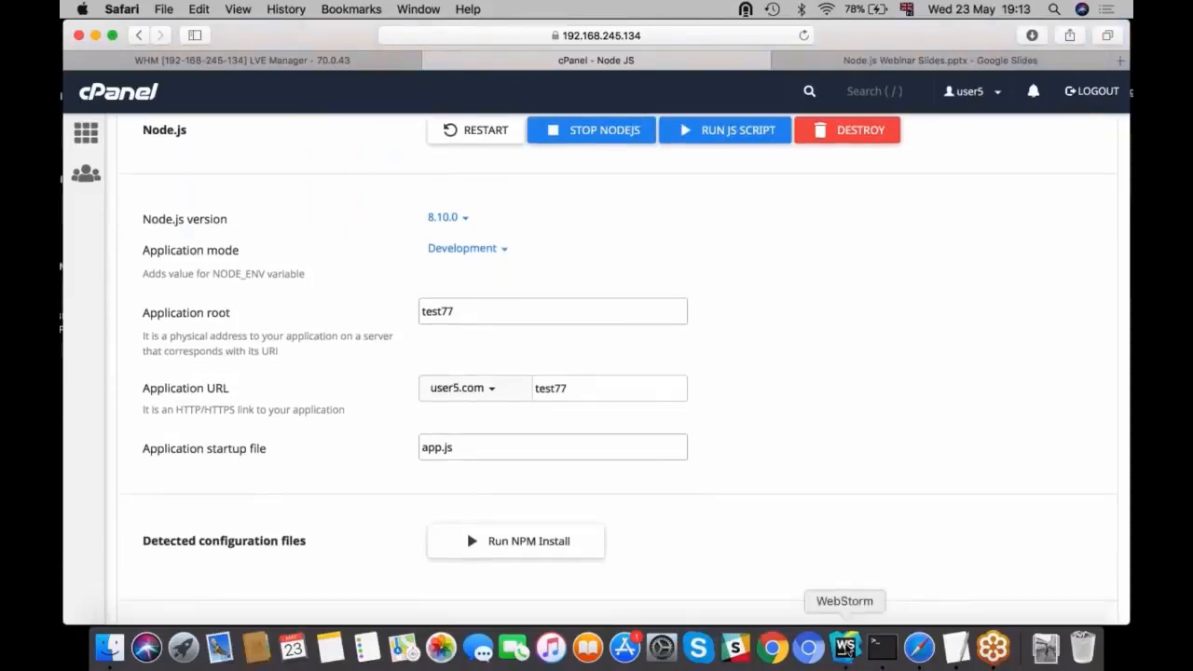
mouse_move(862, 526)
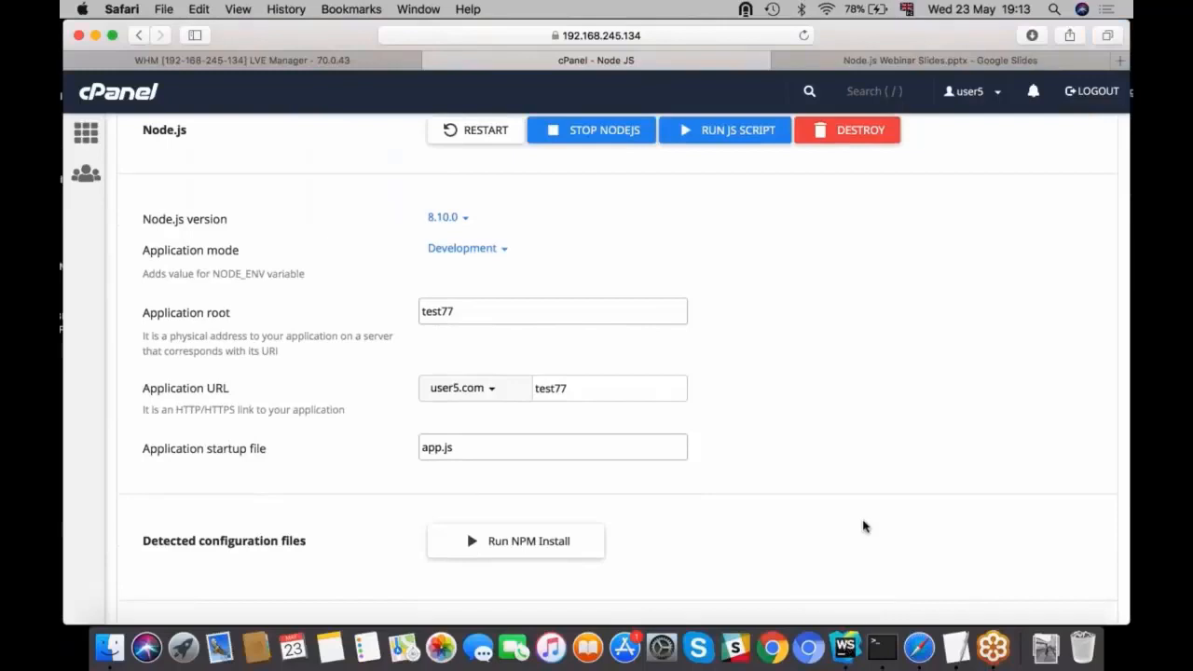
mouse_move(844, 645)
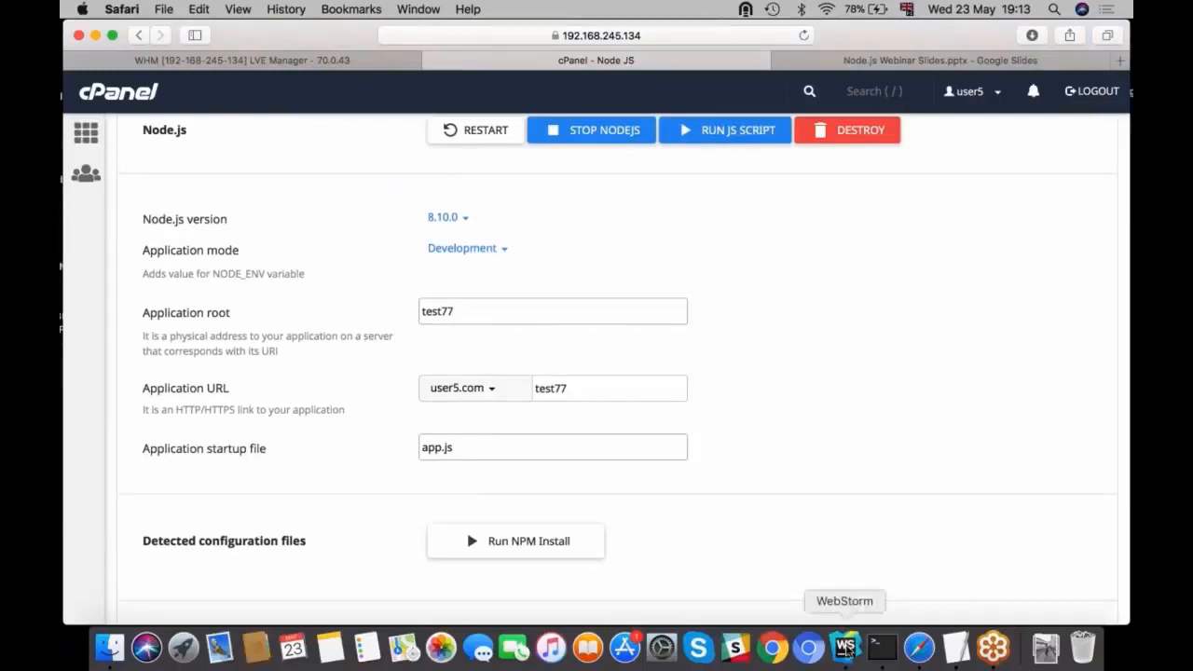
- Create an empty WebStorm project at ~/Desktop/test77 and select its root folder
click(844, 647)
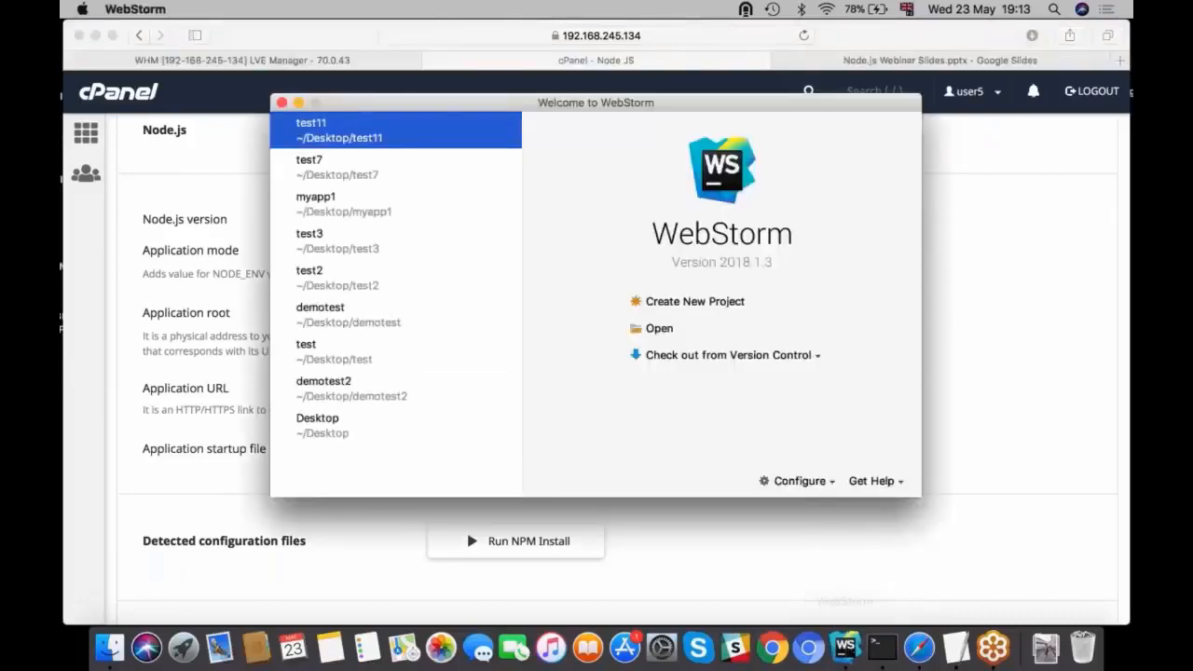
click(694, 301)
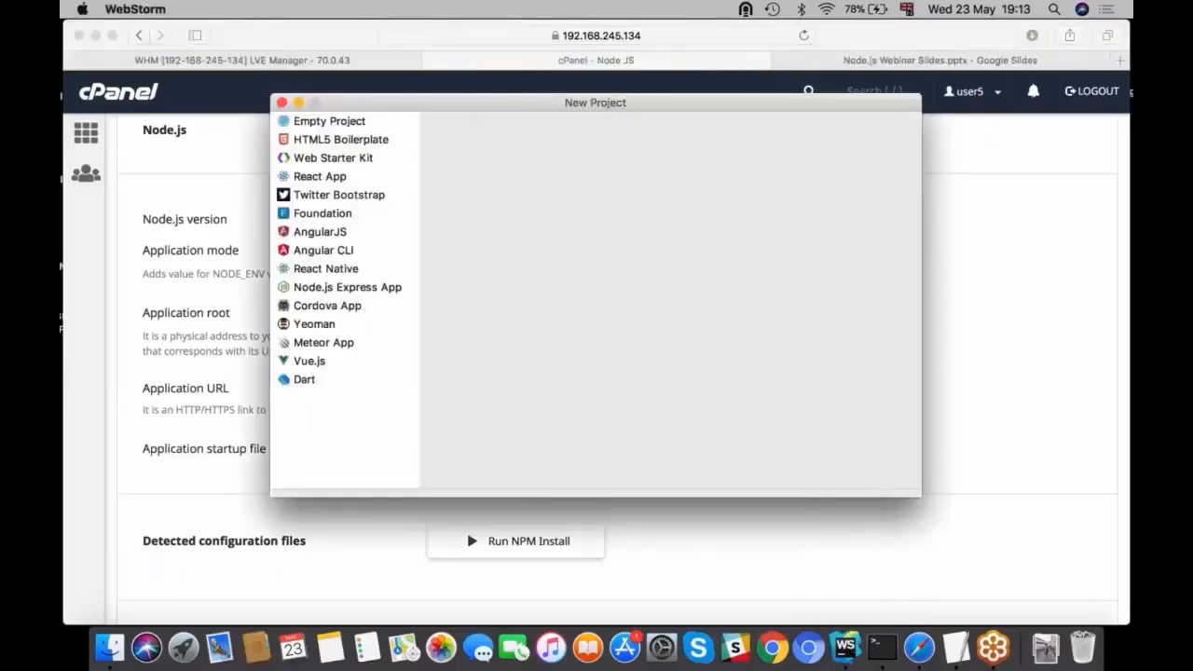
click(328, 120)
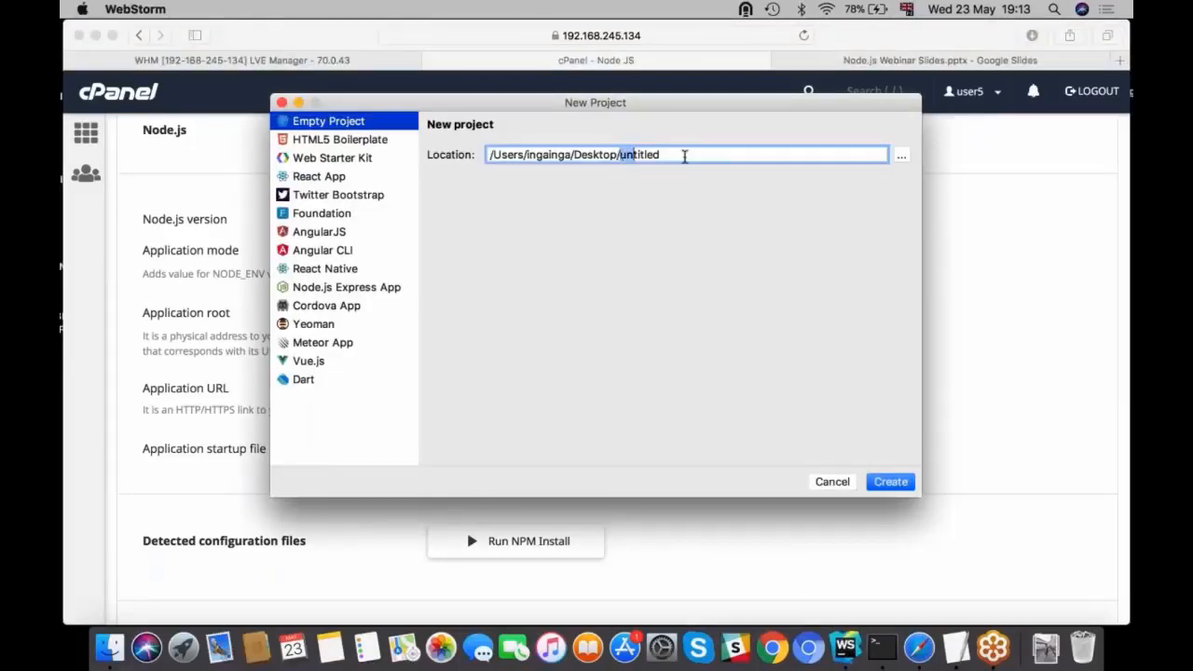
text(tes)
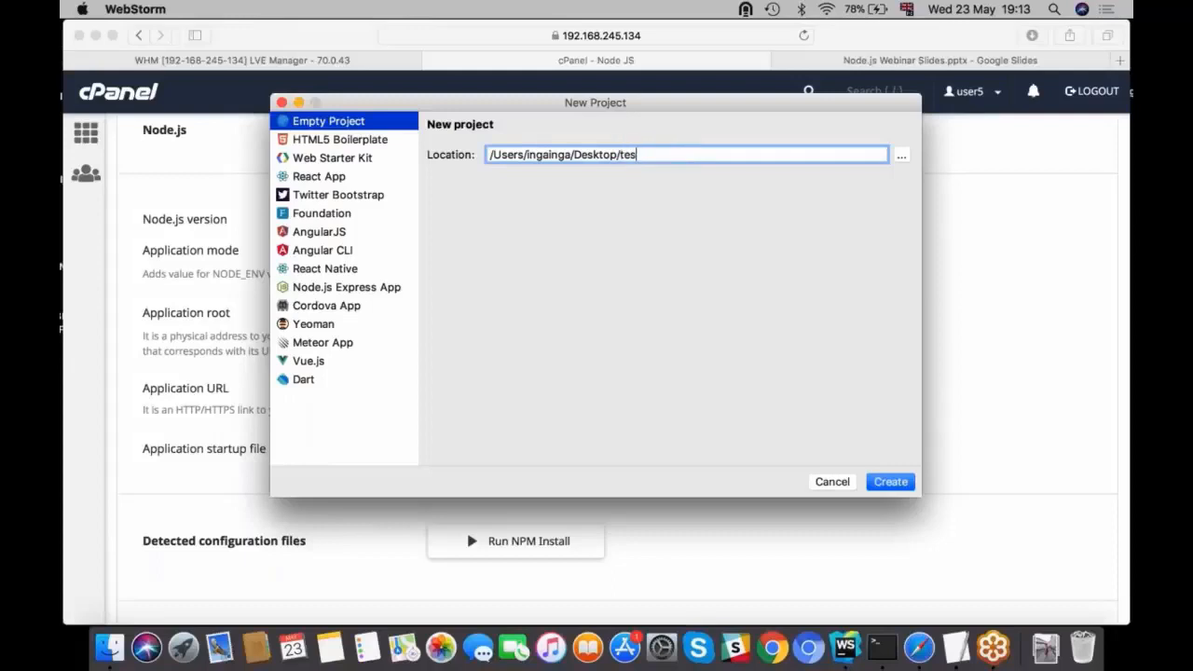
text(77)
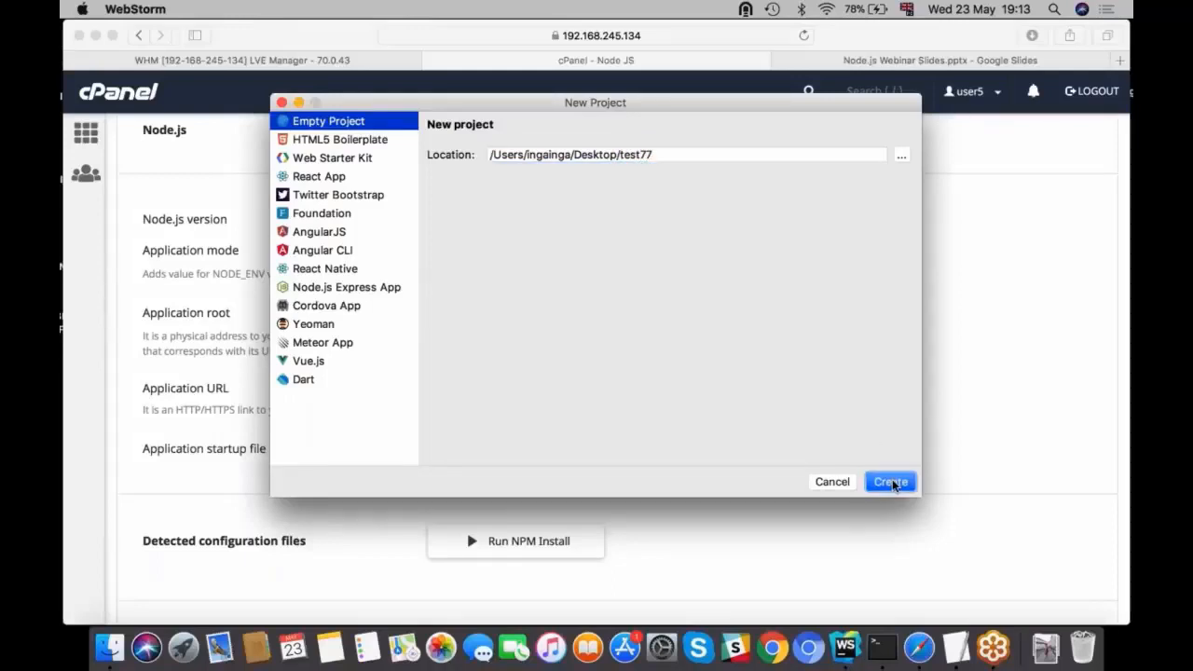
click(887, 482)
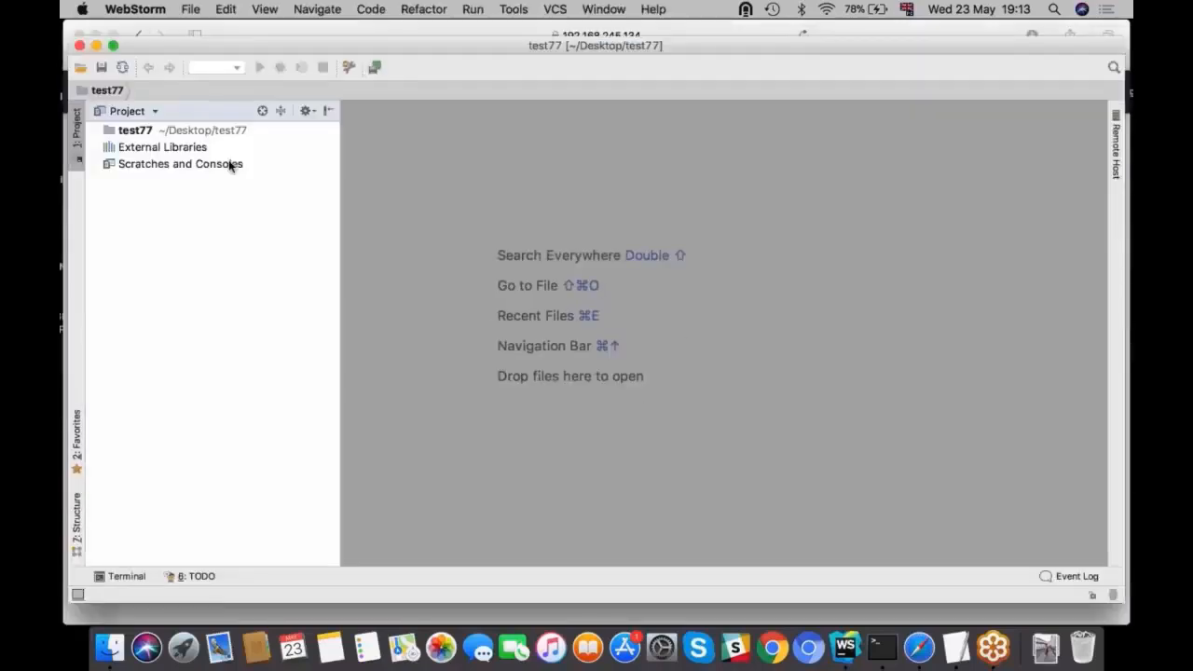
click(135, 130)
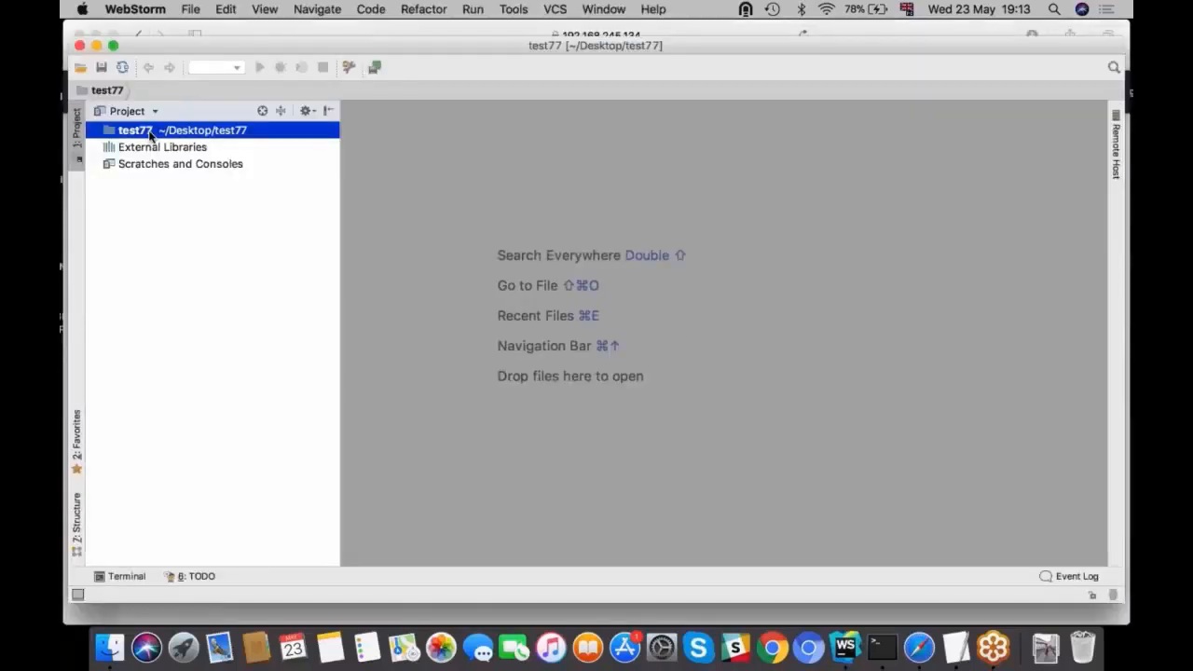
- In Preferences > Deployment, add a new server named test77 with type SFTP
click(135, 9)
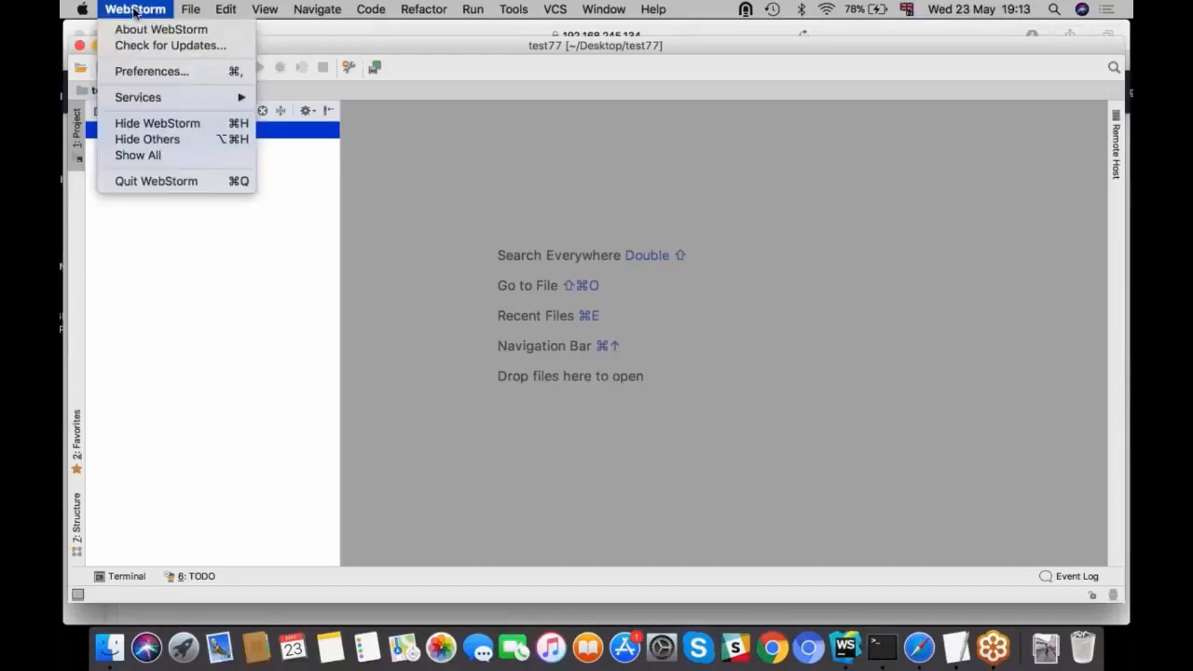
click(520, 257)
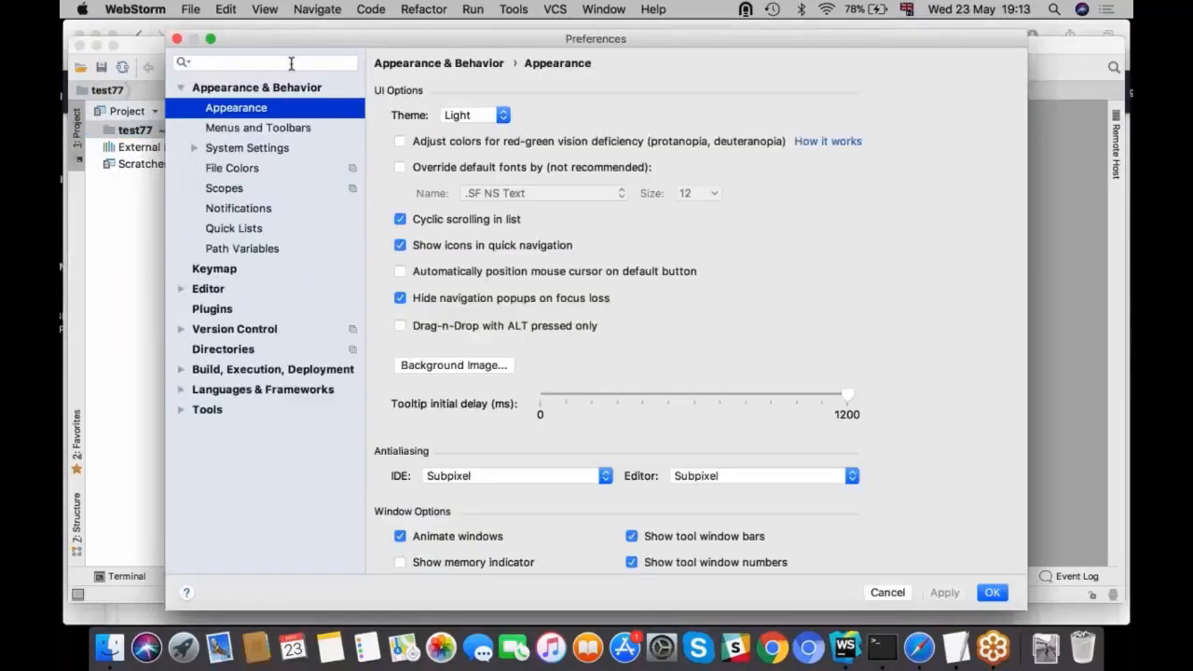
text(deploy)
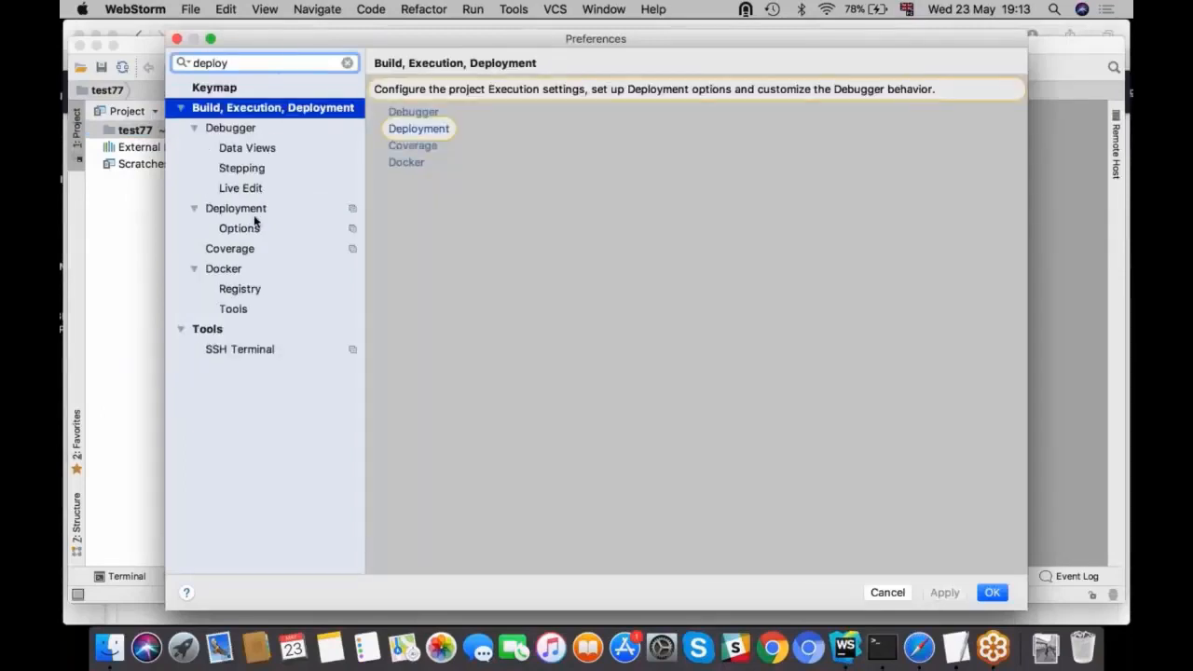
click(235, 207)
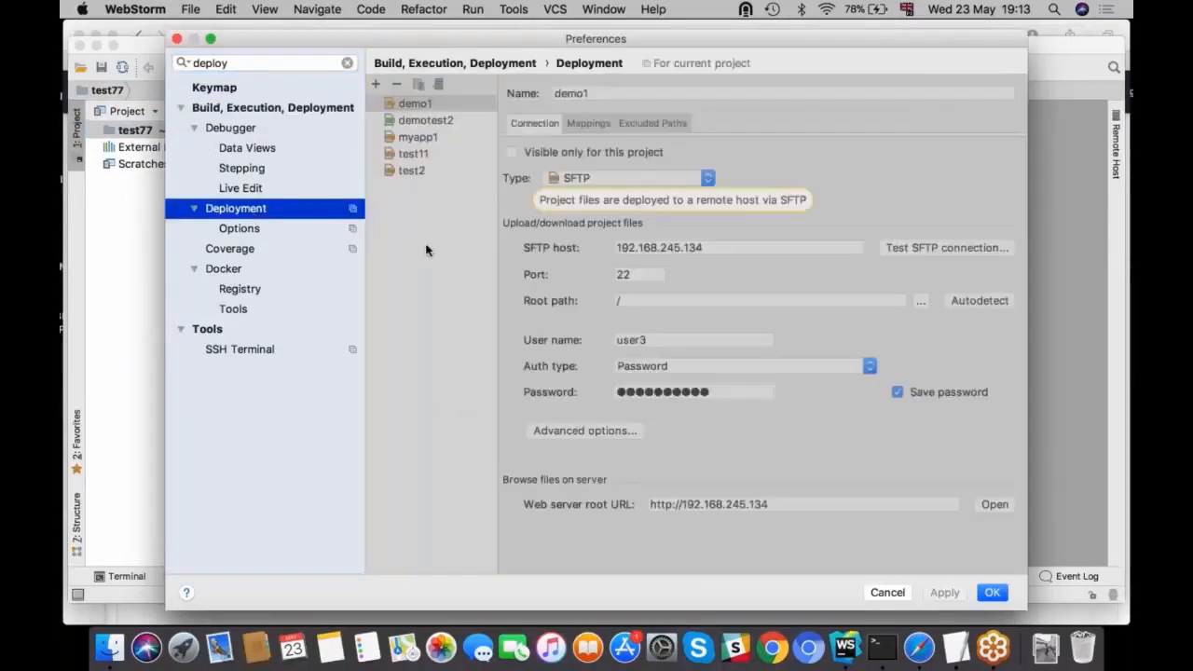
mouse_move(375, 83)
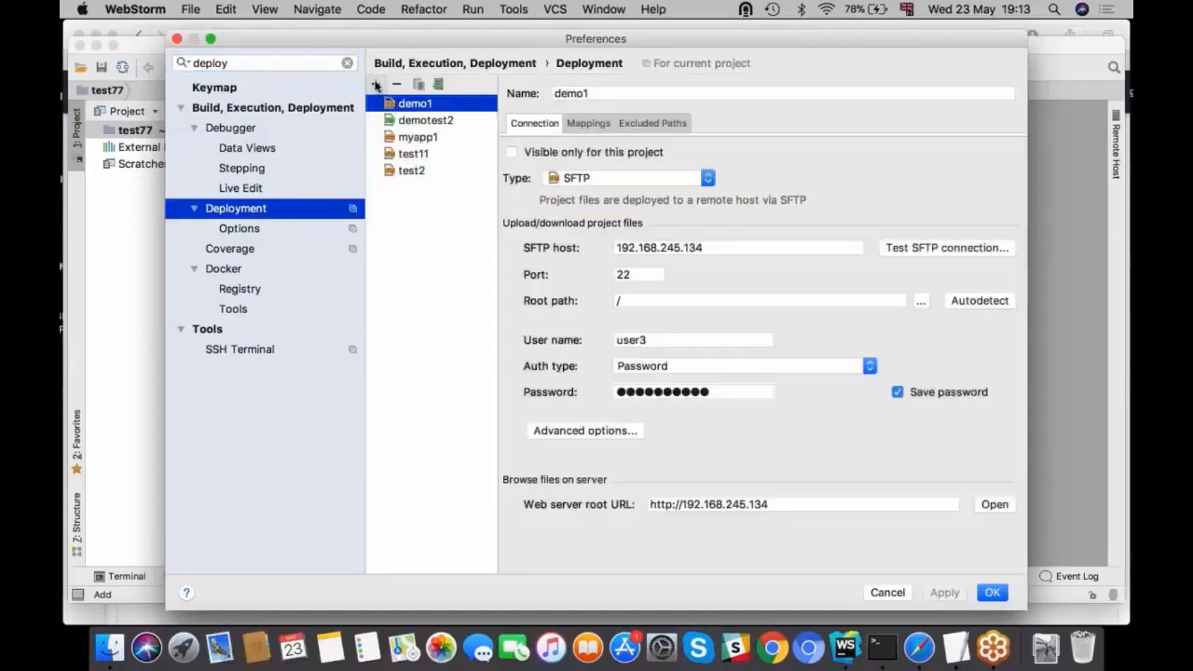
click(374, 84)
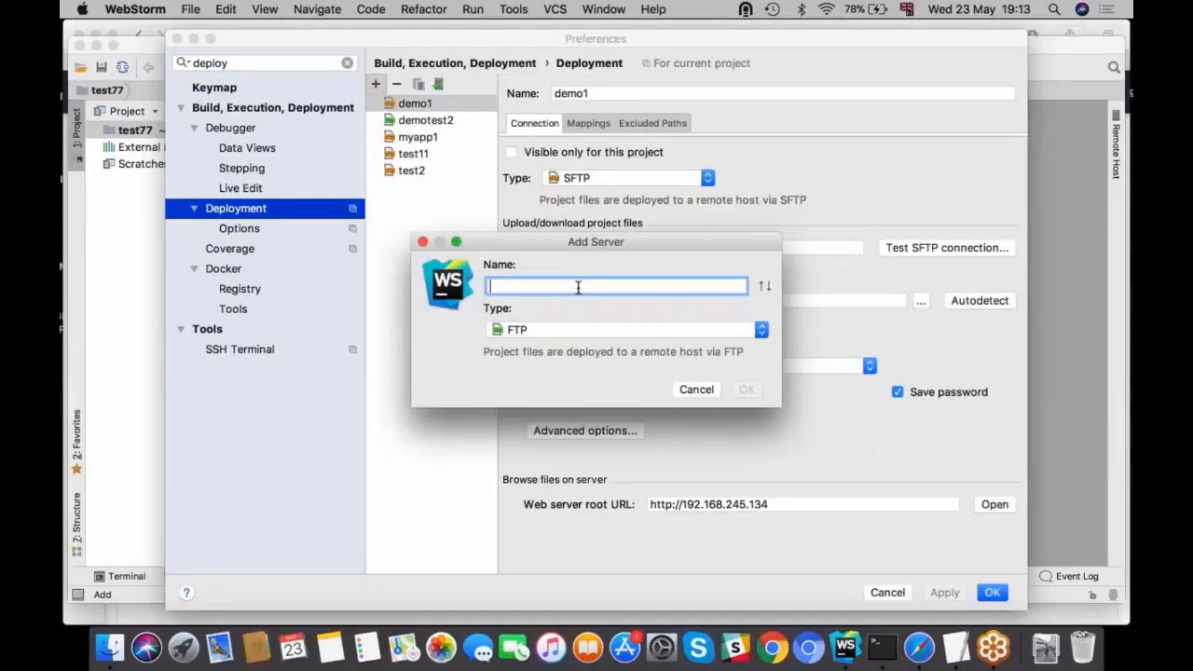
text(test77)
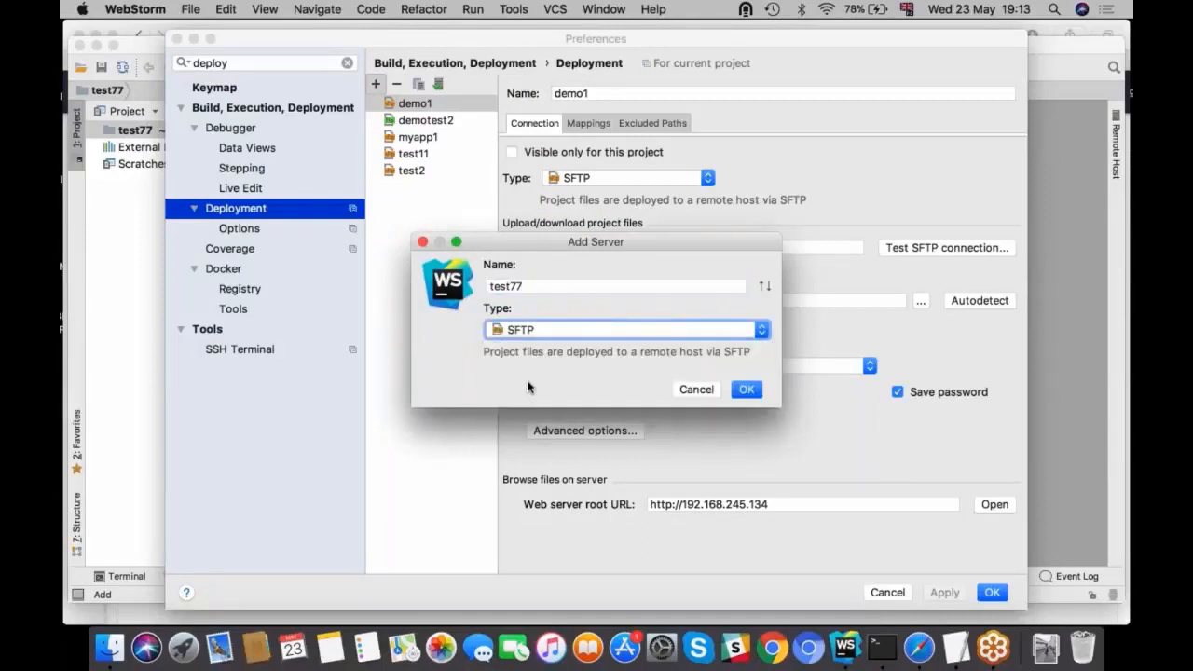
mouse_move(746, 390)
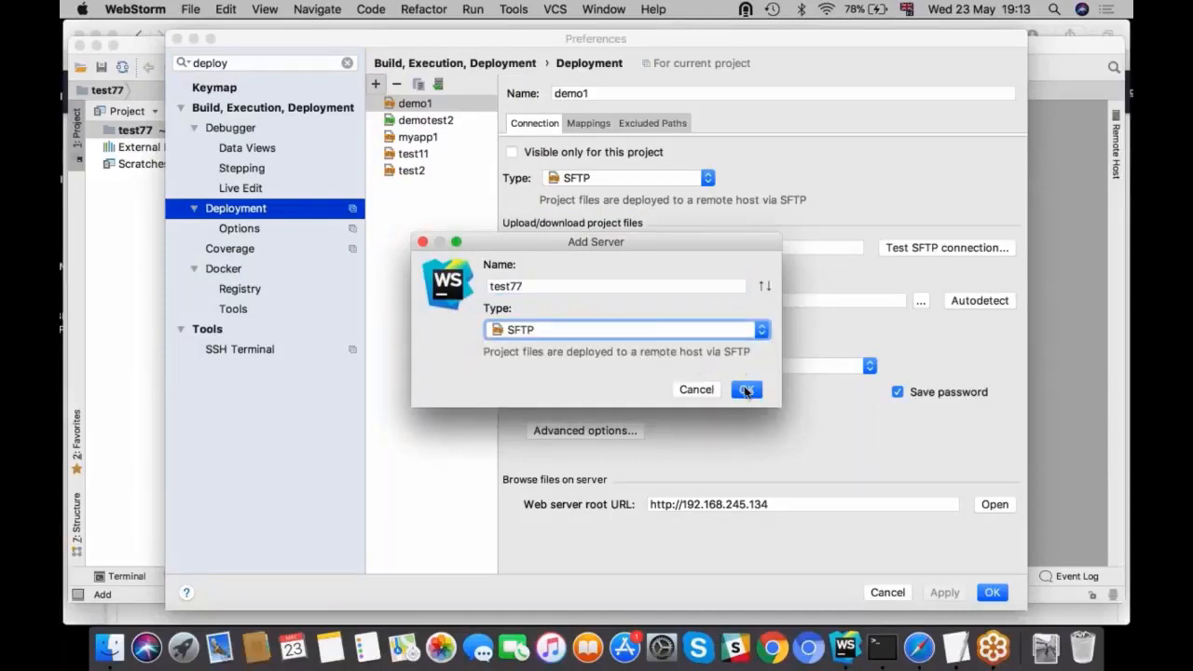
- Give the test77 SFTP server host 192.168.245.134, user user5 and a saved password
click(747, 390)
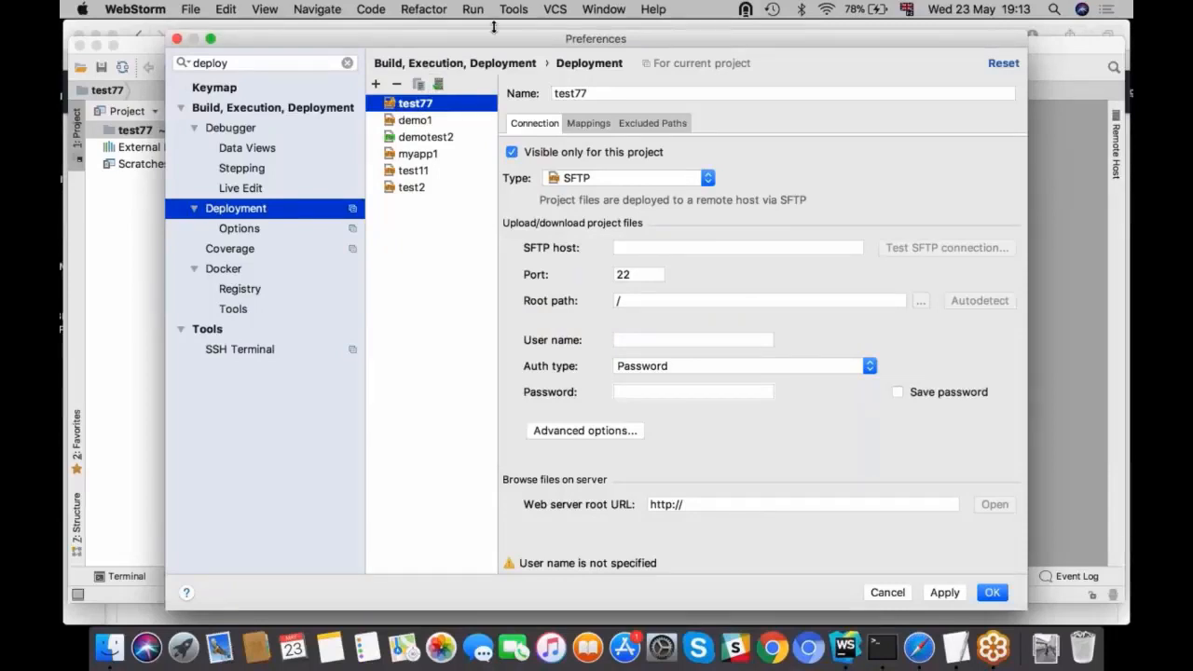
mouse_move(415, 119)
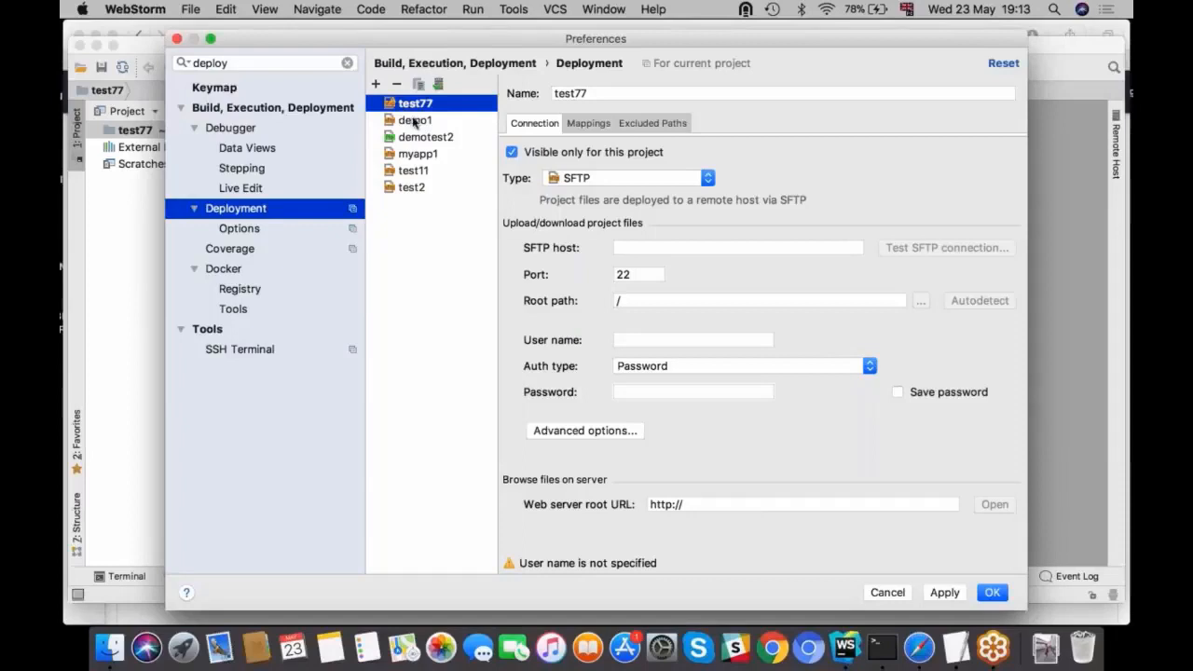
mouse_move(468, 128)
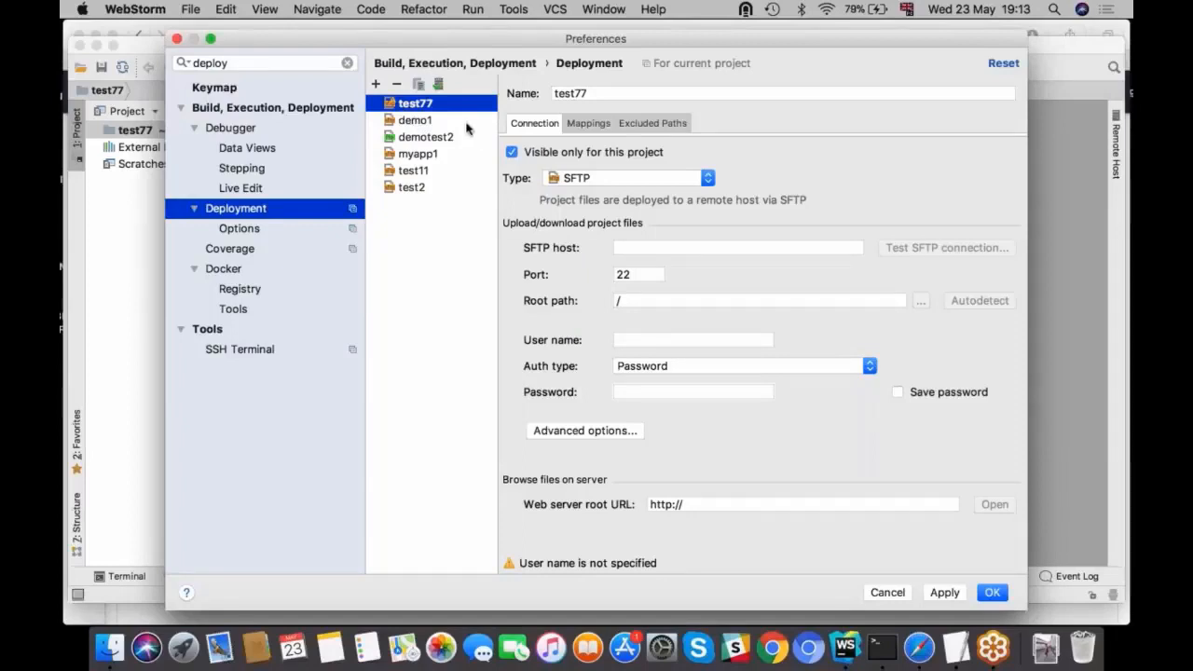
mouse_move(449, 110)
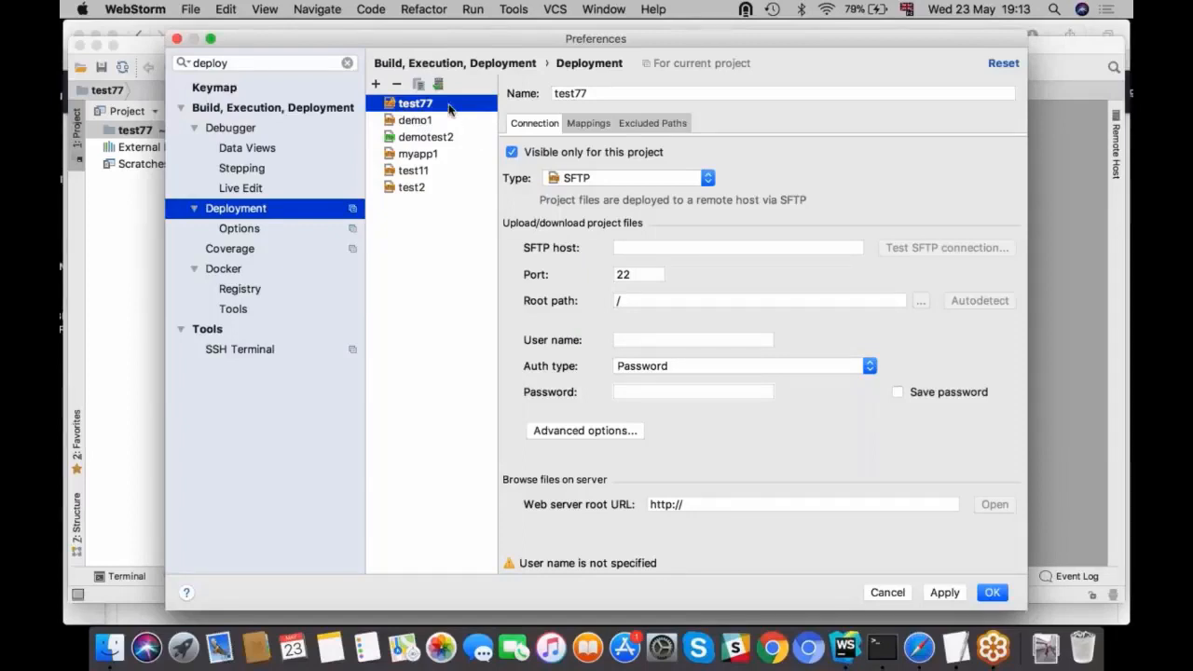
mouse_move(955, 646)
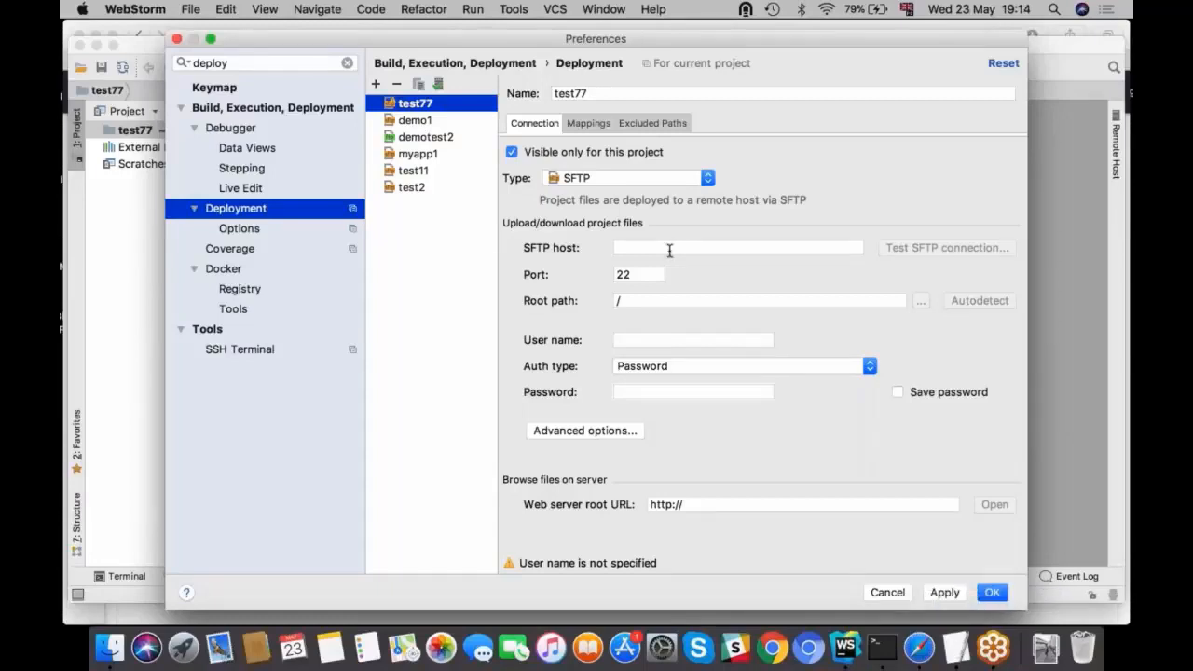
click(737, 247)
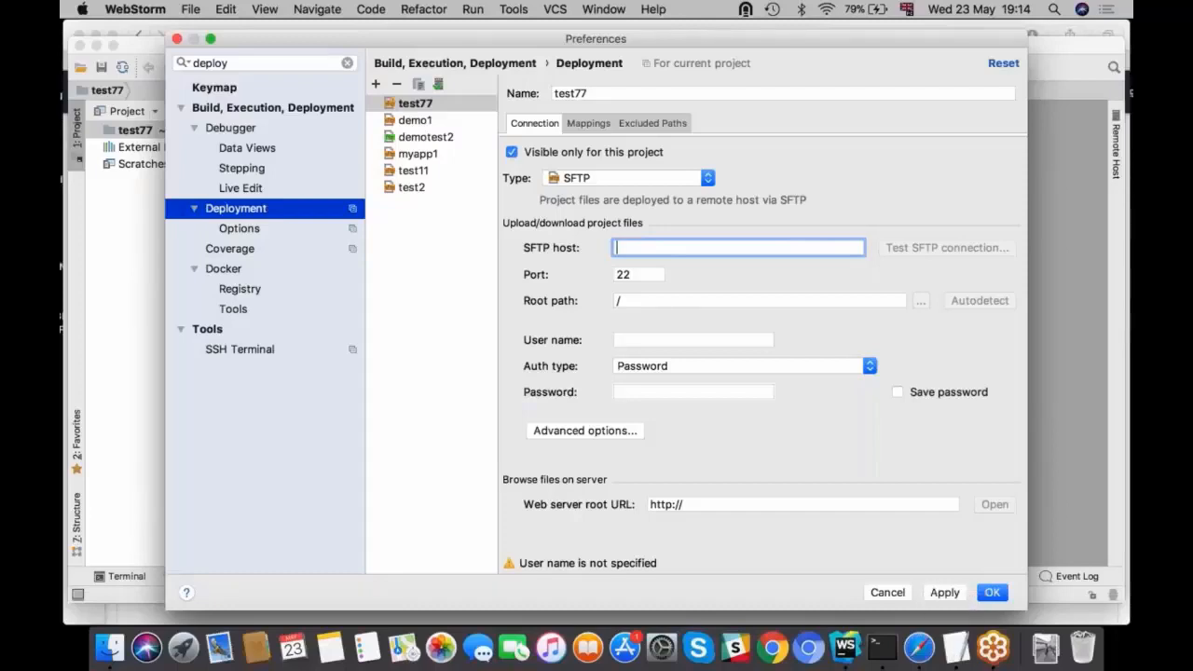
text(192.168.245.134)
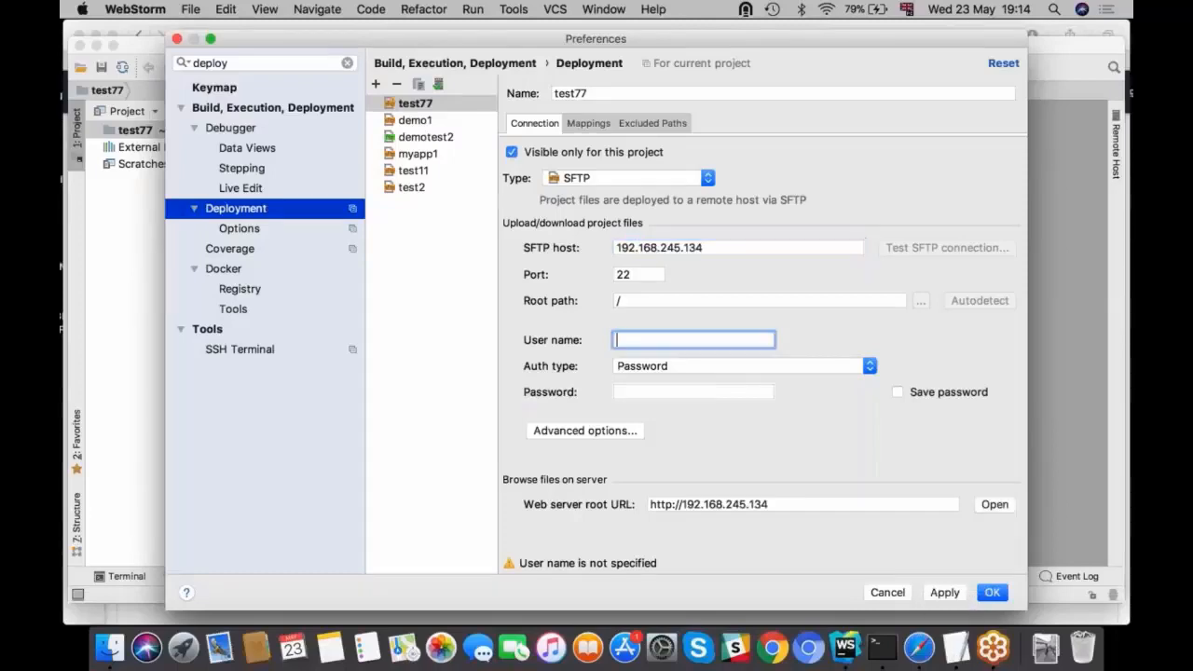
text(user5)
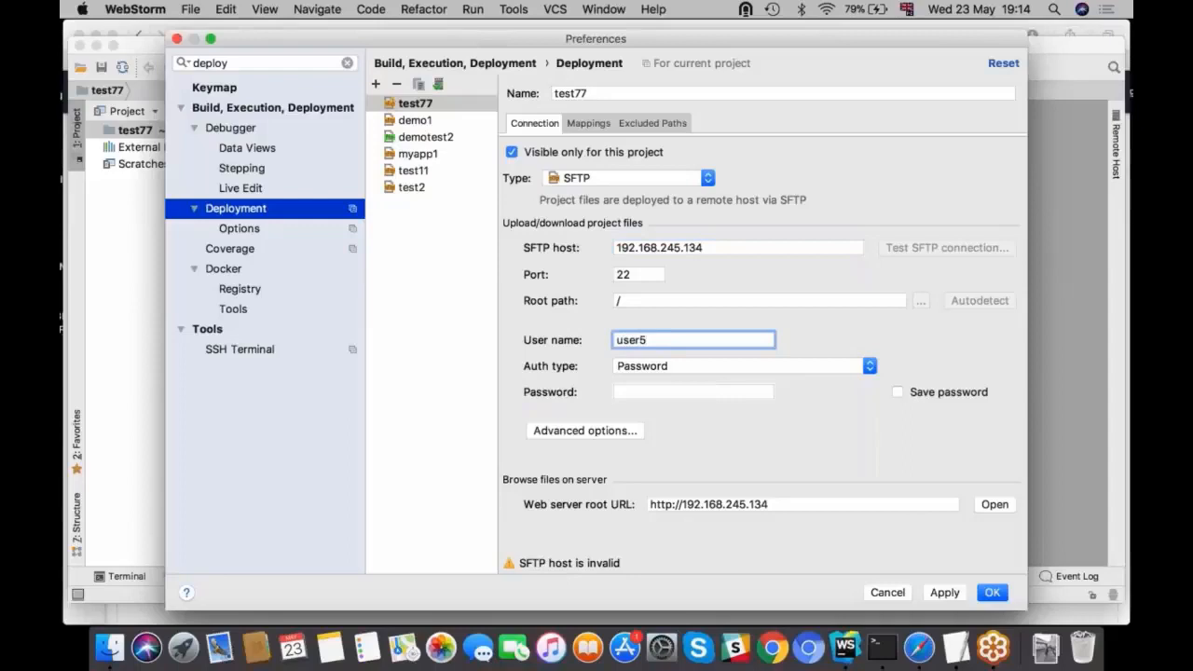
click(692, 391)
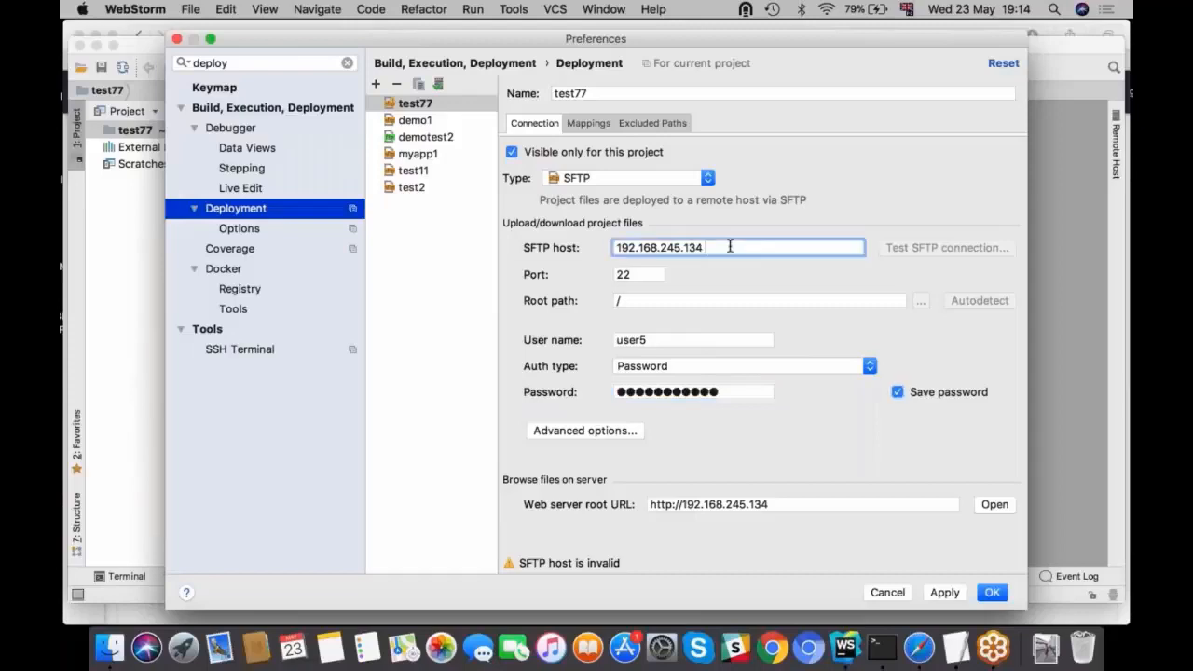
click(705, 177)
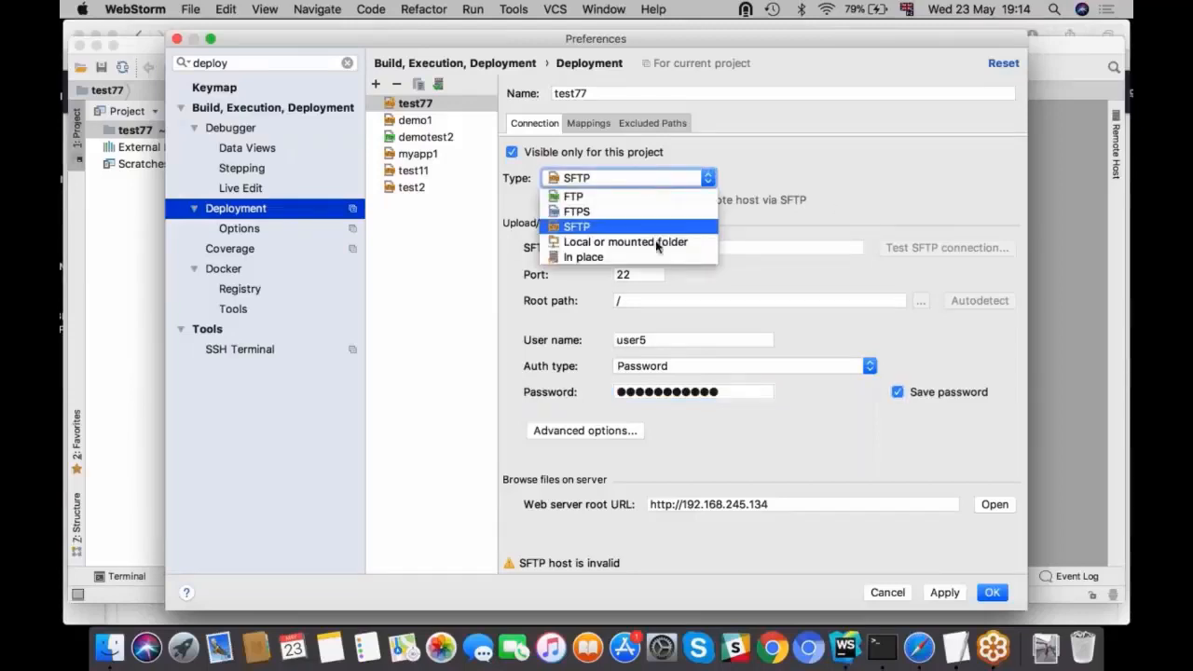
click(577, 227)
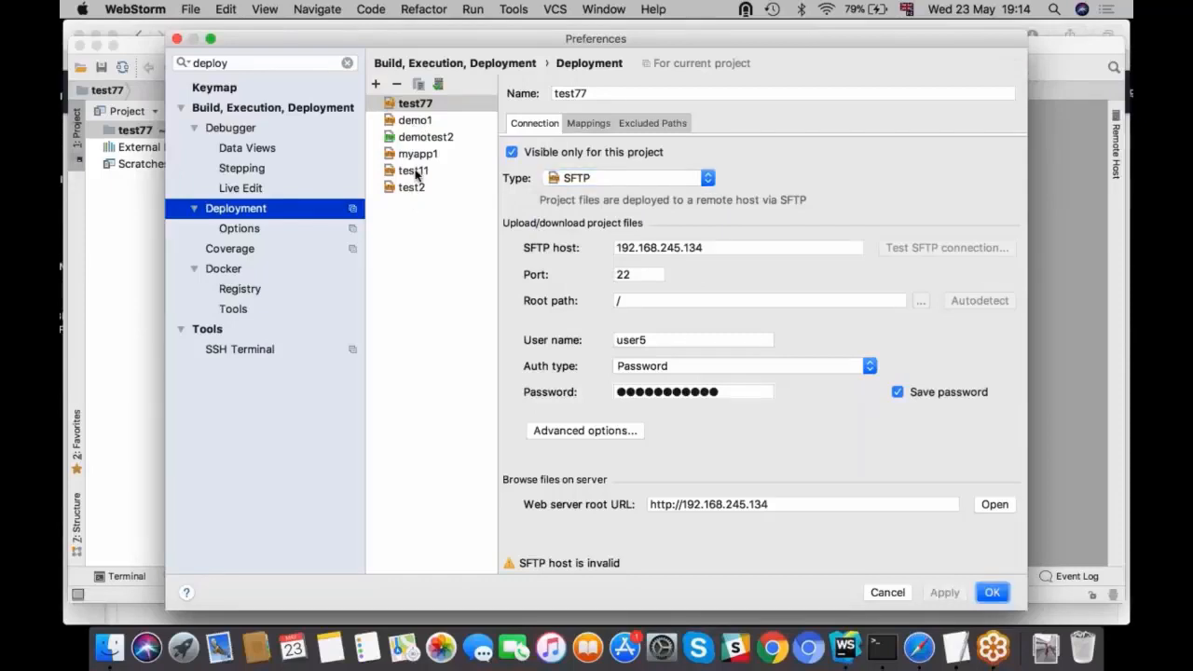
click(588, 122)
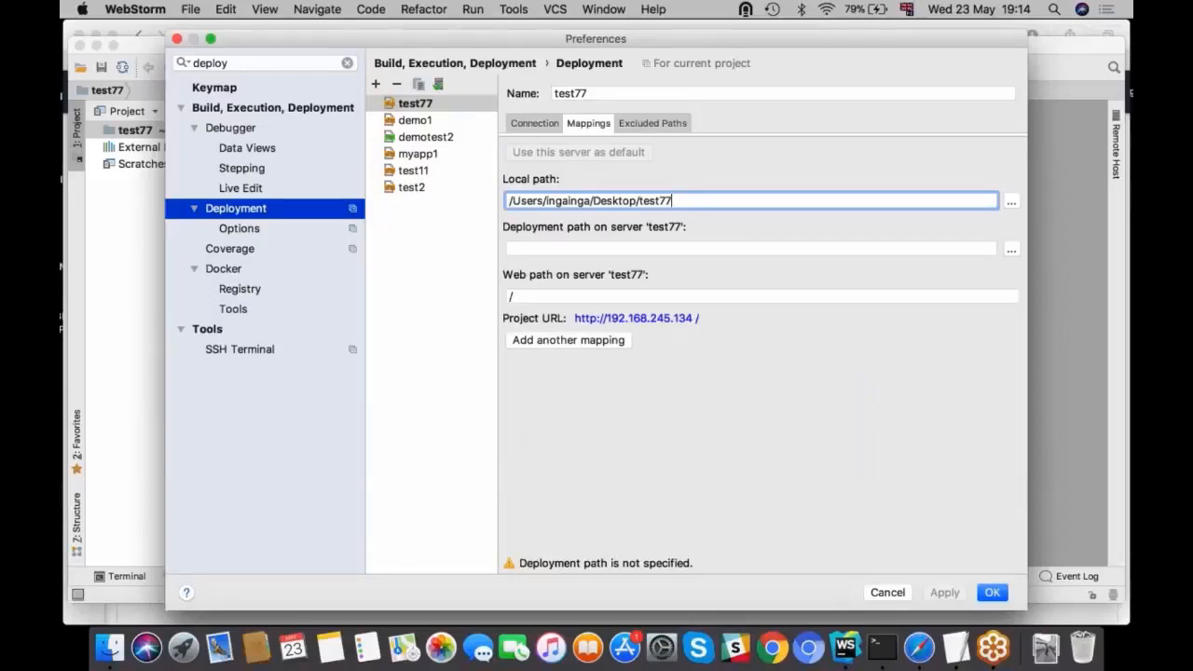
- Set the test77 server's deployment path to /home/user5/test77
click(750, 248)
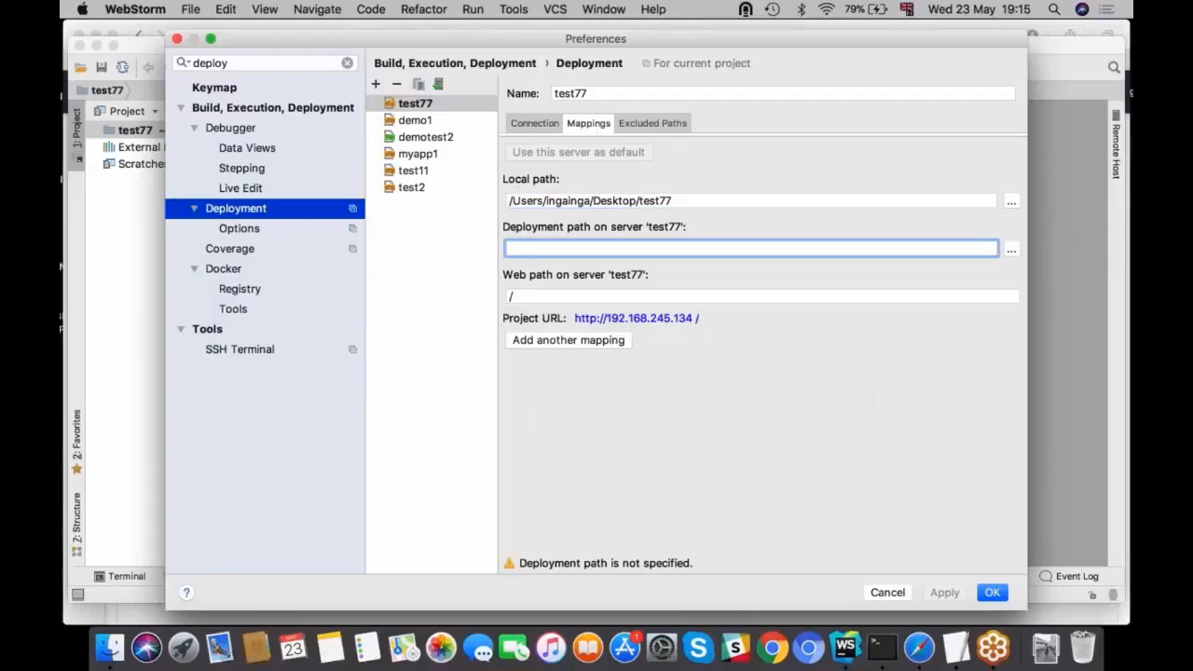
text(/home/)
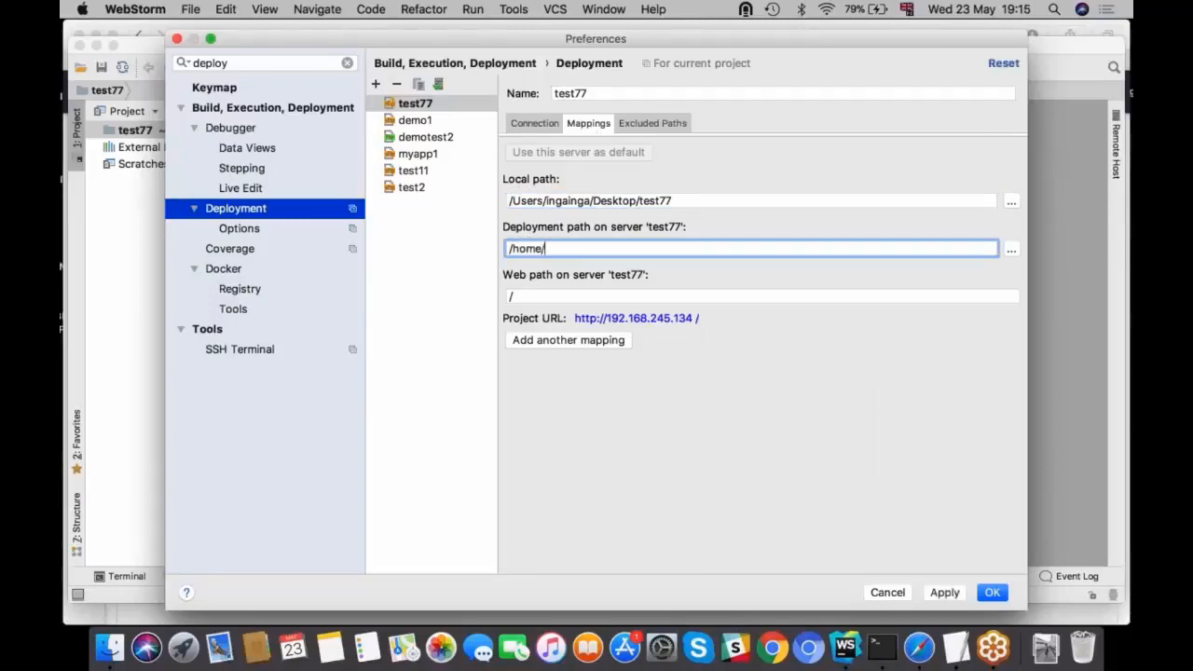
text(user5)
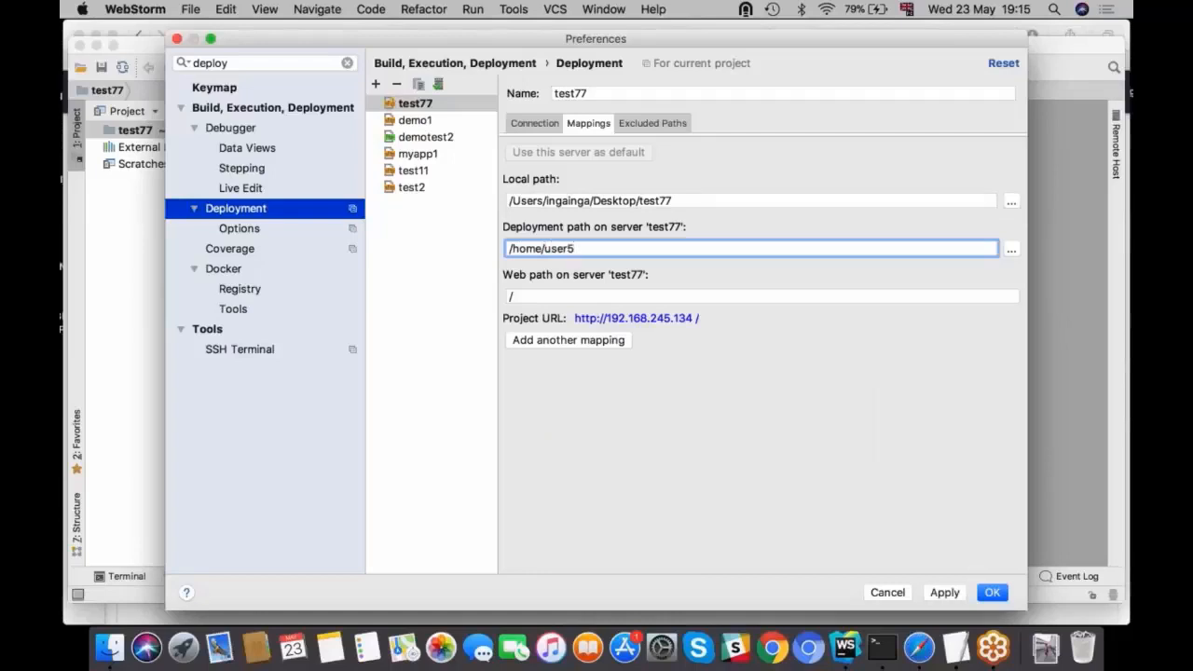
text(/test77)
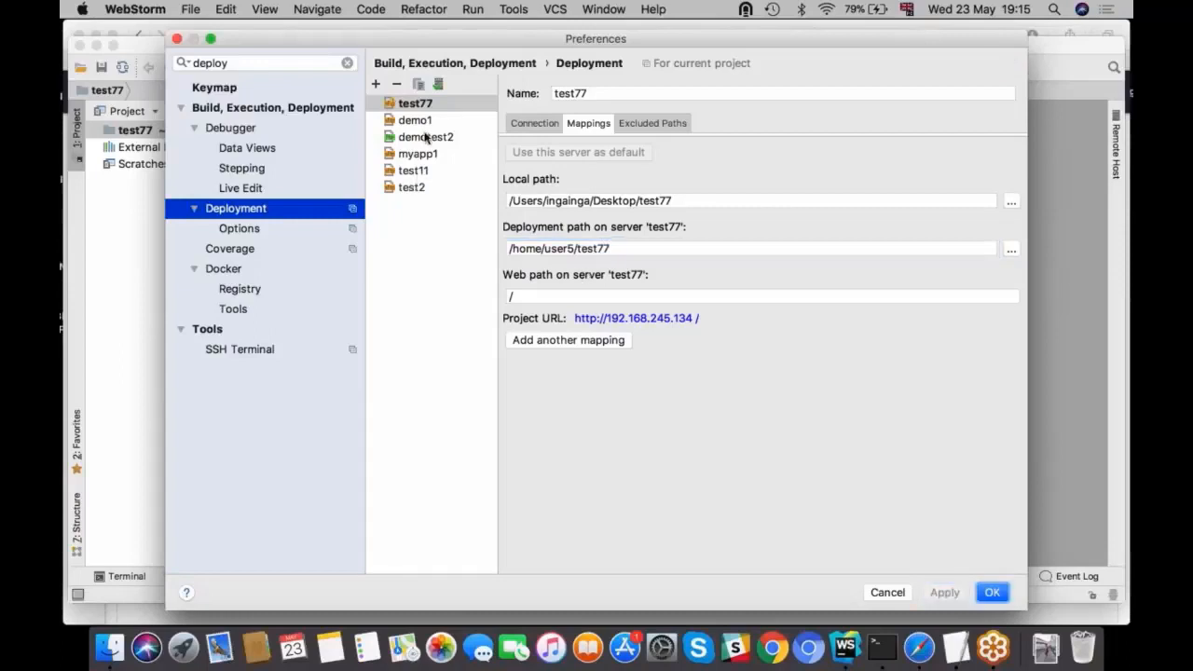
- Review the test77 and test11 server settings, then close Preferences
click(414, 103)
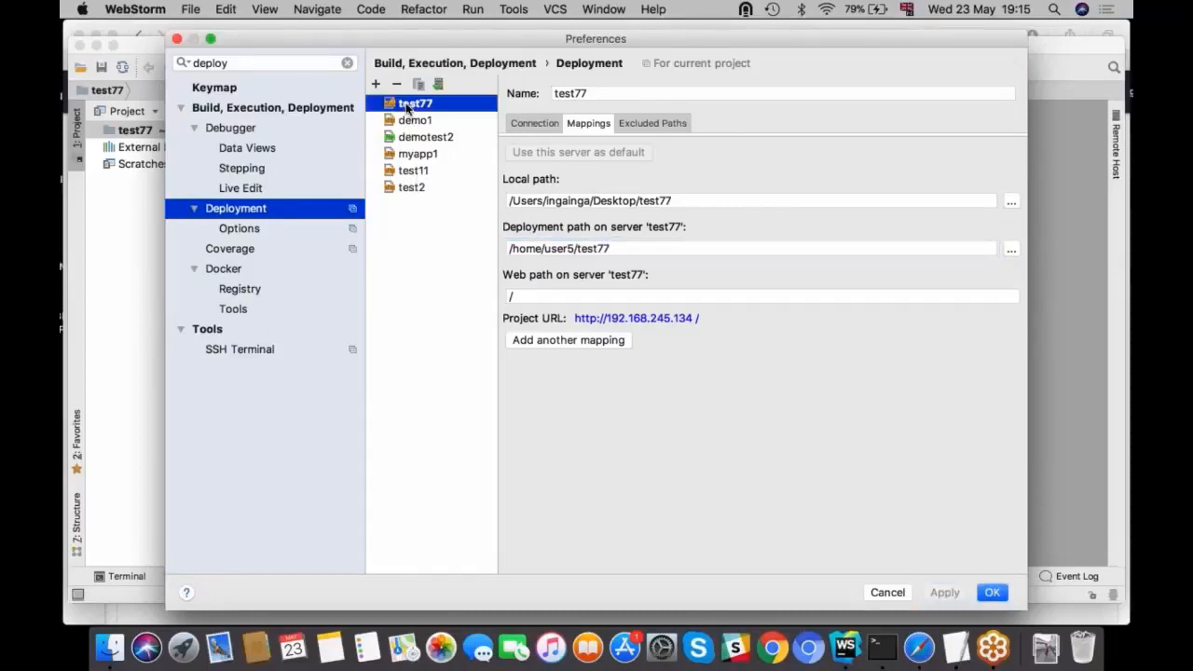
click(534, 122)
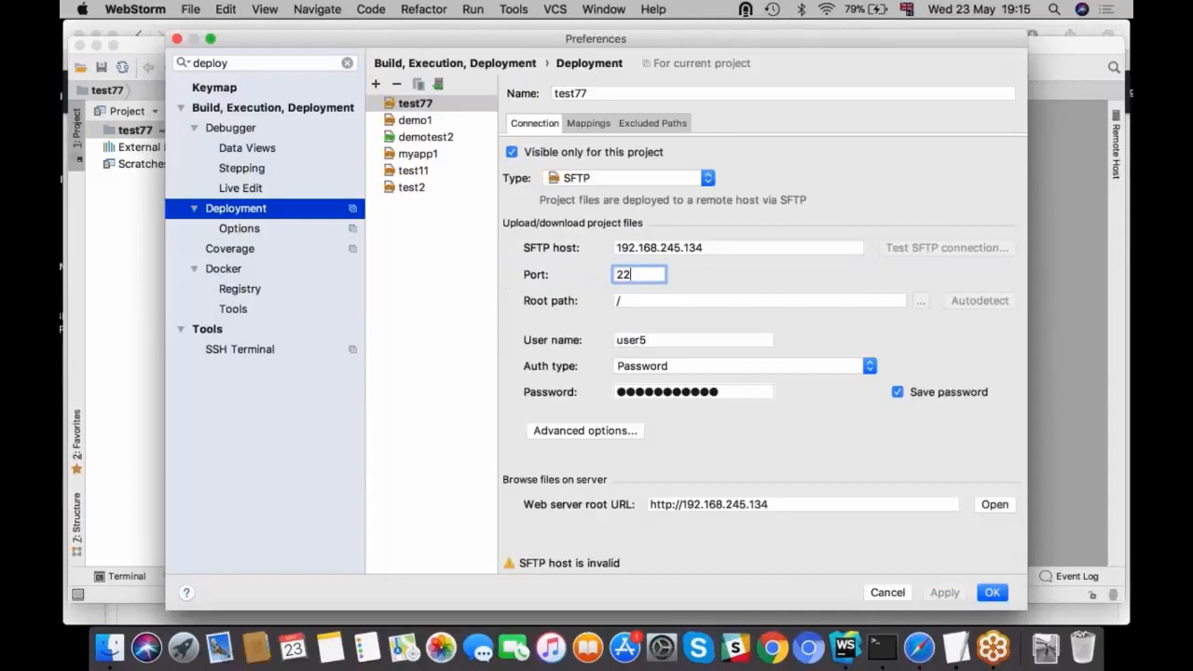
mouse_move(954, 266)
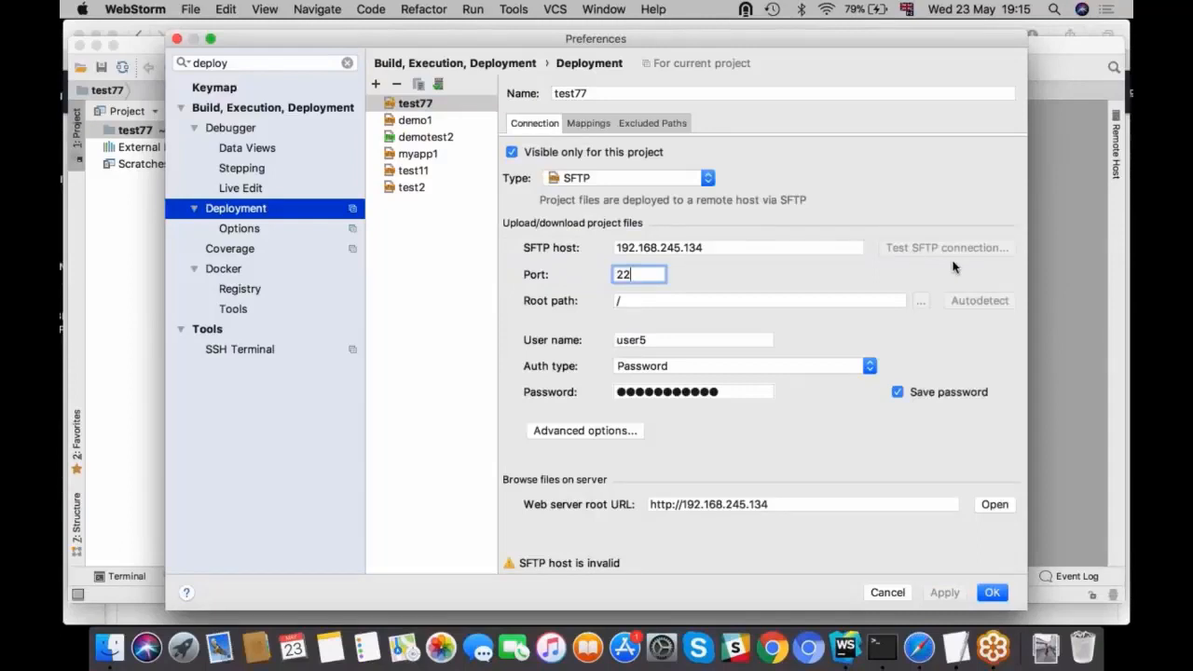
mouse_move(417, 175)
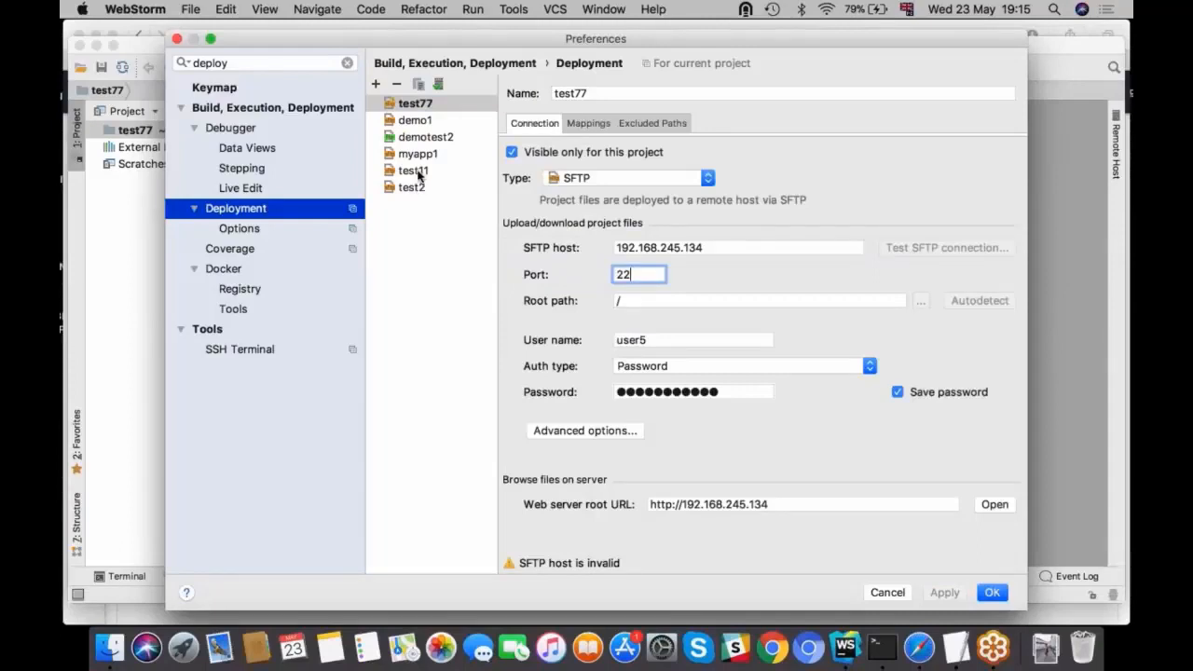
click(412, 170)
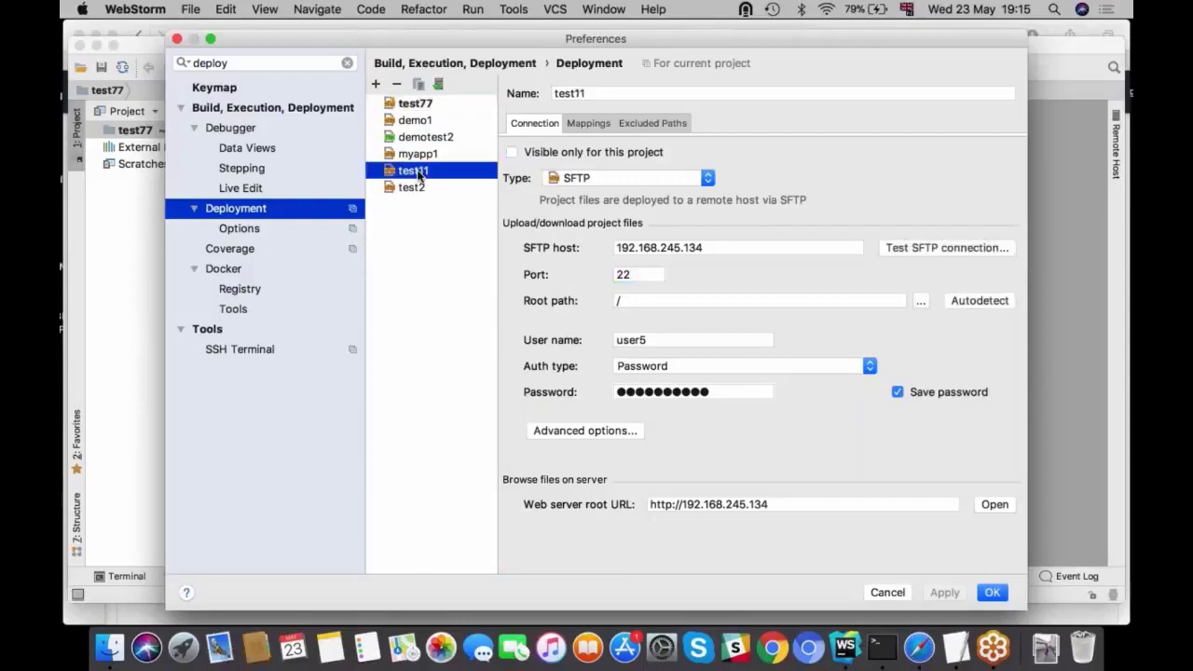
mouse_move(477, 170)
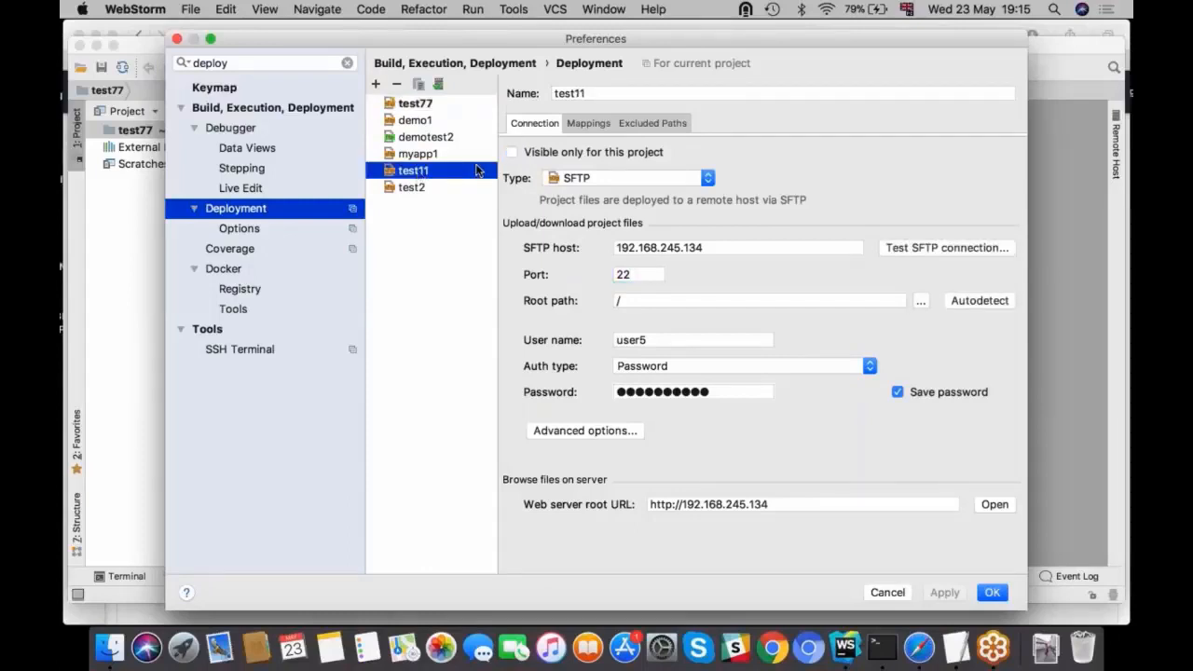
mouse_move(419, 175)
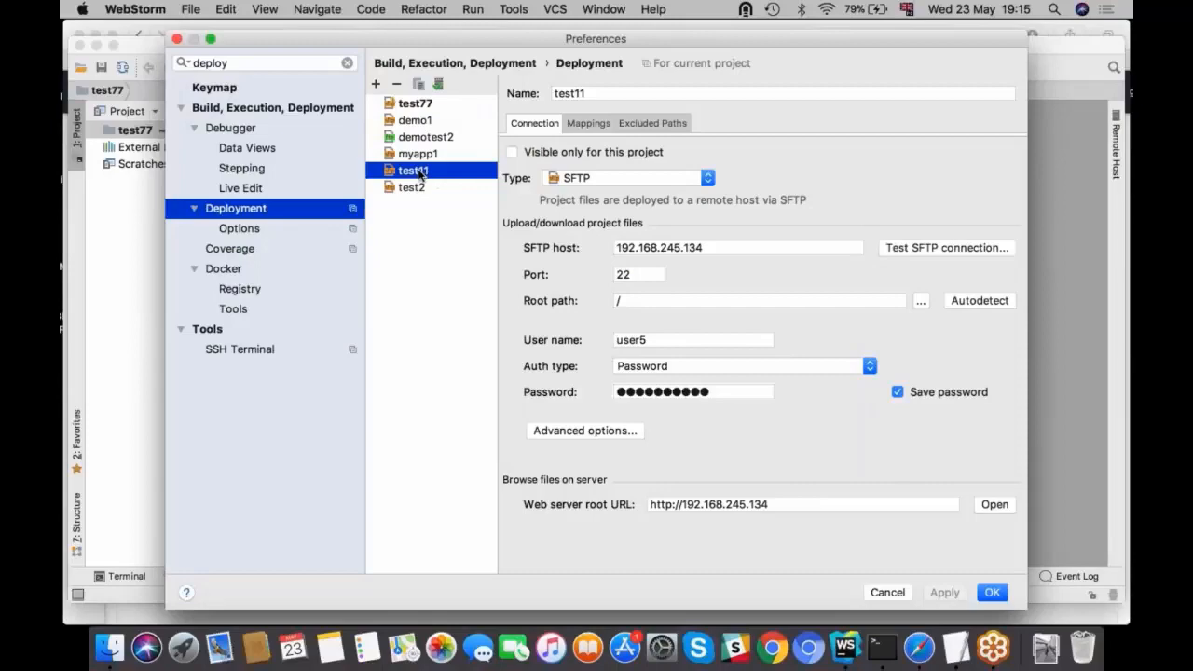
click(992, 591)
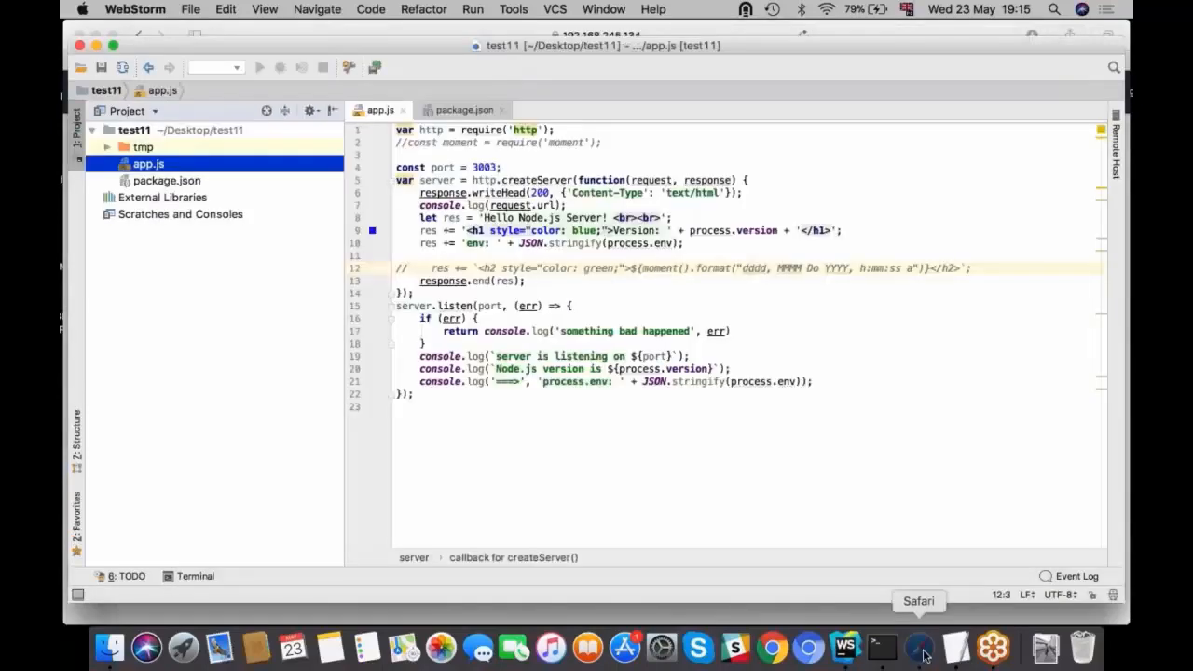
- Open the test11 app's cPanel settings and scroll to Detected configuration files
click(919, 645)
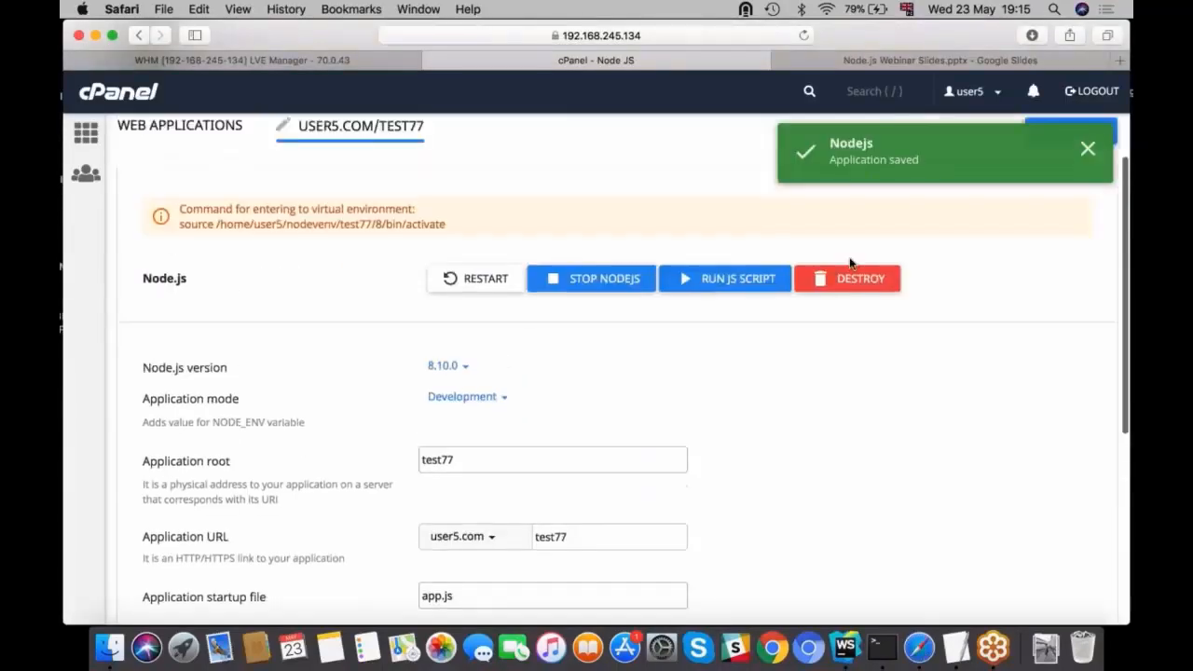
click(179, 124)
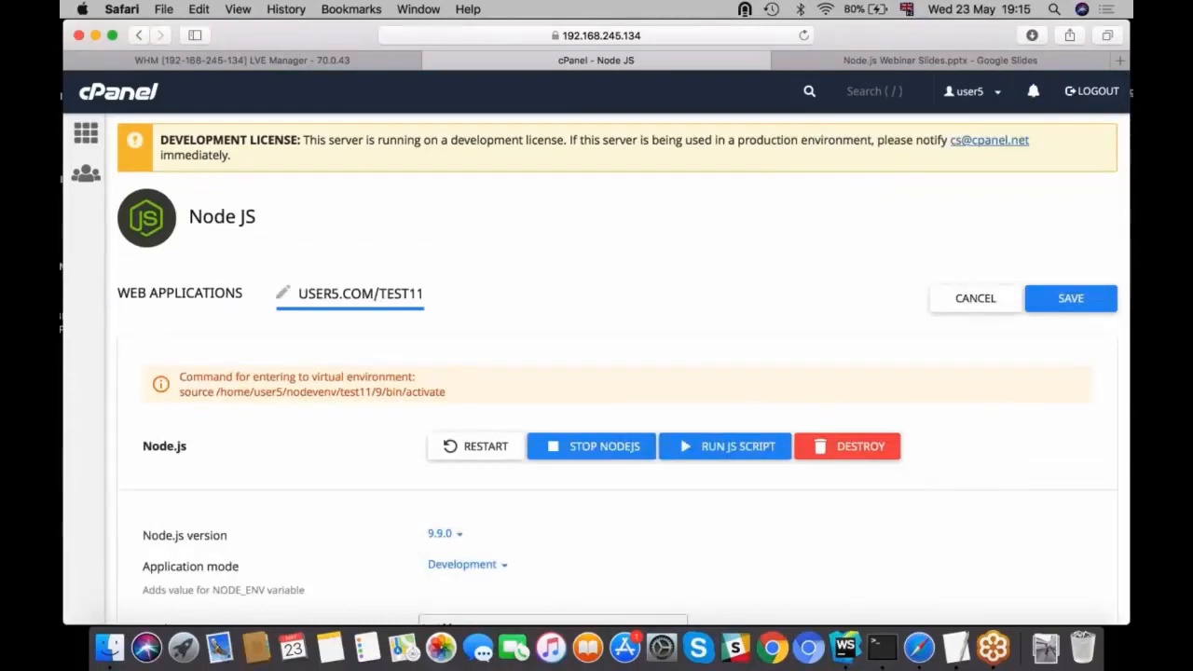
mouse_move(801, 351)
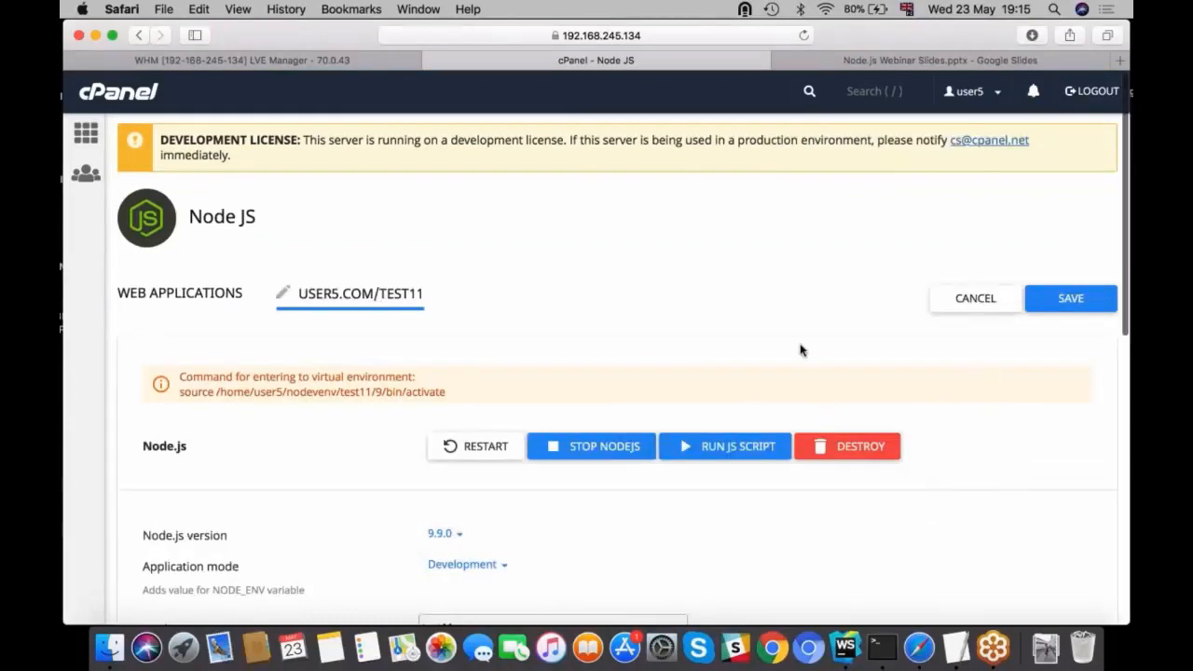
scroll(down, 3)
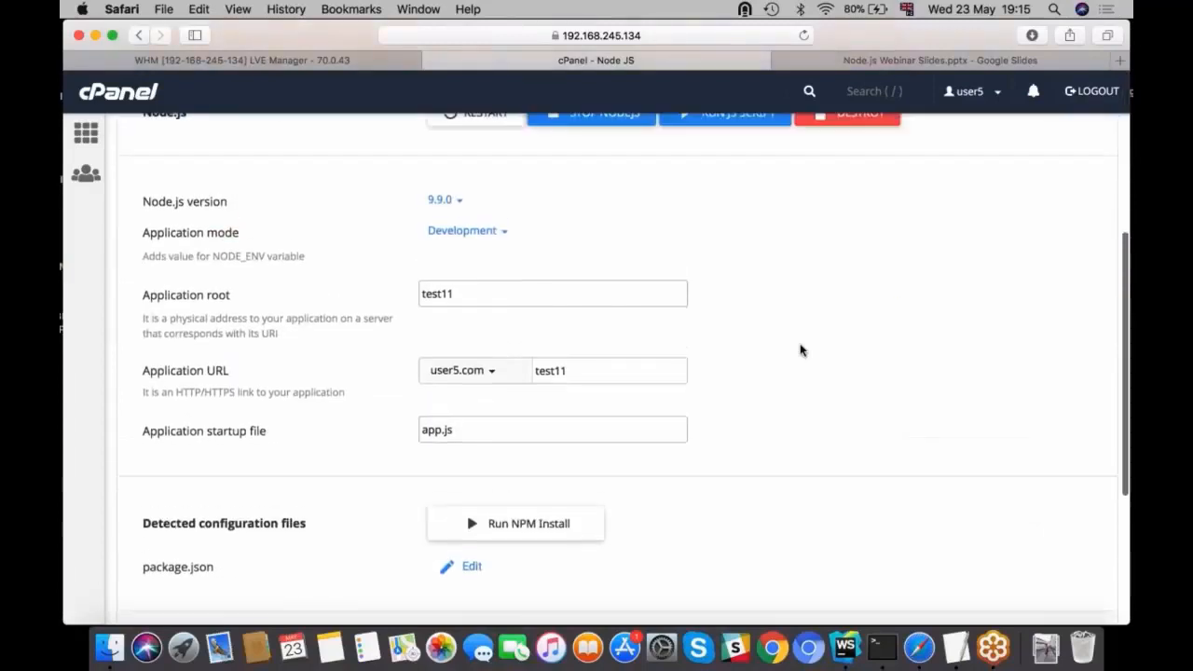
scroll(down, 3)
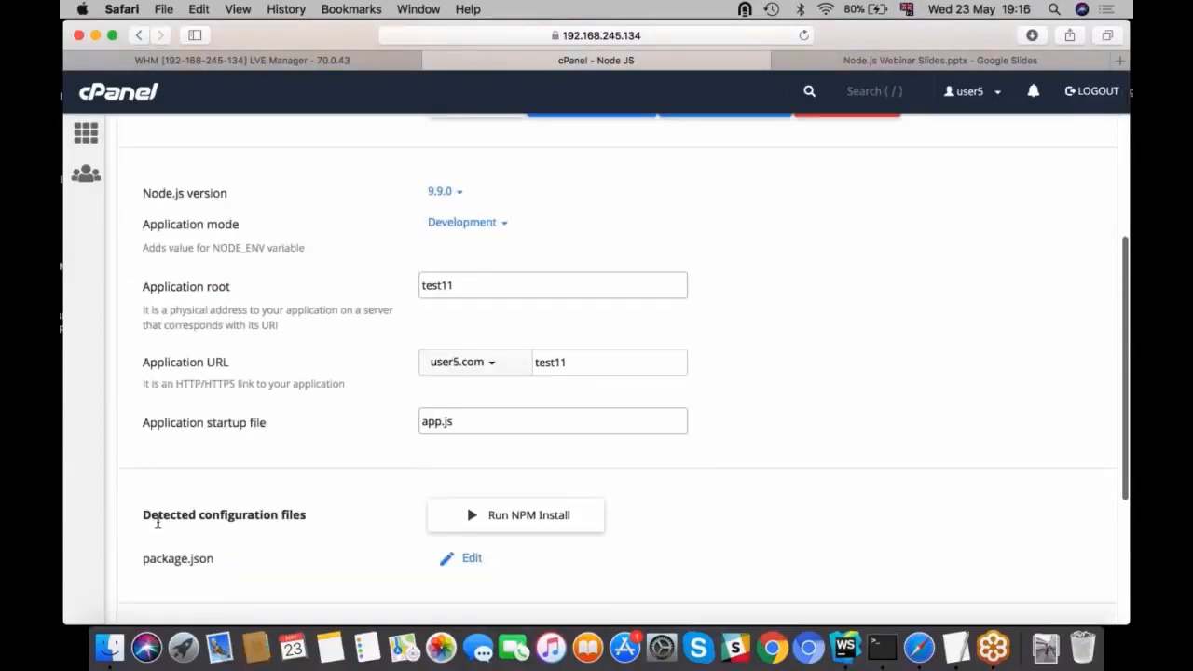
mouse_move(303, 517)
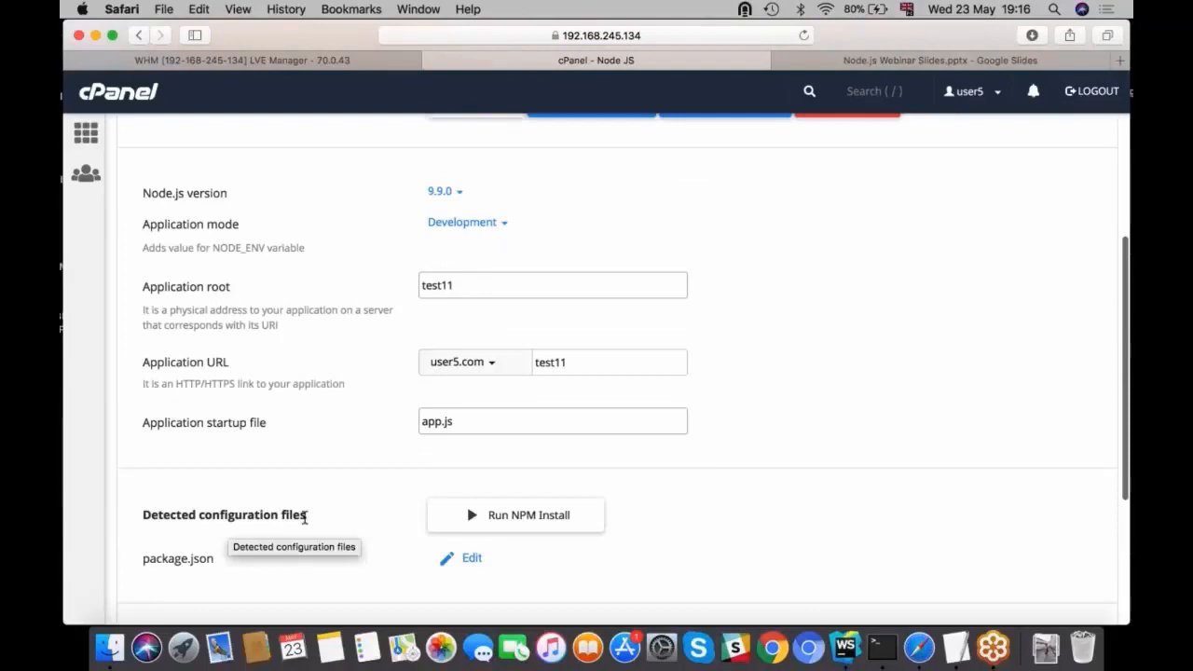
mouse_move(213, 562)
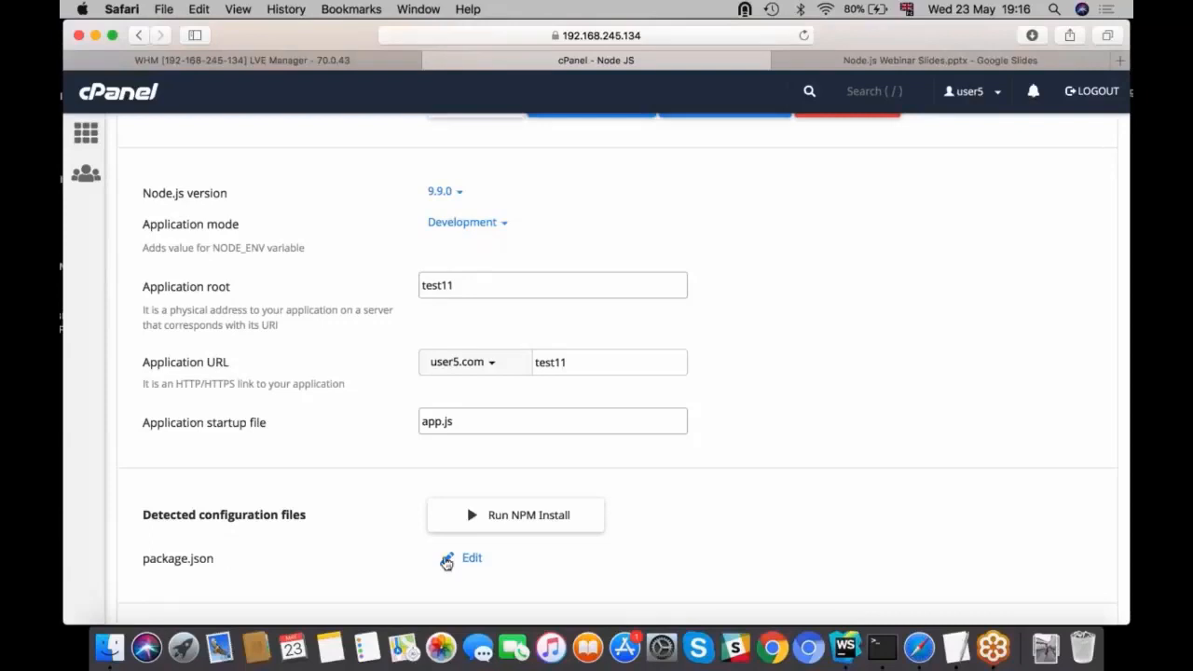
- Glance at package.json without changes, then run NPM Install for test11 and dismiss the success notice
click(472, 557)
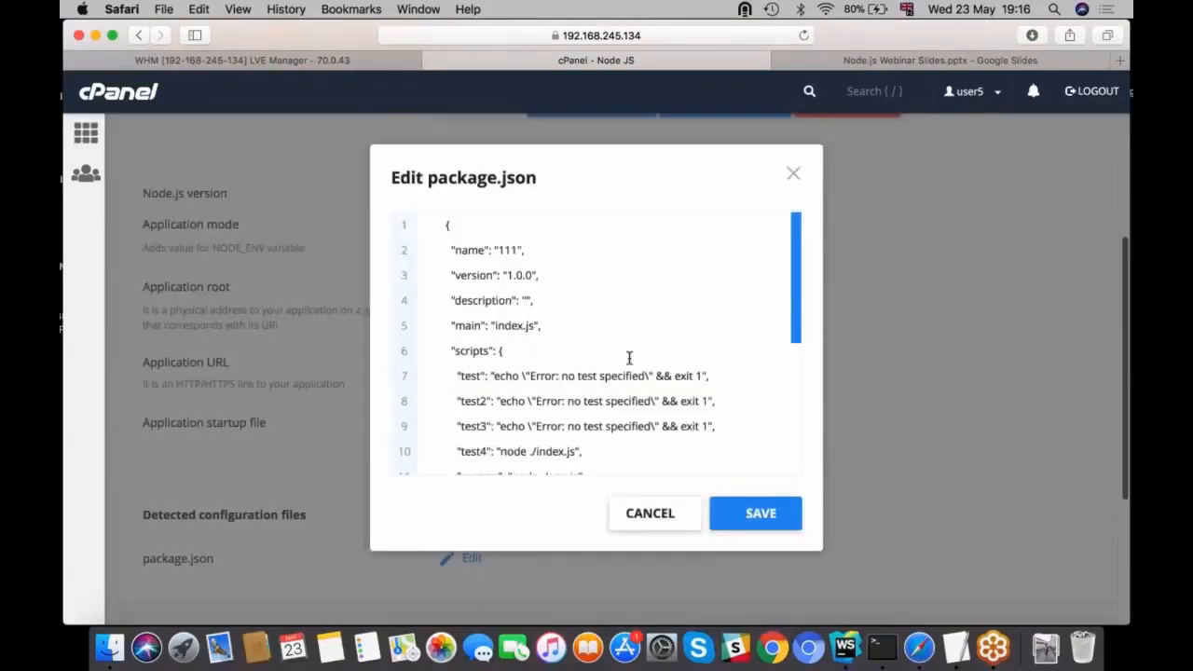
click(650, 513)
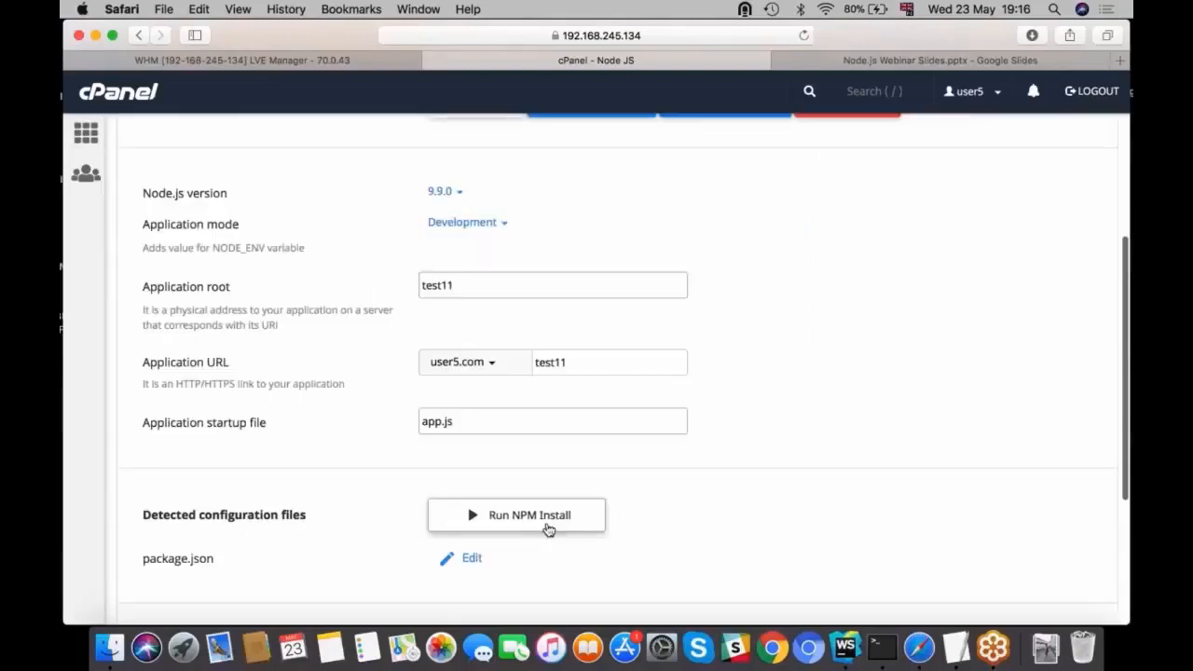
mouse_move(549, 528)
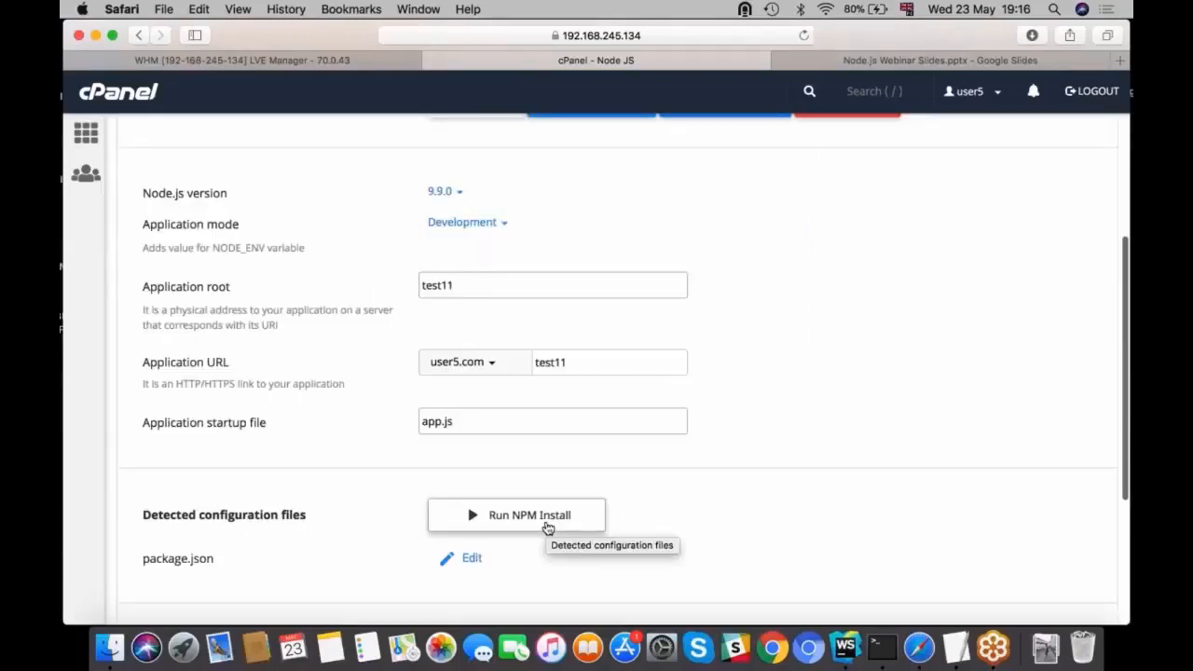
click(516, 514)
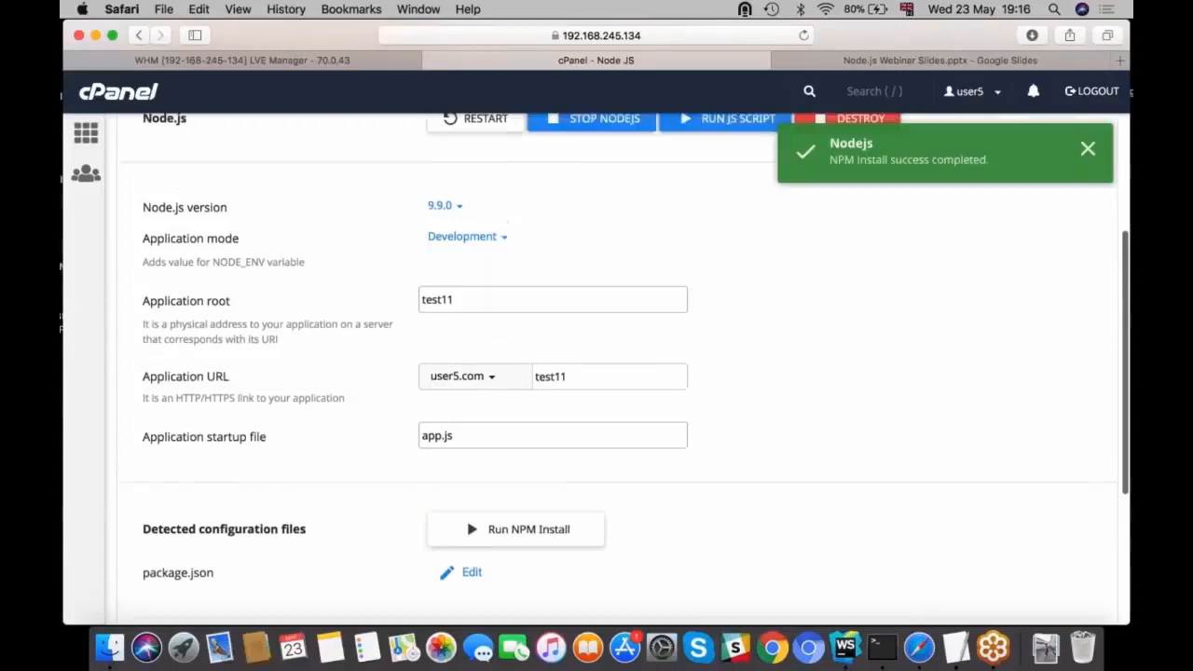
click(1087, 148)
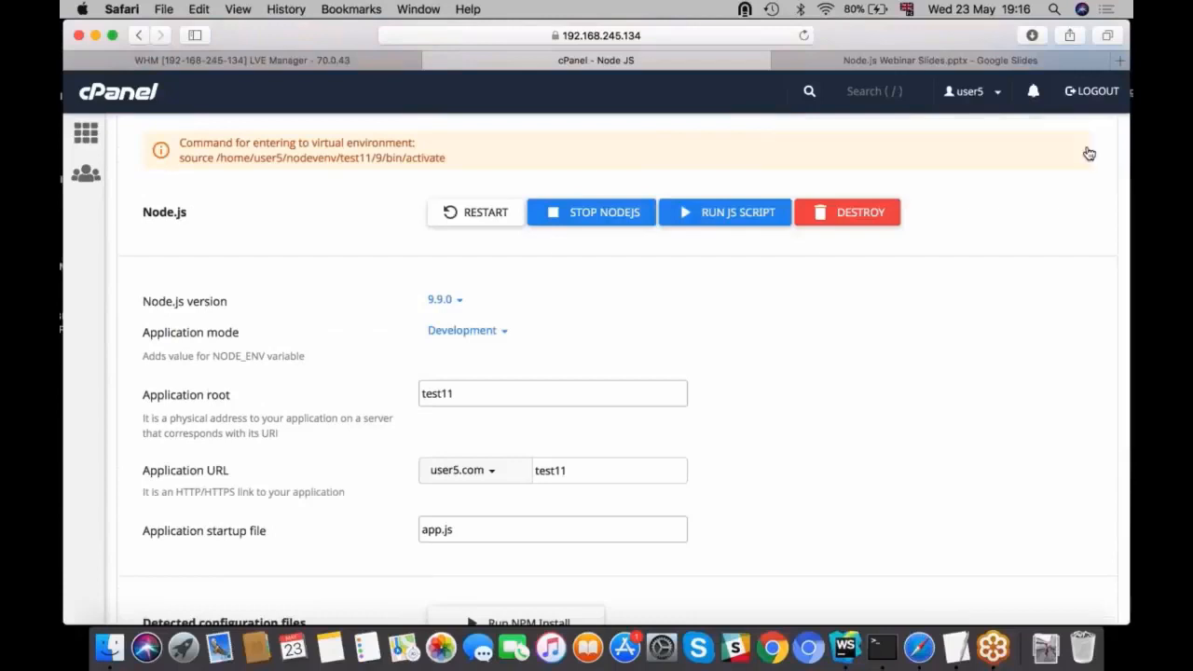
scroll(down, 3)
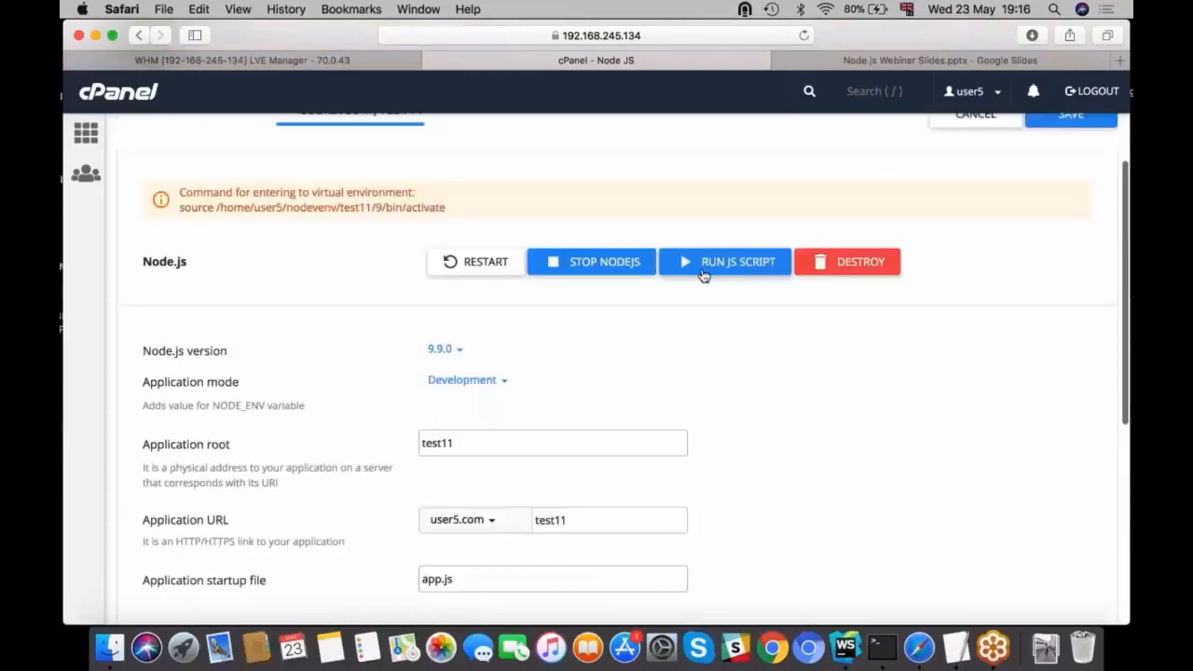
mouse_move(718, 270)
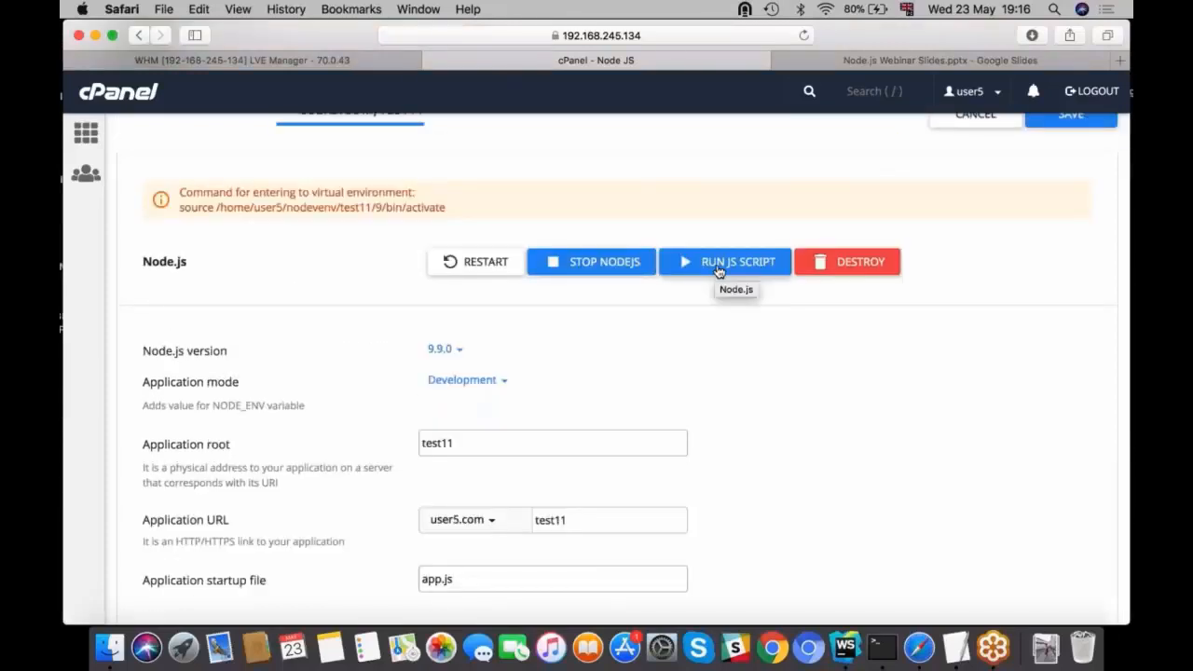
- Check package.json scripts in WebStorm, then run test3, which returns code 1 with 'no test specified'
click(725, 261)
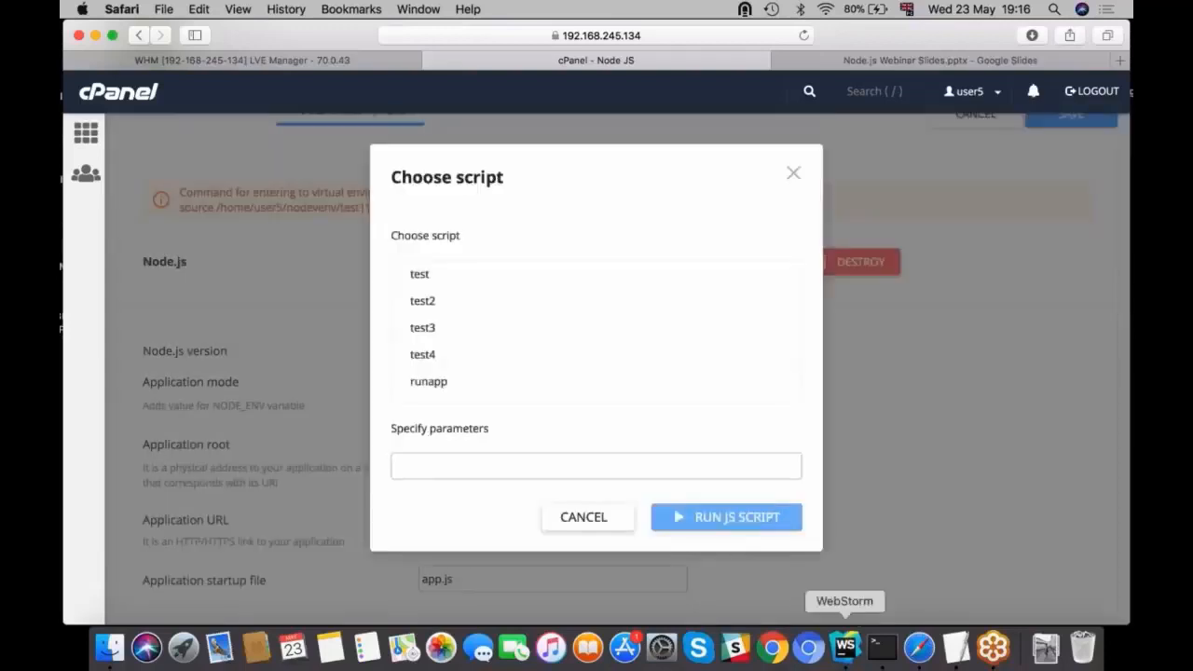
click(843, 646)
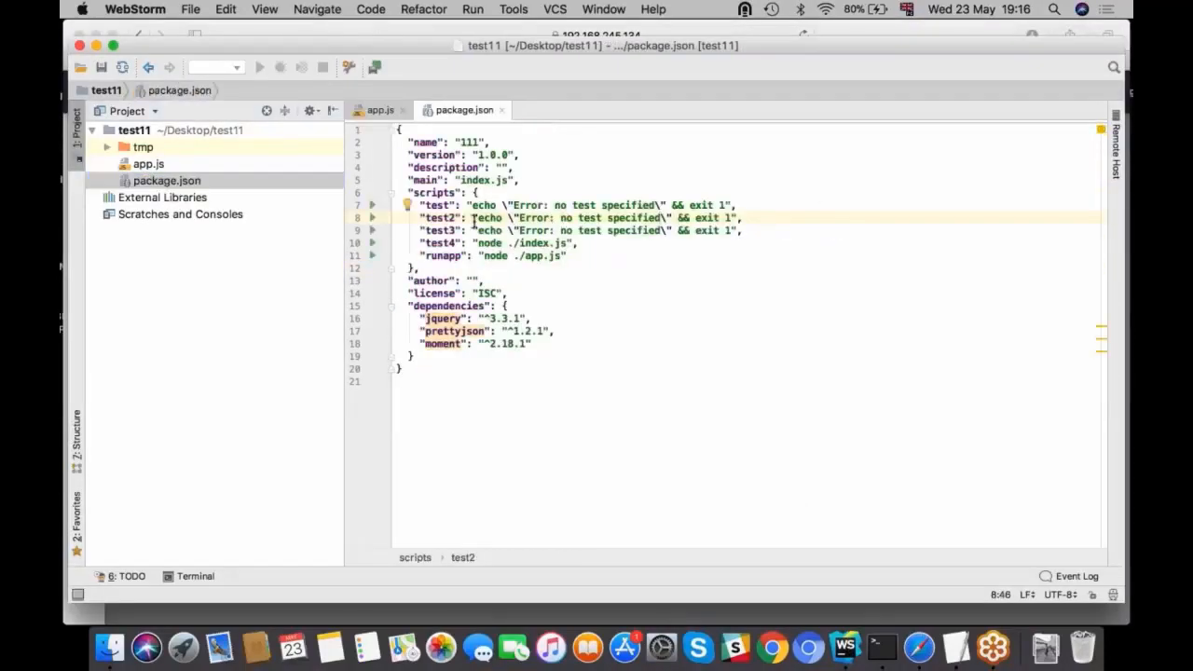
double_click(488, 230)
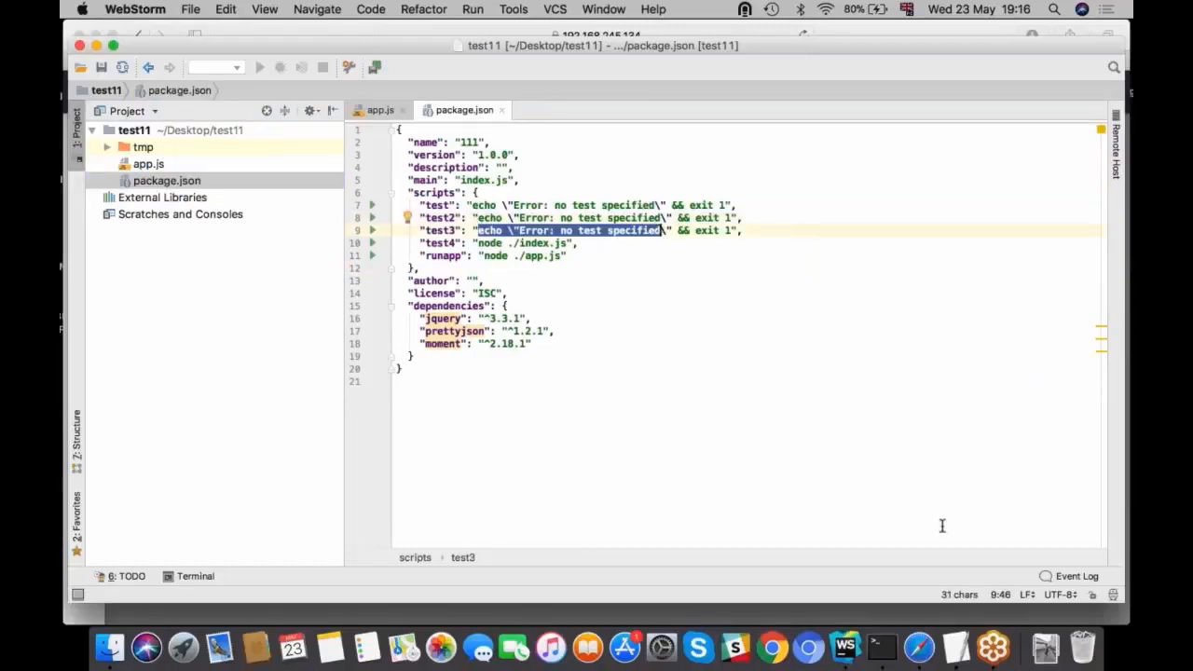
click(918, 647)
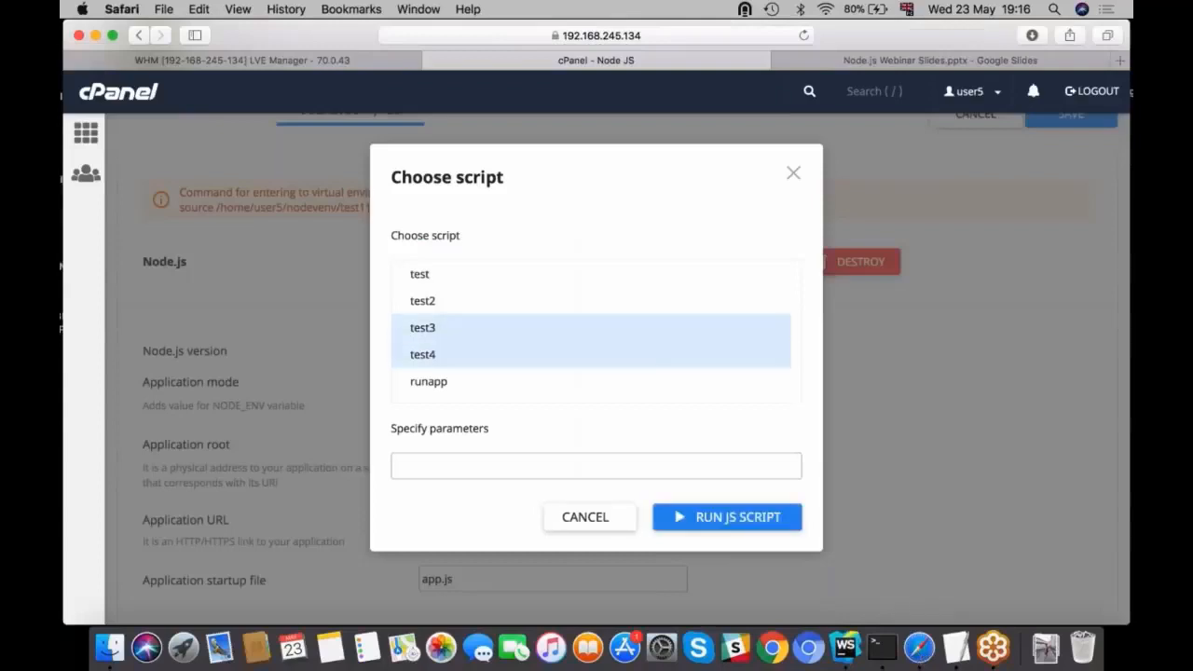
click(726, 517)
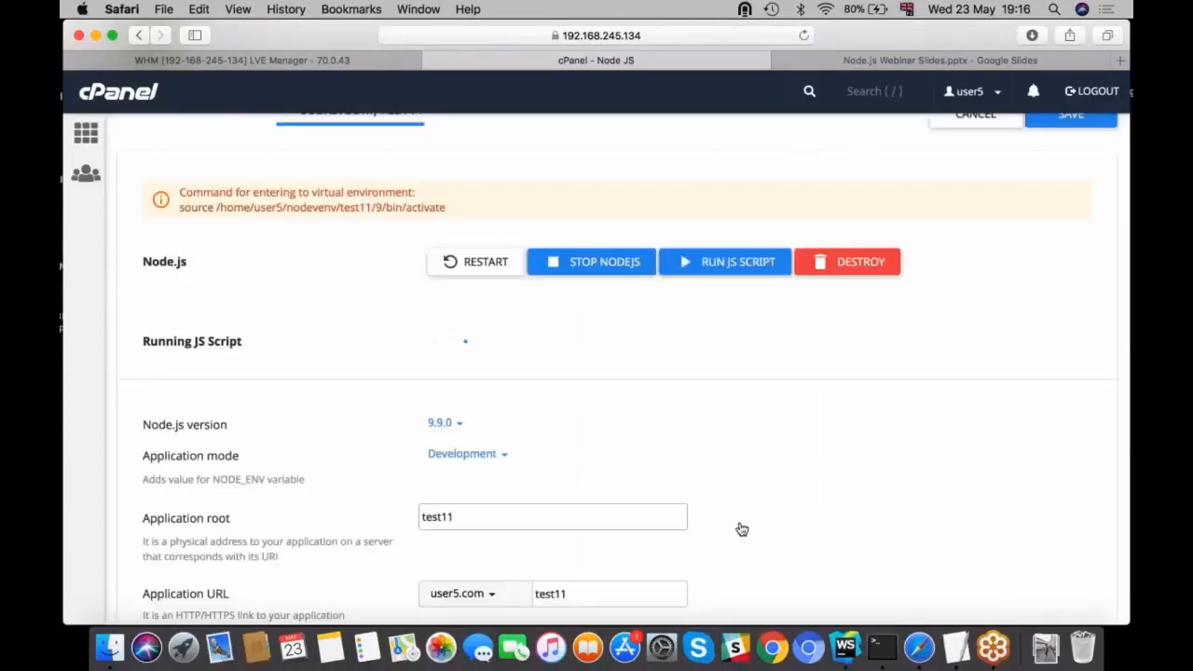
click(725, 261)
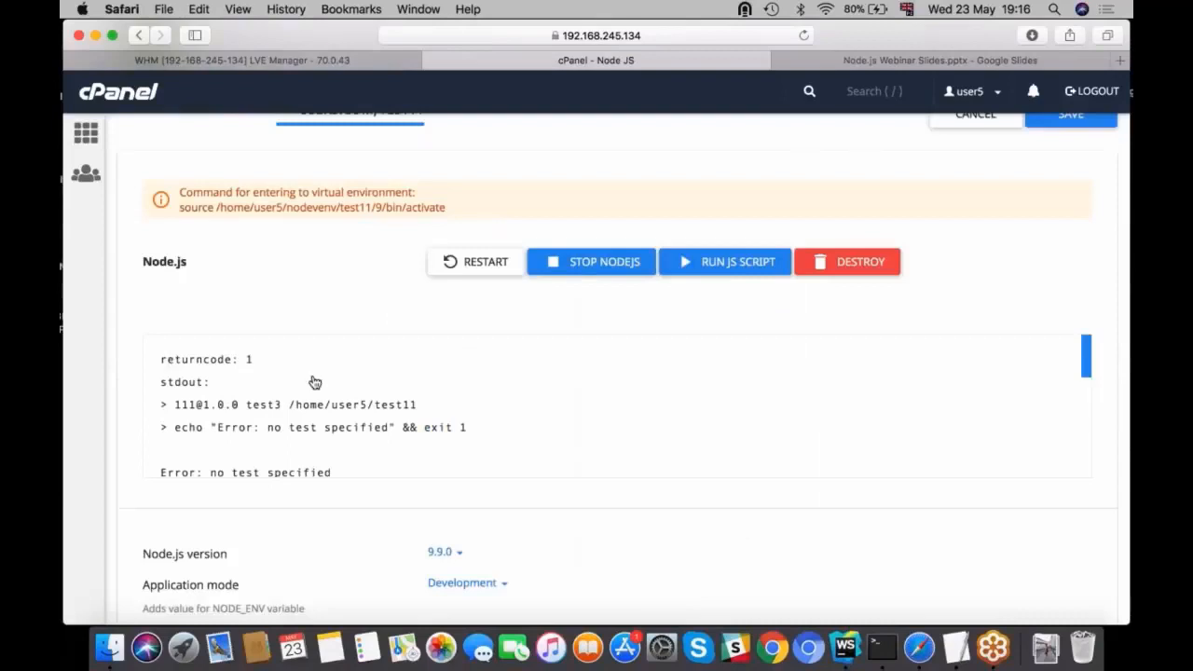
mouse_move(162, 388)
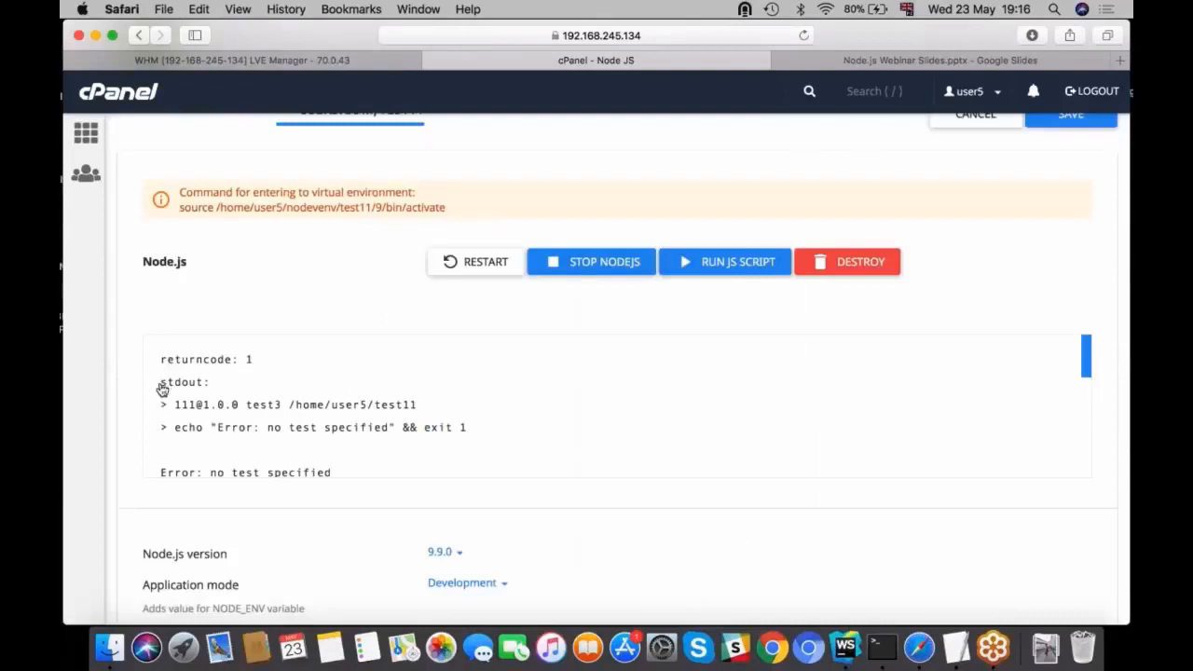
mouse_move(236, 435)
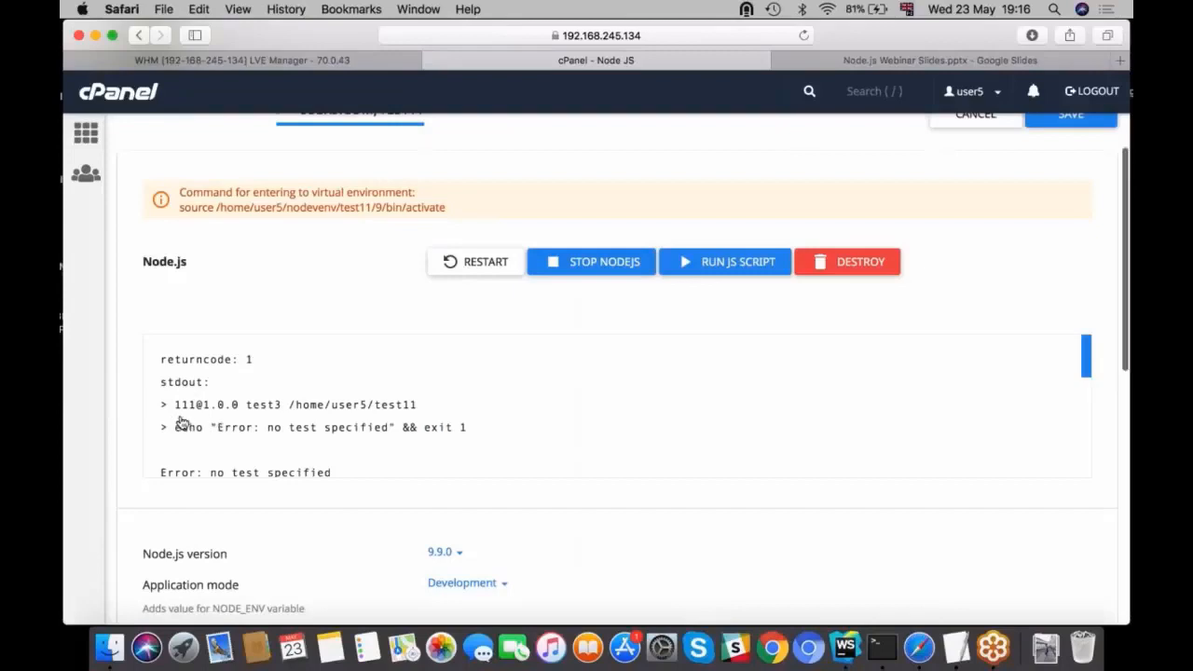
mouse_move(463, 438)
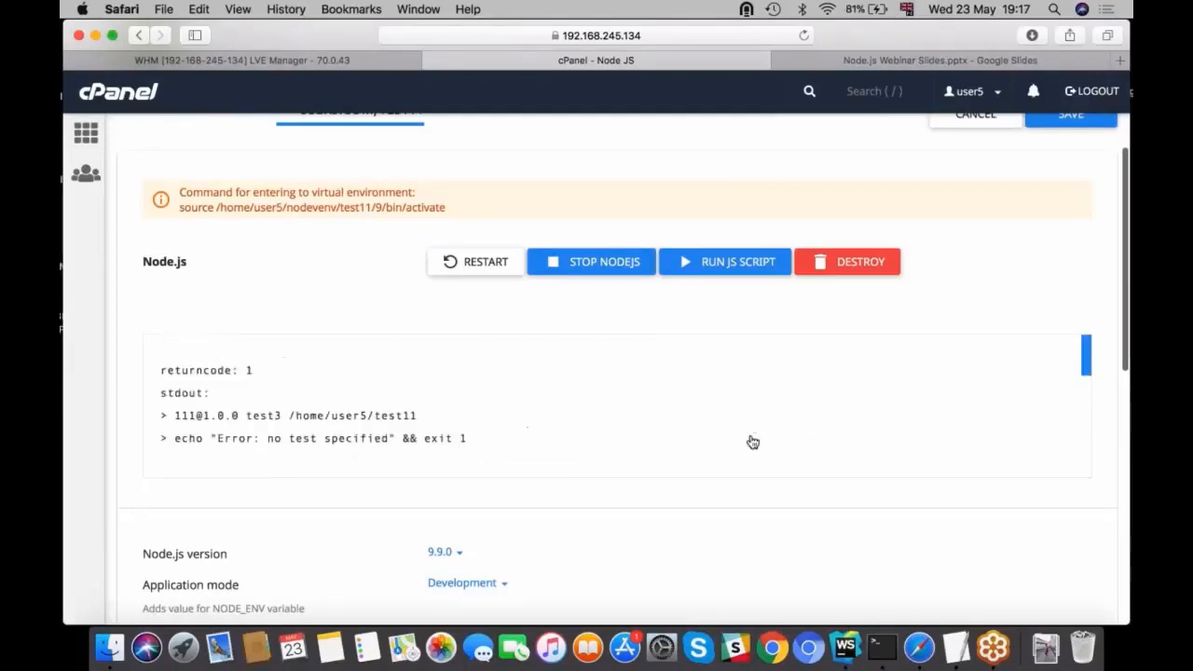
- Add environment variable y with value 2 beside x = 1000 and save the application
scroll(down, 3)
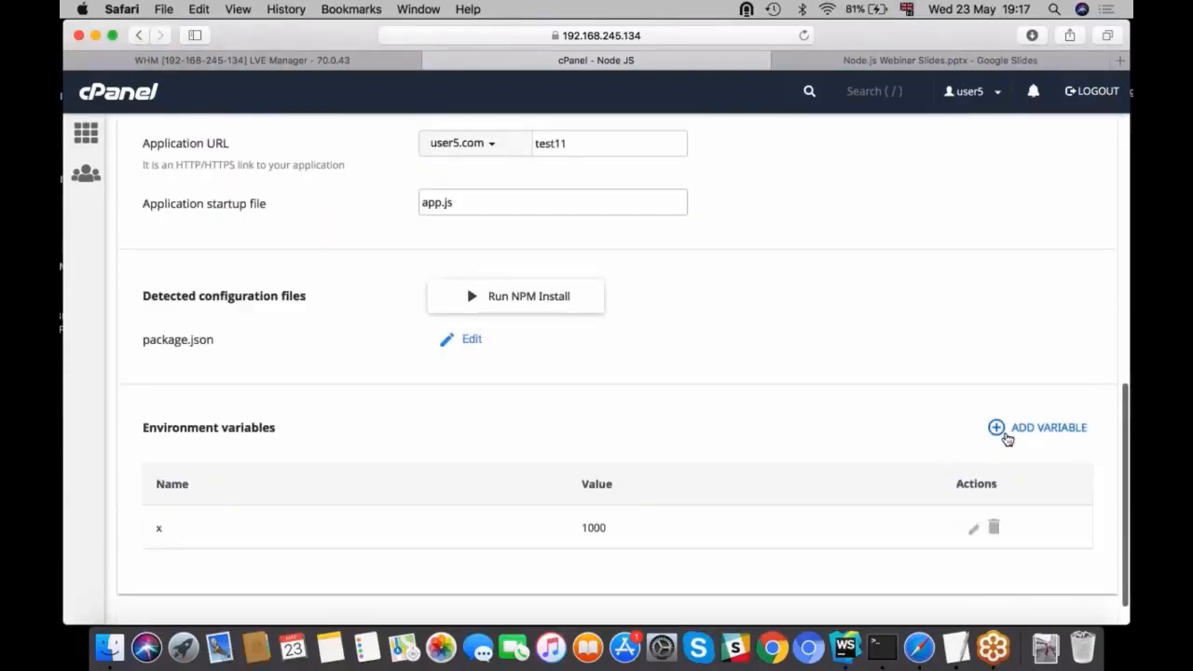
mouse_move(210, 441)
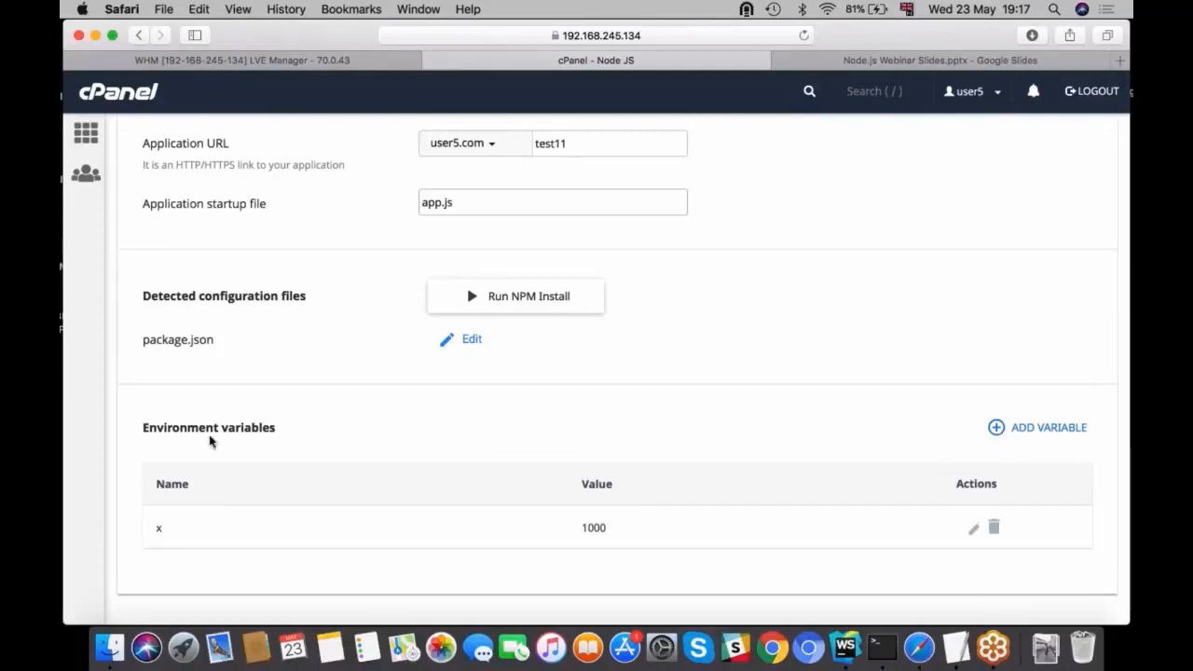
mouse_move(664, 435)
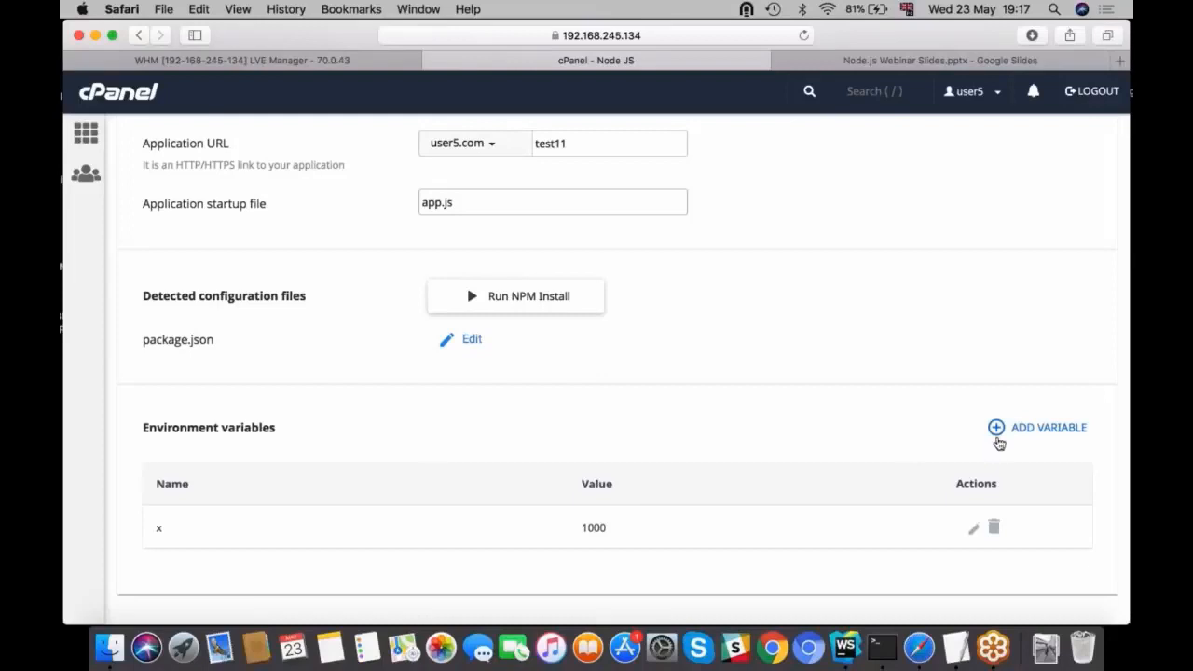
mouse_move(179, 533)
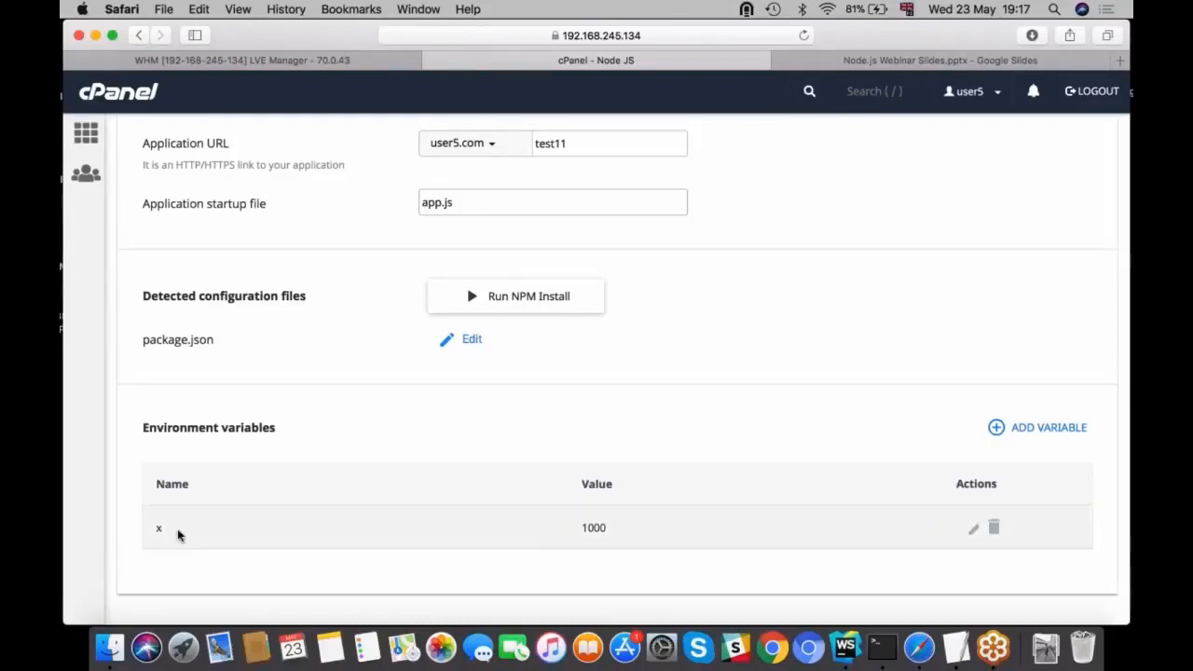
mouse_move(154, 542)
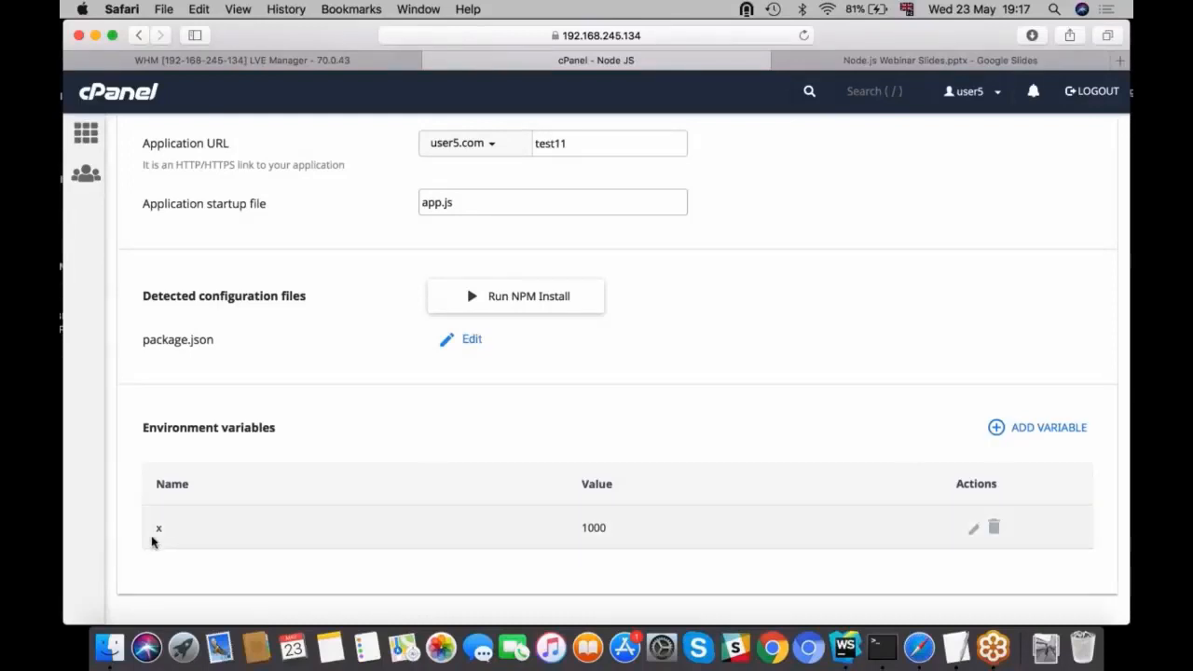
mouse_move(683, 560)
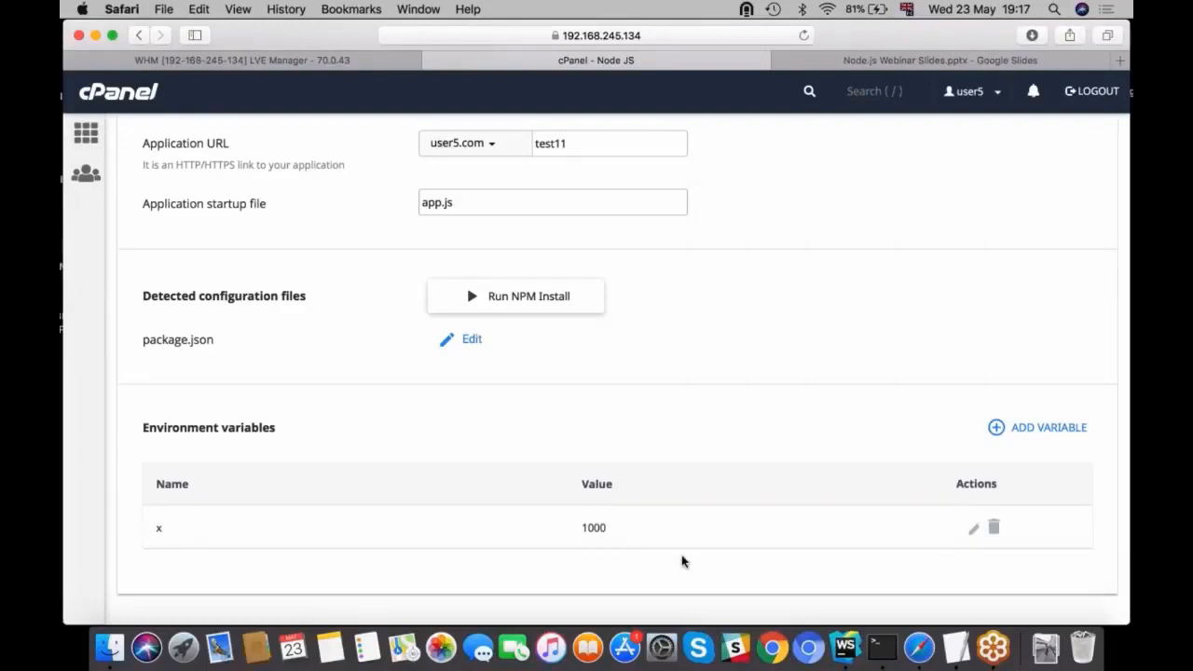
mouse_move(997, 431)
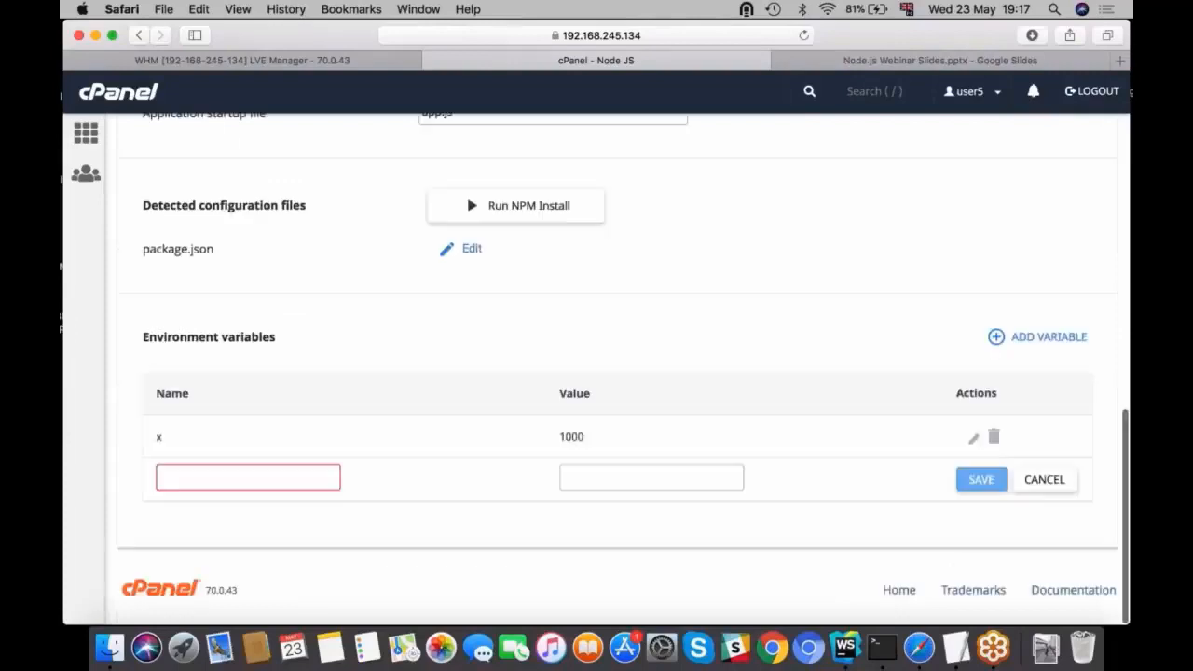
text(y)
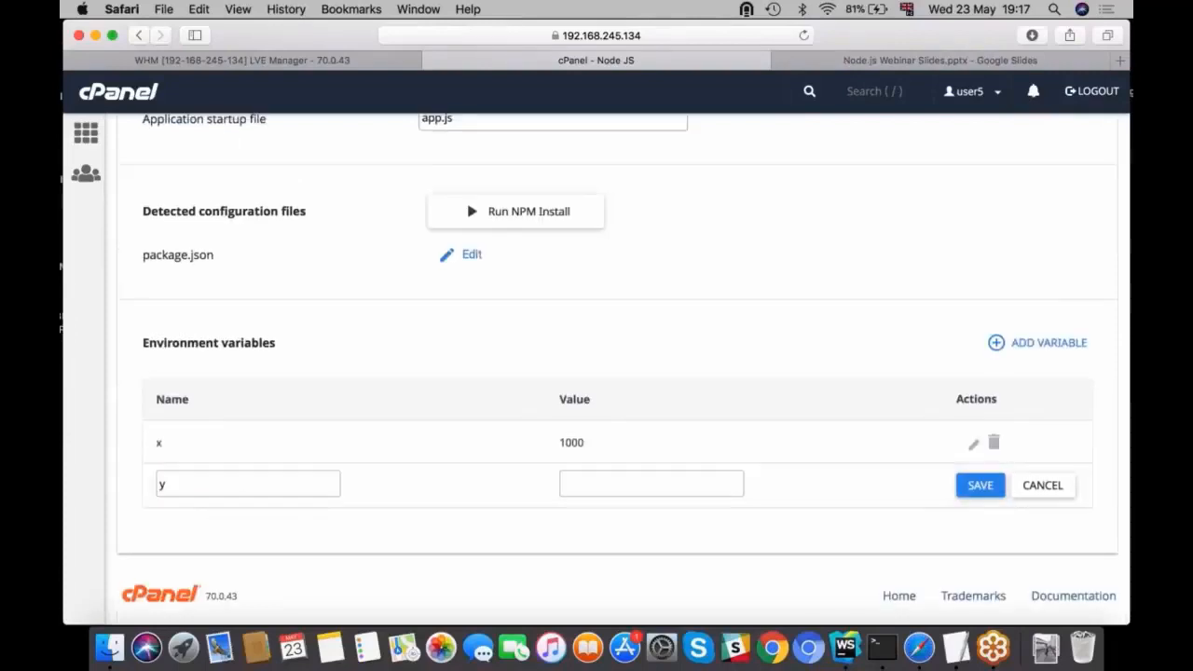
text(2)
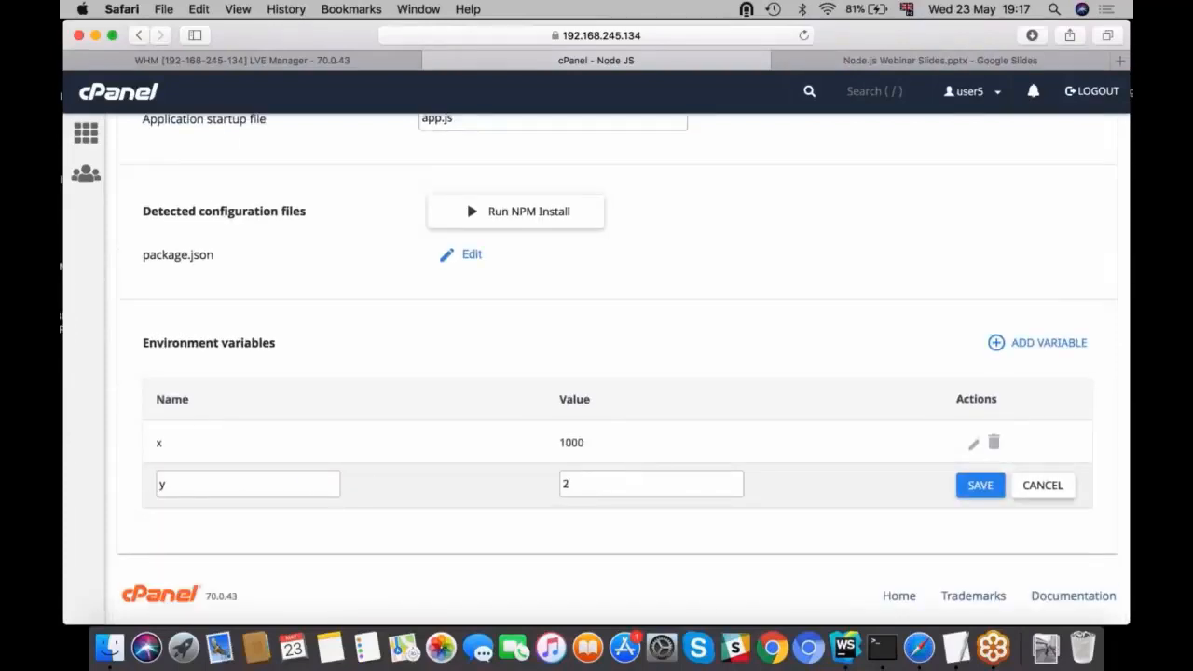
scroll(up, 3)
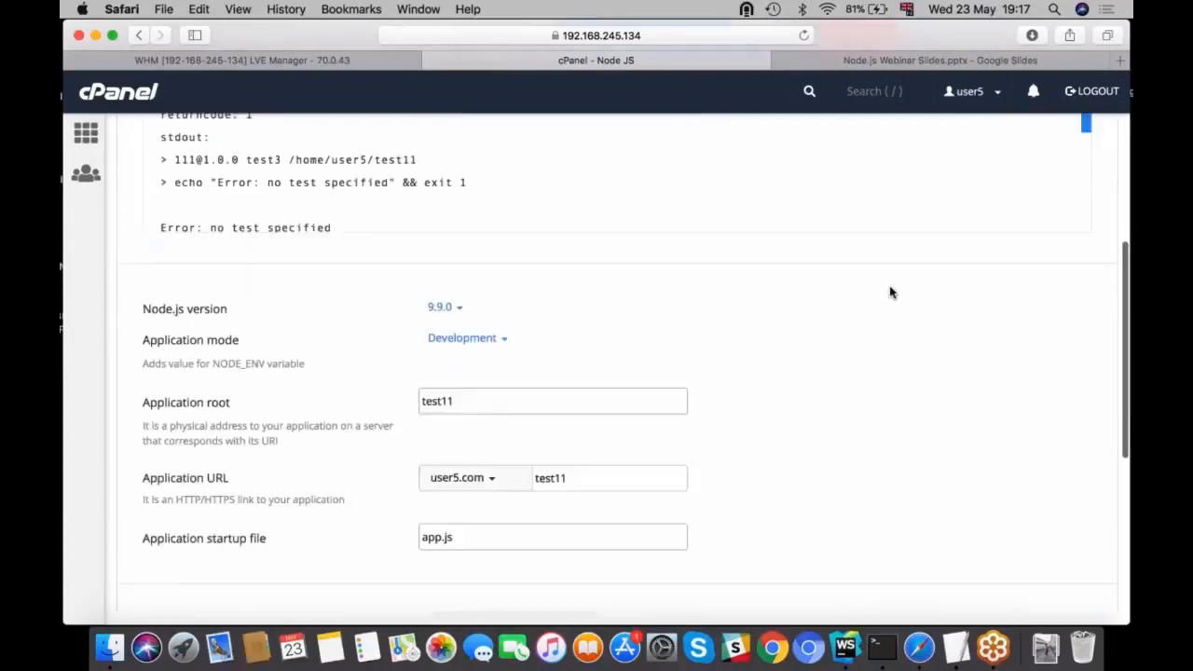
click(1069, 298)
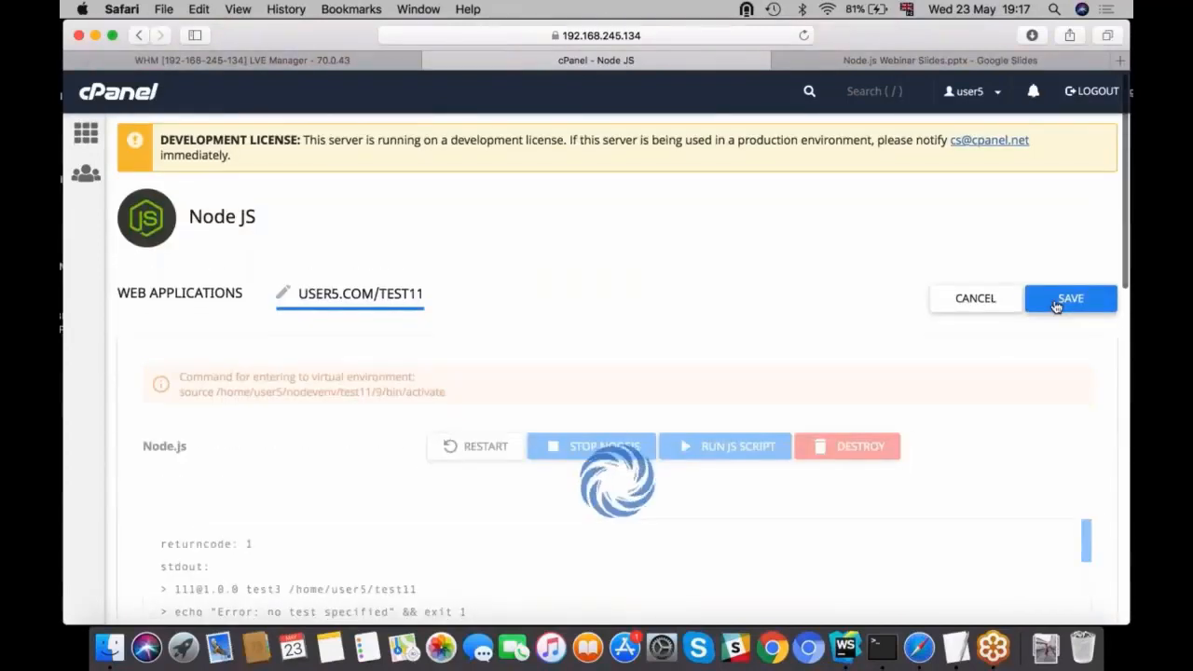
click(1069, 298)
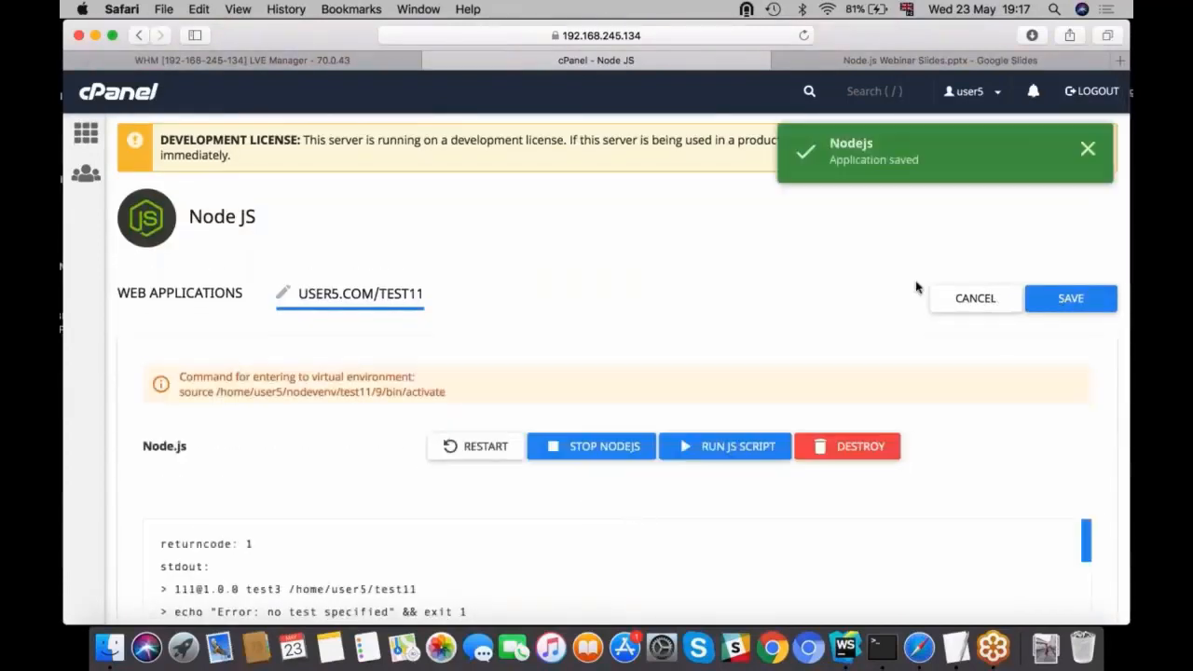
mouse_move(921, 585)
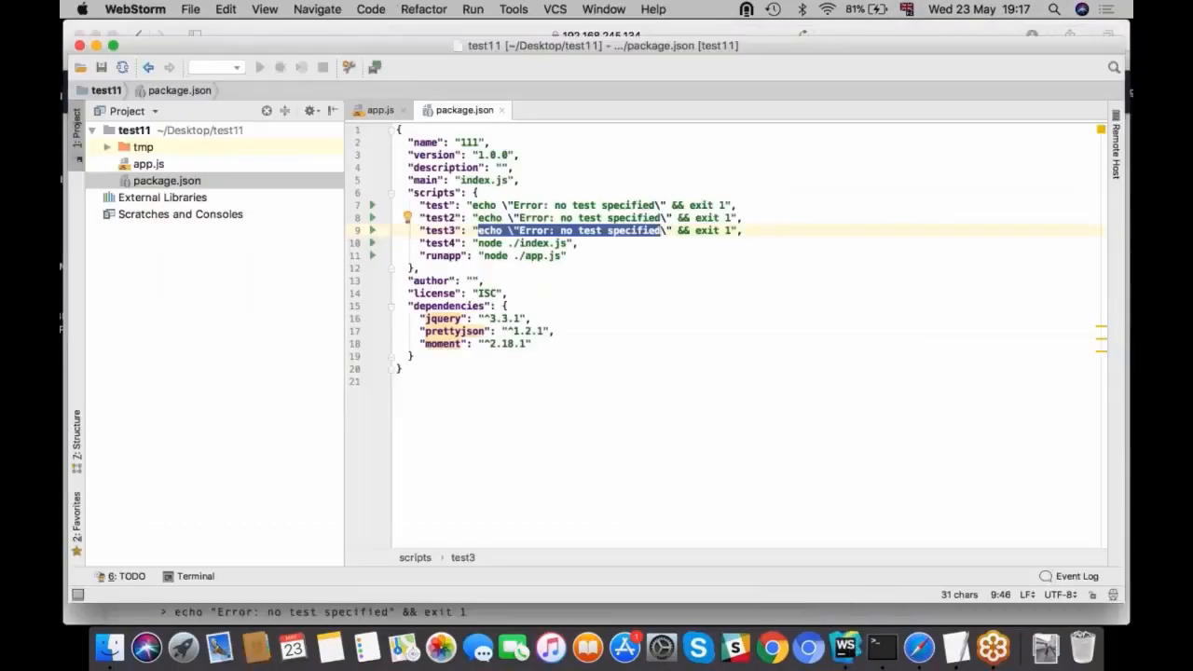
click(148, 164)
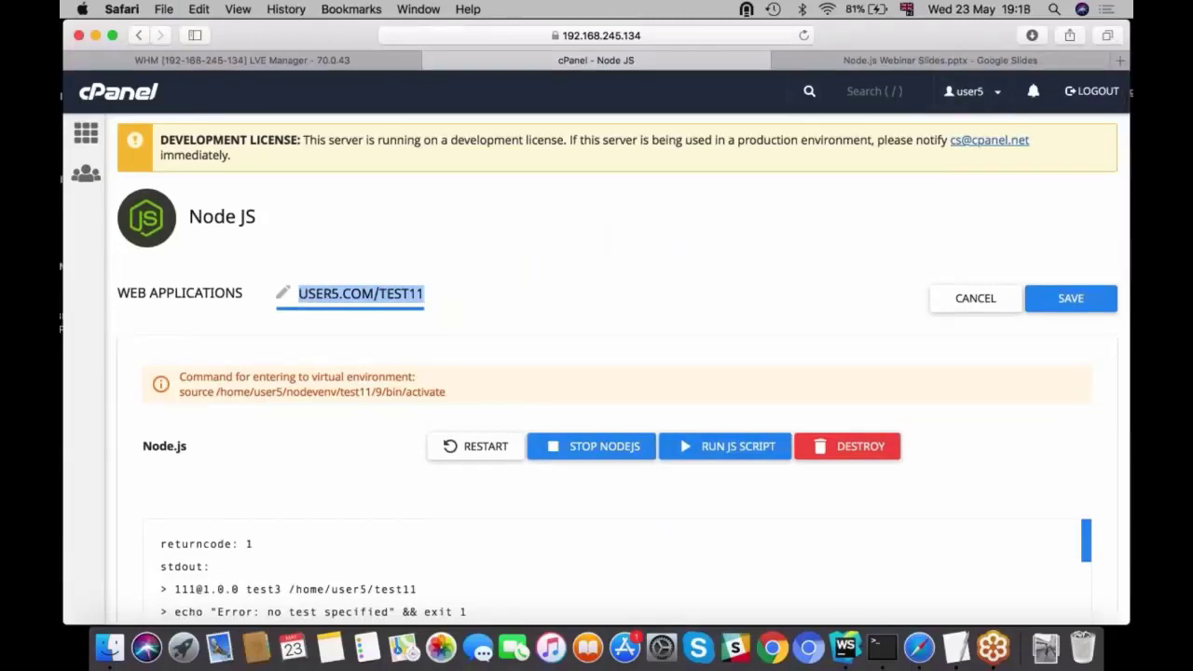
- Load user5.com/test11 in a new Safari tab and highlight the y=2 variable in the output
click(1118, 60)
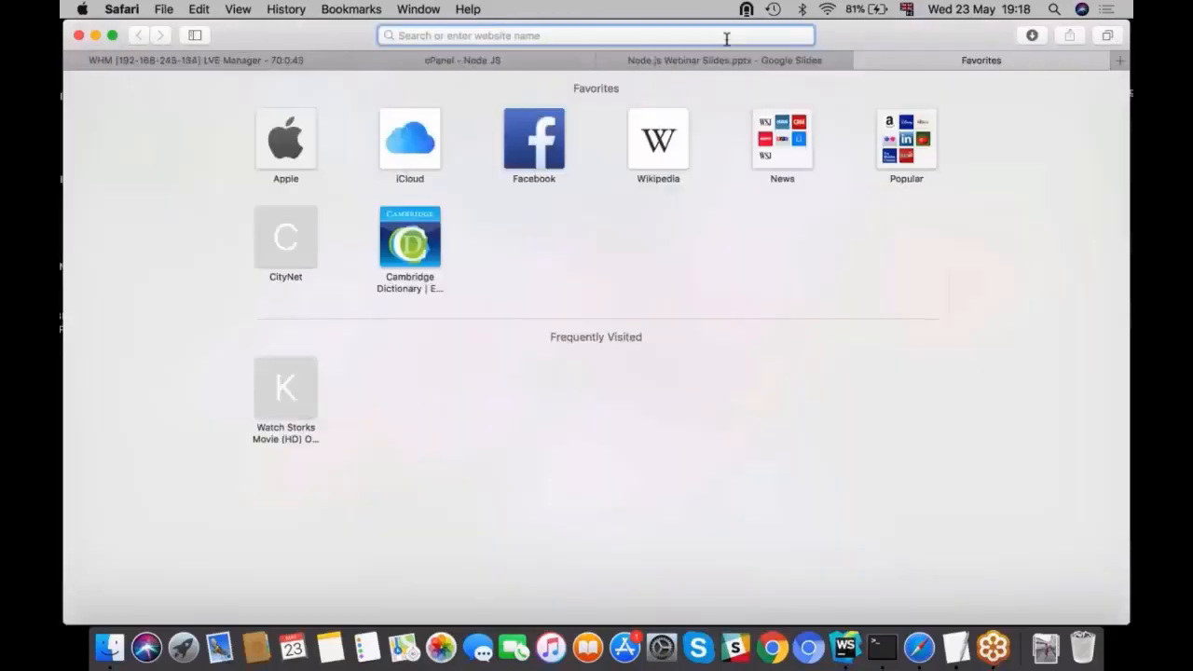
text(USER5.COM/TEST11)
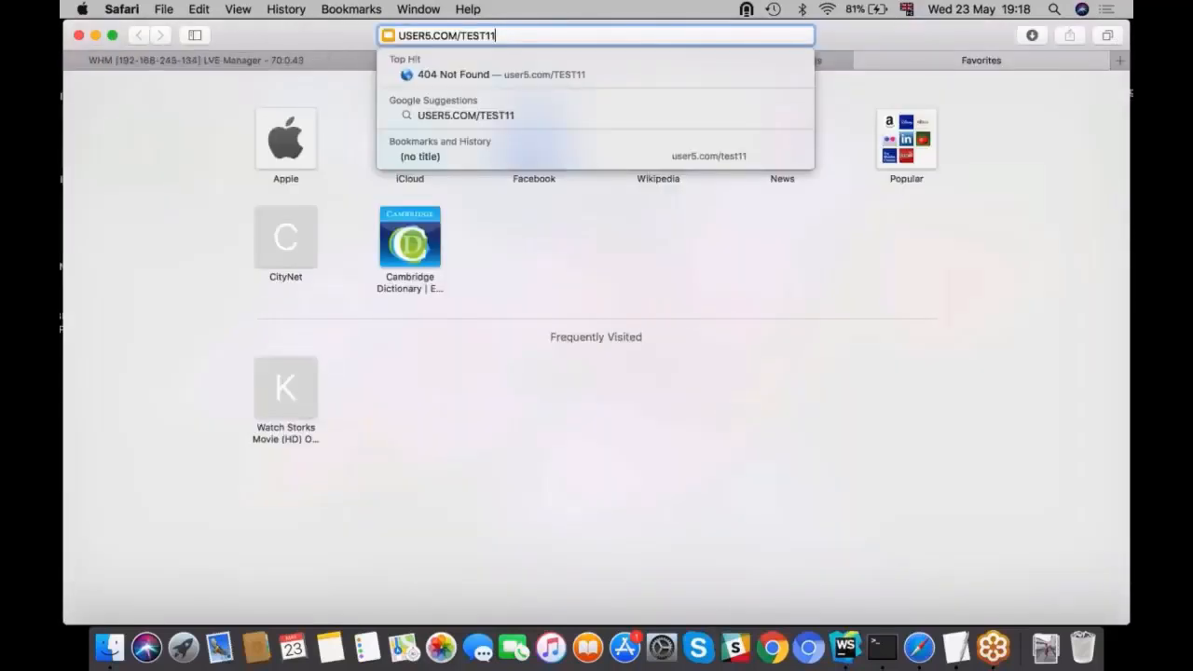
key(backspace)
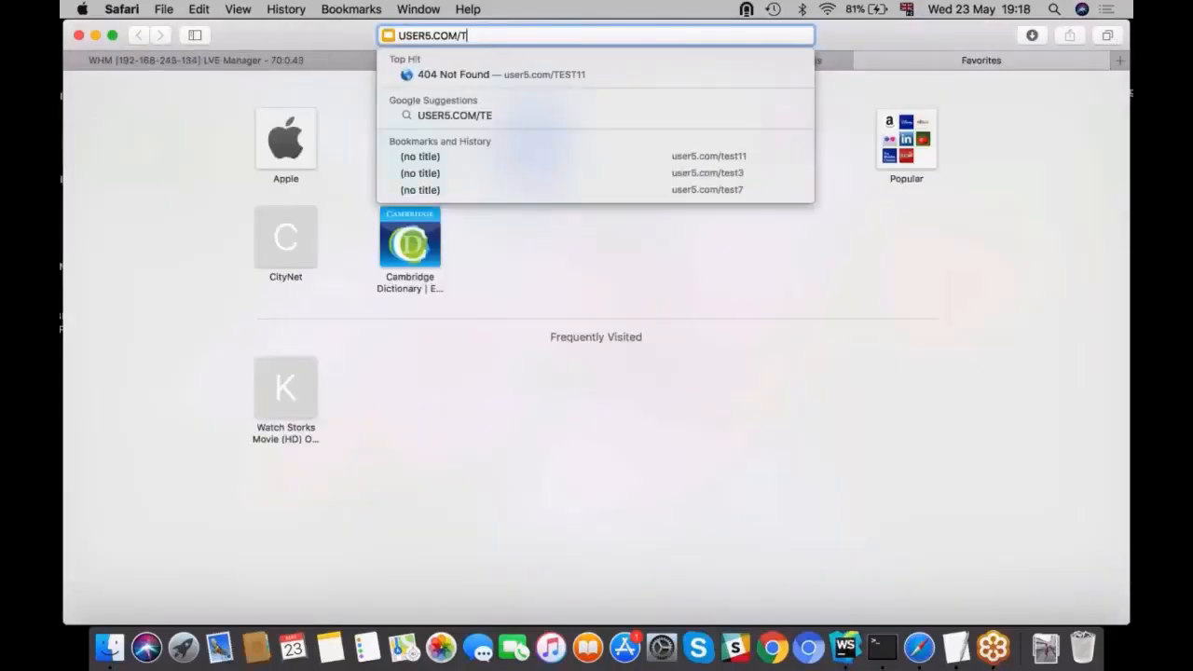
text(user5.com)
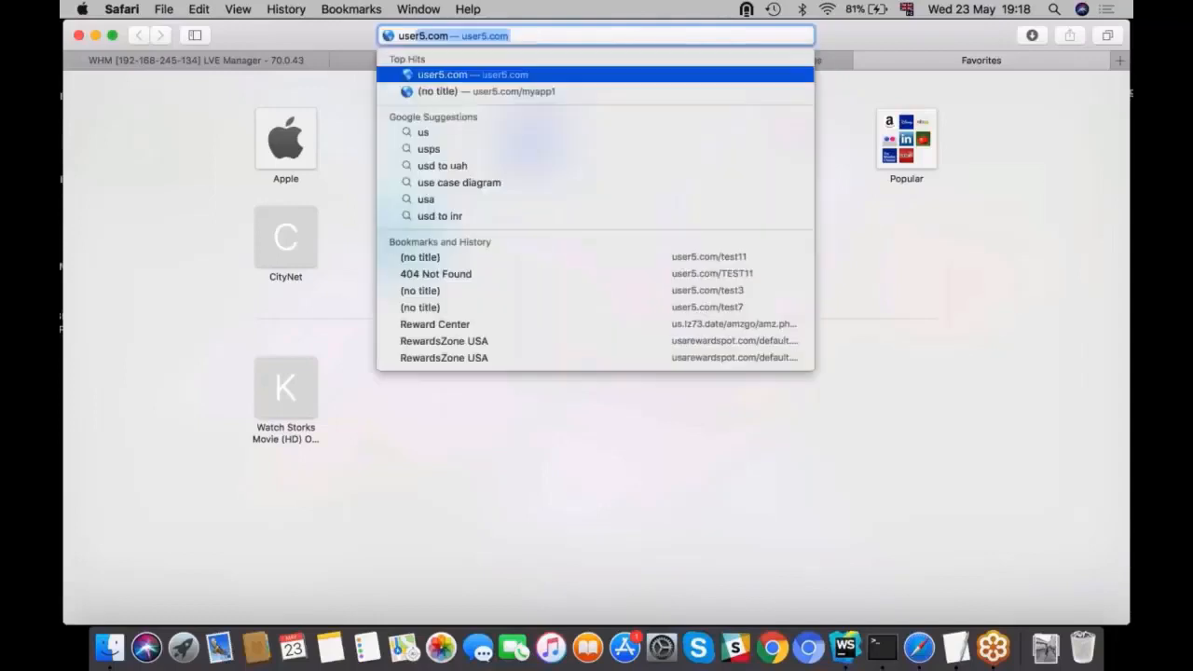
text(er)
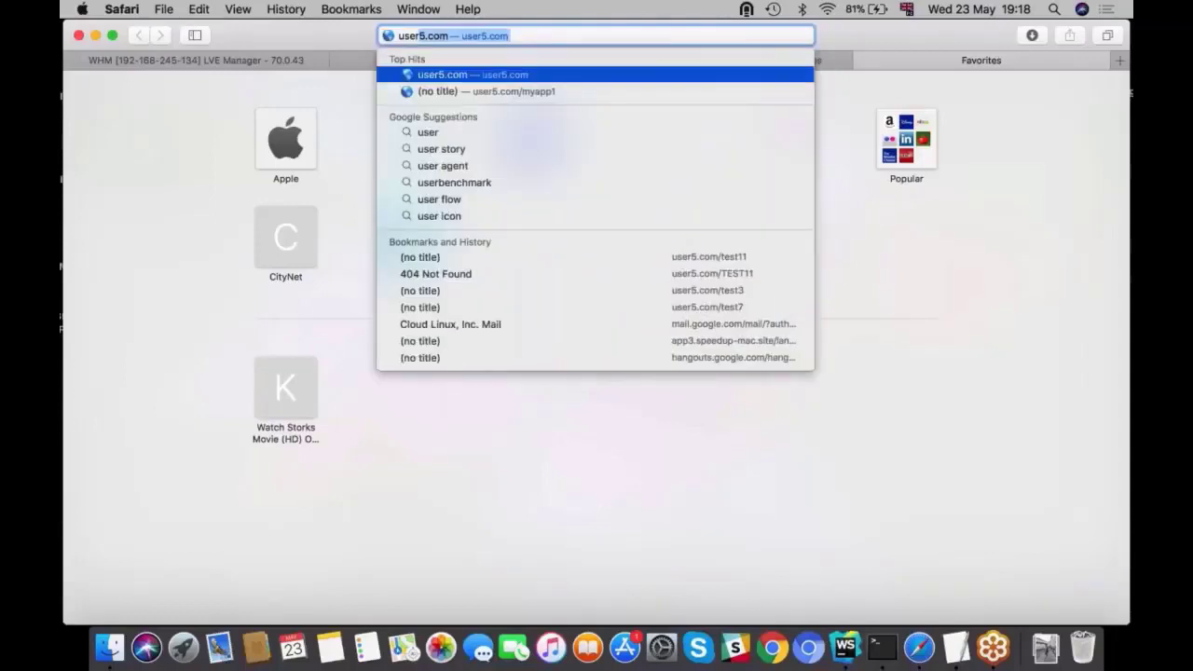
text(/)
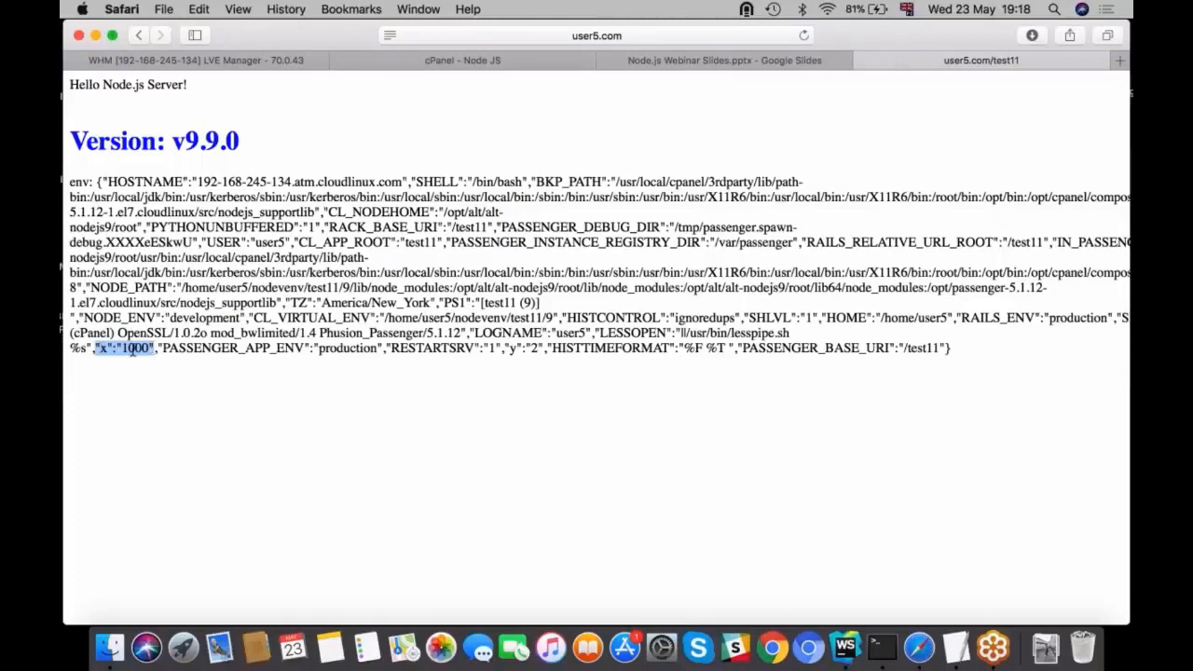
double_click(532, 347)
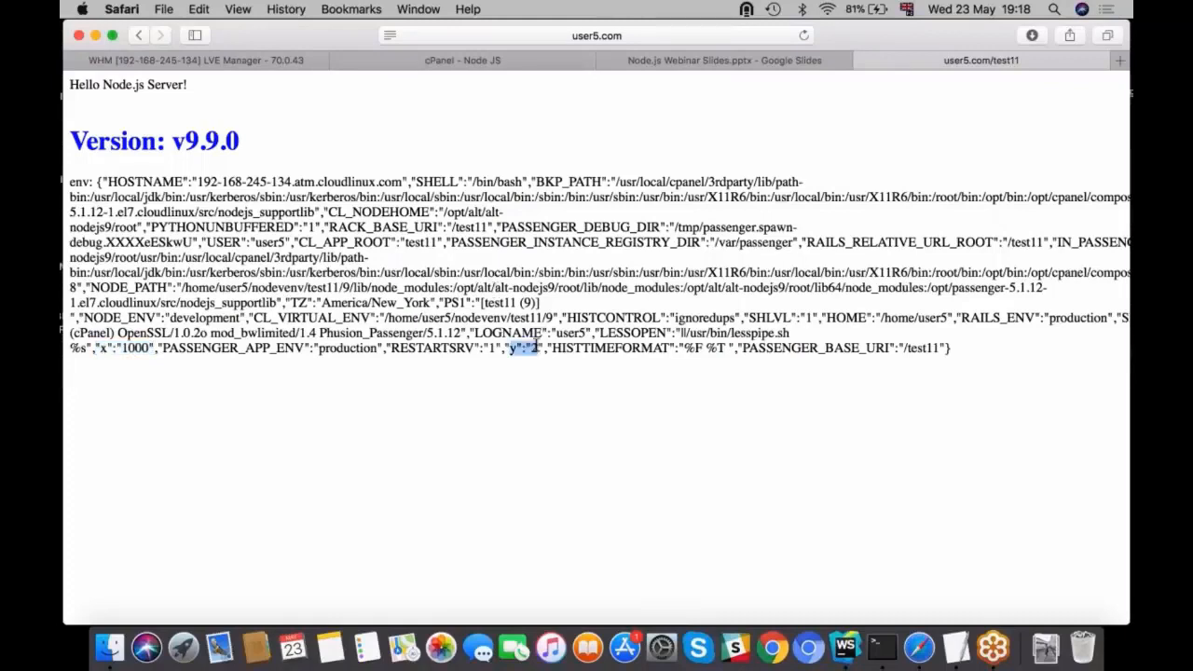
mouse_move(897, 624)
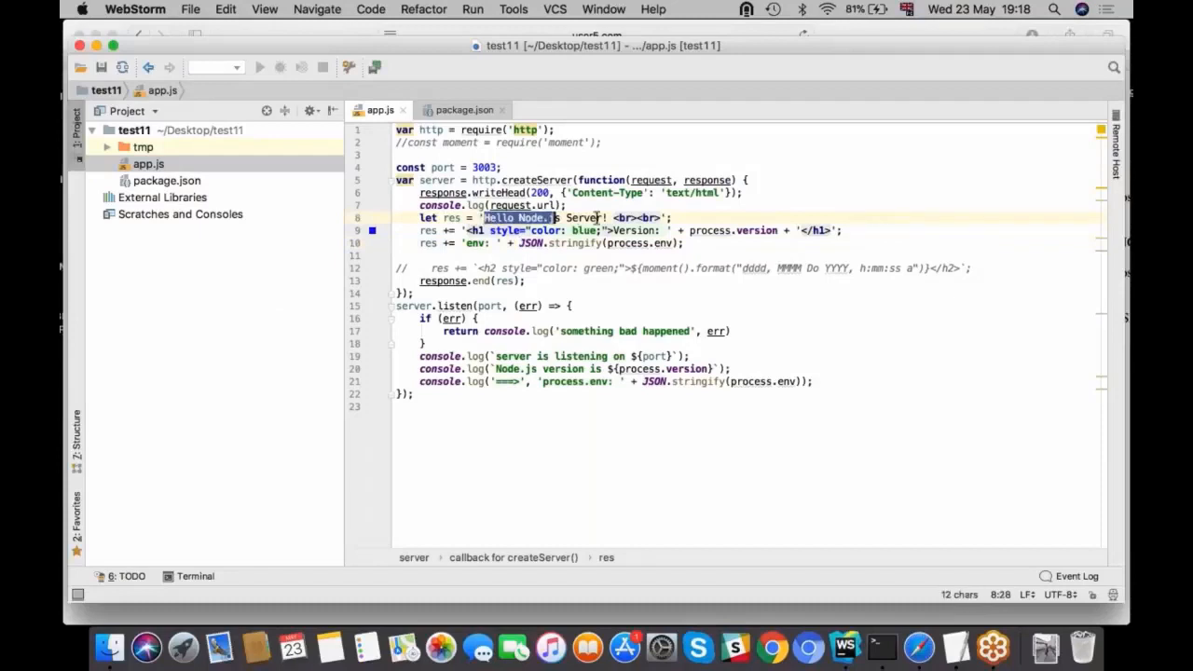
- Replace 'Node.js Server!' with ', World!' on line 8 of app.js so it greets 'Hello, World!'
click(522, 217)
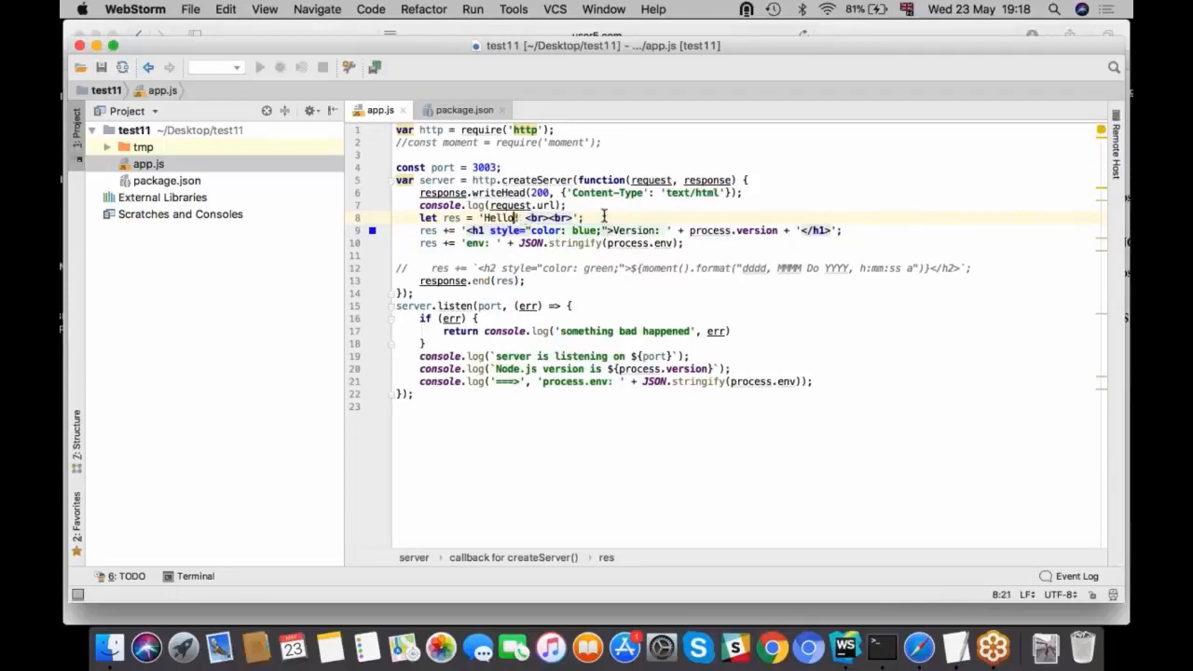
text(, World)
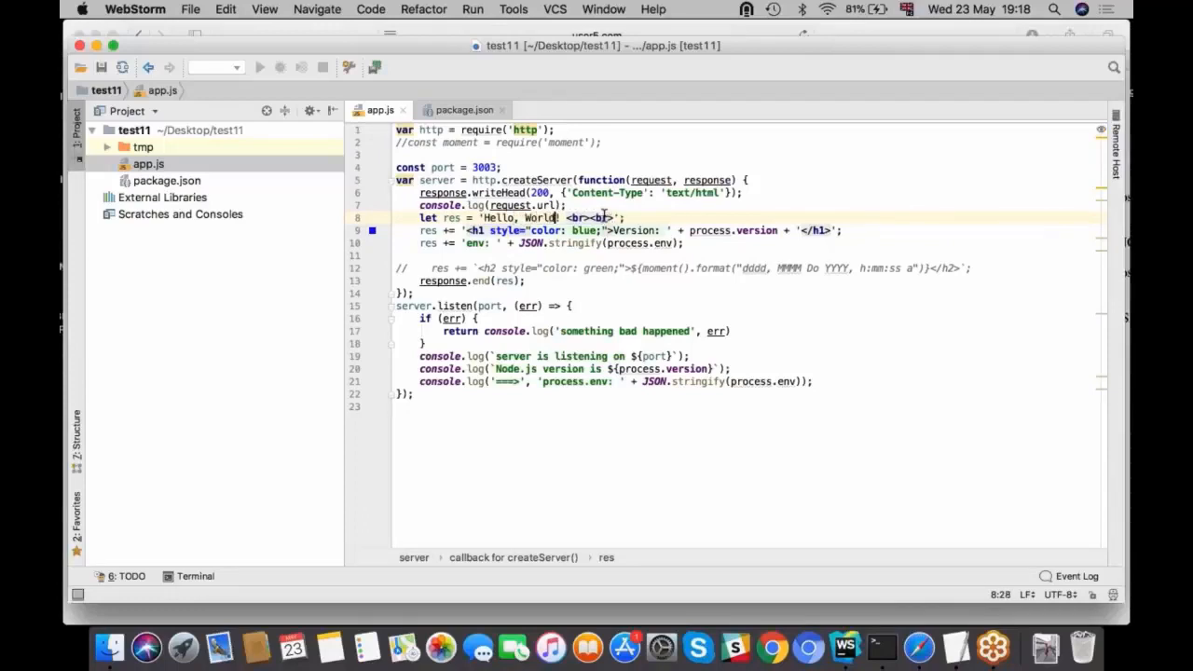
click(733, 330)
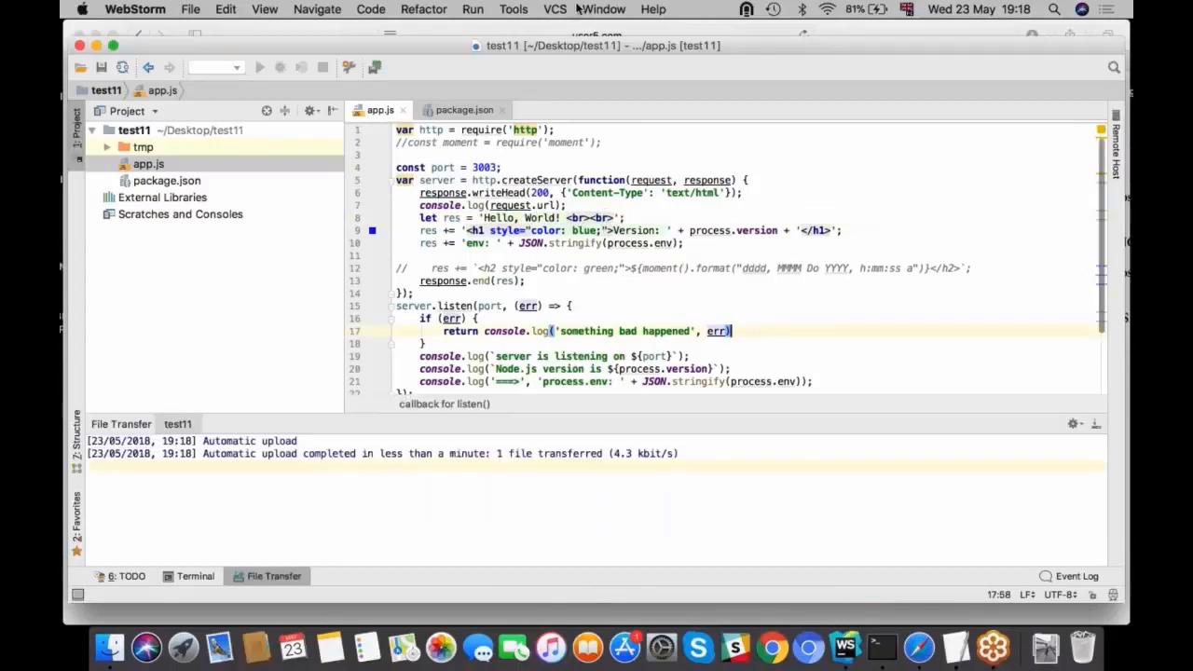
click(512, 10)
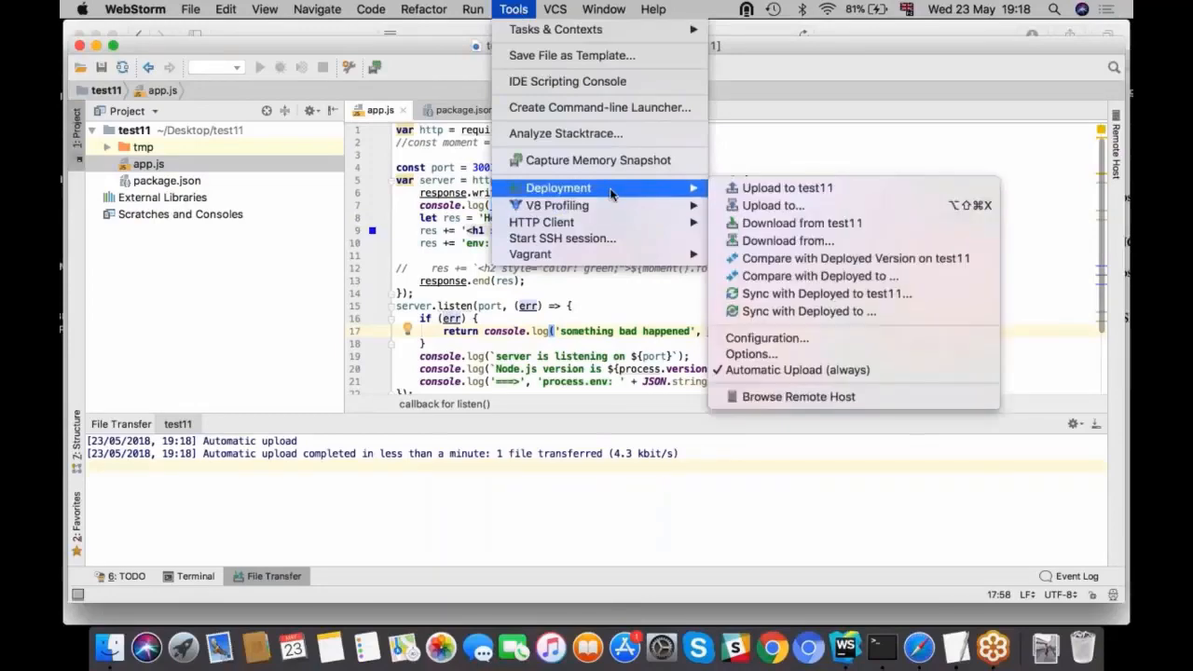
mouse_move(751, 354)
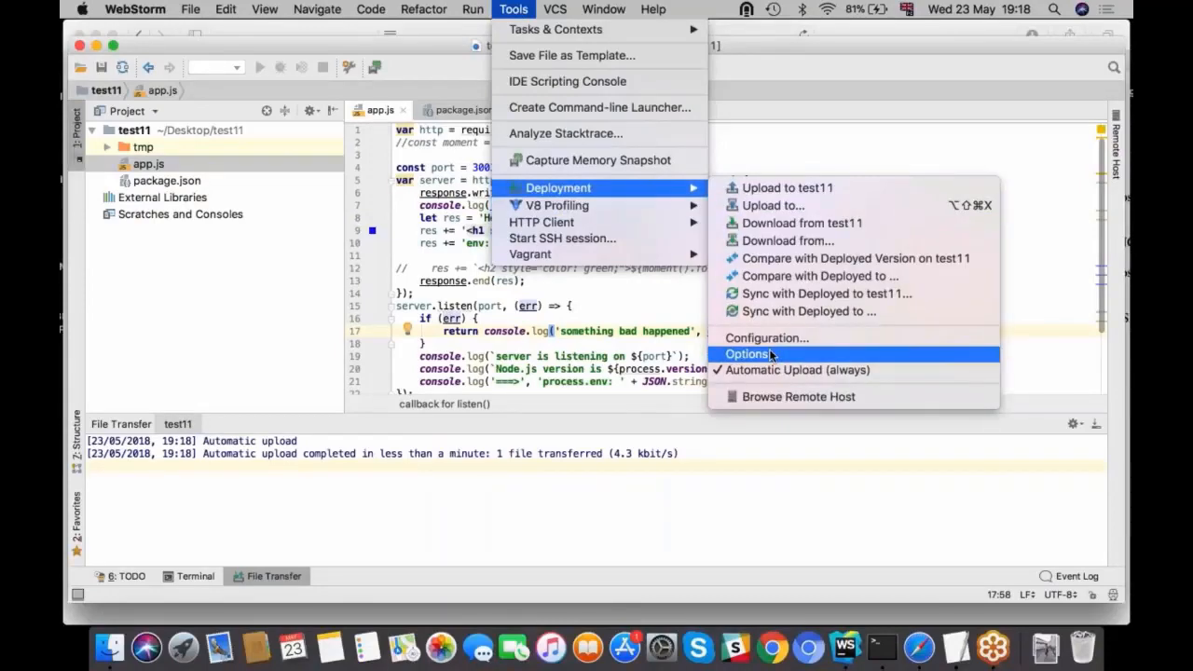
- Confirm Deployment Options uploads changed files Always, close it unchanged, and return to cPanel
click(746, 354)
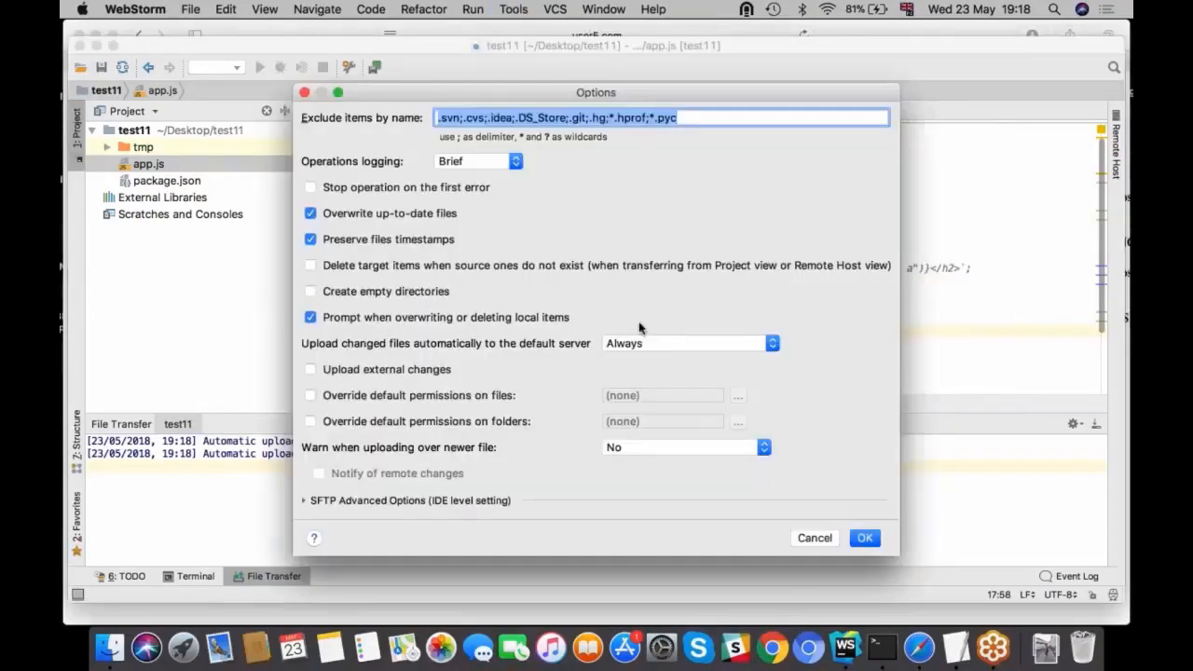
mouse_move(359, 351)
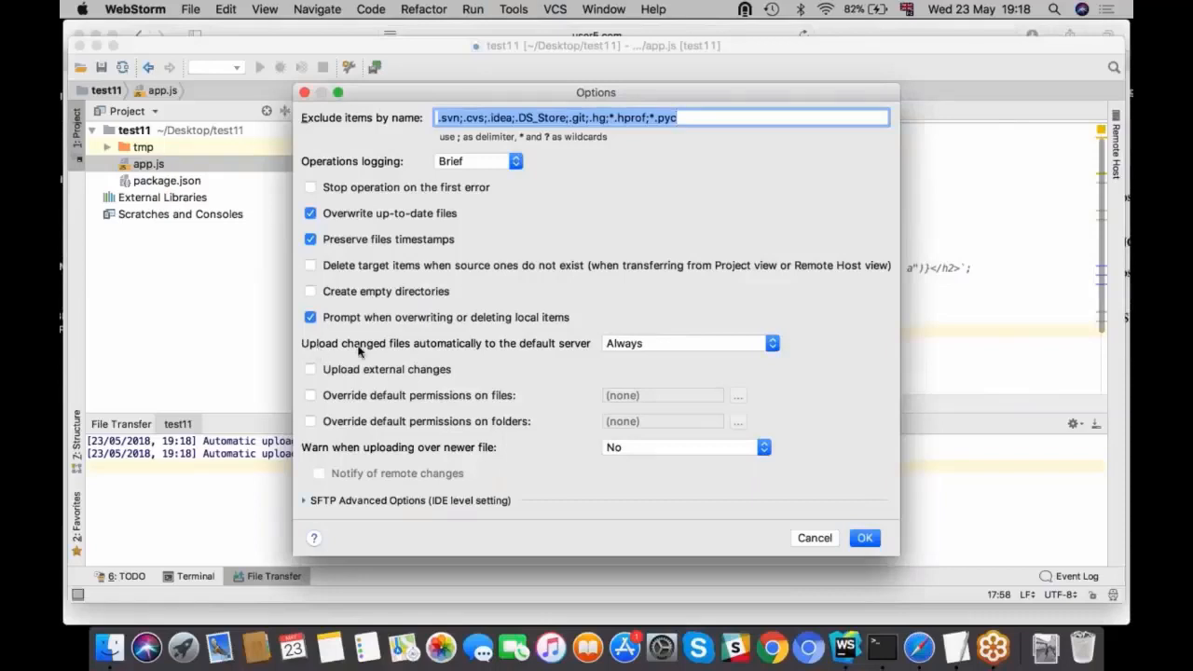
mouse_move(538, 356)
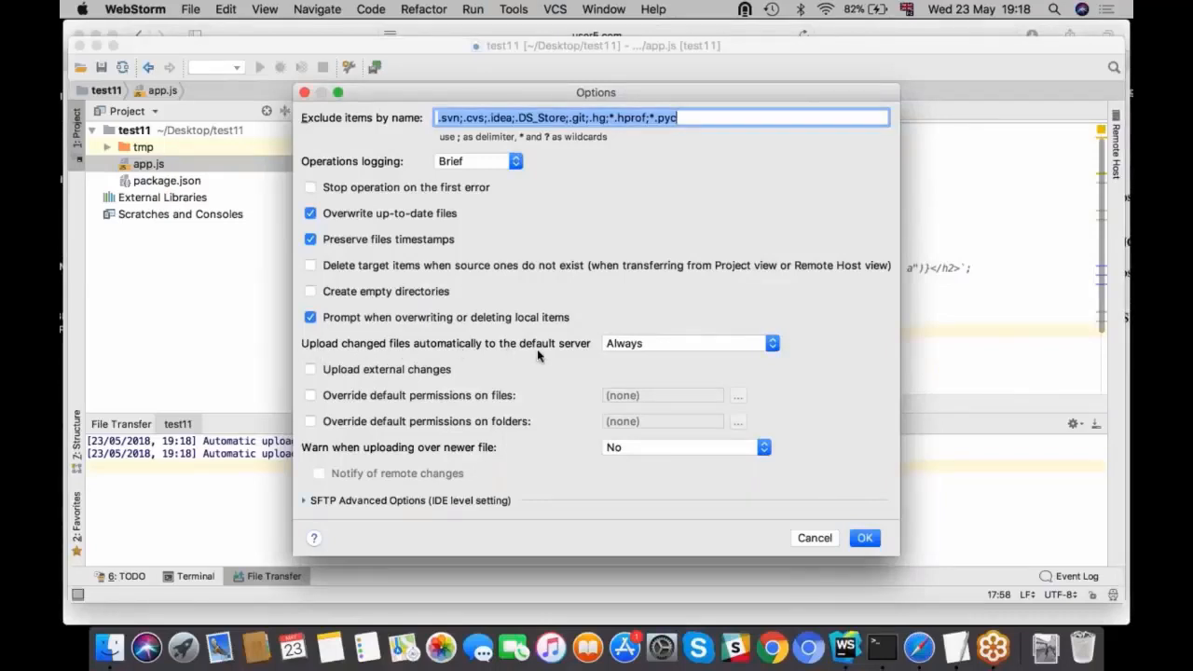
click(772, 343)
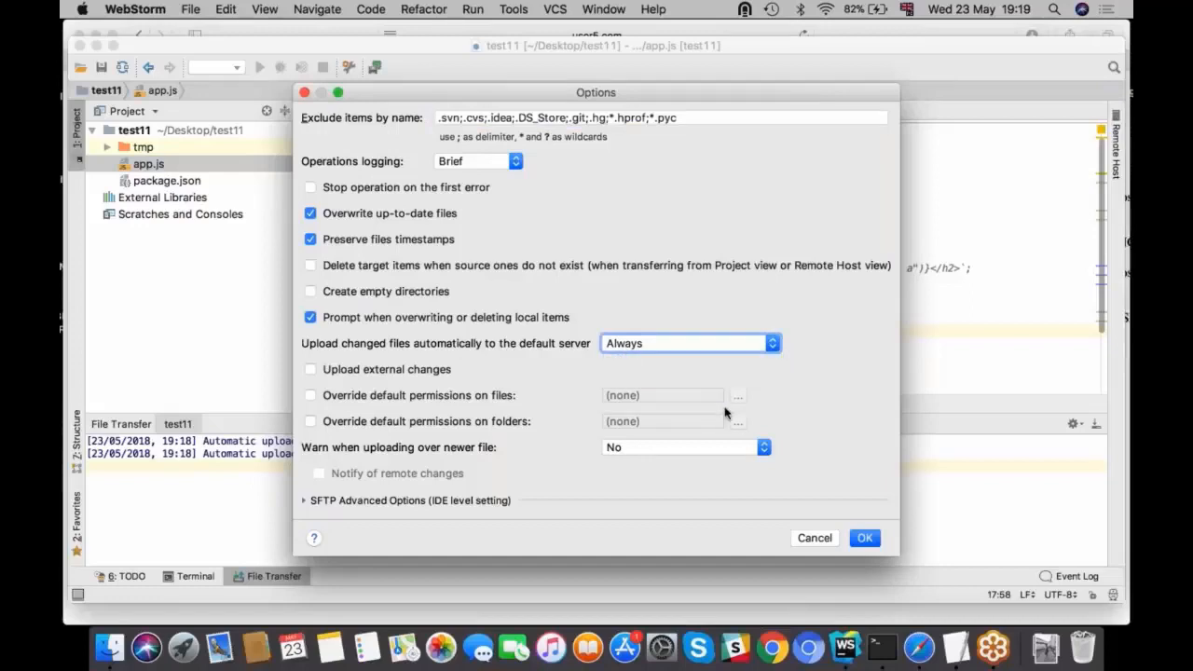
click(863, 538)
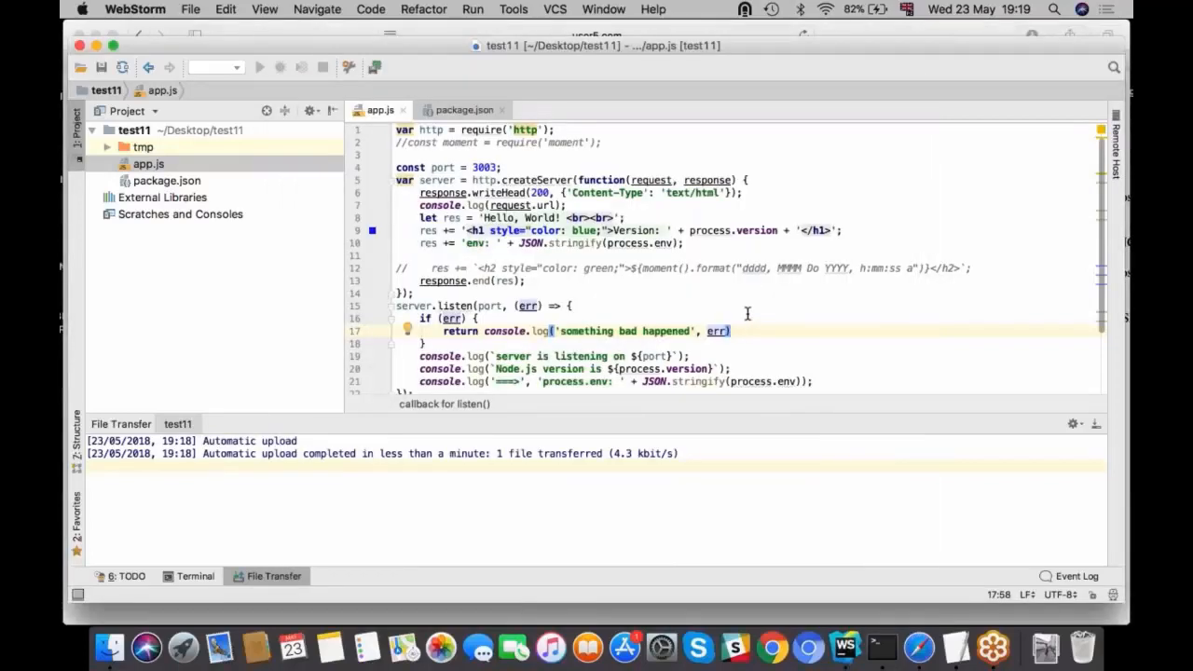
mouse_move(646, 445)
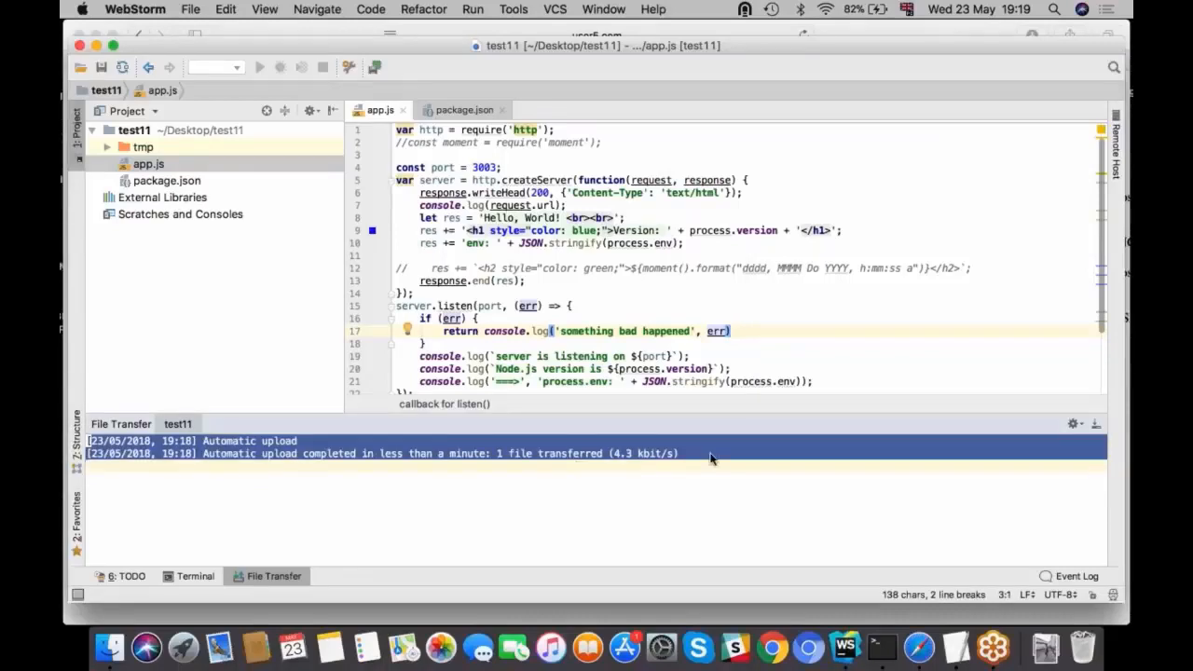
click(915, 499)
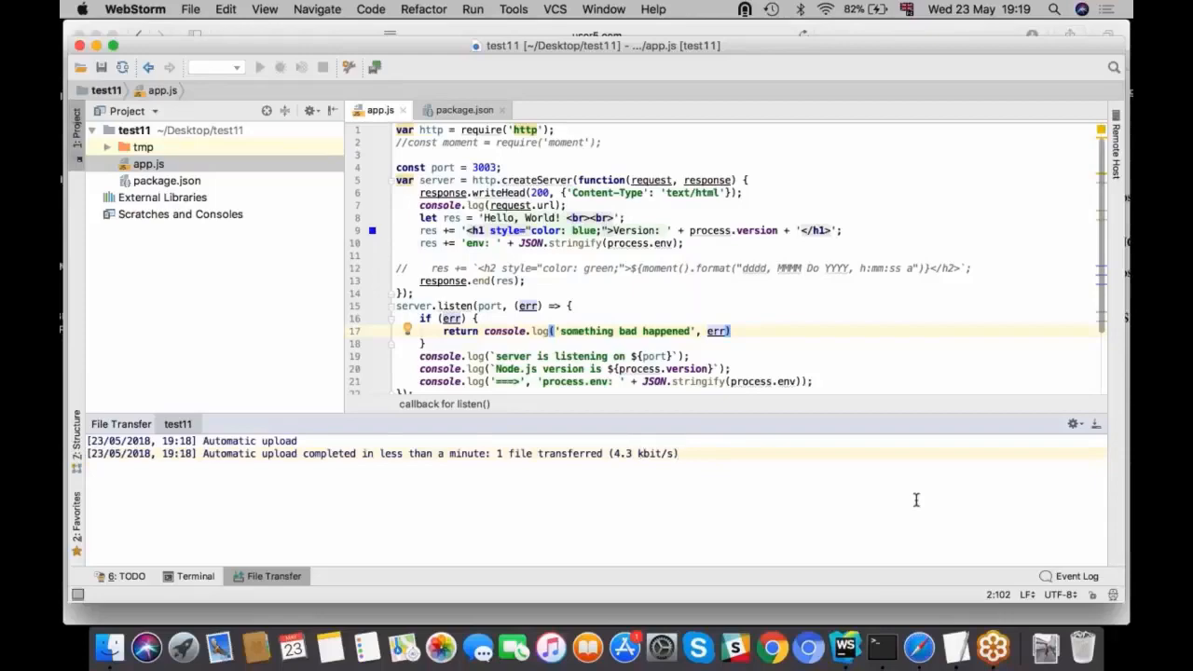
click(918, 647)
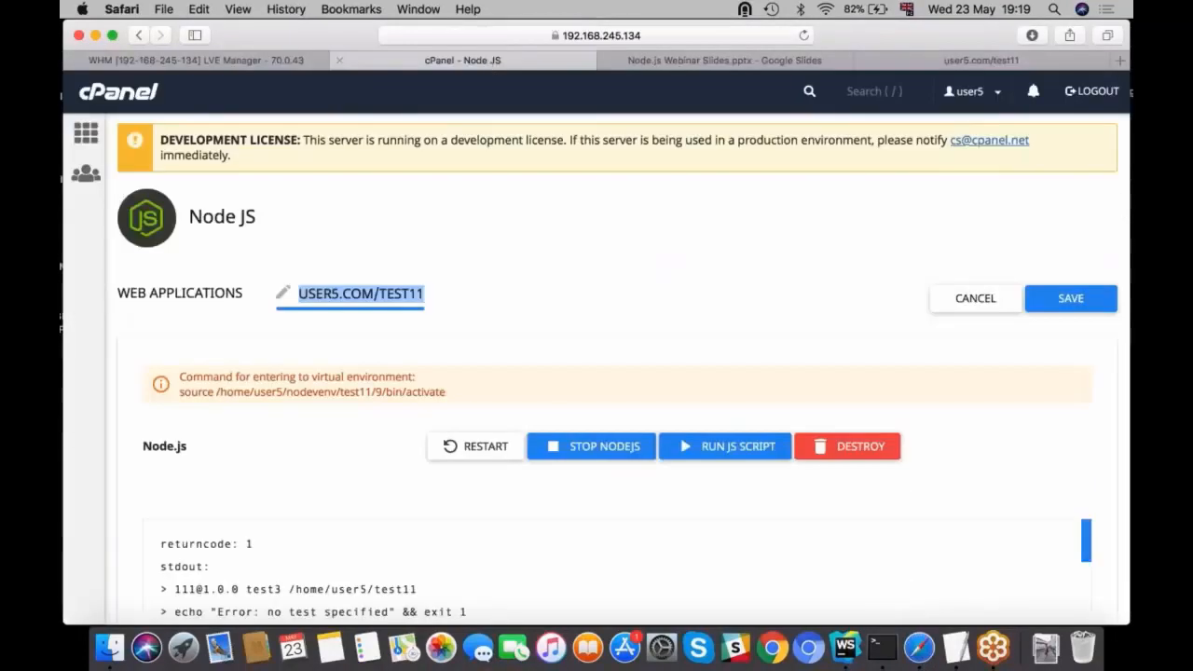
- Restart test11, reload its live page to show 'Hello, World!', and return to the Node JS tab
click(484, 446)
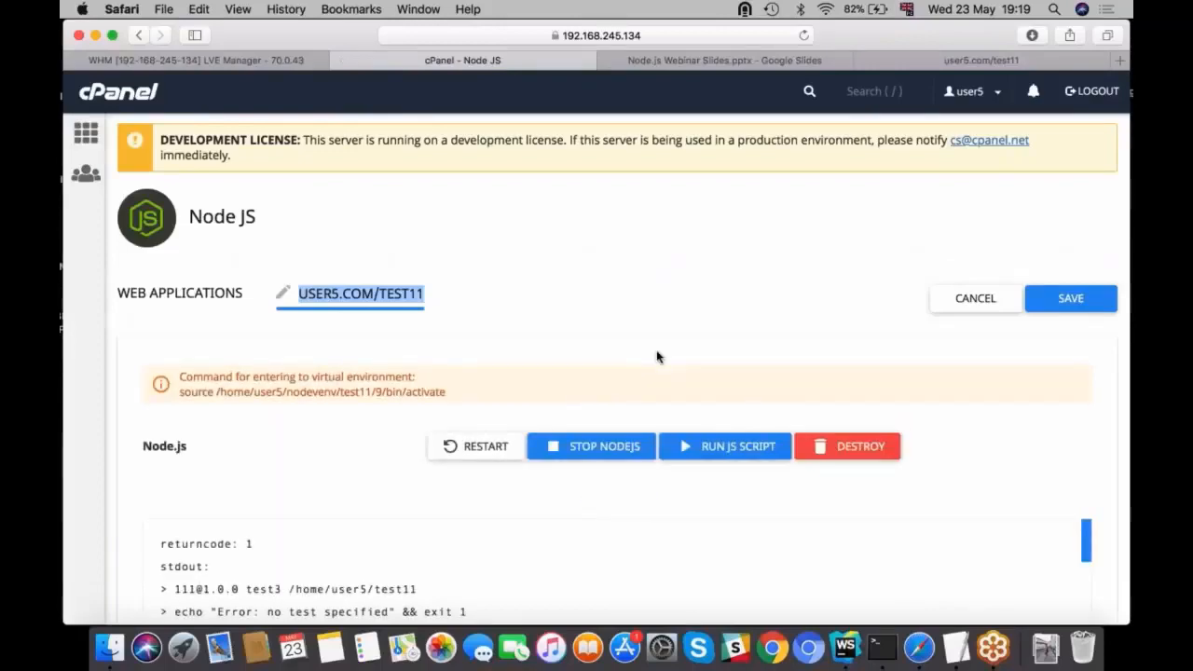
click(980, 60)
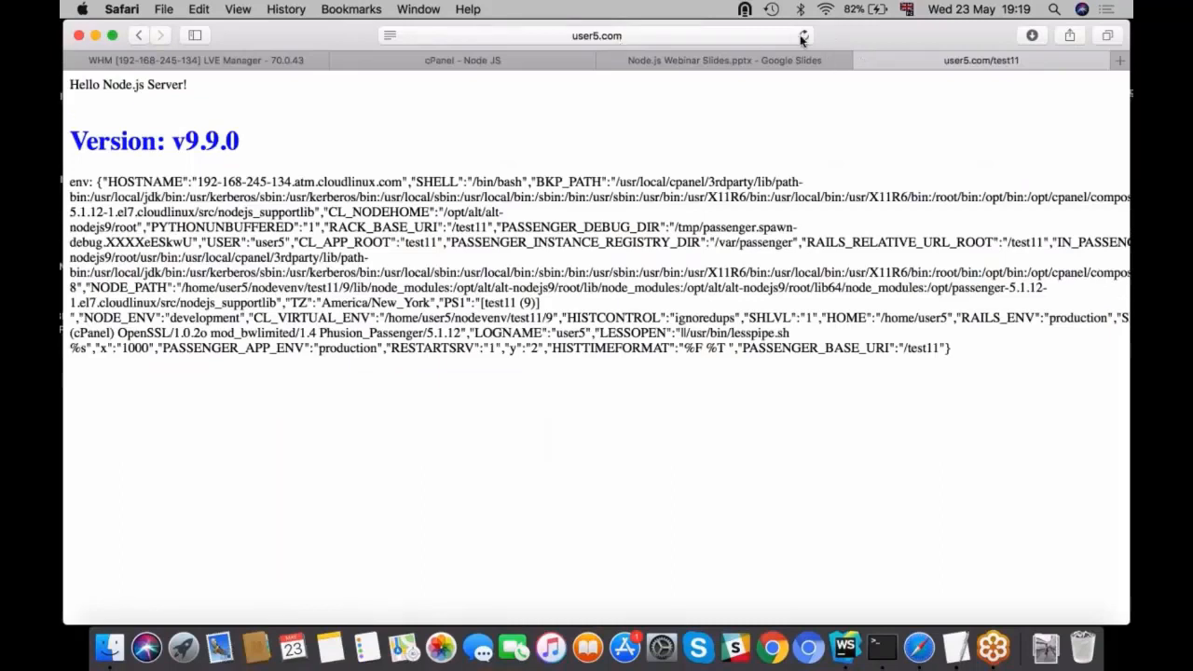
click(803, 36)
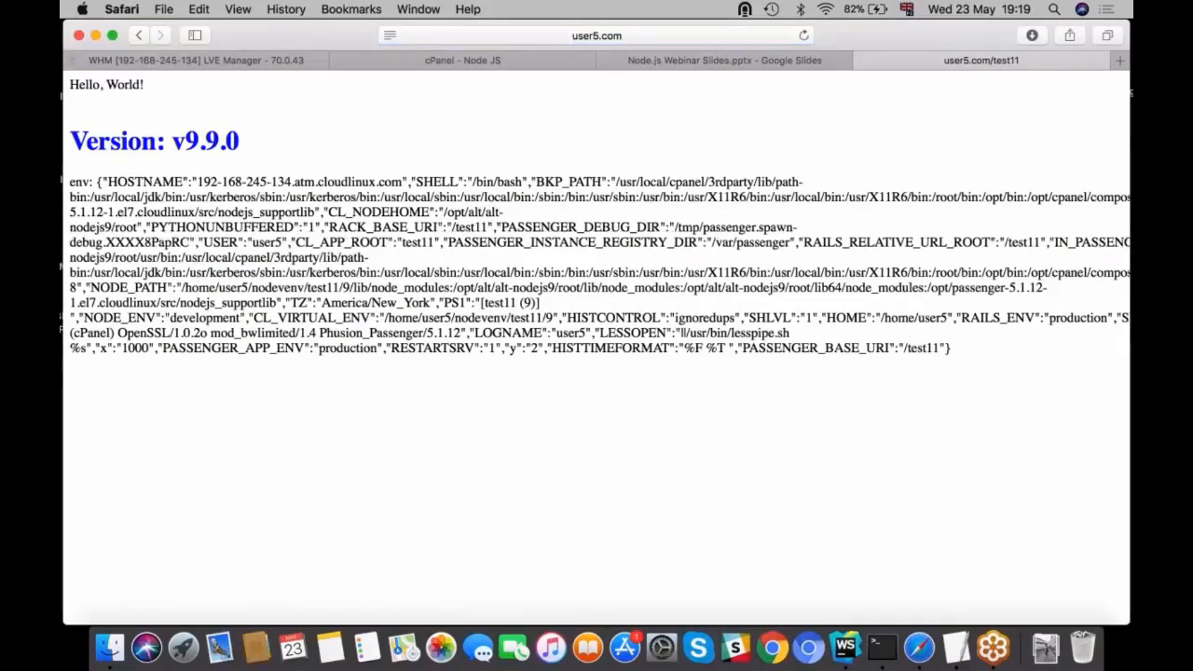
double_click(107, 84)
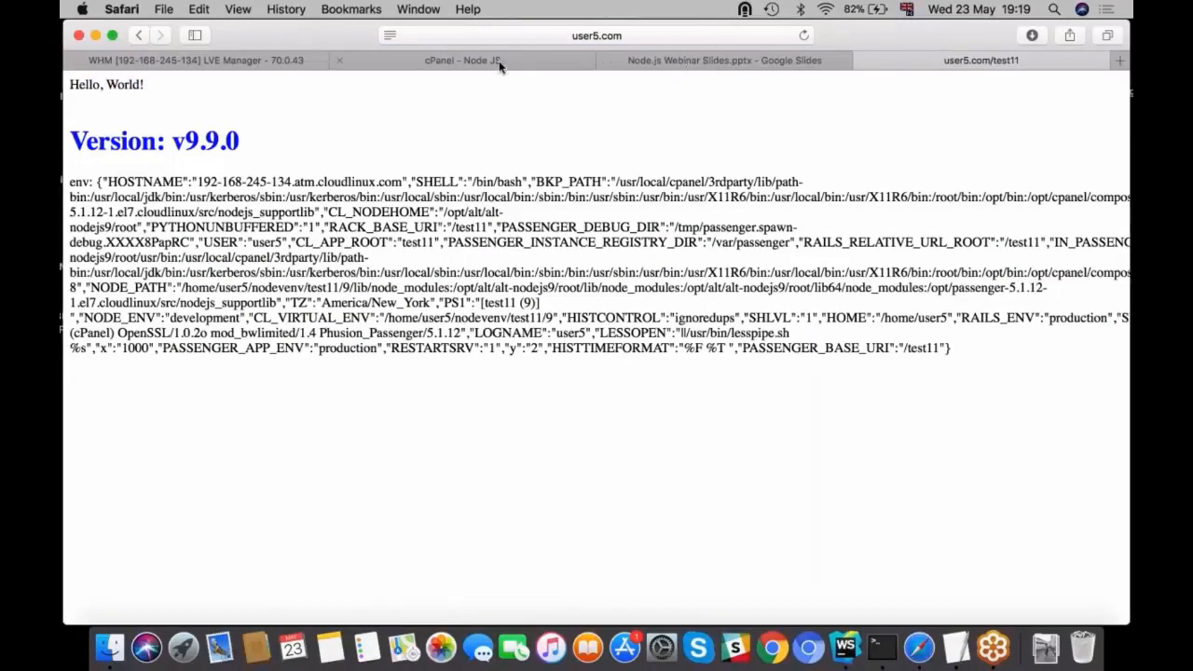
click(462, 60)
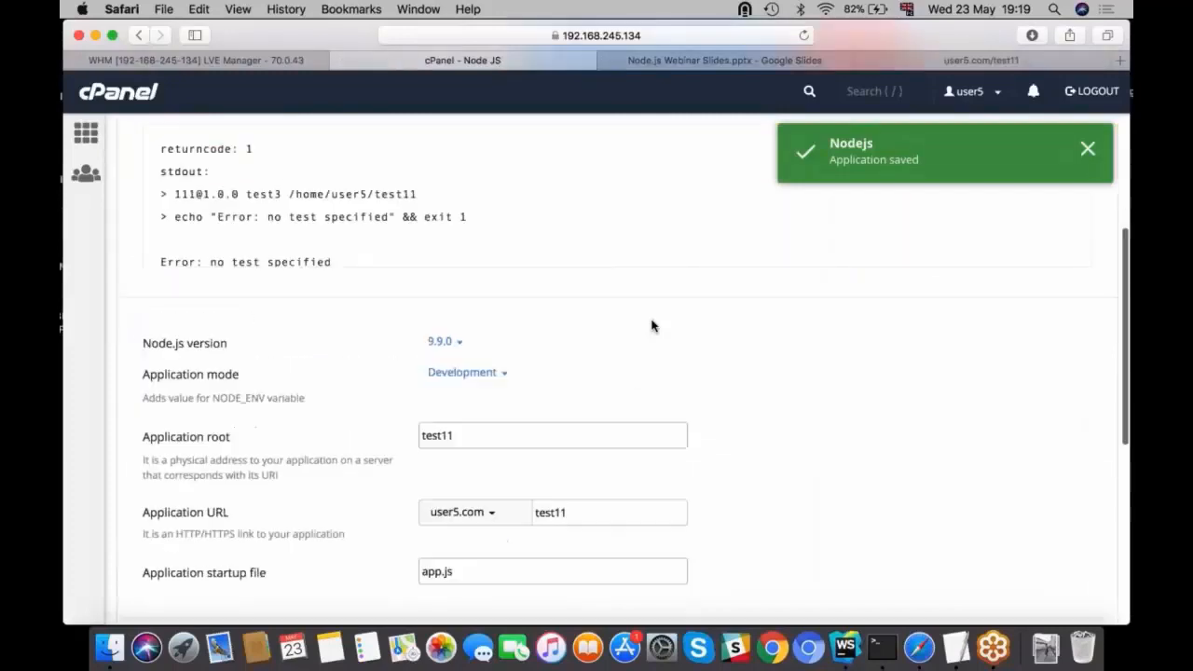
click(466, 372)
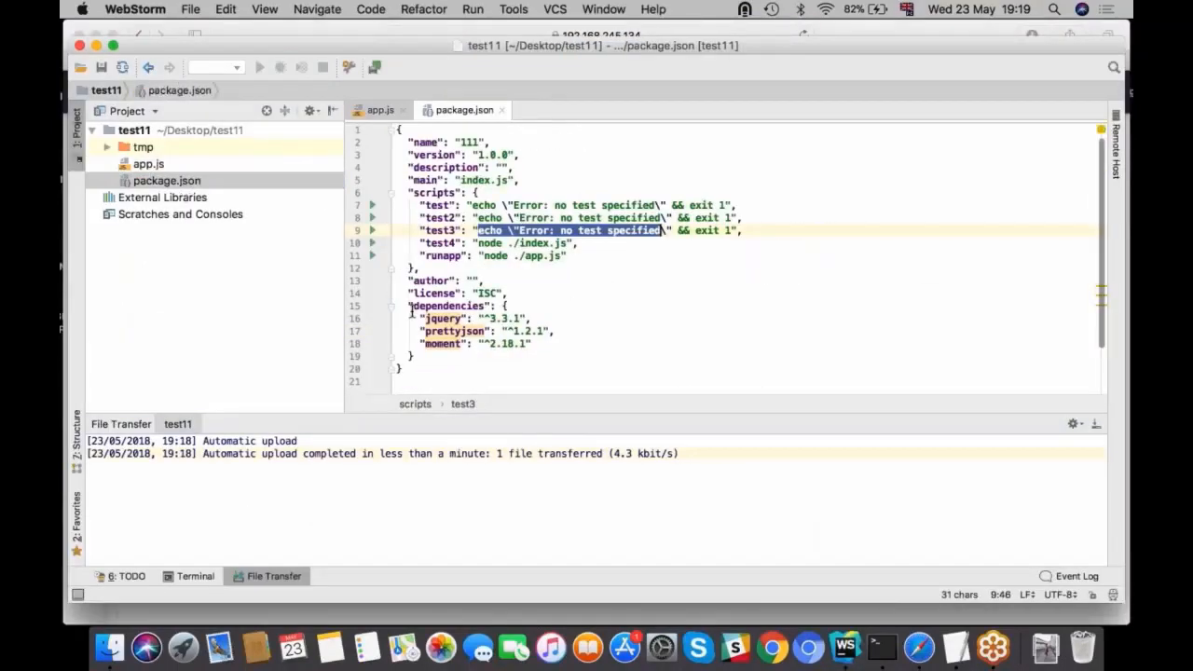
drag(410, 306, 534, 343)
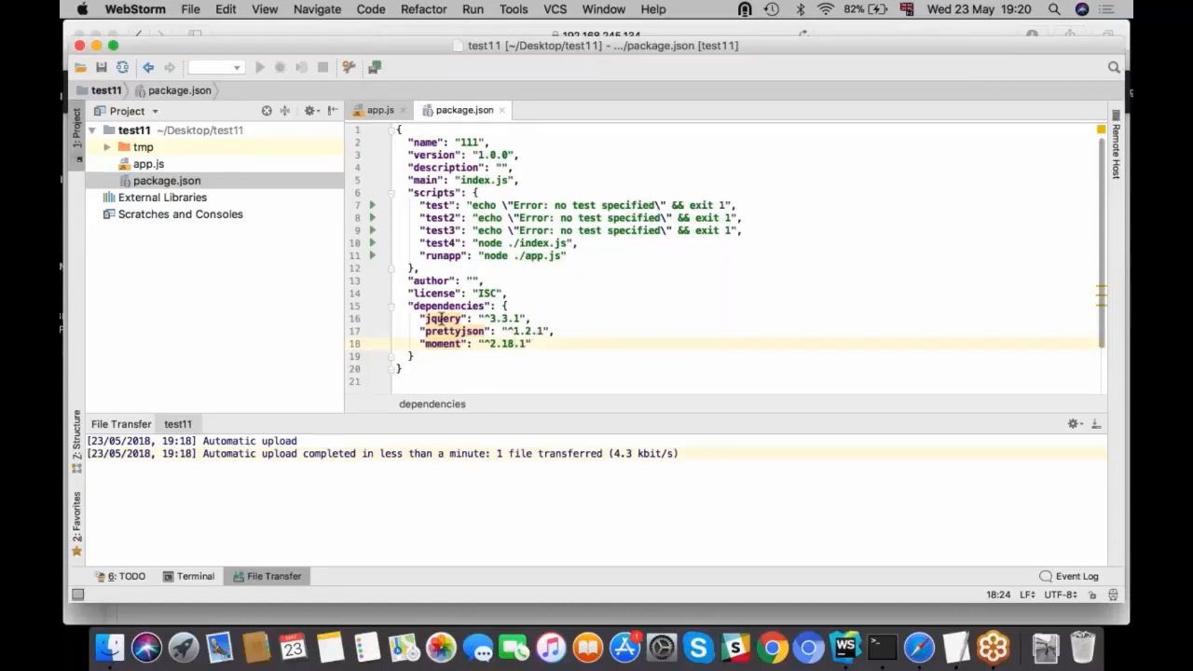
click(413, 306)
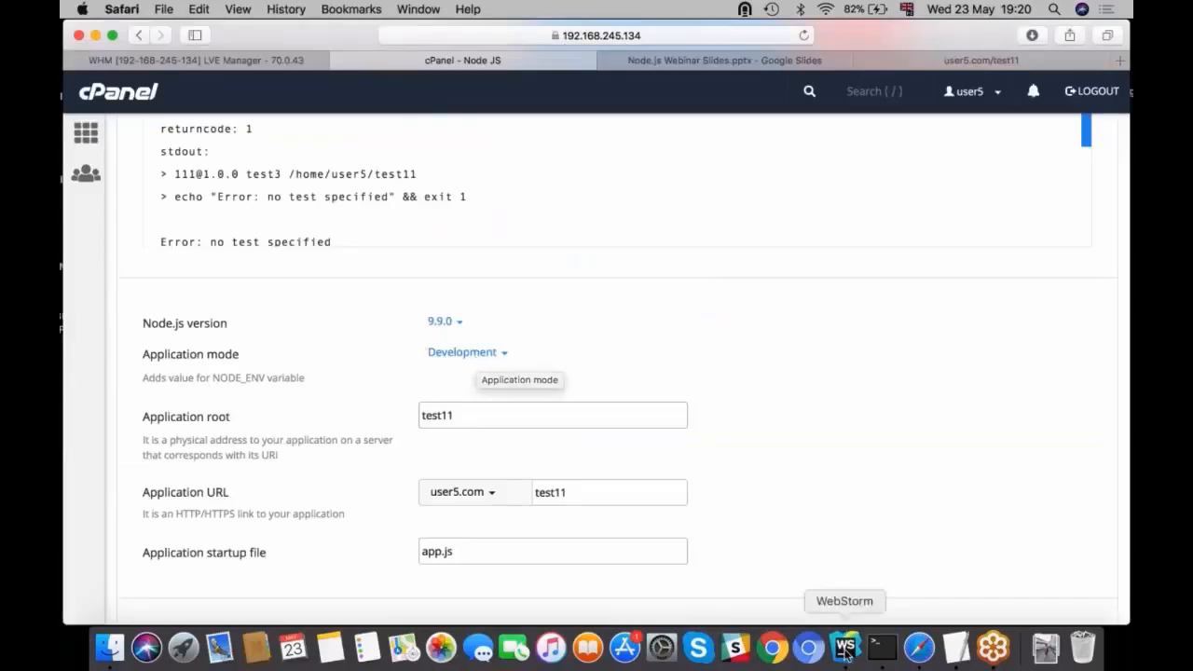
click(844, 645)
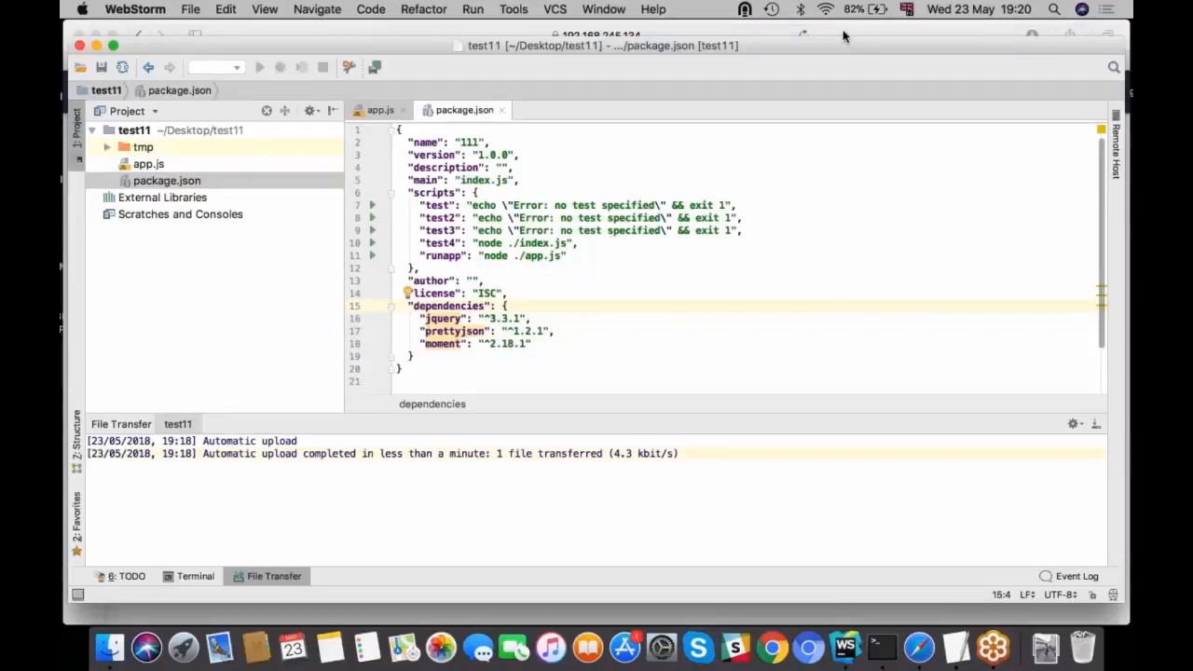
click(466, 352)
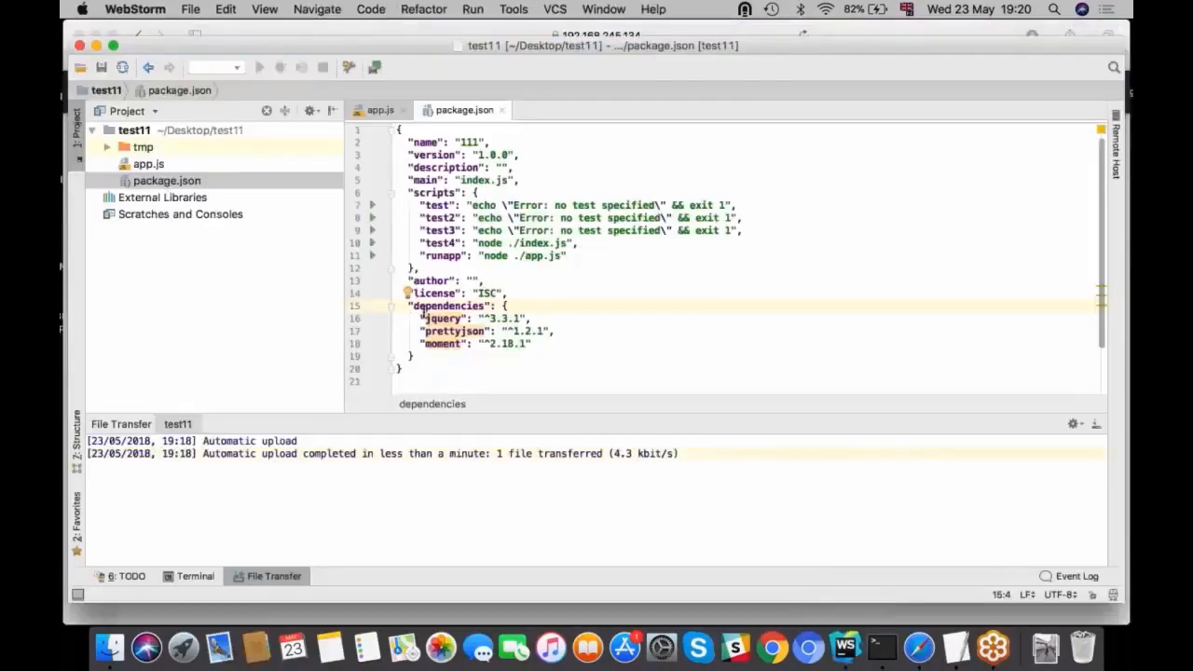
double_click(448, 305)
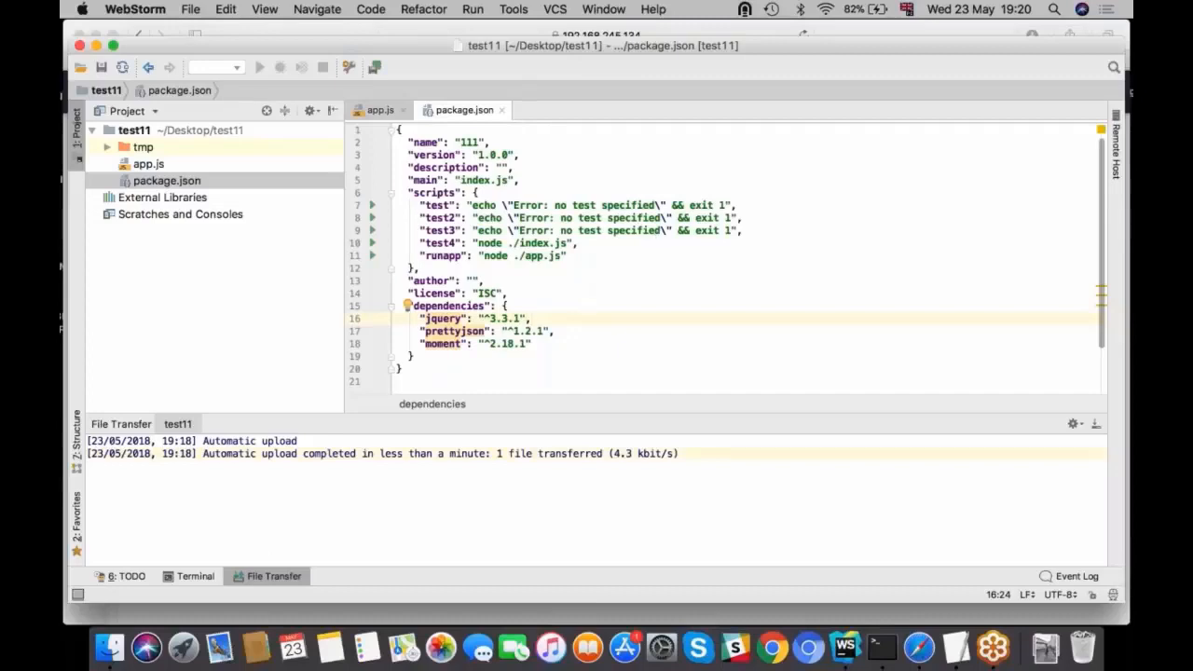
click(147, 163)
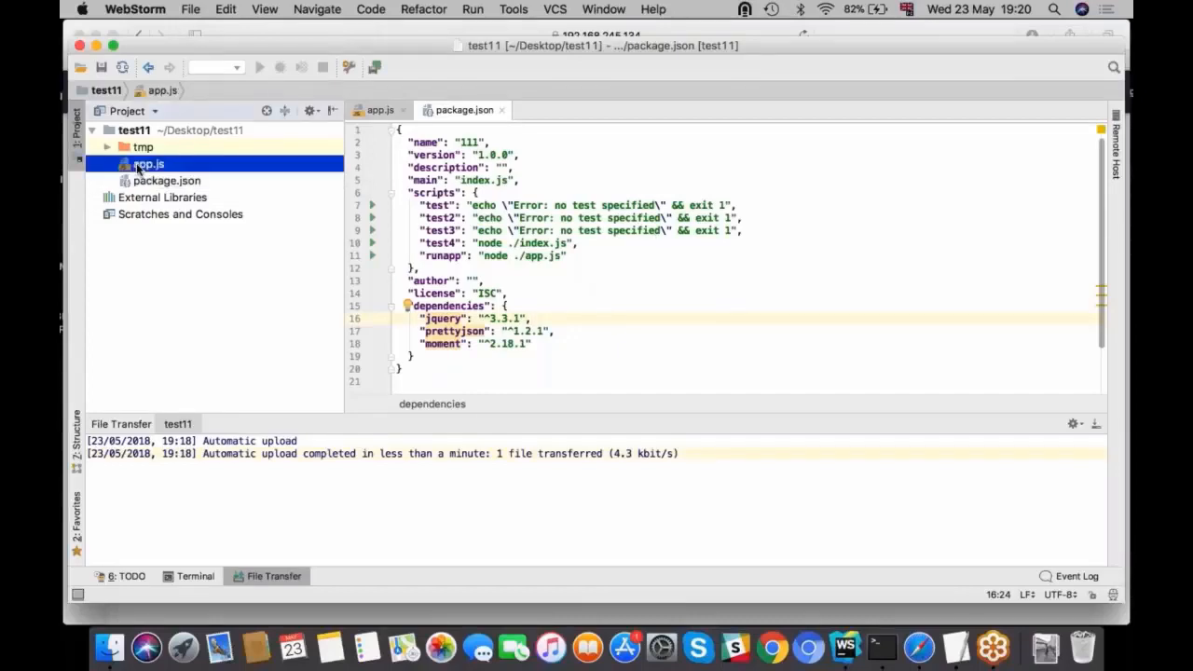
mouse_move(917, 646)
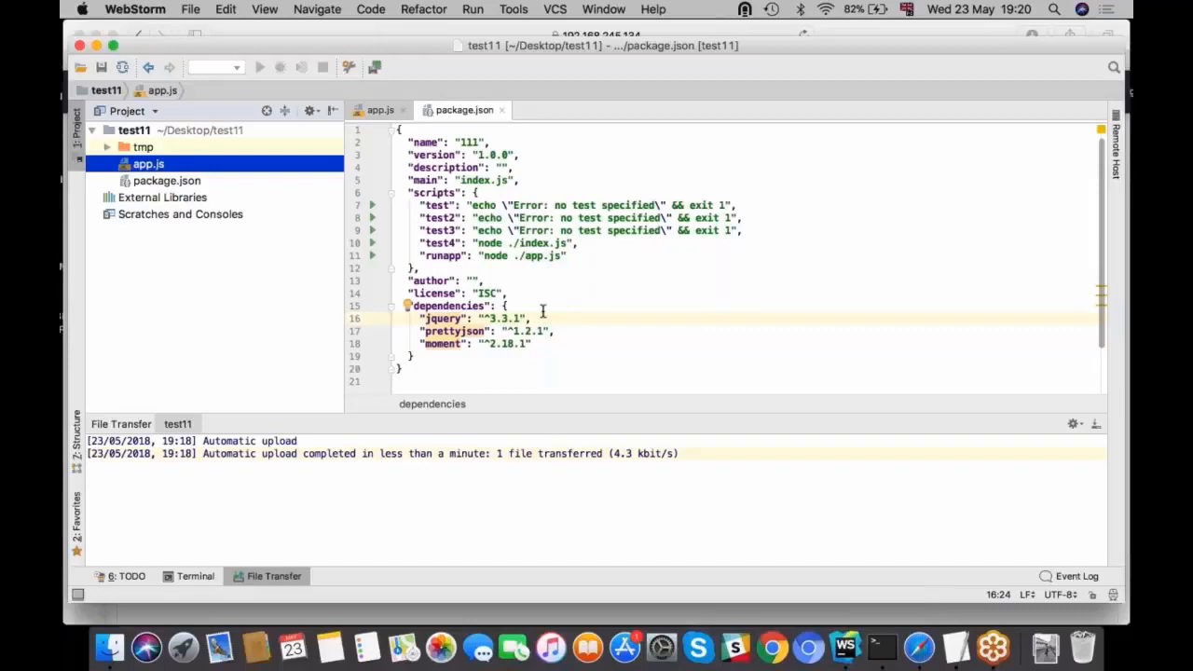
click(135, 9)
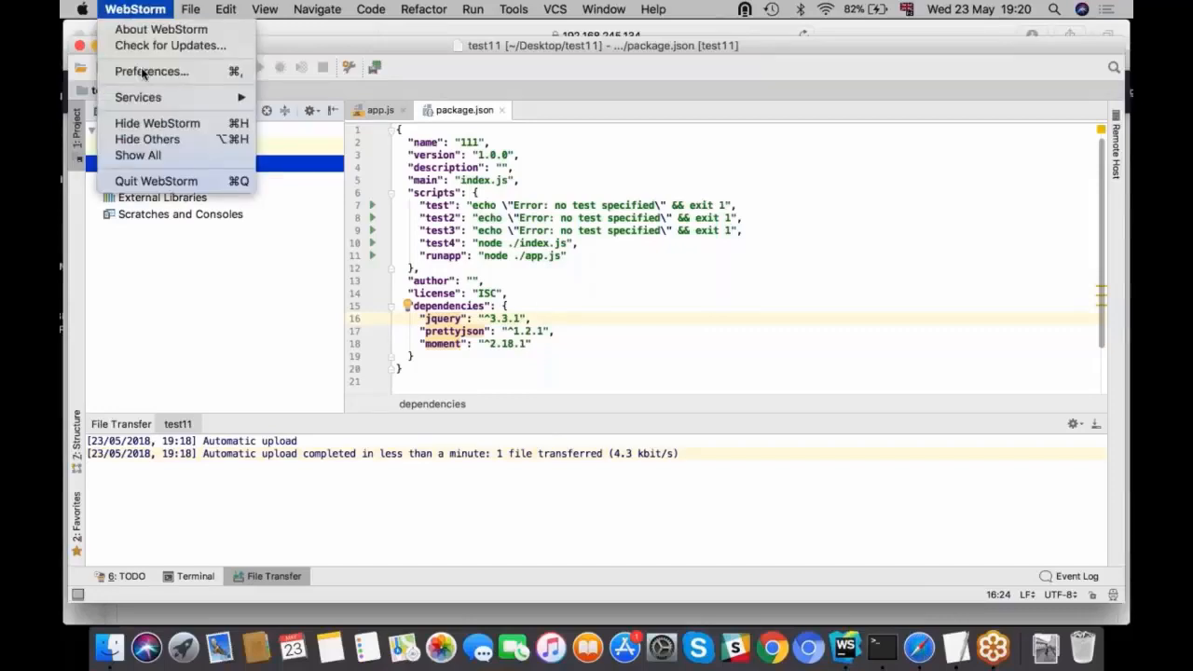
click(151, 71)
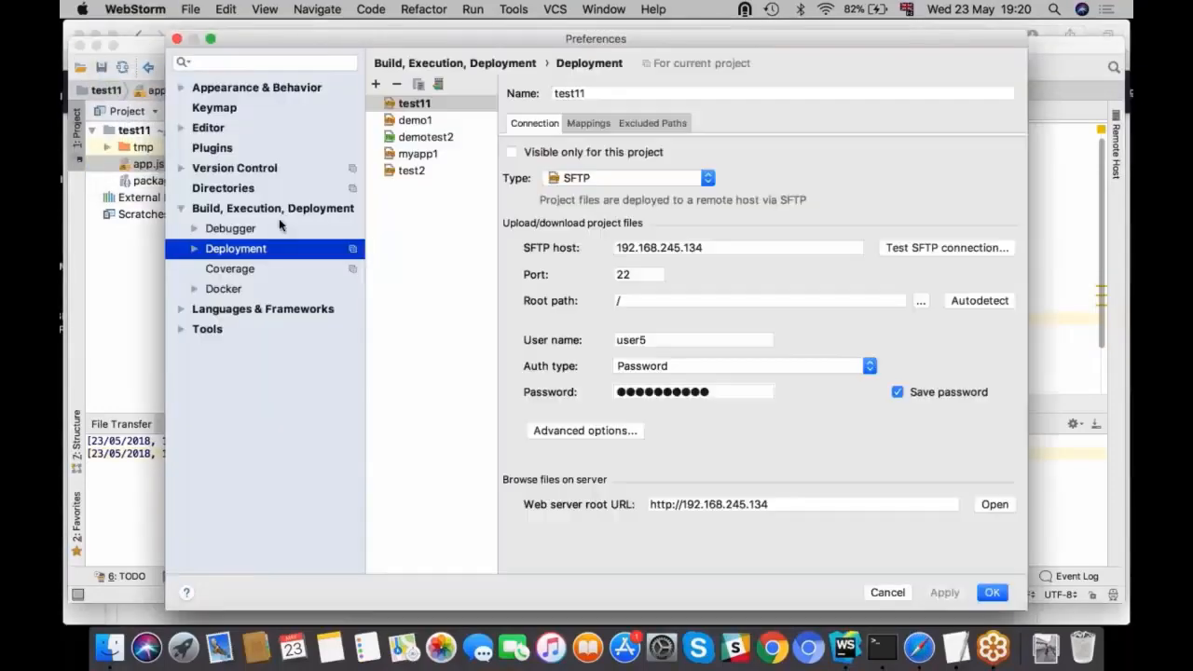
mouse_move(693, 286)
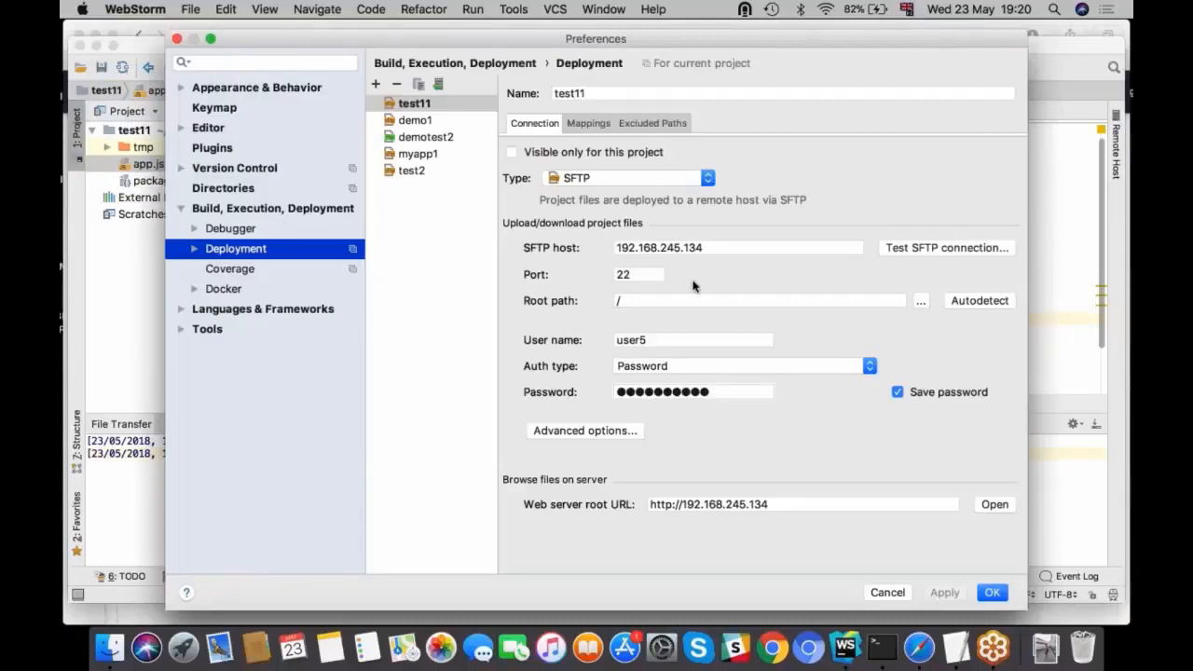
click(693, 339)
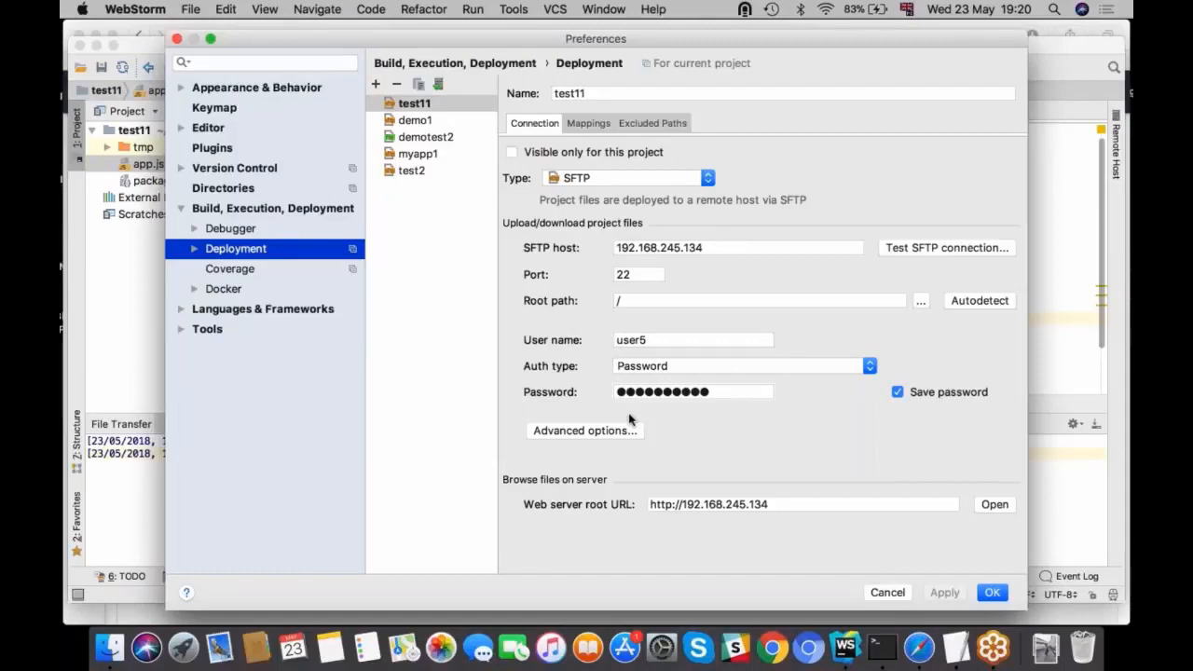
click(588, 122)
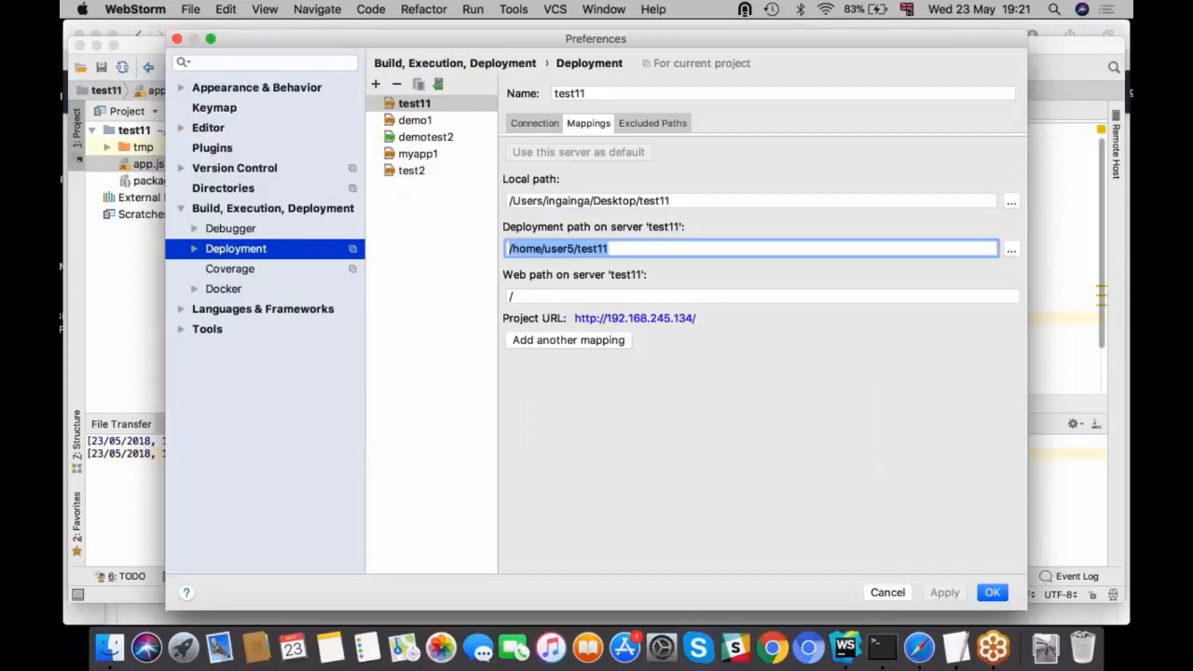
click(533, 122)
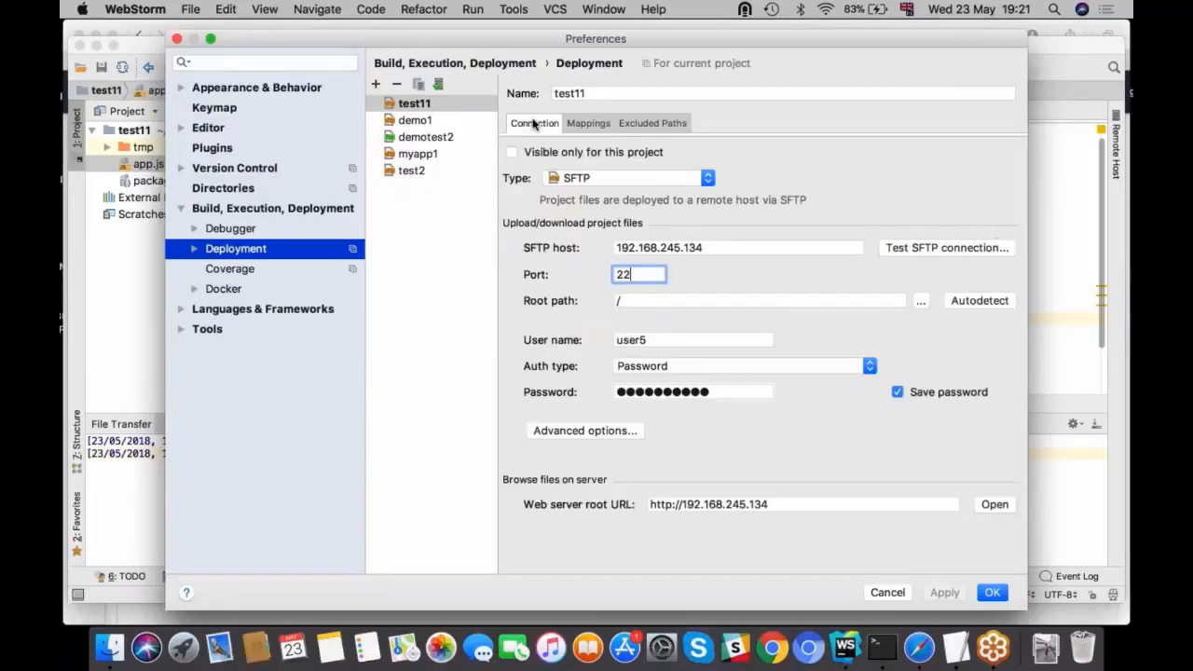
click(991, 592)
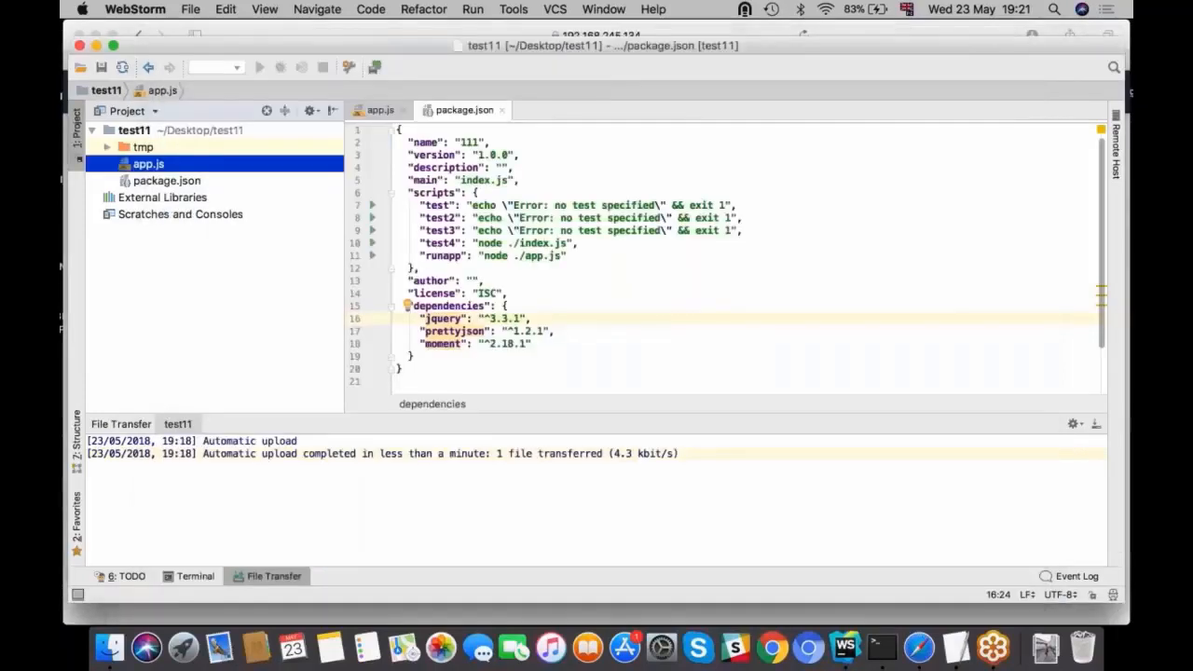
click(133, 129)
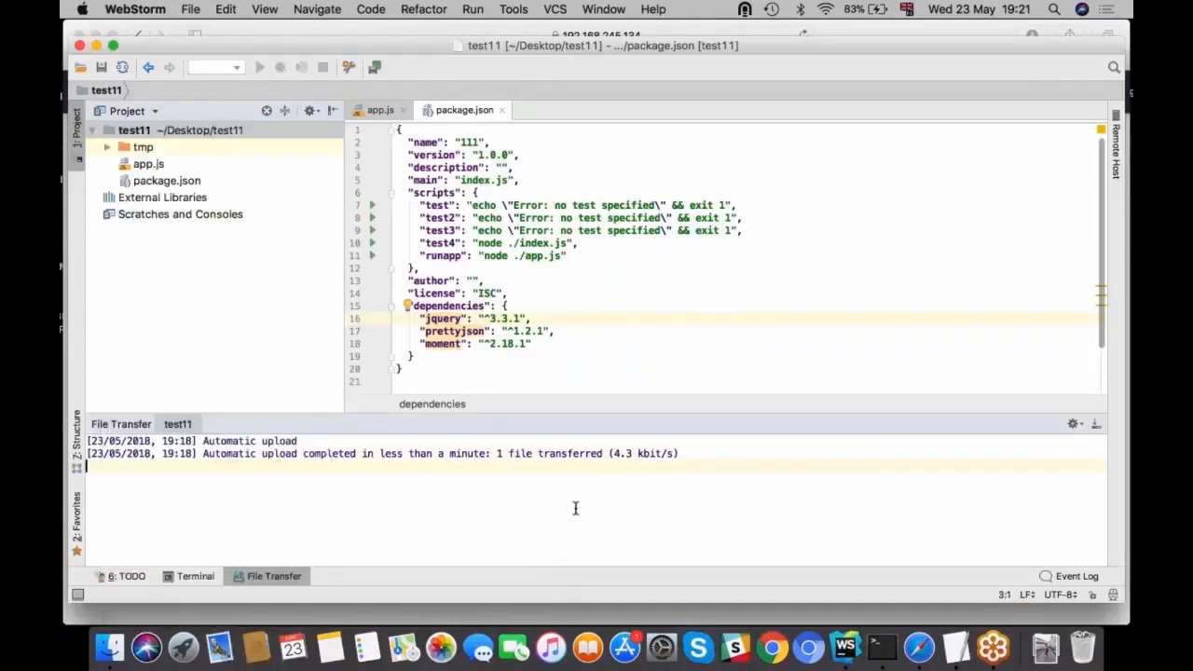
mouse_move(372, 170)
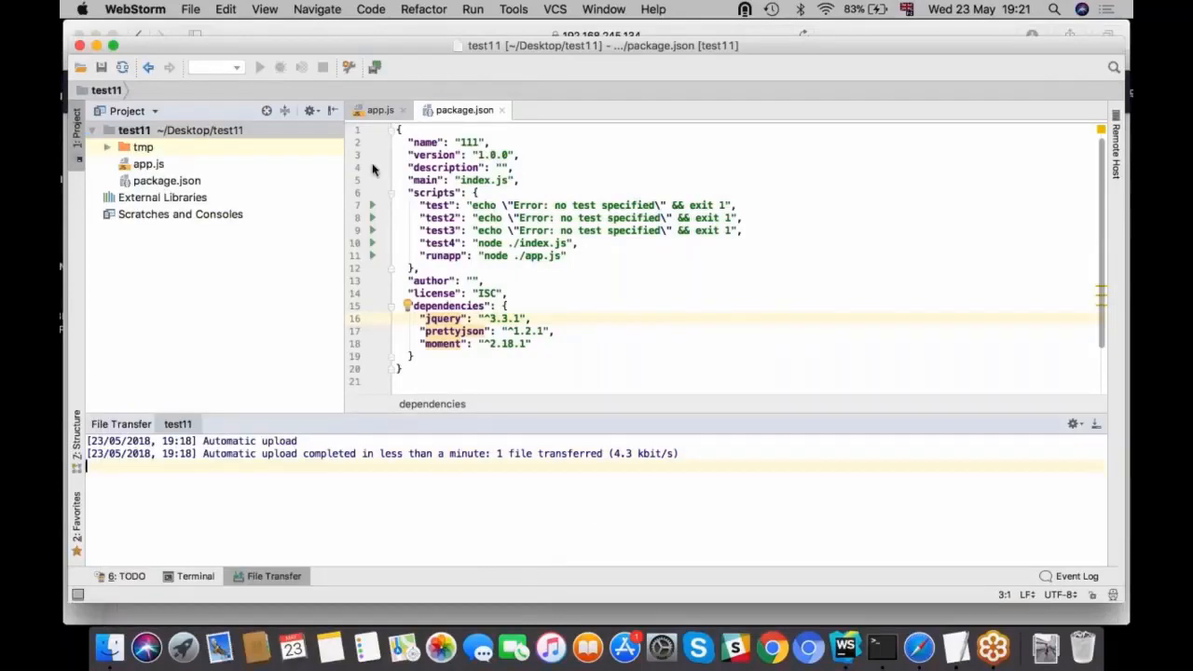
mouse_move(585, 209)
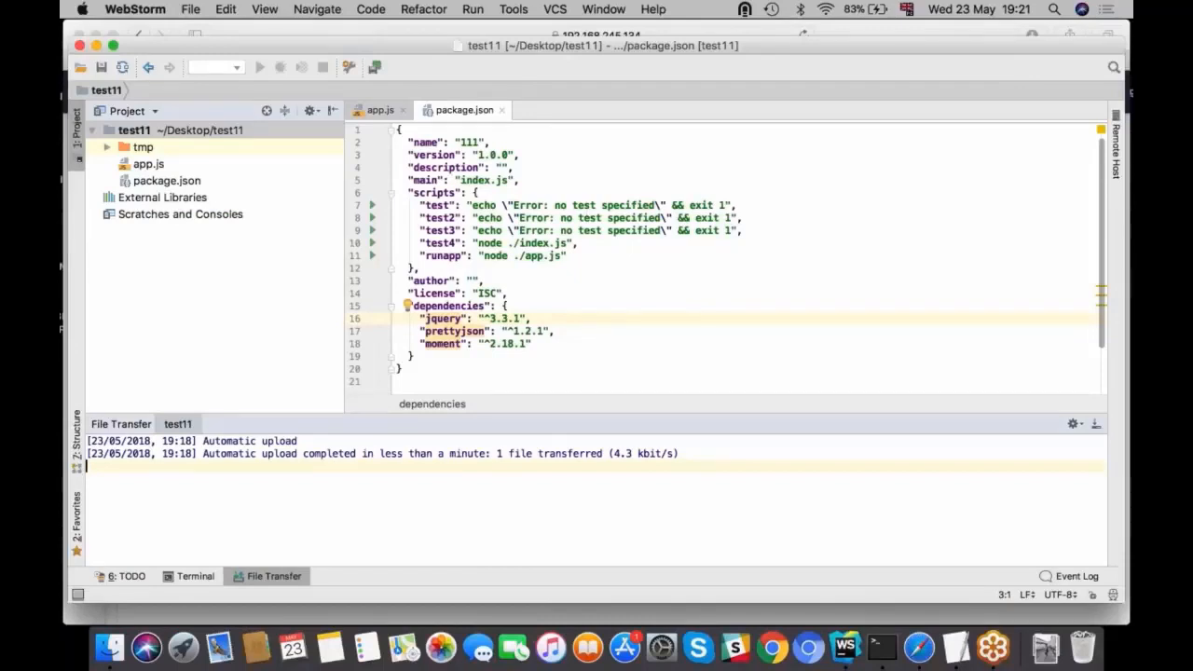
click(513, 9)
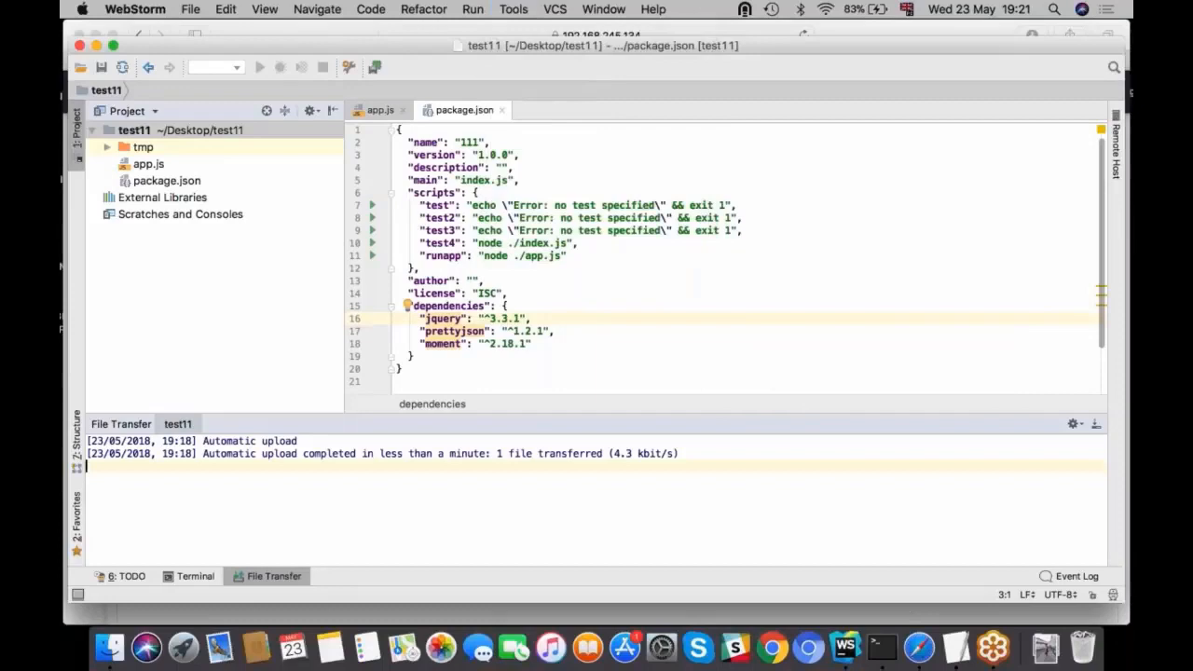
mouse_move(918, 647)
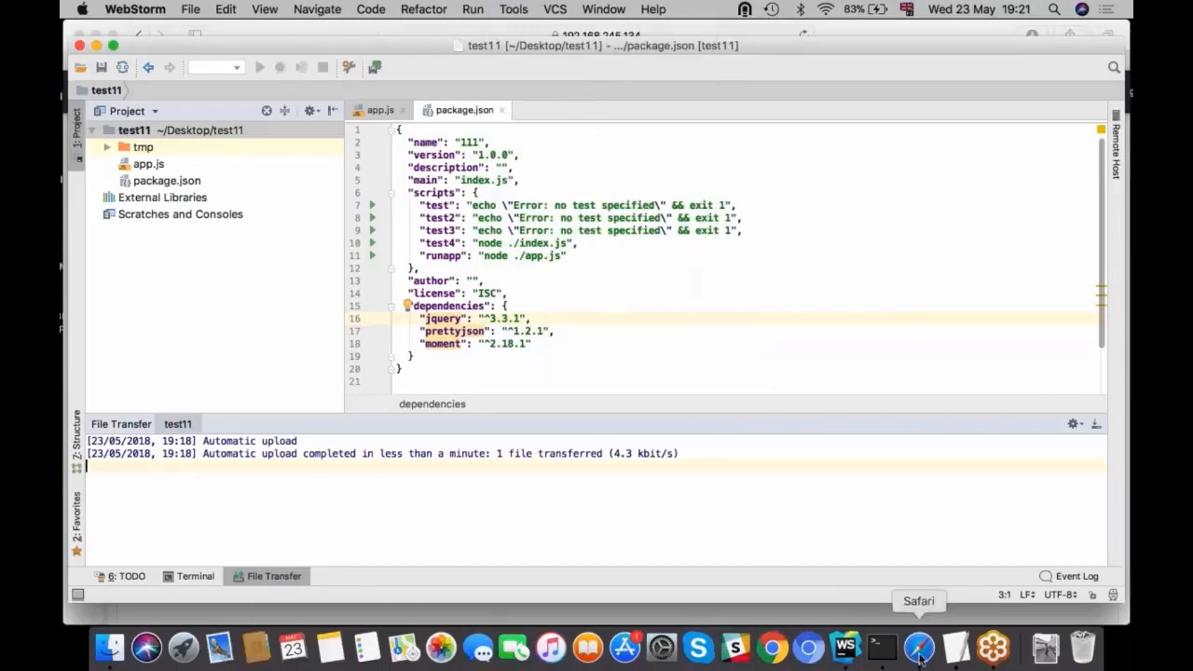
- Bring up the live user5.com/test11 tab reading 'Hello, World!' with Version v9.9.0
click(918, 646)
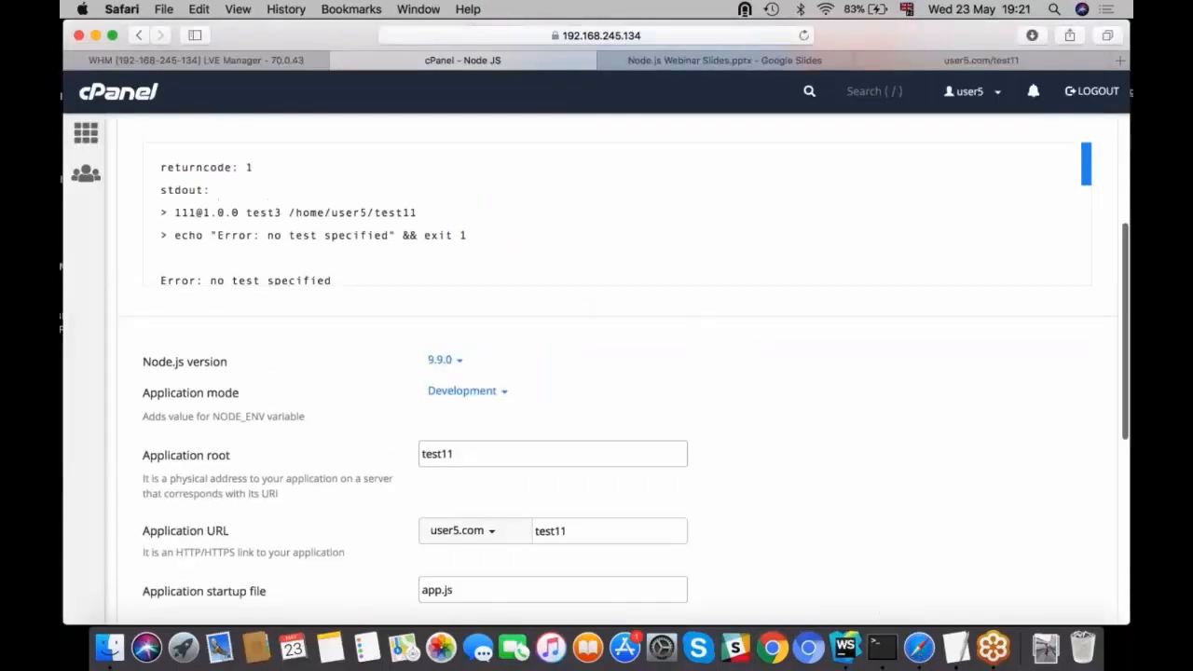
scroll(up, 3)
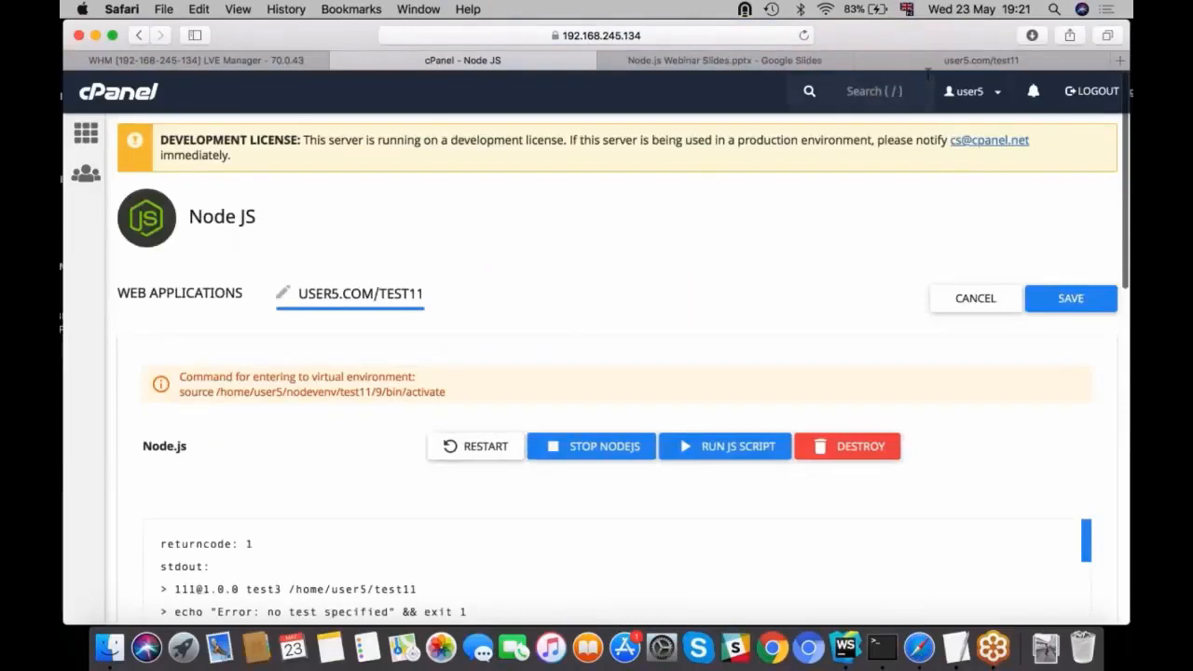
click(978, 60)
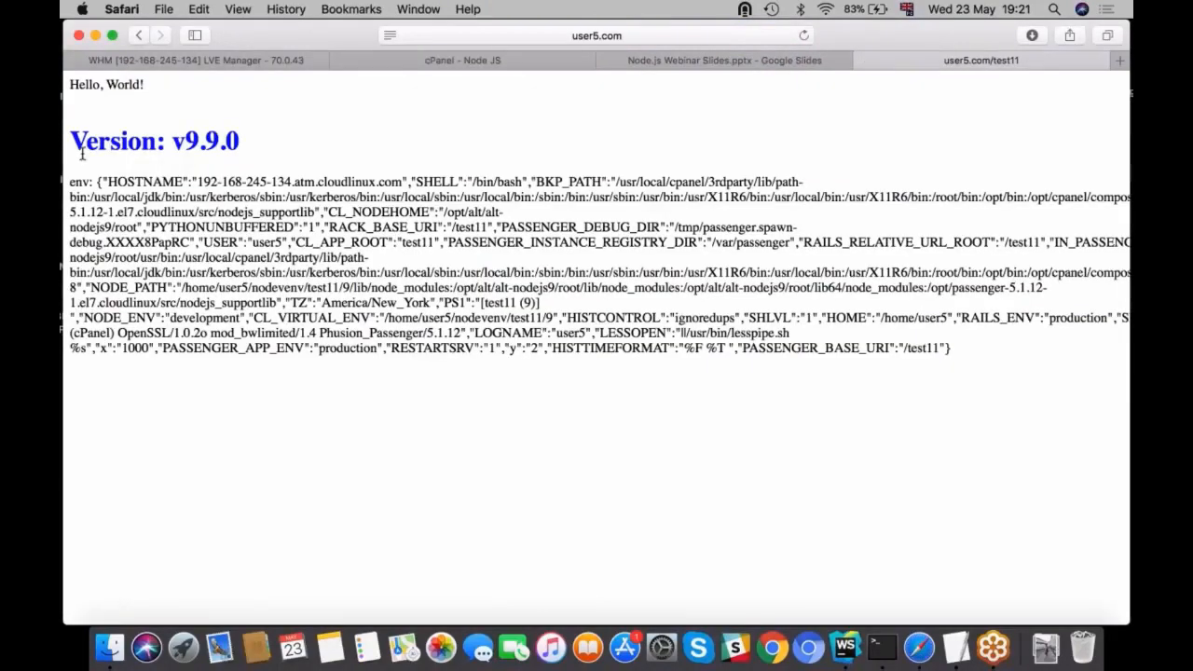